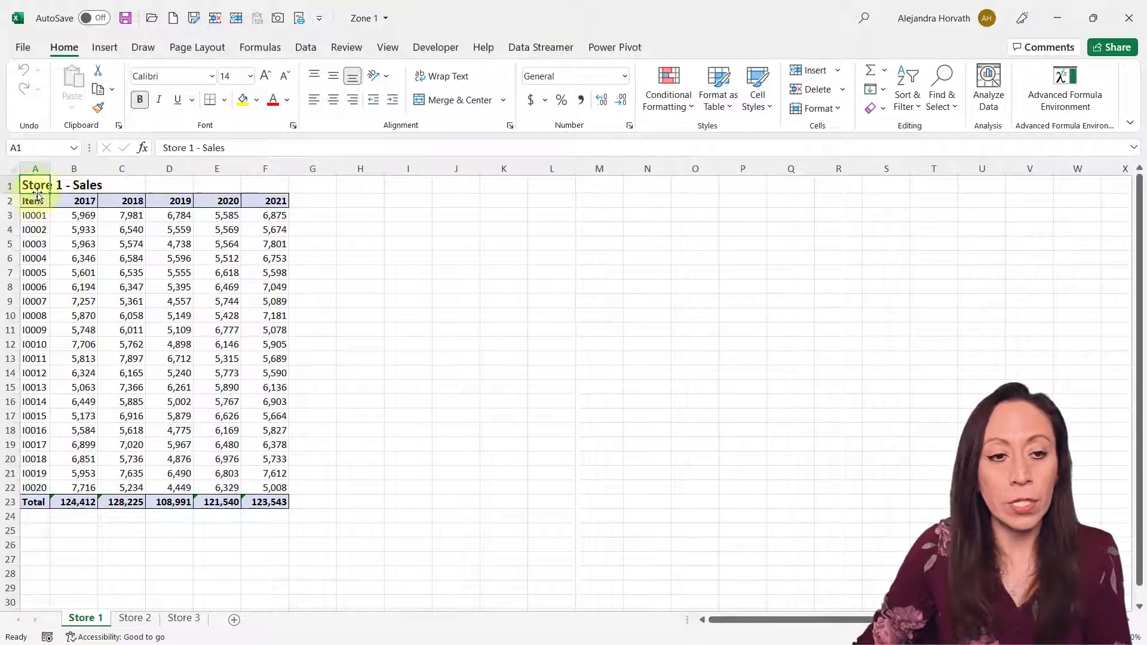
# Review the Store 1–3 sheets in Zone 1, noting year headings and differing header row positions.
pyautogui.click(74, 200)
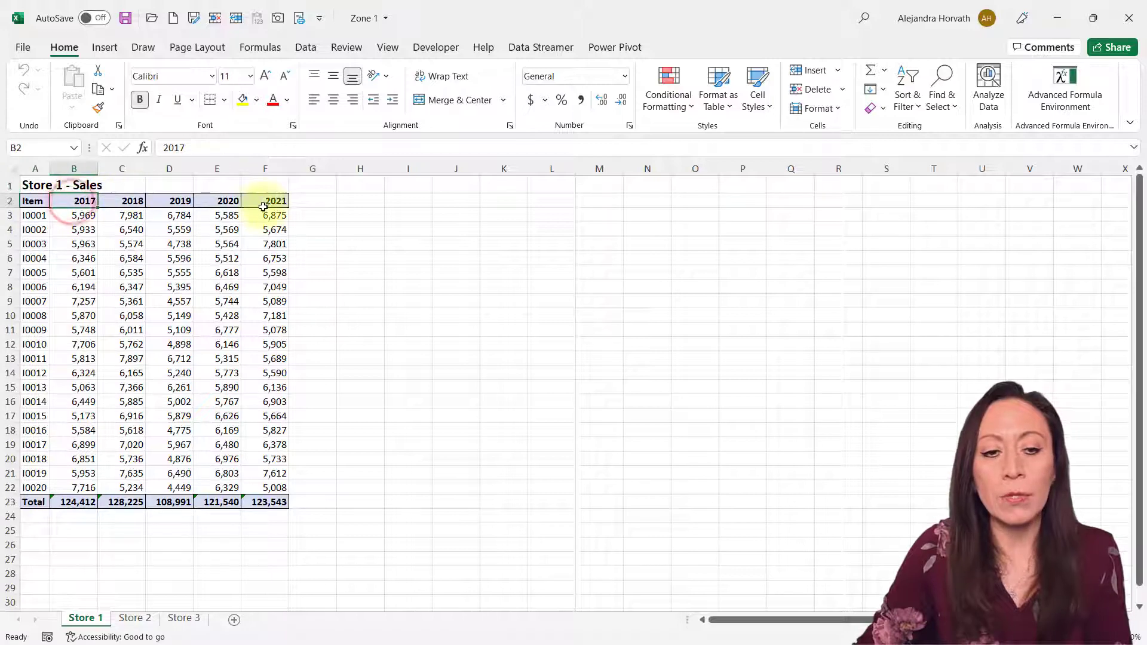
pyautogui.click(265, 201)
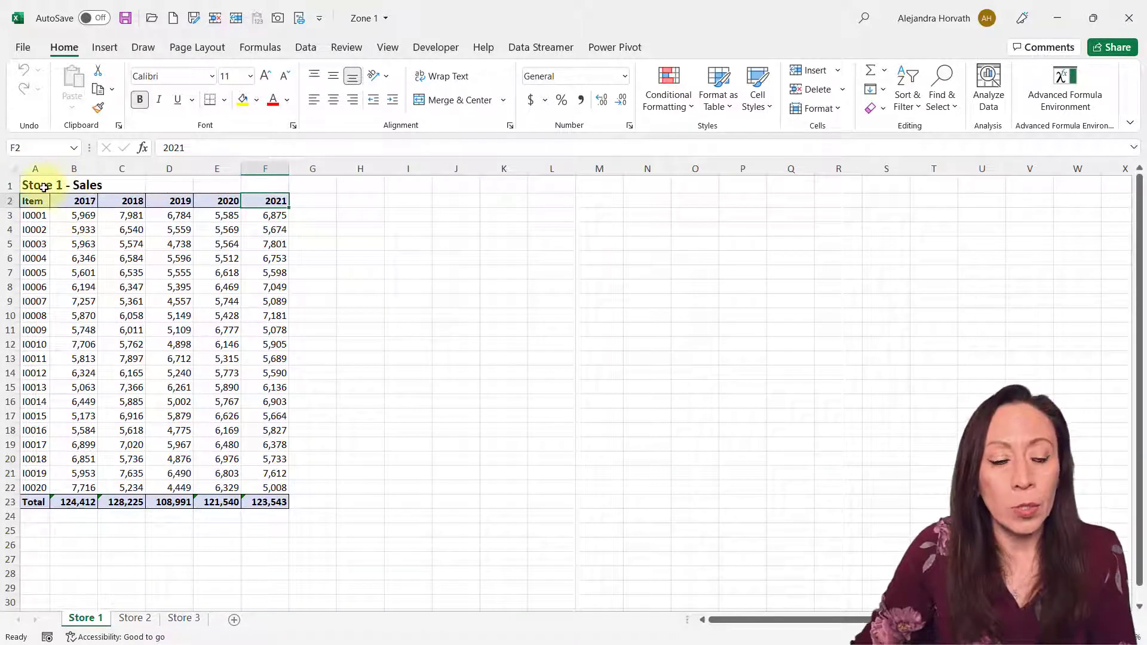
pyautogui.click(134, 618)
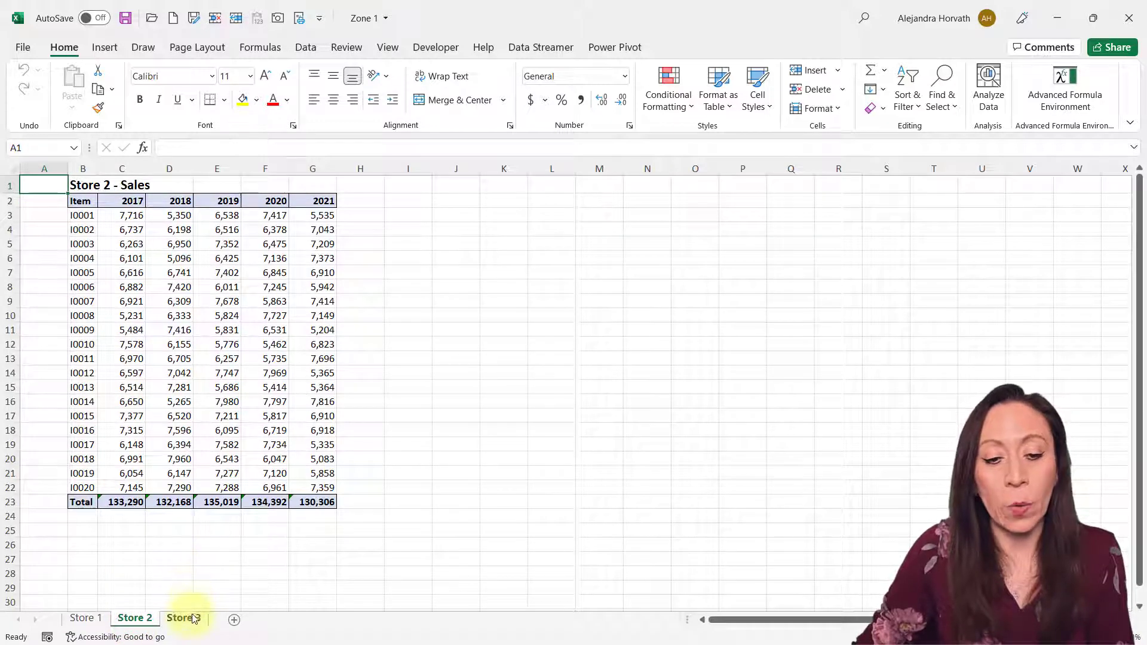
pyautogui.click(181, 616)
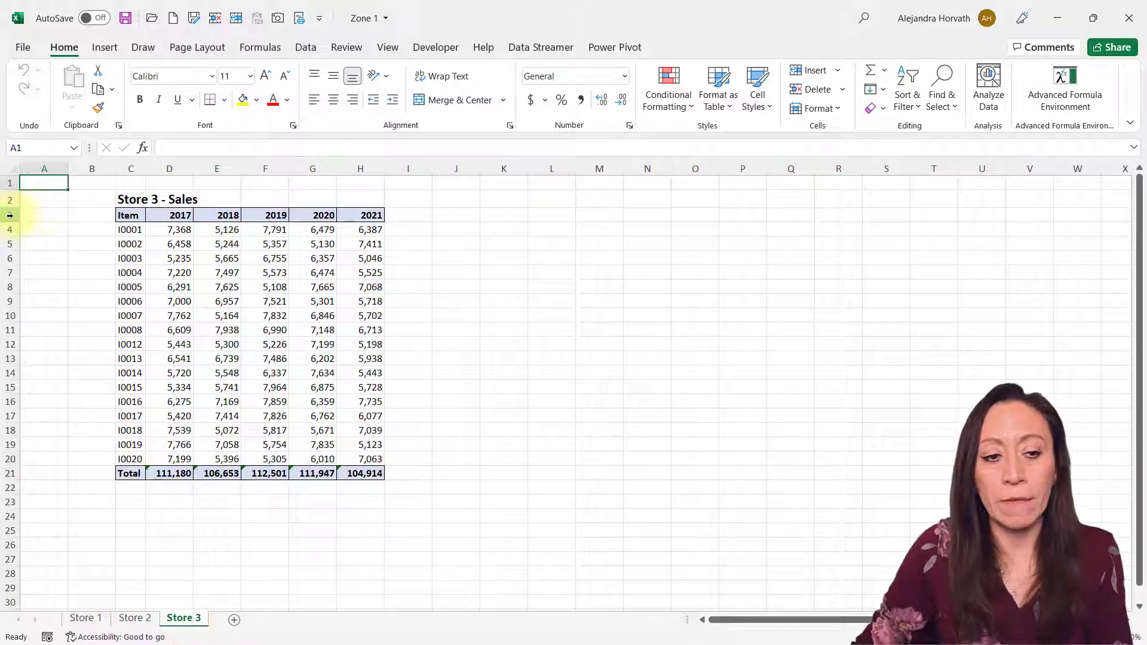
pyautogui.click(86, 617)
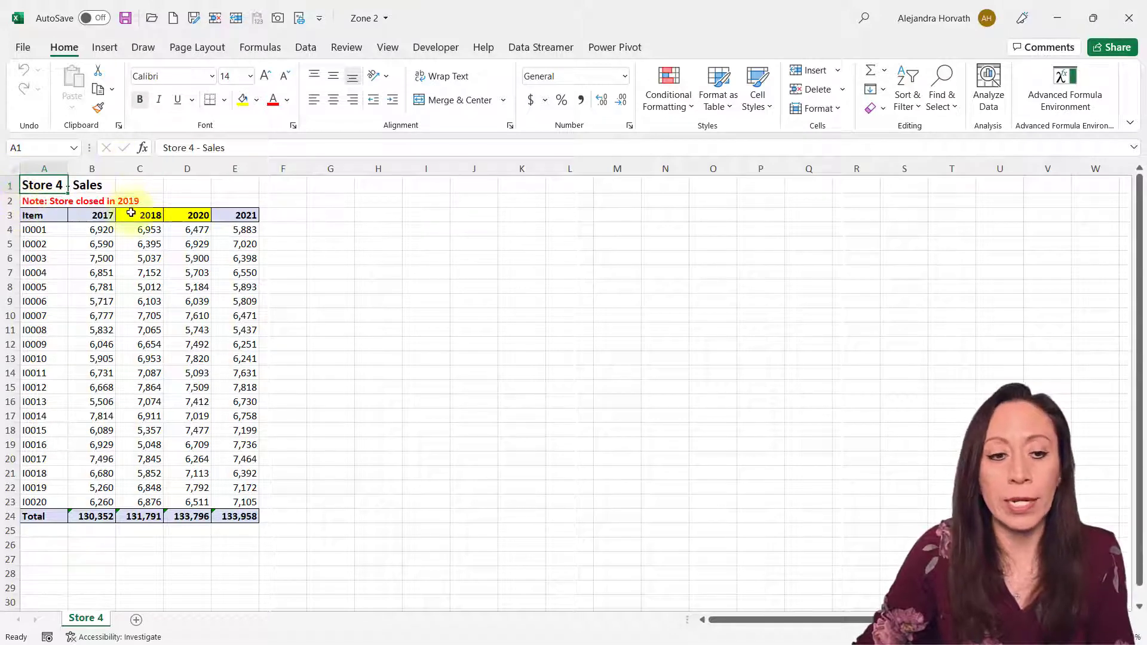
# Review Store 4 in Zone 2 (2019 missing) and Stores 5–6 in Zone 3, starting 2018 and 2019.
pyautogui.click(138, 215)
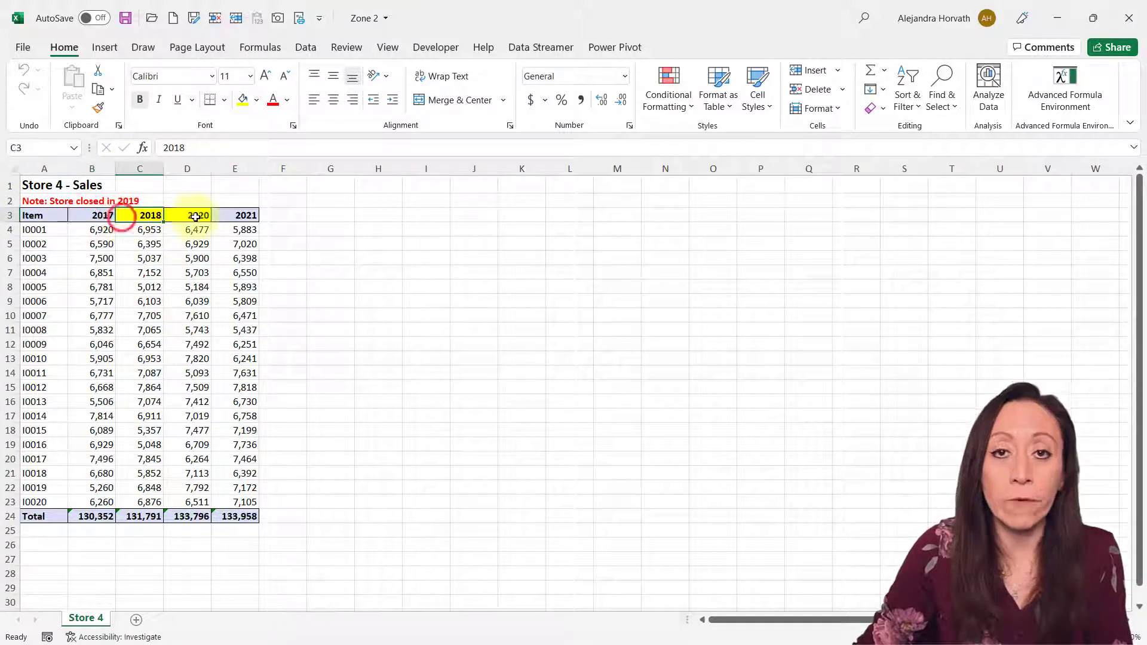
pyautogui.click(234, 215)
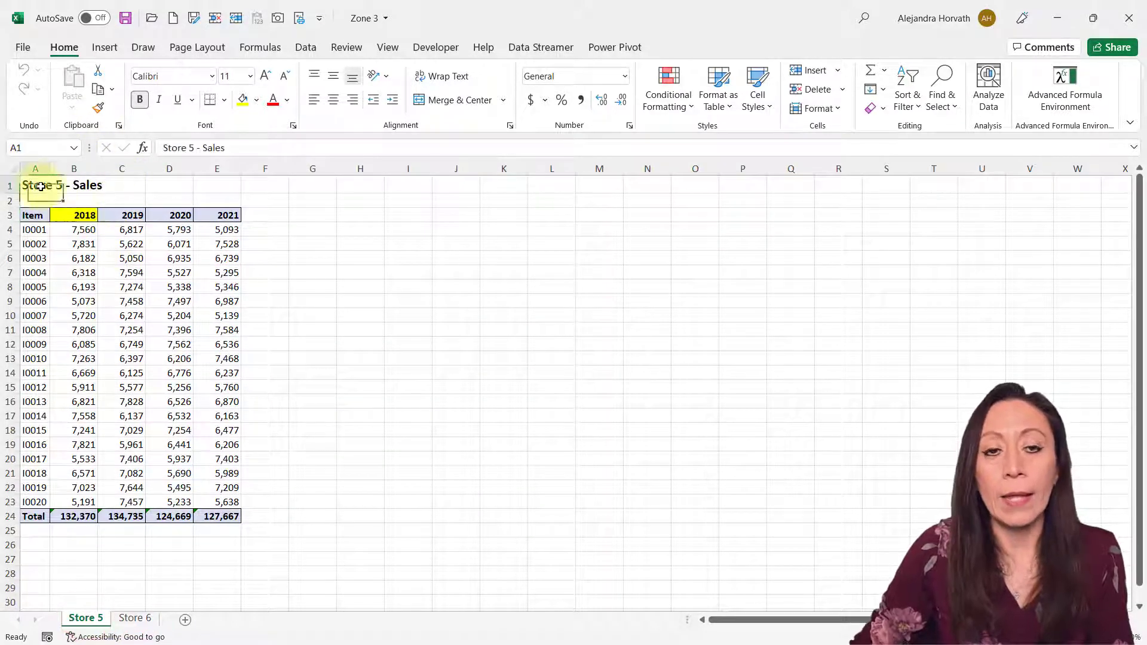
pyautogui.click(81, 215)
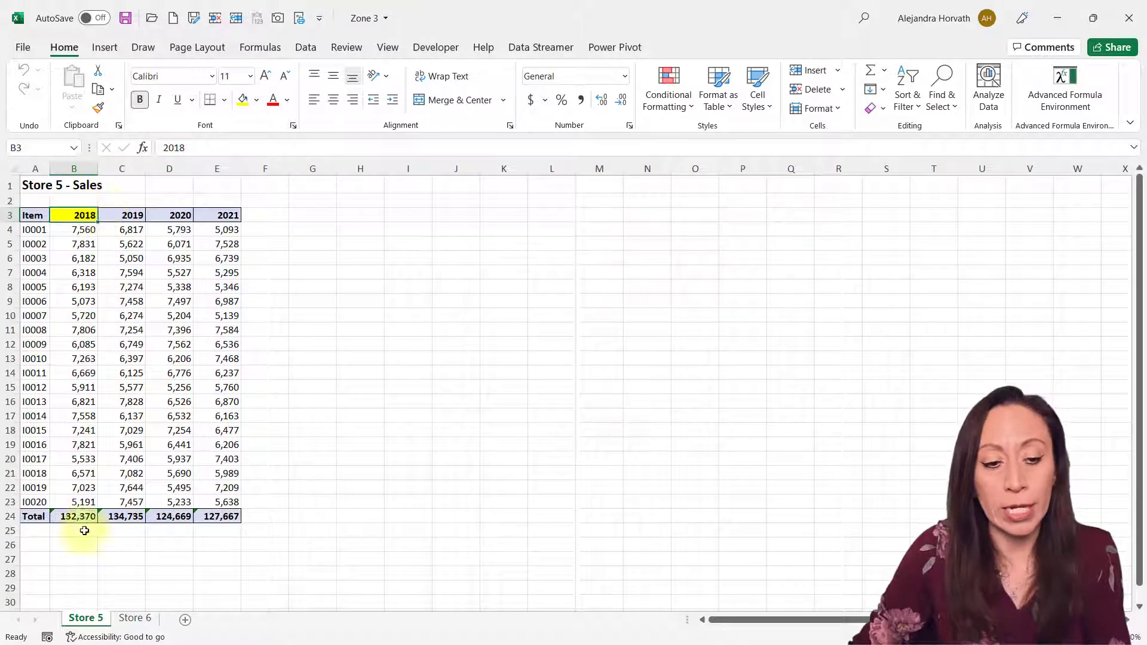
pyautogui.click(135, 617)
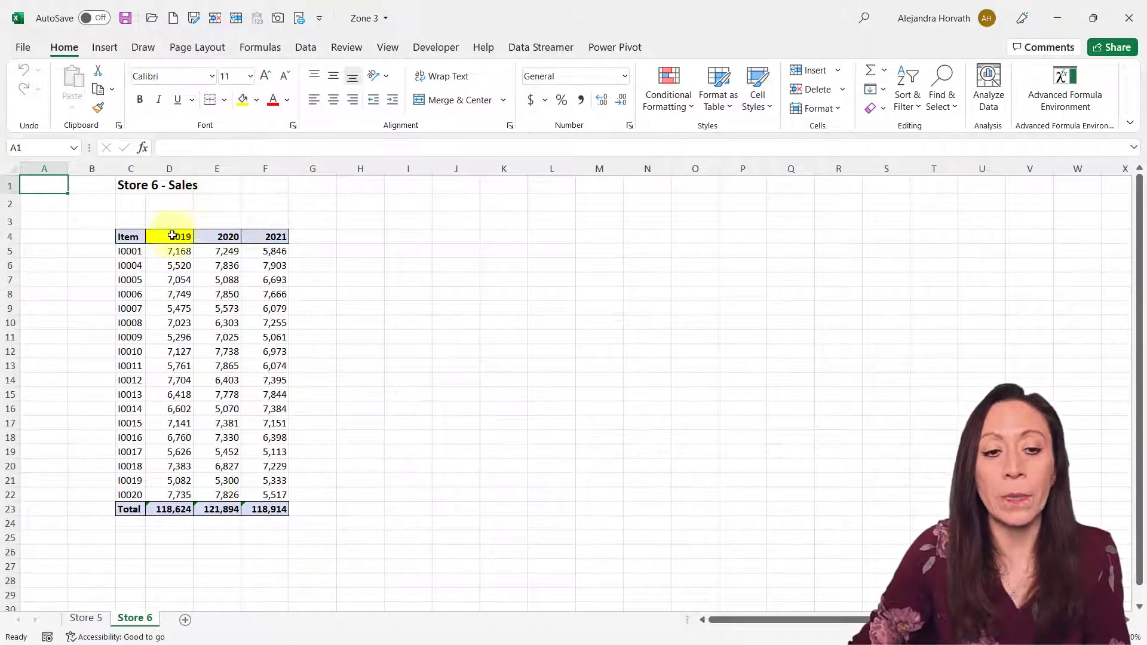
pyautogui.click(172, 235)
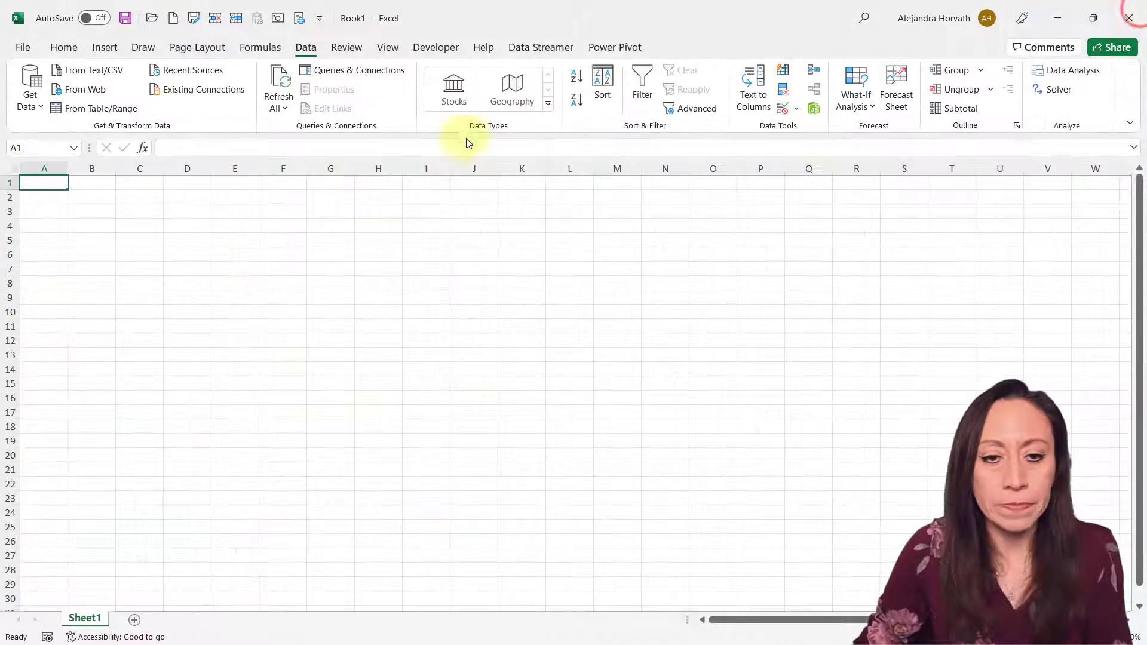
pyautogui.moveTo(488, 36)
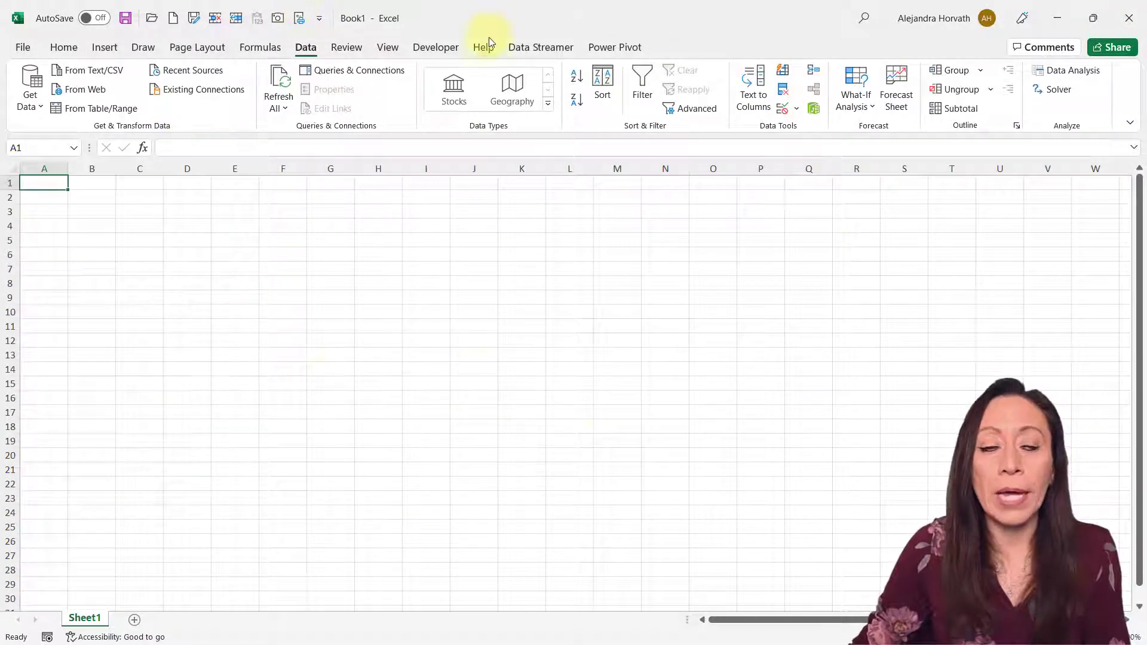
# Start a From Workbook import and choose the Zone 3 workbook.
pyautogui.click(28, 90)
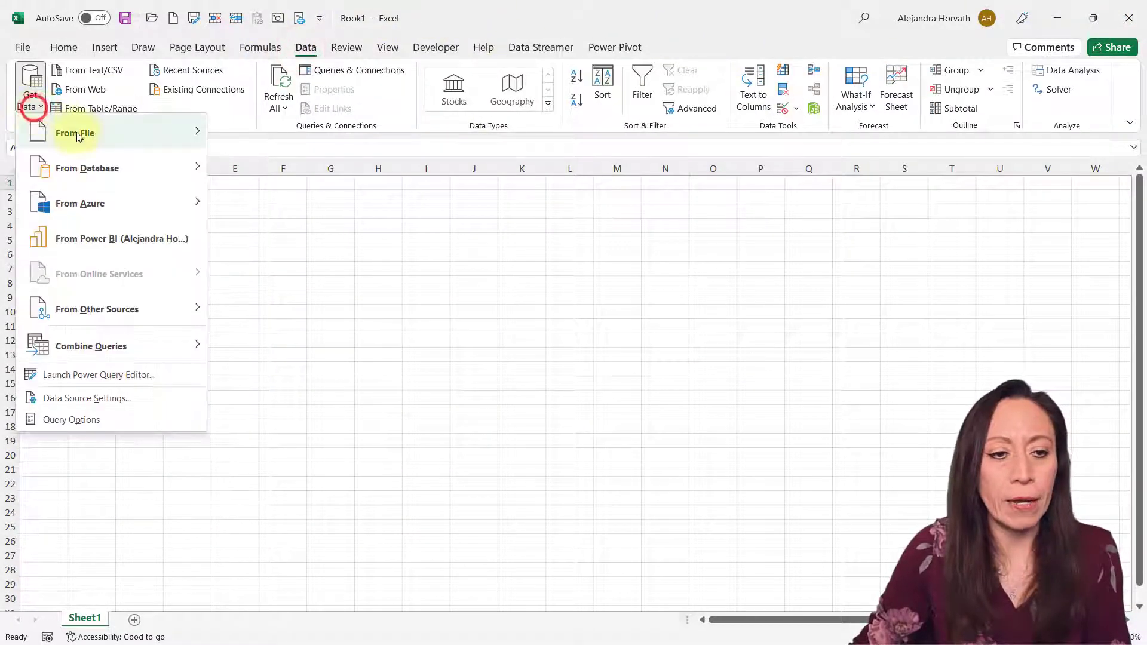
pyautogui.click(74, 132)
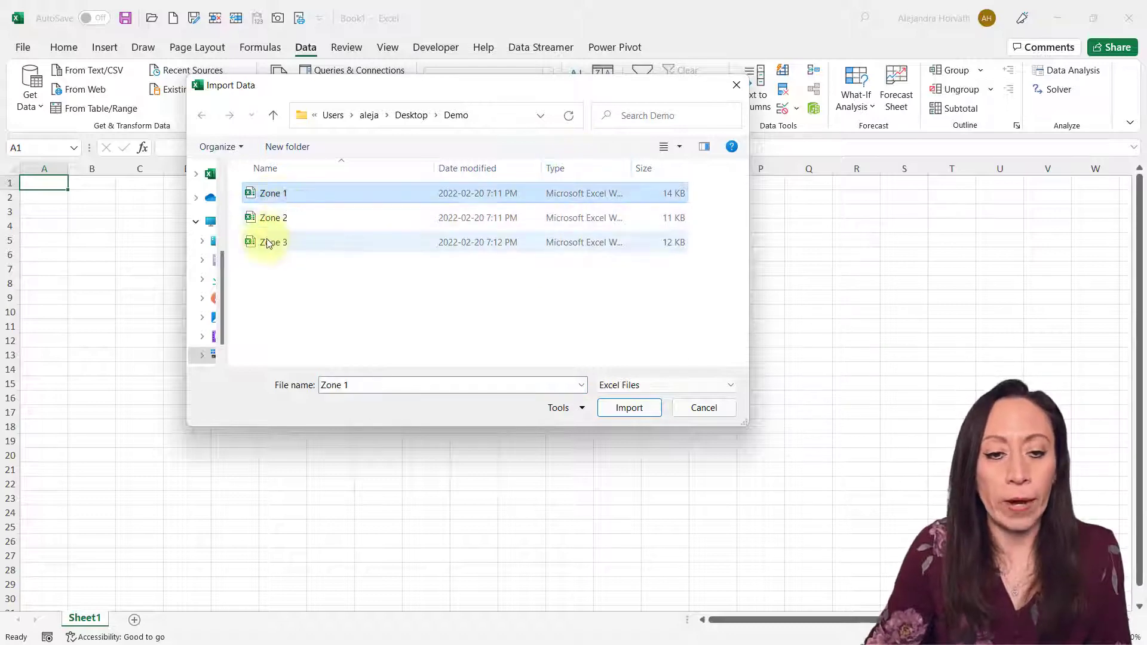
pyautogui.click(273, 242)
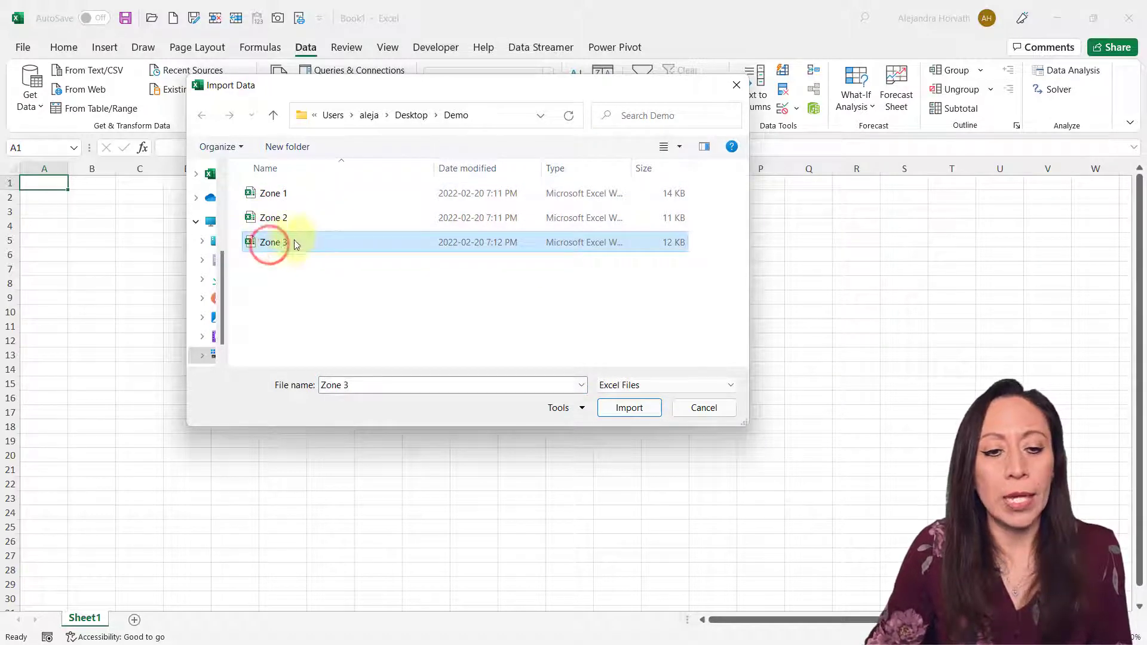
pyautogui.click(628, 408)
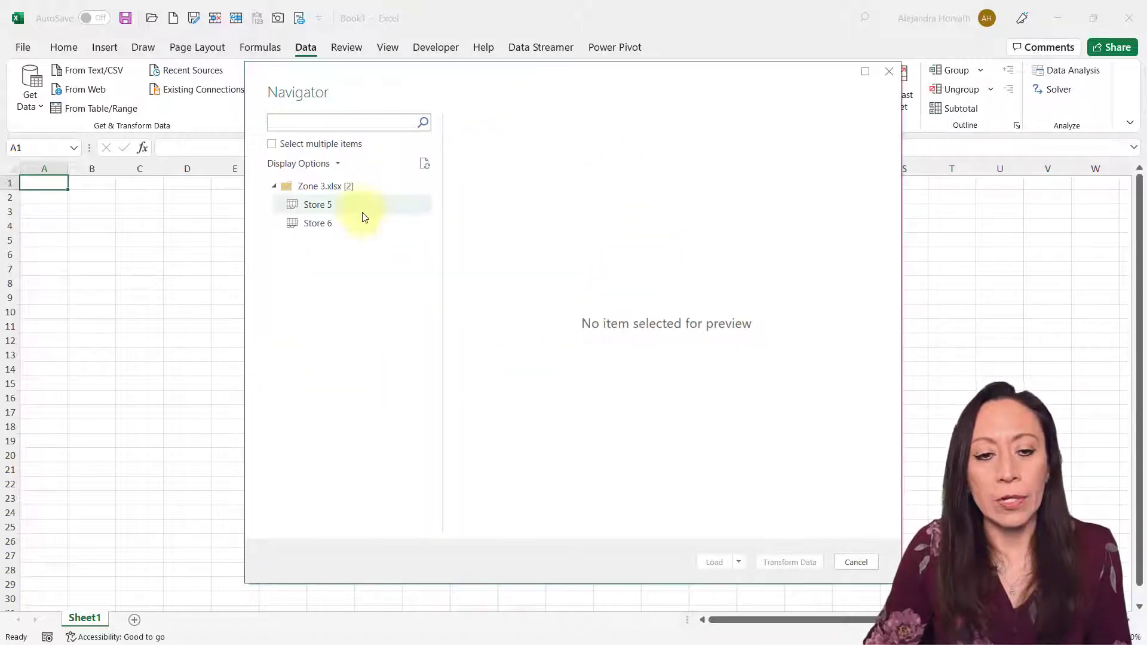
# Preview the Store 5 and then Store 6 sheets in the Navigator.
pyautogui.click(317, 205)
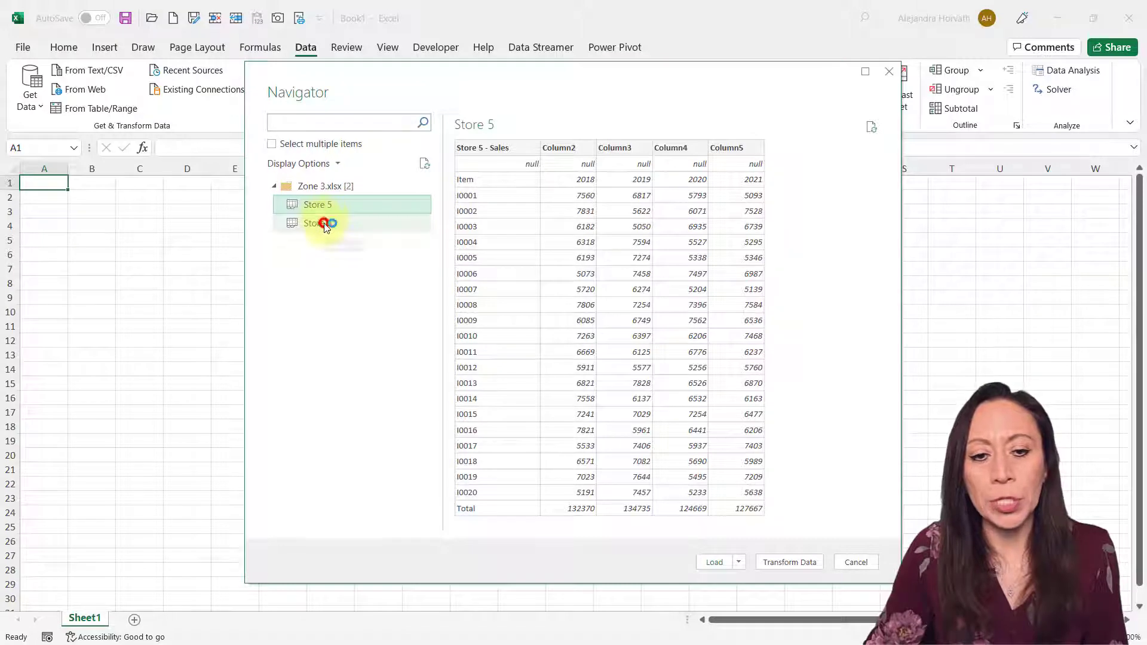
pyautogui.click(317, 222)
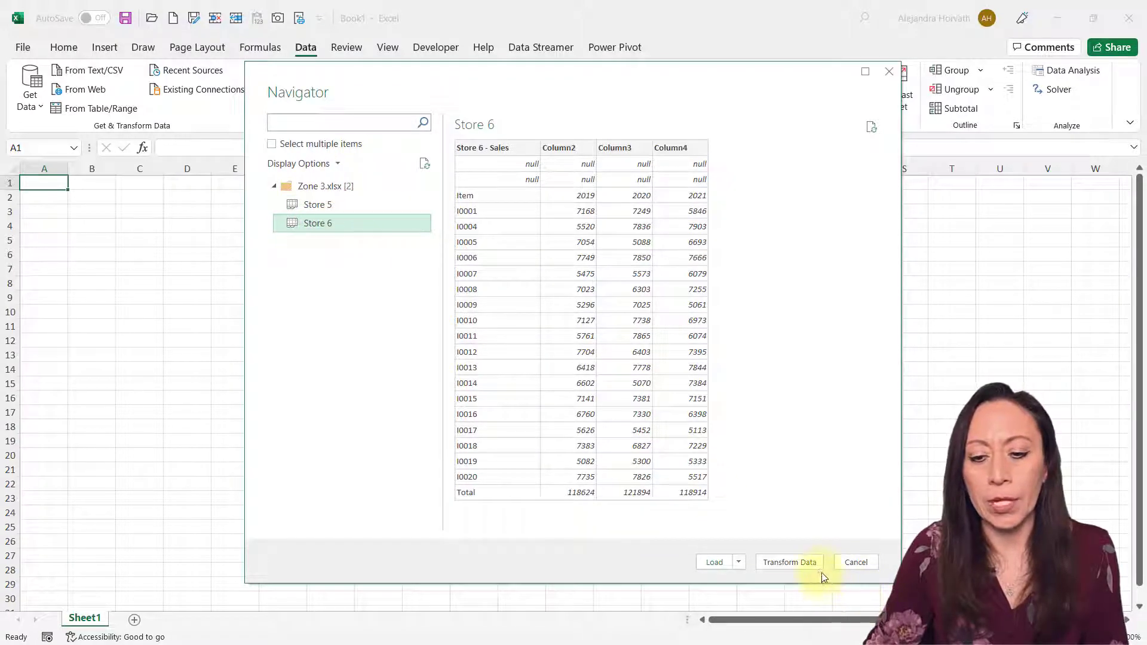
# Transform Store 6 in Power Query and delete the Changed Type and Promoted Headers steps.
pyautogui.click(855, 562)
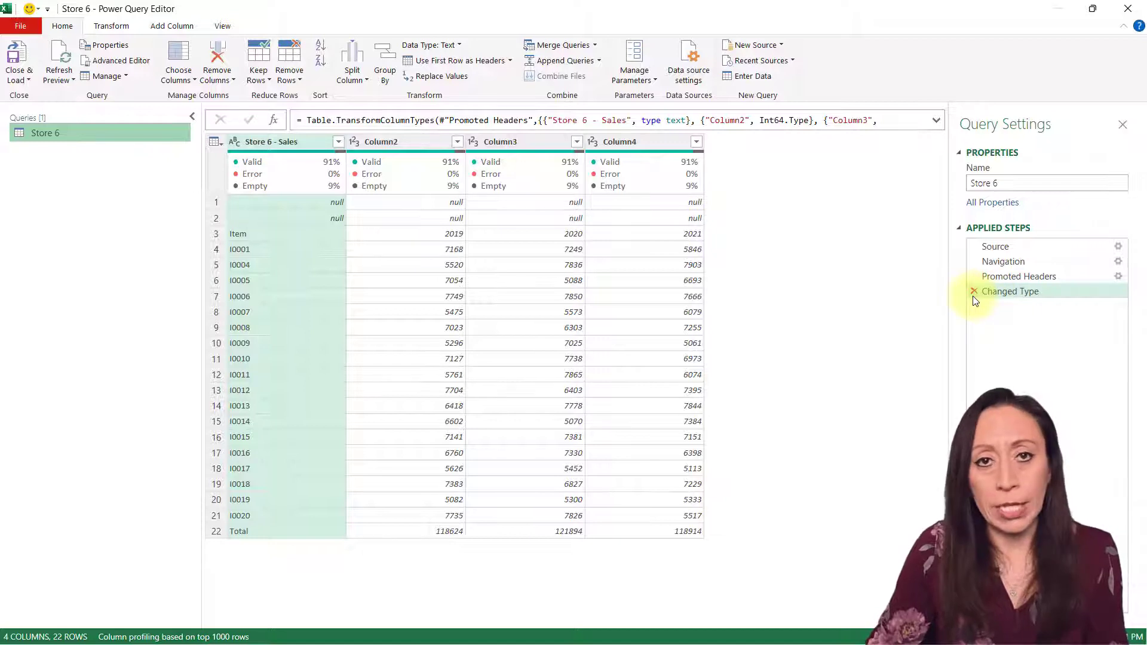
pyautogui.click(973, 290)
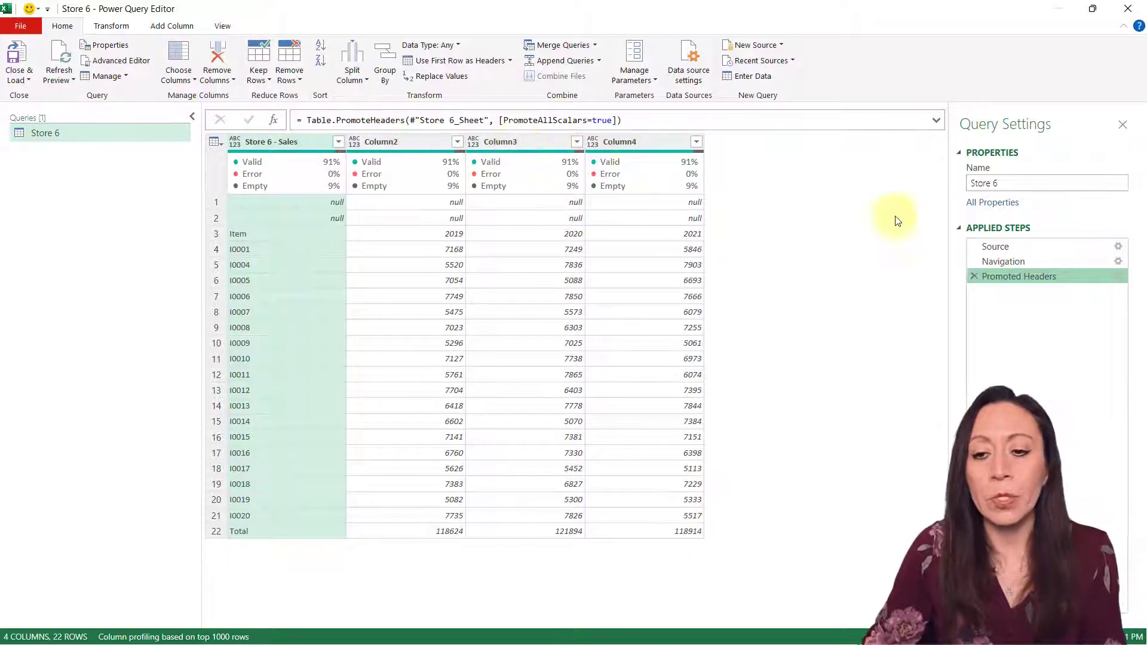
pyautogui.click(1003, 260)
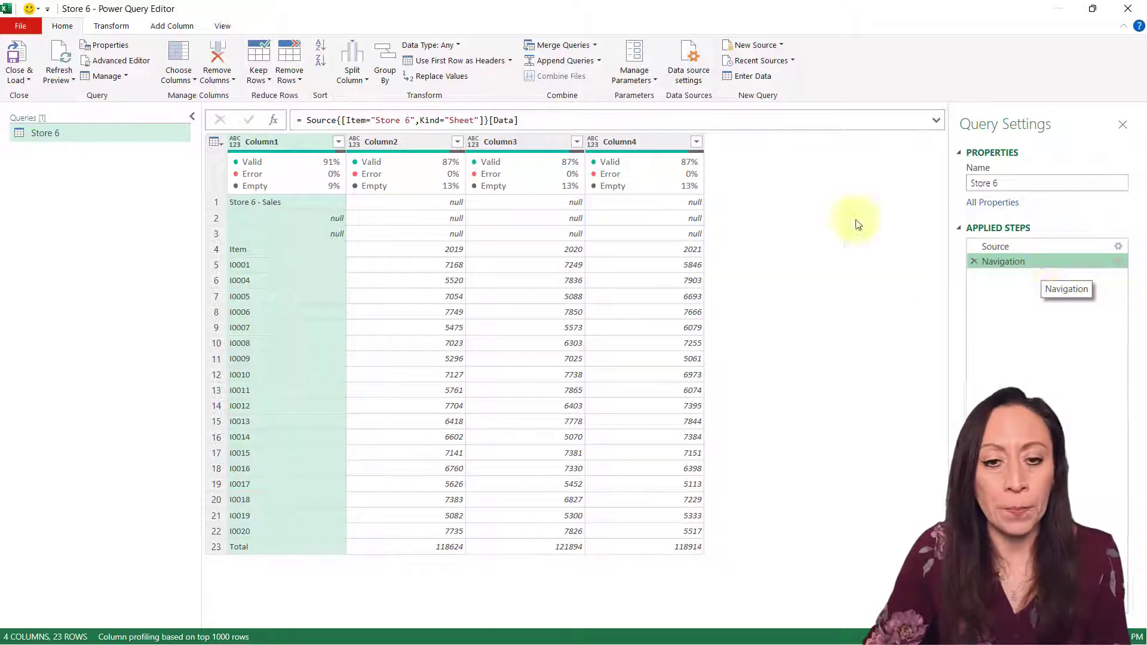
pyautogui.click(172, 26)
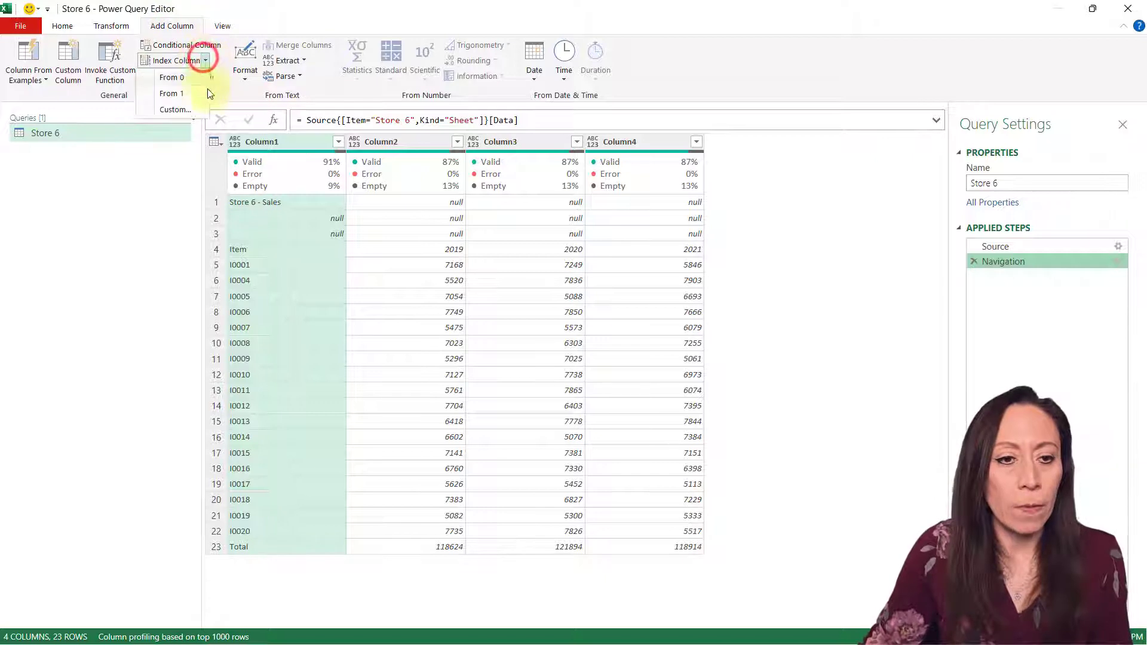
# Add an index column from 1 and filter Column1 to the row equal to Item.
pyautogui.click(172, 93)
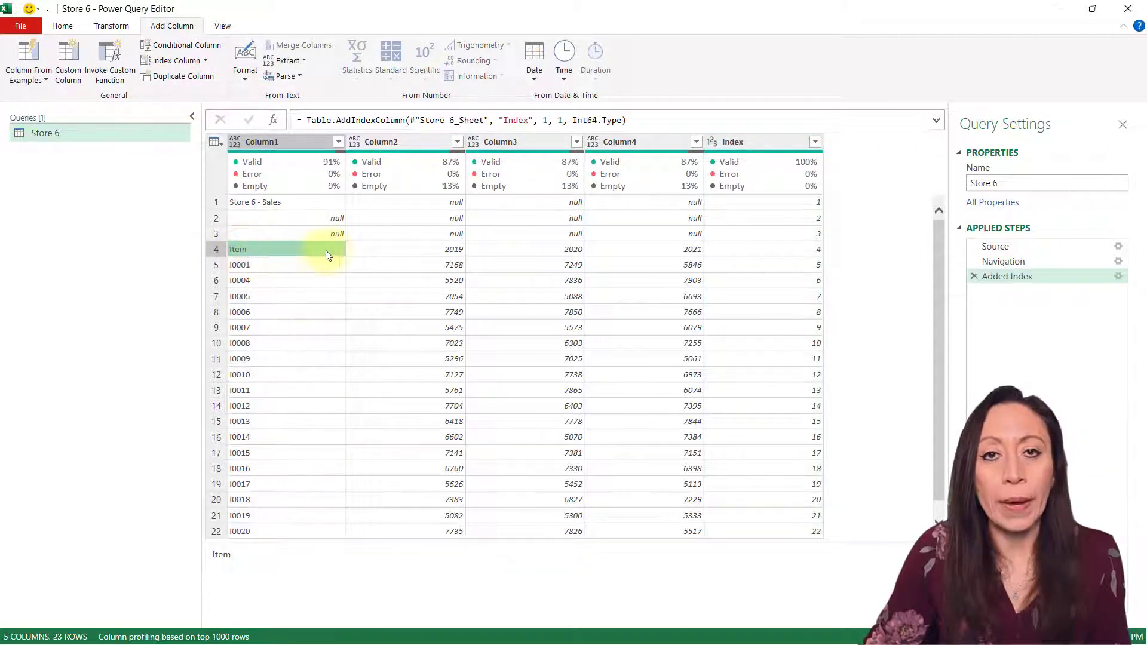
pyautogui.click(805, 248)
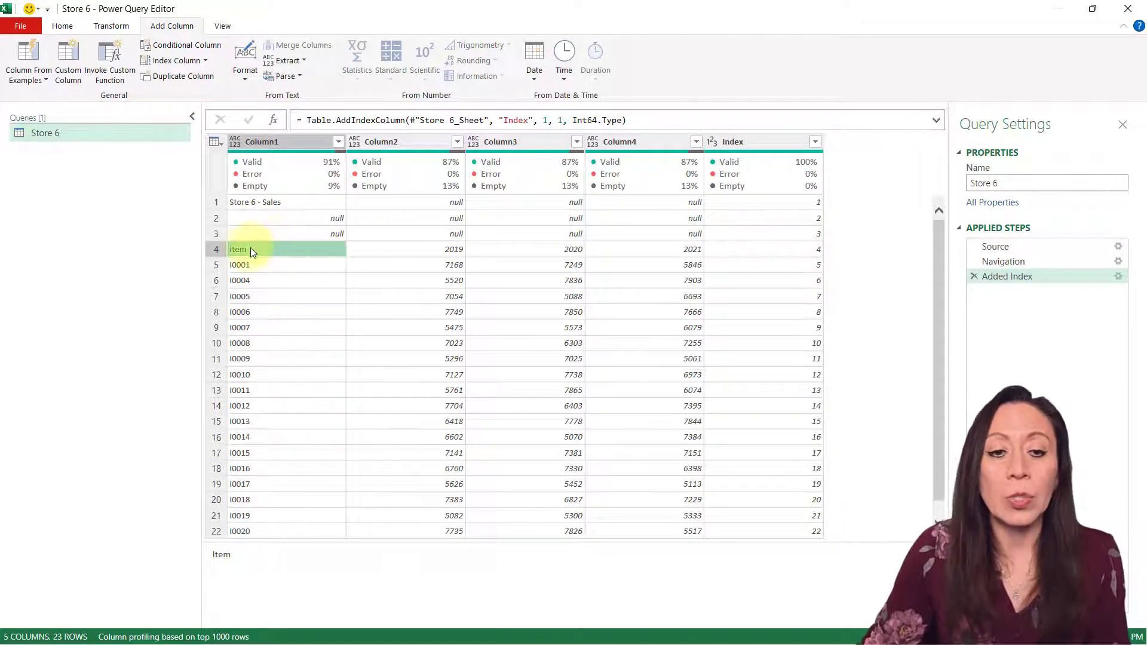
pyautogui.click(246, 248)
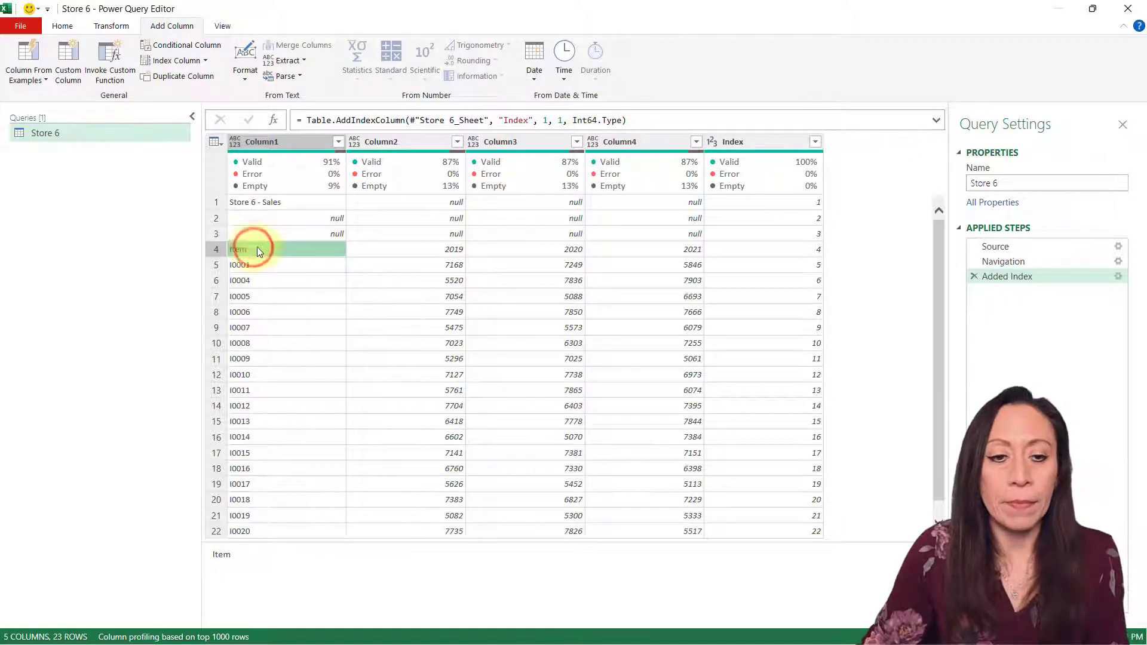
pyautogui.rightClick(239, 248)
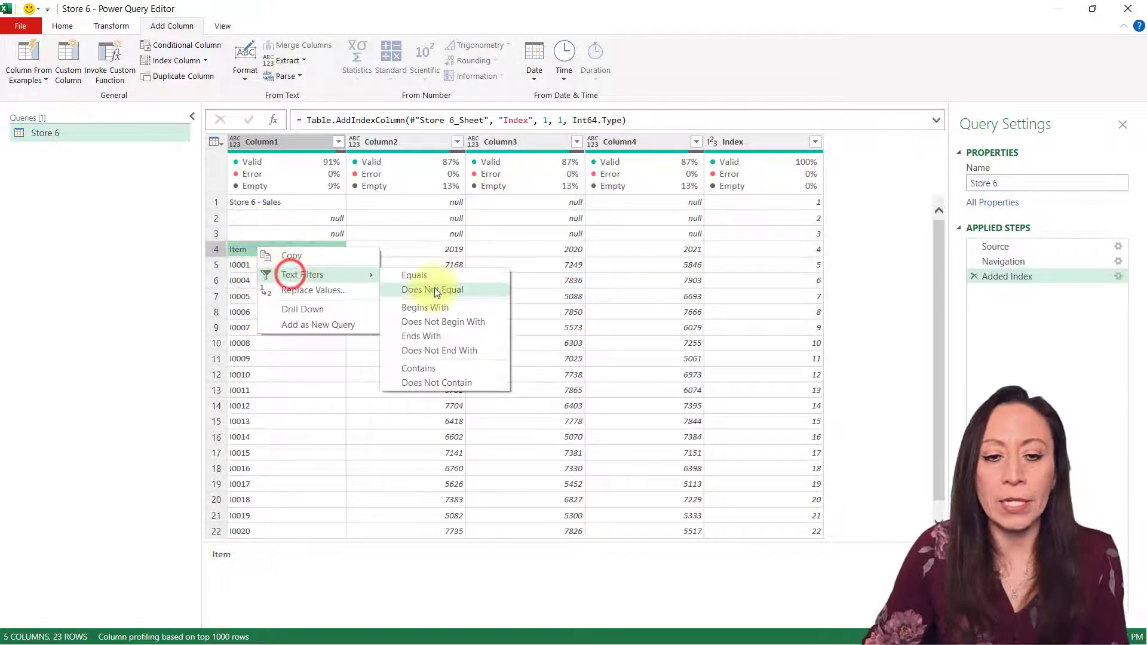
pyautogui.click(431, 289)
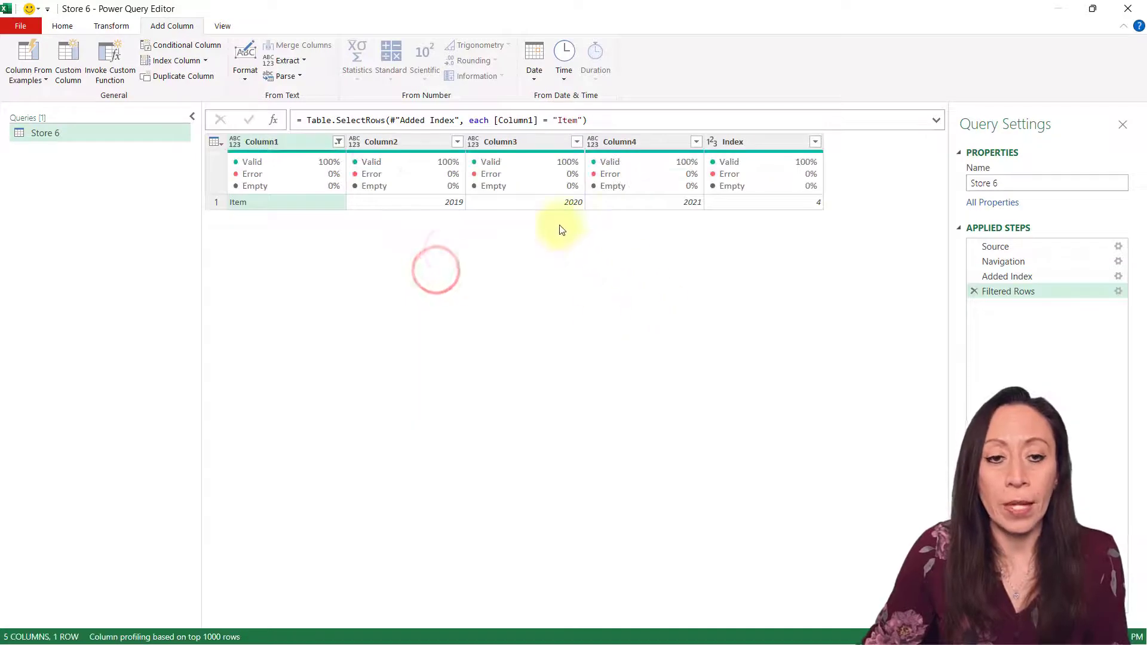
# Drill down on the Item row's index value 4 so the query returns it.
pyautogui.click(767, 202)
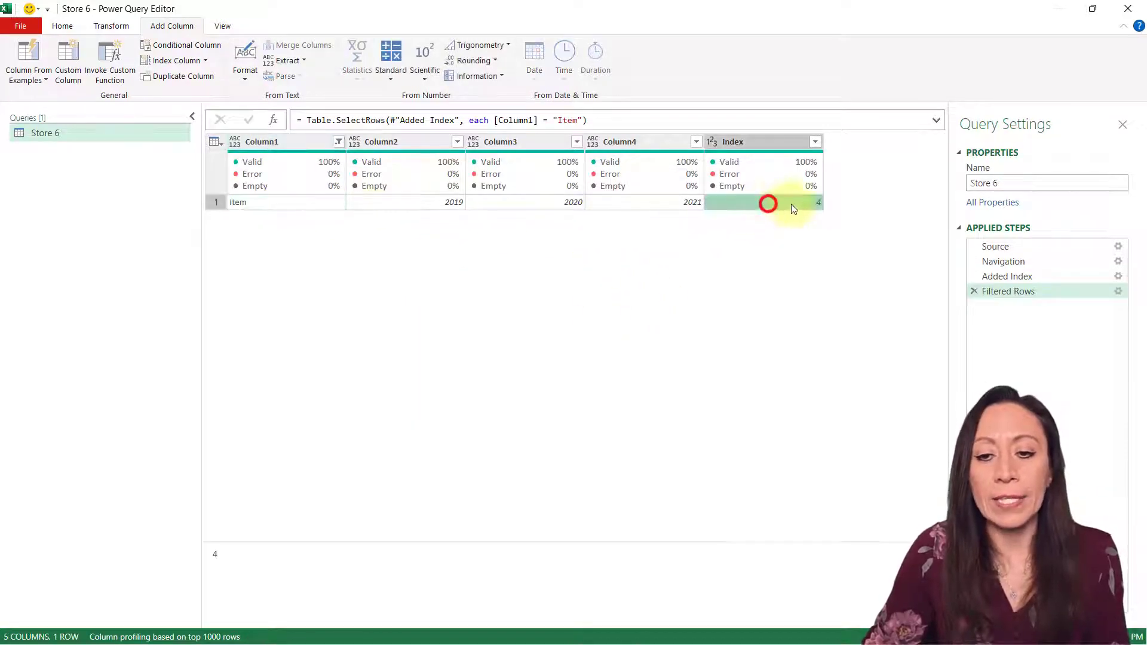
pyautogui.rightClick(767, 202)
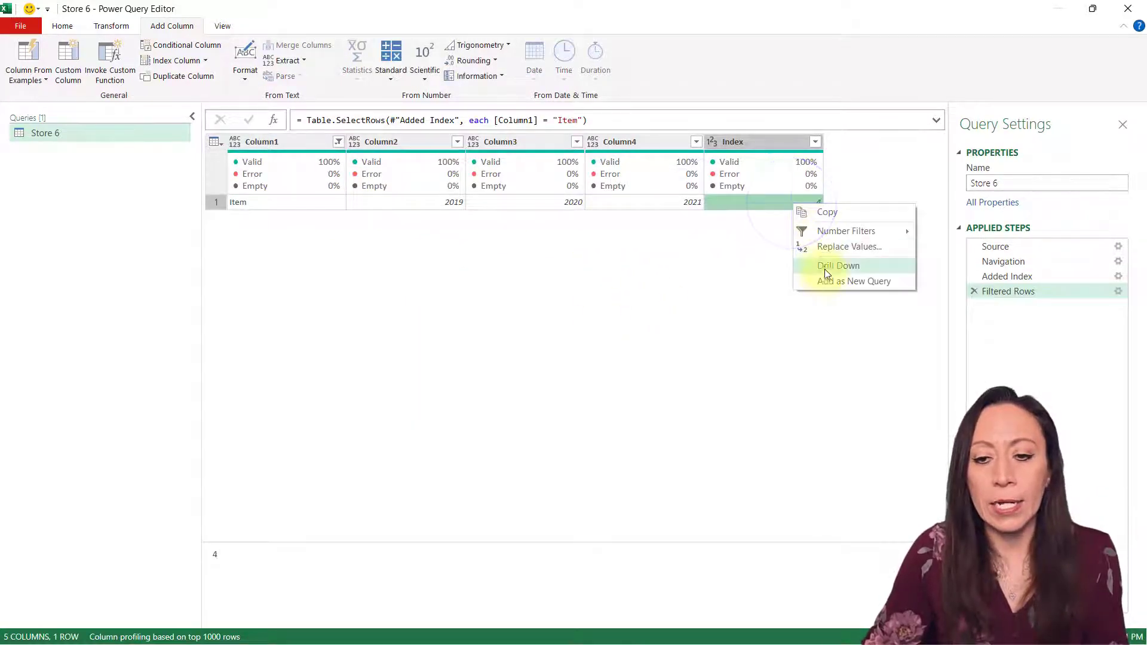
pyautogui.click(838, 266)
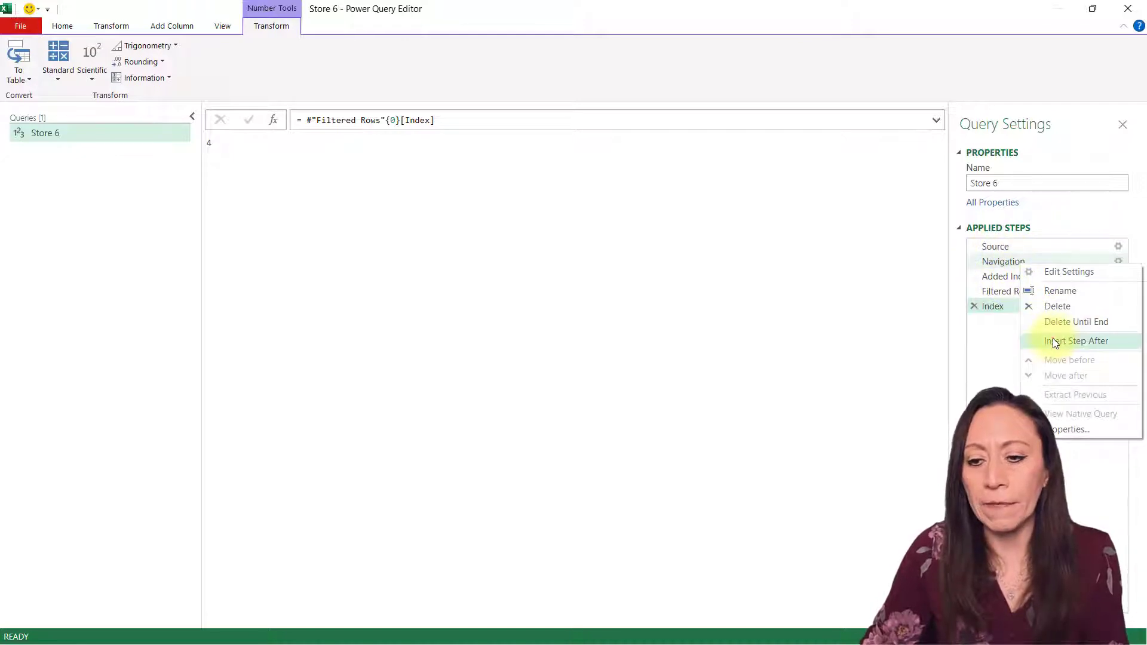
# Insert a step after Navigation named Start, then return to the Index step's result 4.
pyautogui.click(1076, 341)
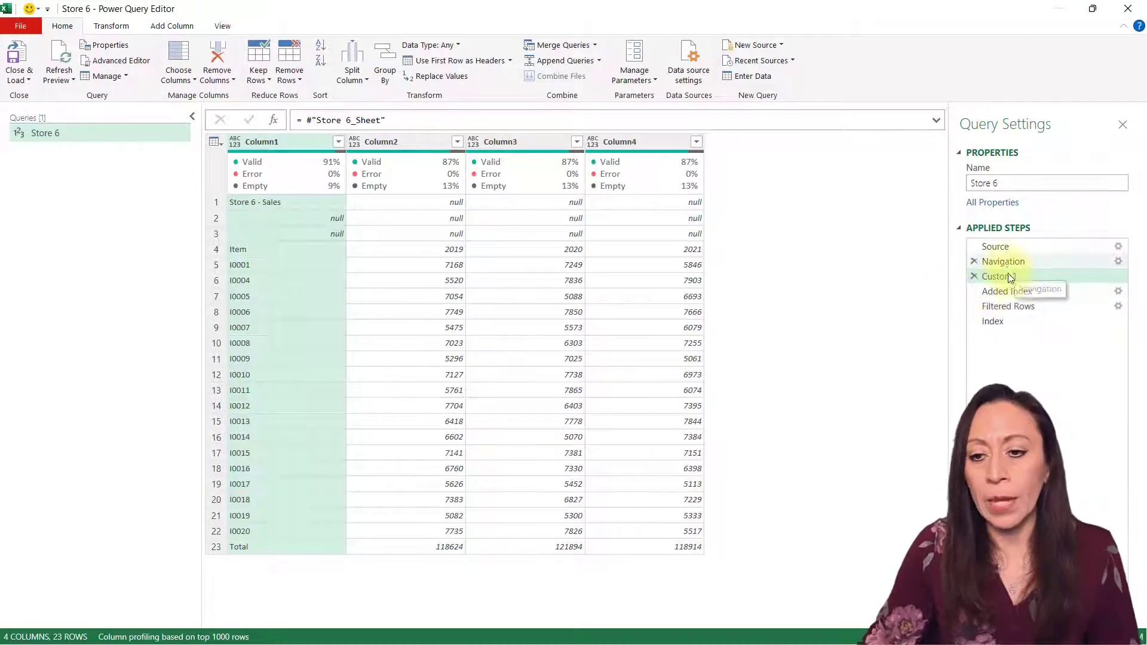
pyautogui.rightClick(998, 276)
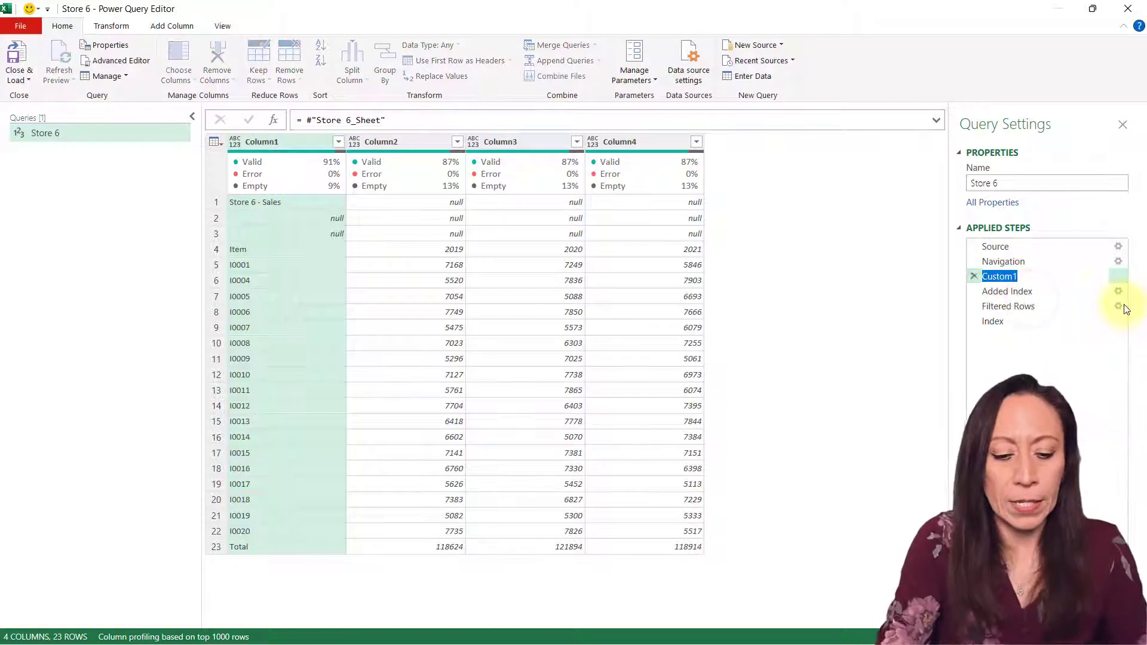
pyautogui.write('Start')
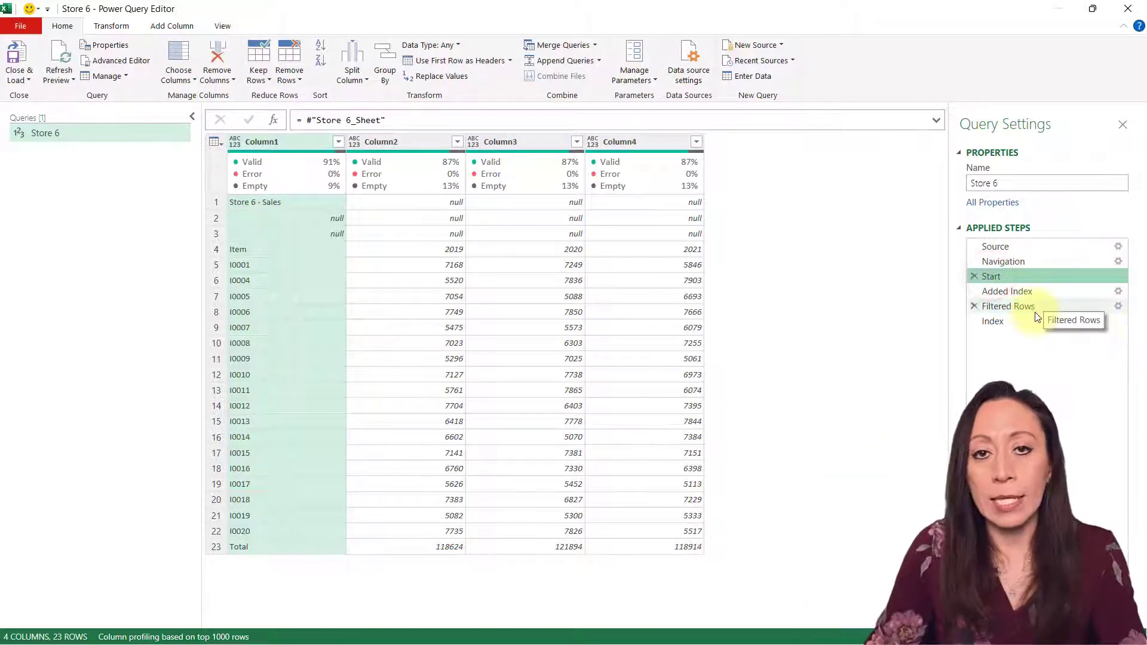
pyautogui.click(991, 320)
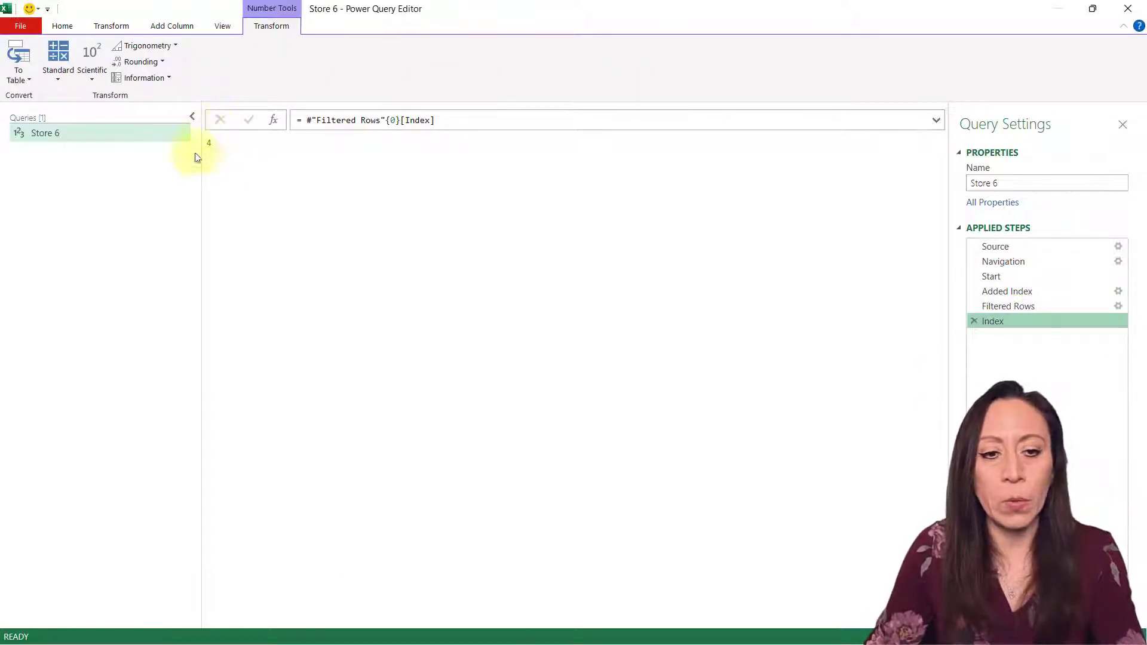
pyautogui.moveTo(273, 119)
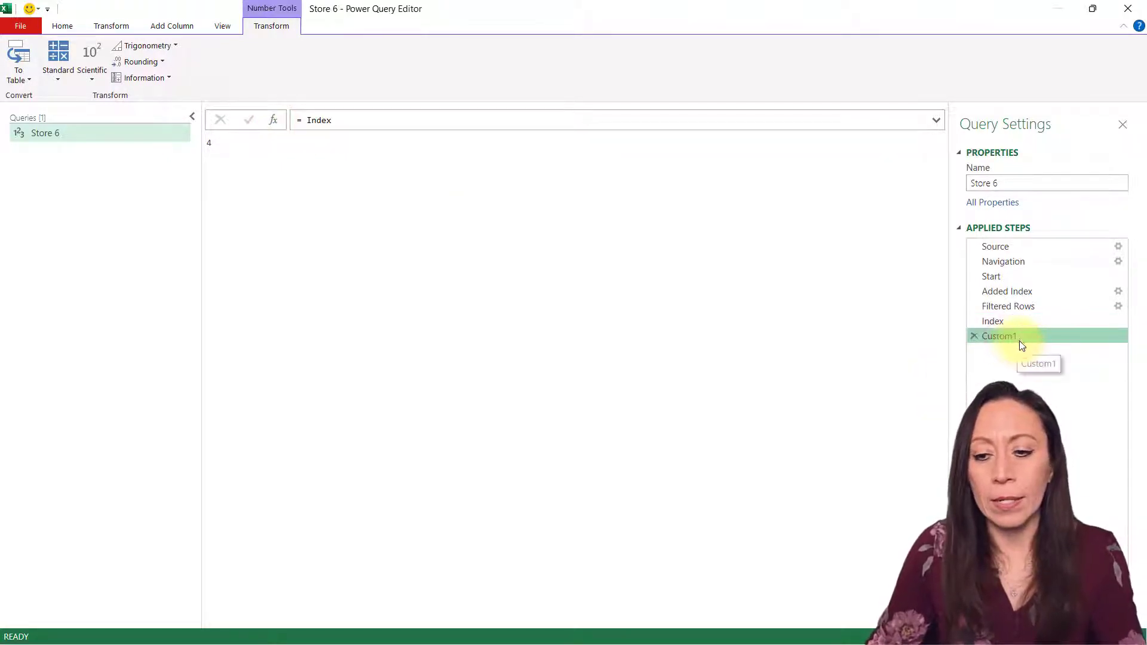
# Name the new final step BackToStart and set its formula to = Start.
pyautogui.doubleClick(997, 336)
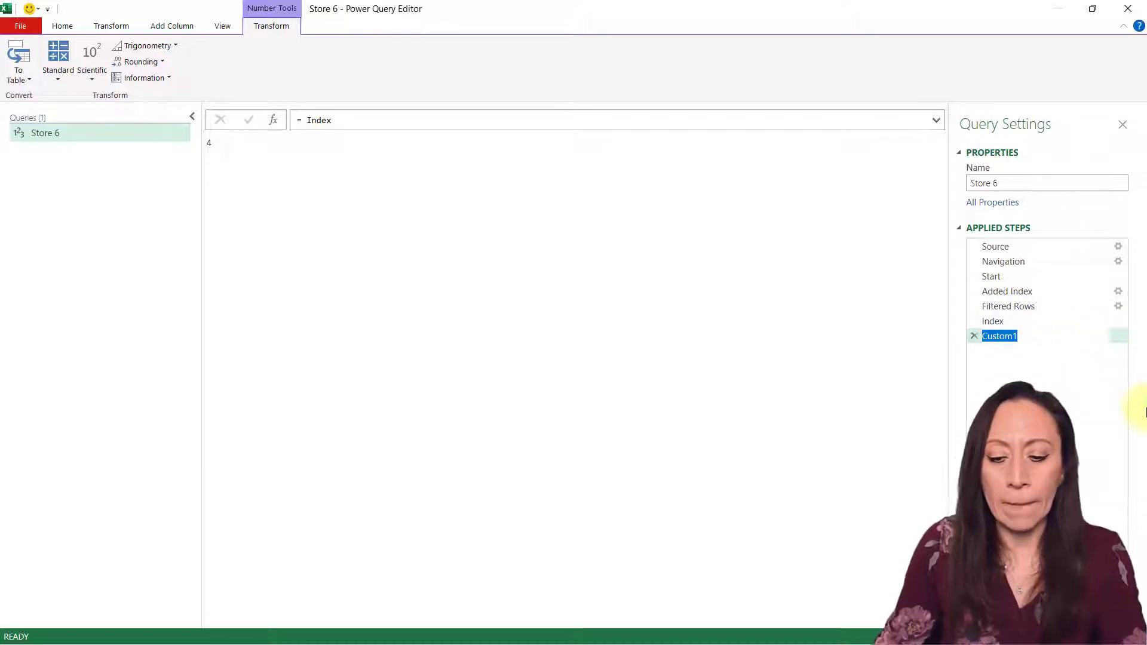
pyautogui.write('Back')
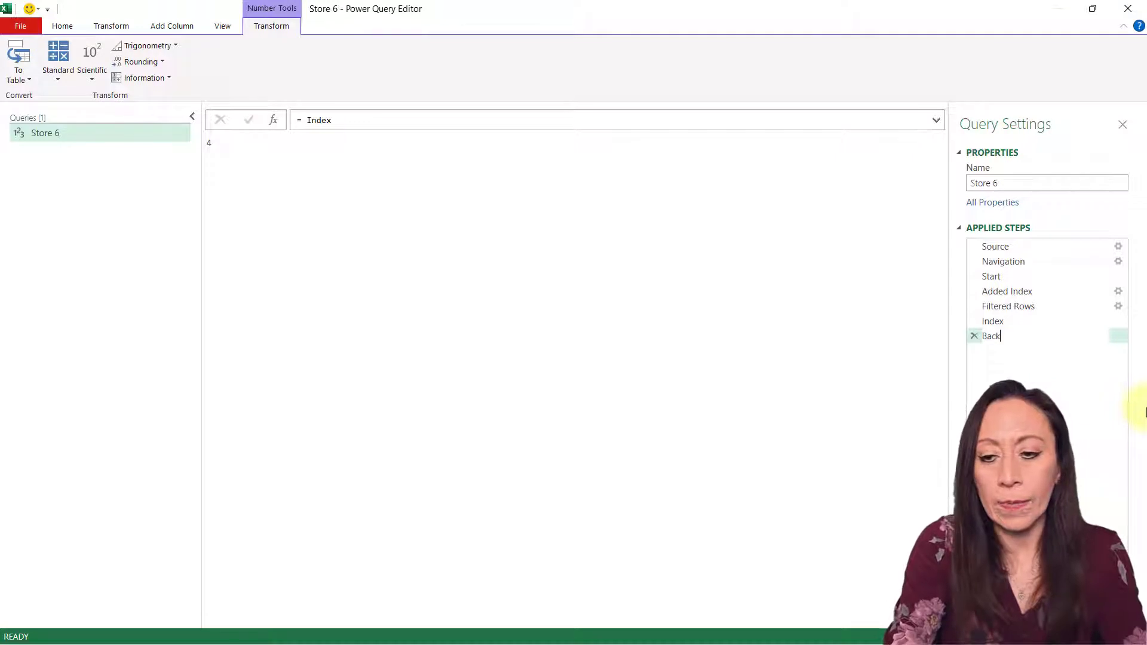
pyautogui.write('ToSat')
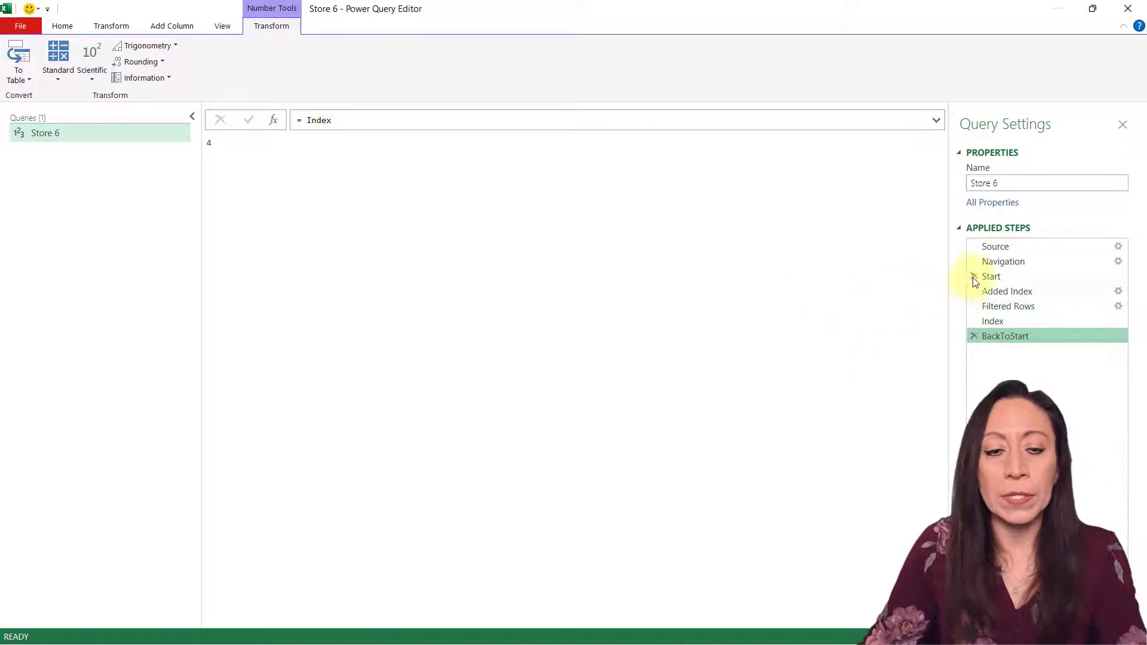
pyautogui.doubleClick(318, 120)
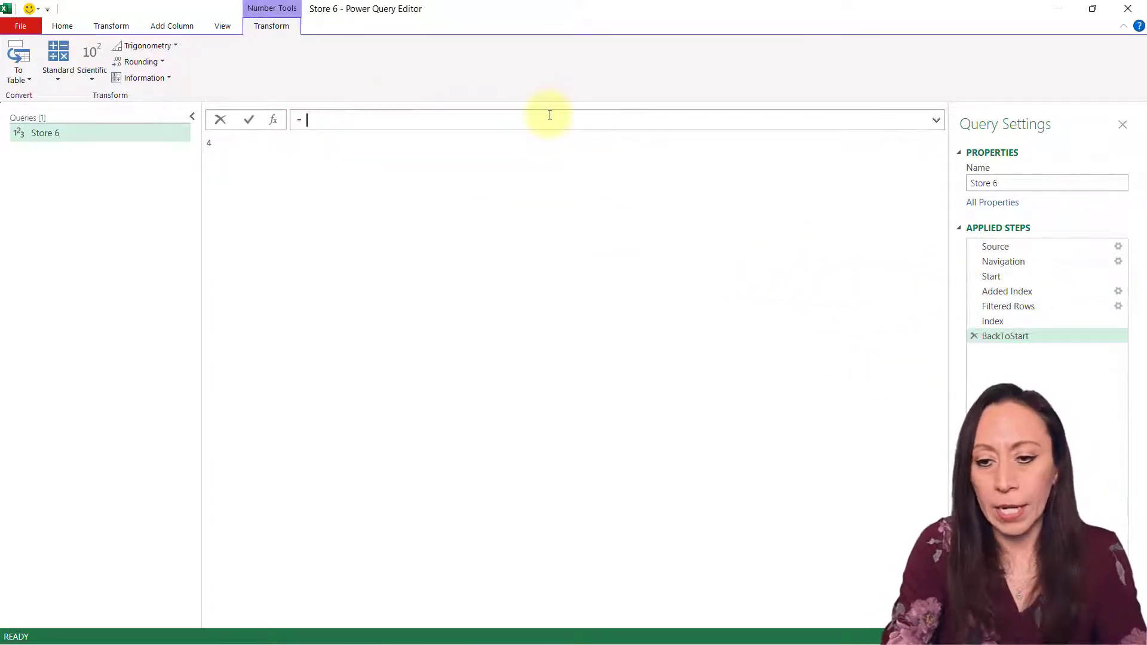
pyautogui.write('Start')
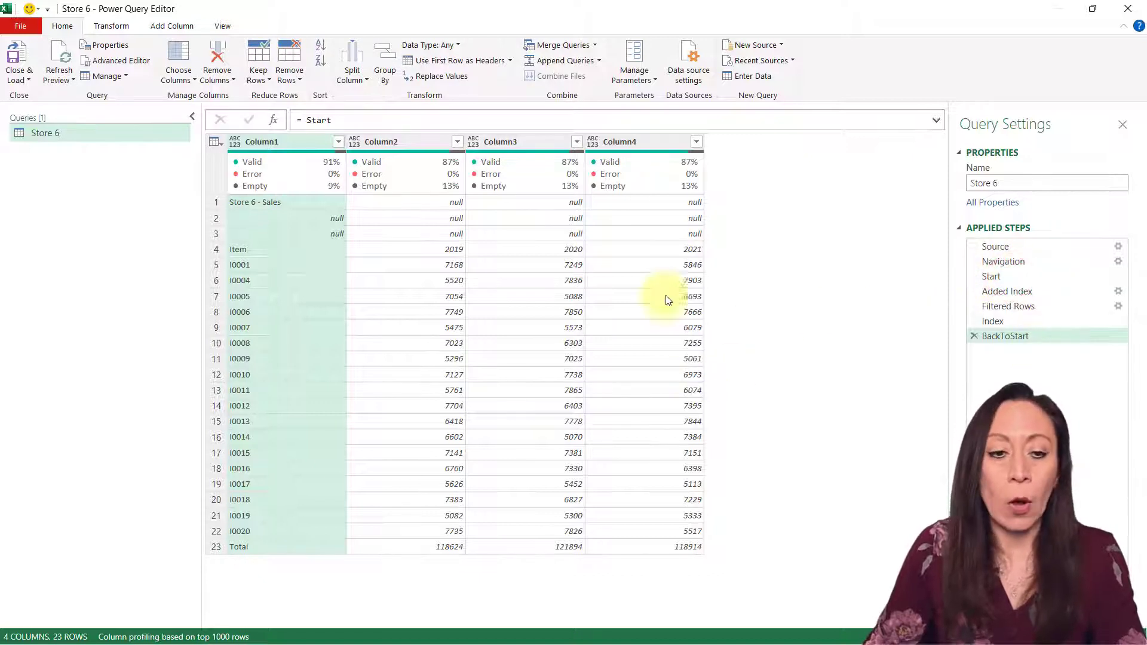
pyautogui.moveTo(248, 207)
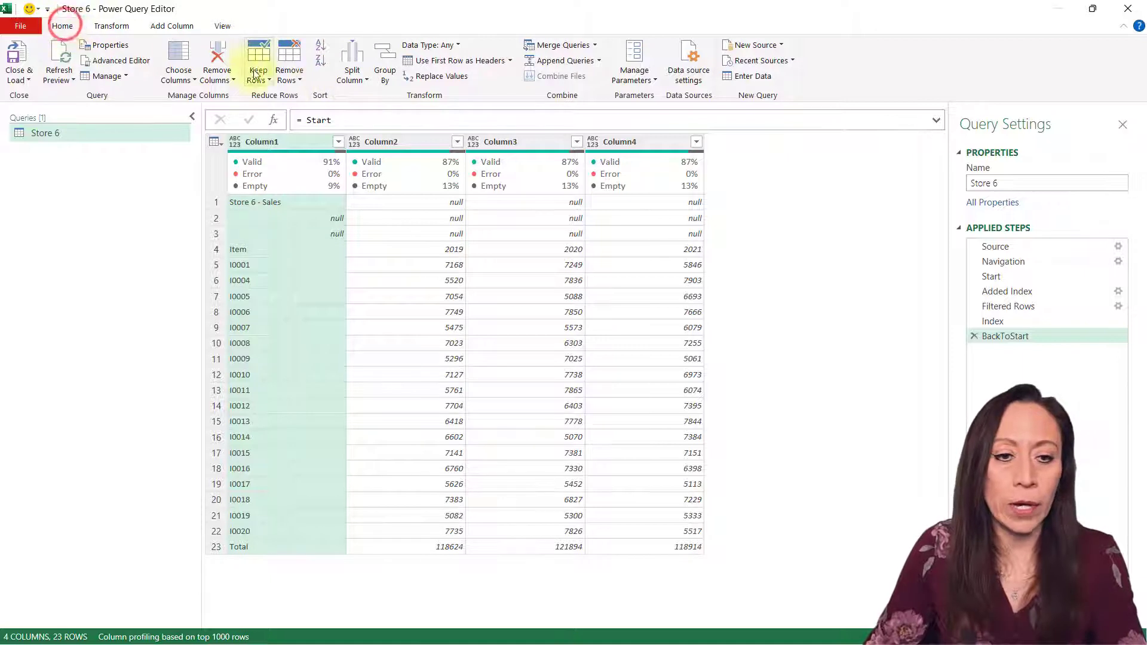
# Remove top rows from BackToStart with the count Index-1, leaving the Item header first.
pyautogui.click(289, 59)
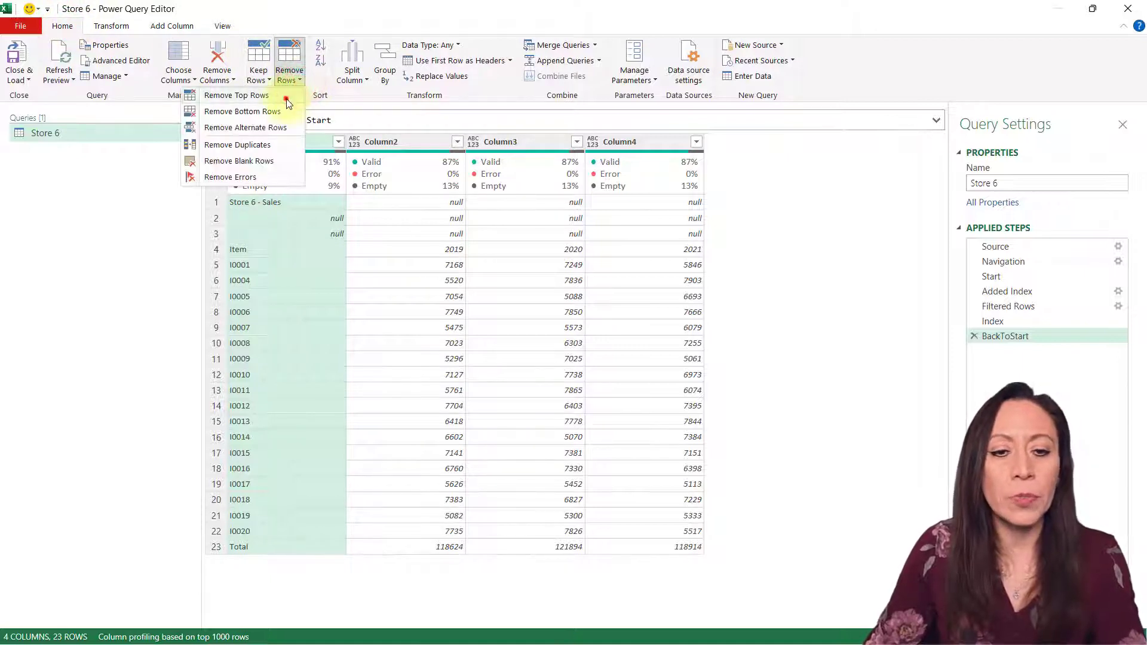
pyautogui.click(236, 96)
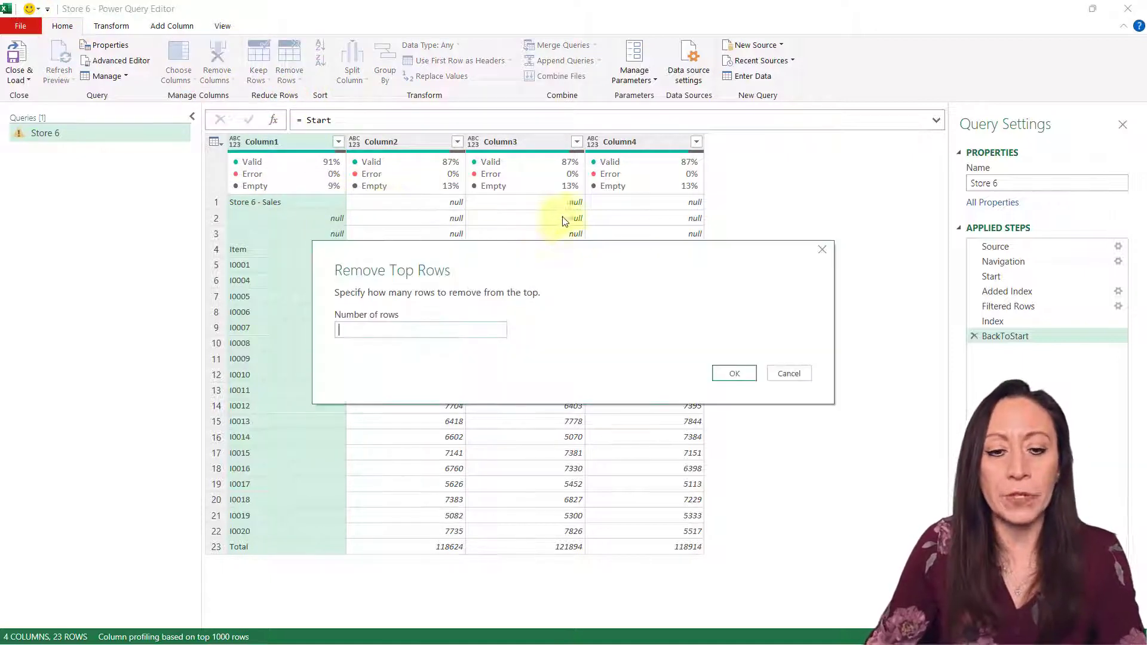
pyautogui.click(733, 373)
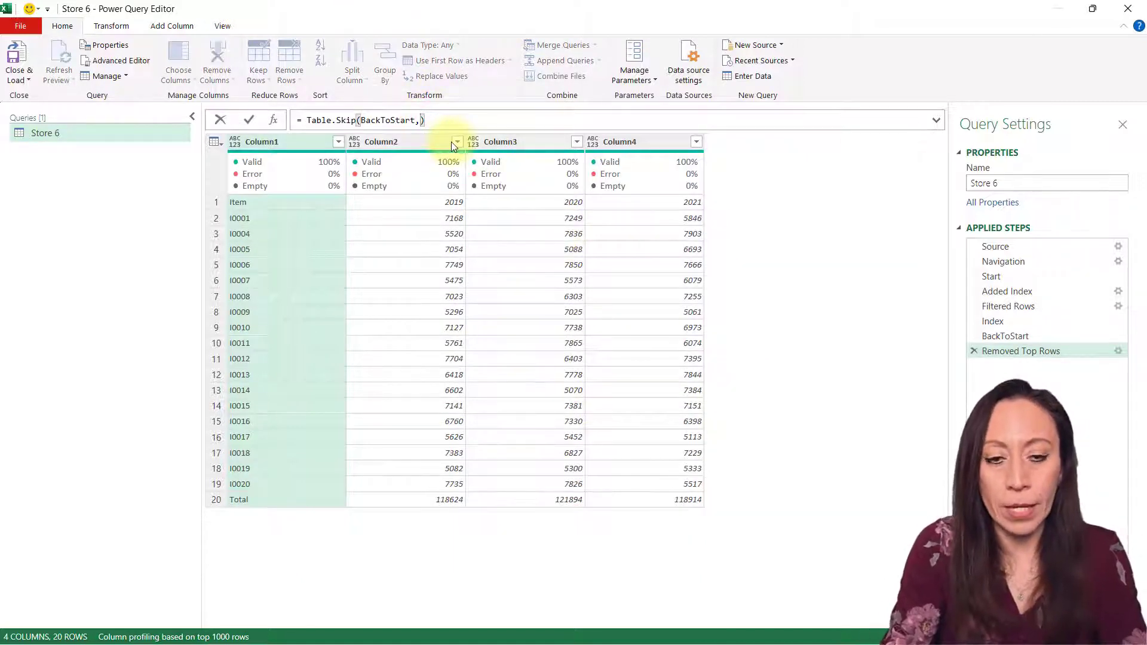
pyautogui.write('Index-1')
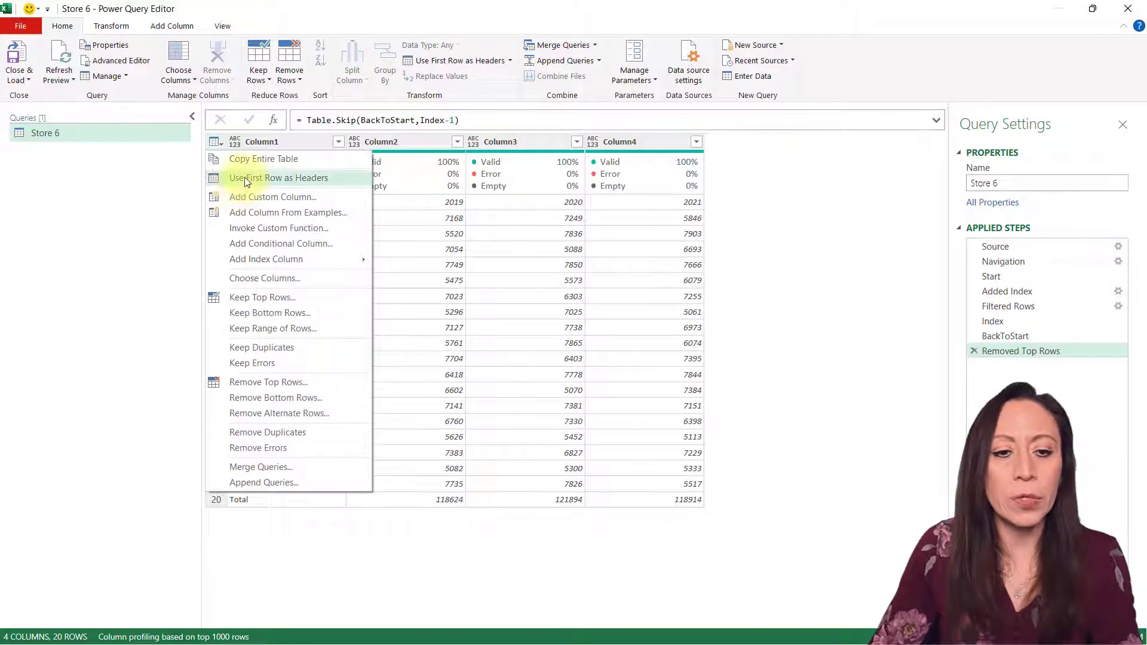
# Use the first row as headers (Item, 2019, 2020, 2021) and delete the Changed Type step.
pyautogui.click(279, 178)
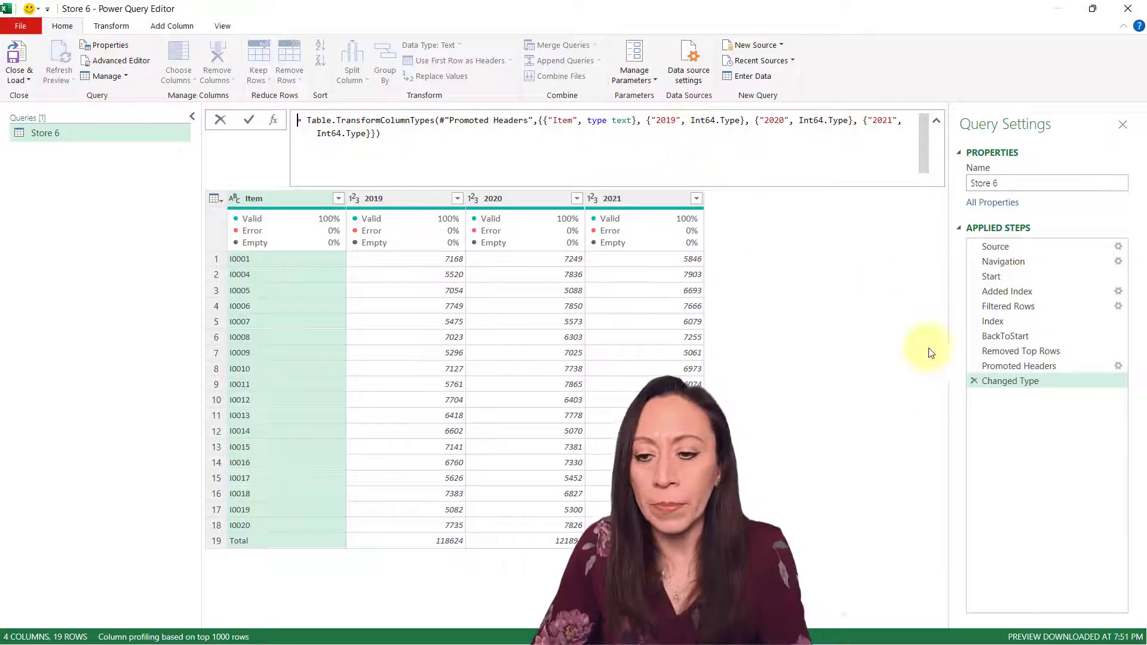
pyautogui.click(1018, 365)
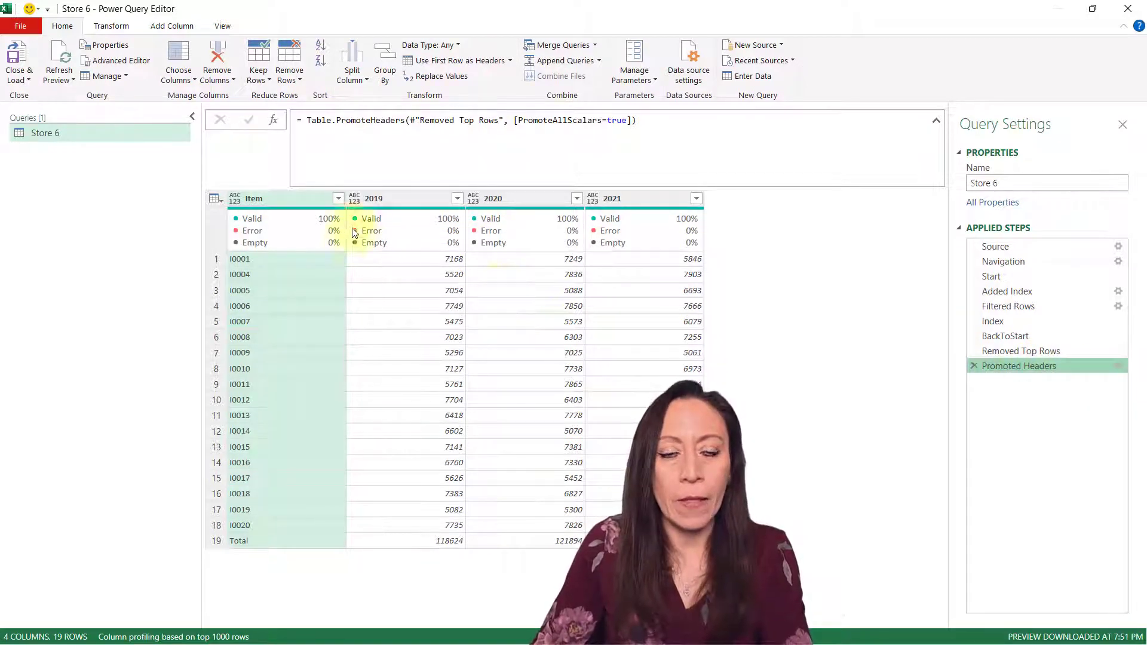
pyautogui.moveTo(279, 528)
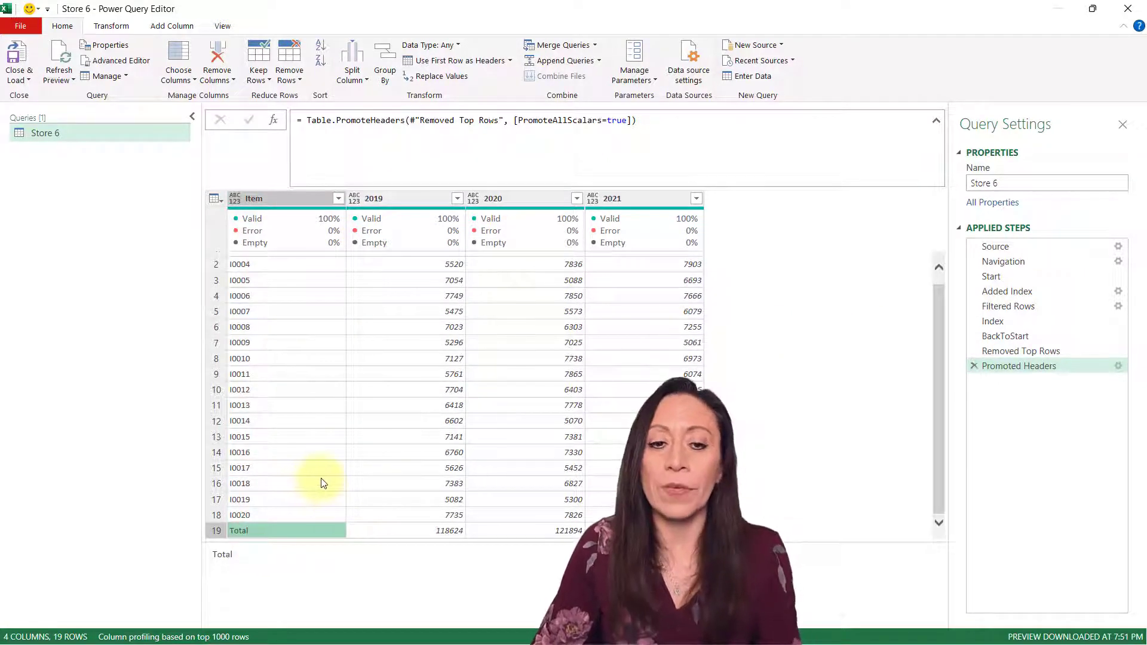
pyautogui.moveTo(332, 435)
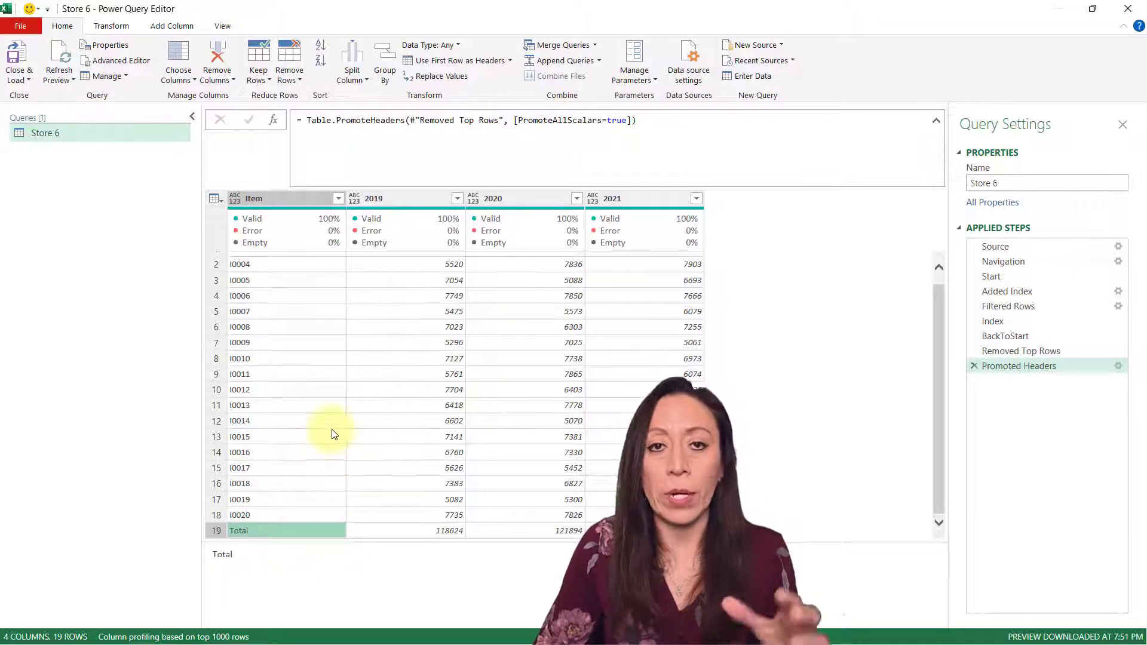
pyautogui.moveTo(288, 232)
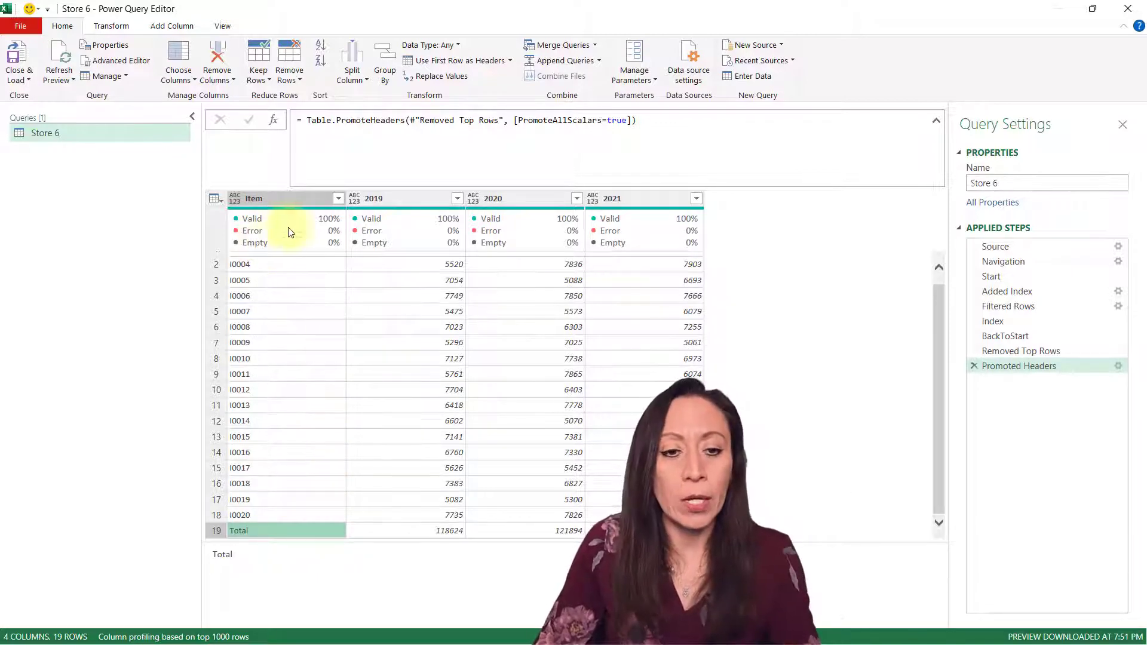
pyautogui.moveTo(344, 198)
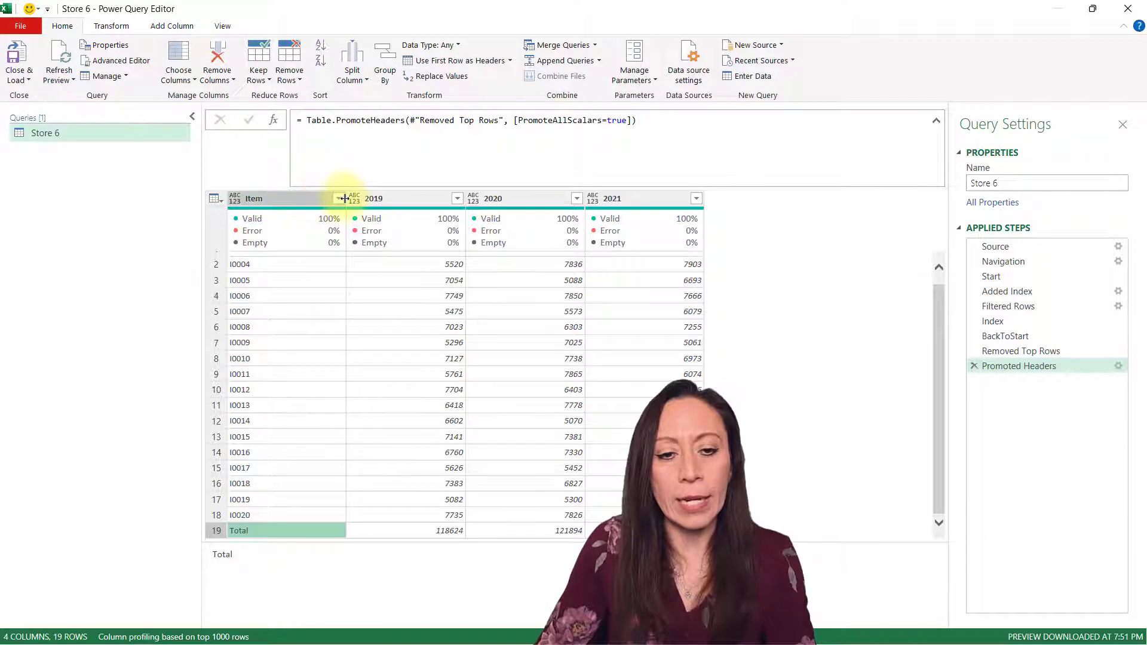
# Filter out the Total row and unpivot all columns other than Item into Attribute and Value.
pyautogui.click(337, 199)
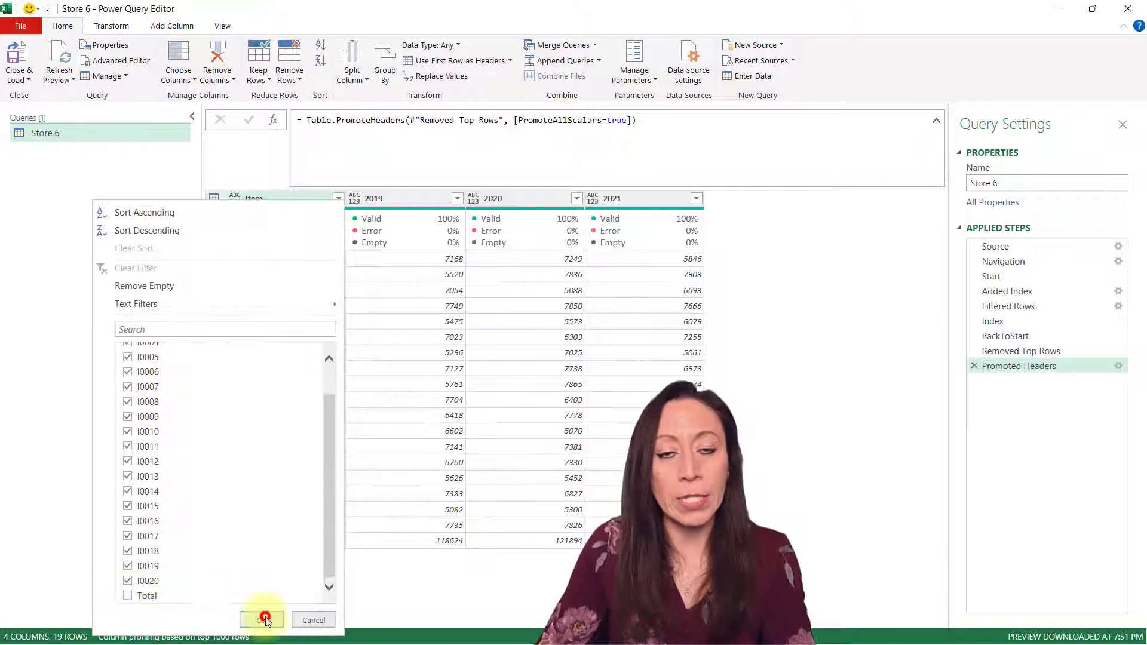
pyautogui.click(260, 619)
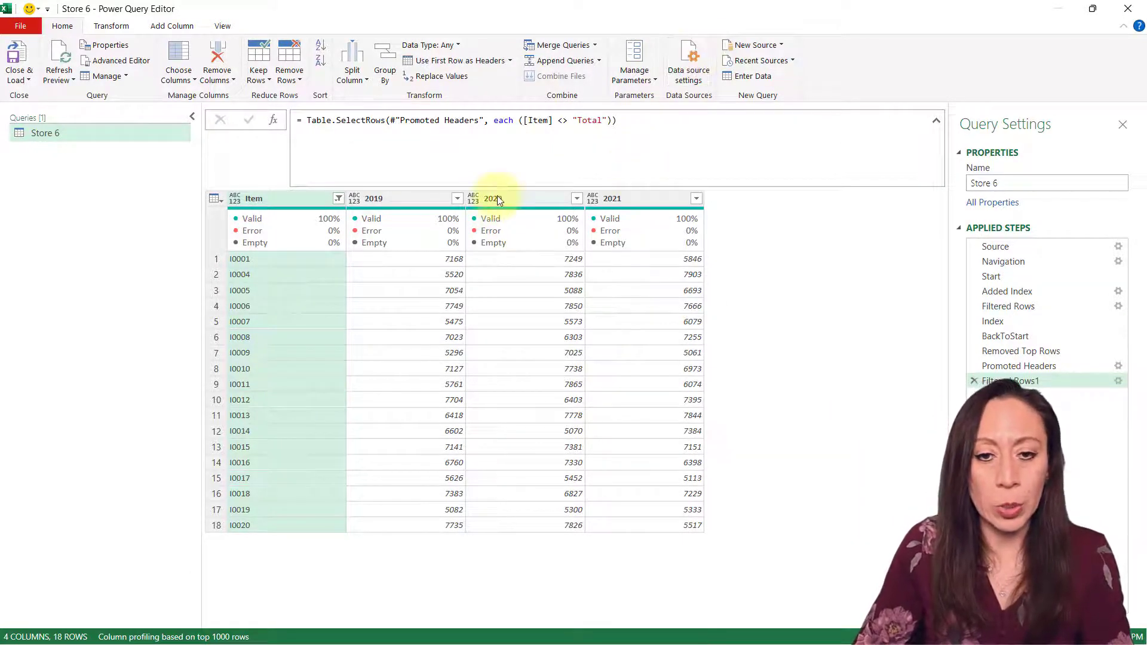
pyautogui.click(276, 198)
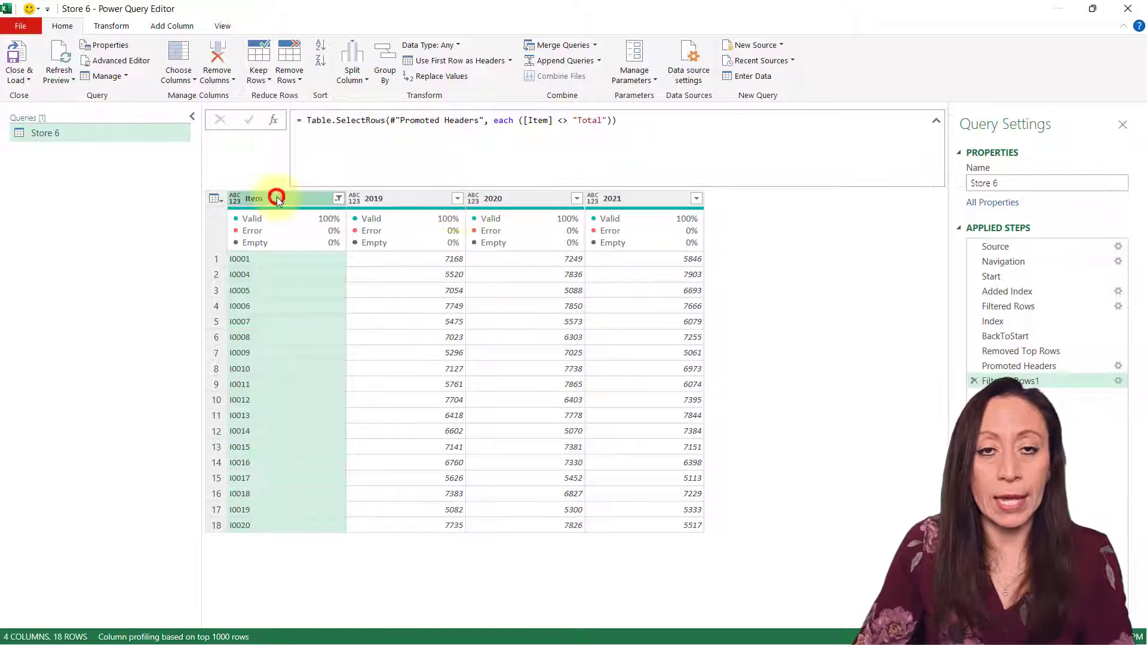
pyautogui.rightClick(277, 199)
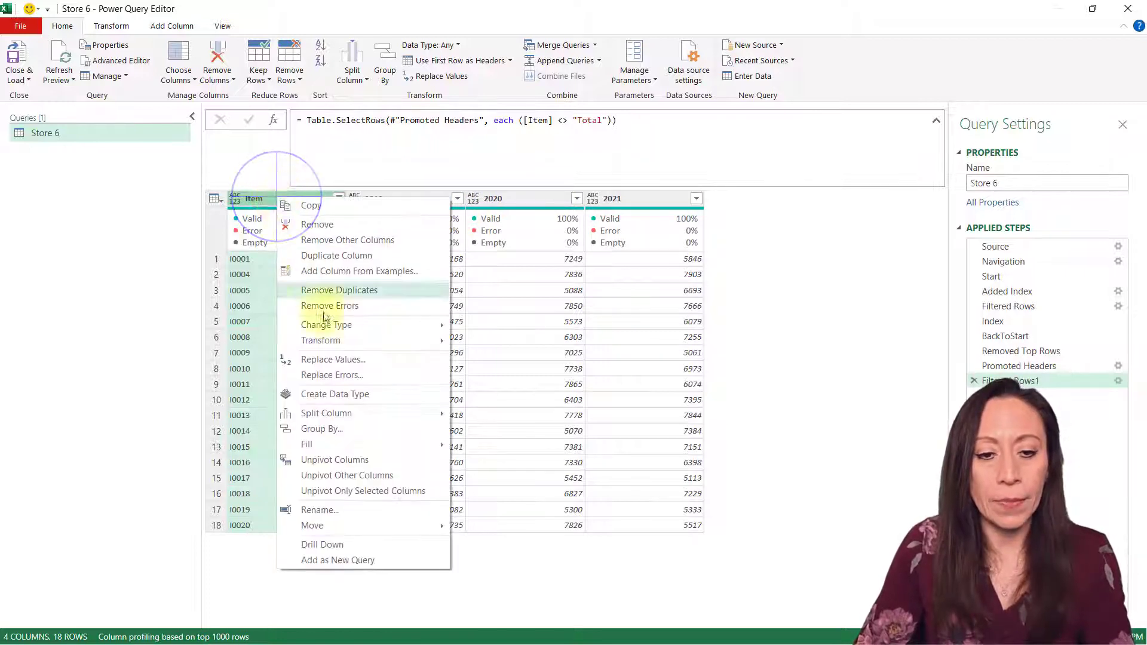
pyautogui.moveTo(363, 475)
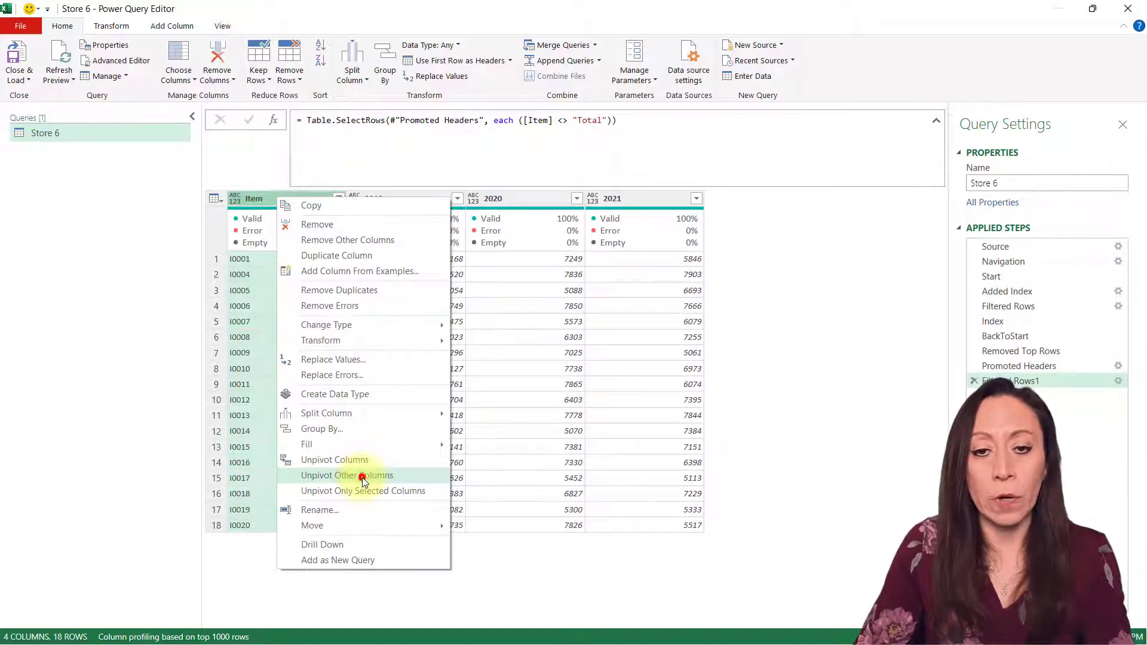
pyautogui.click(346, 475)
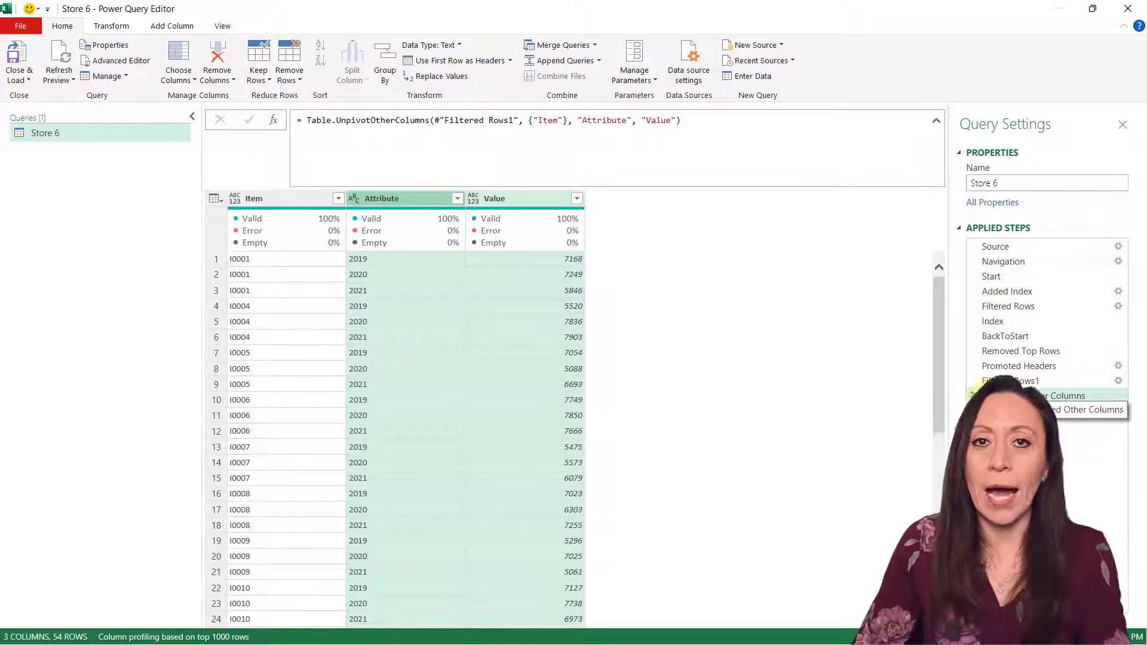
# Rename the Store 6 query Zones, duplicate it and name the copy FxZones.
pyautogui.doubleClick(44, 132)
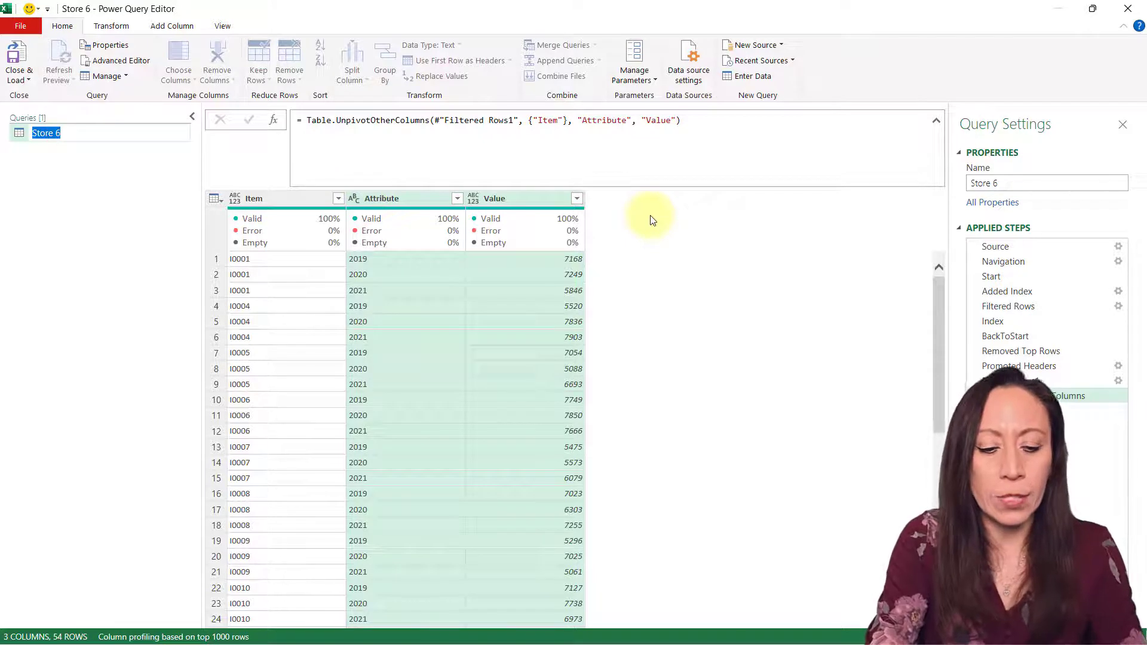
pyautogui.write('Zones')
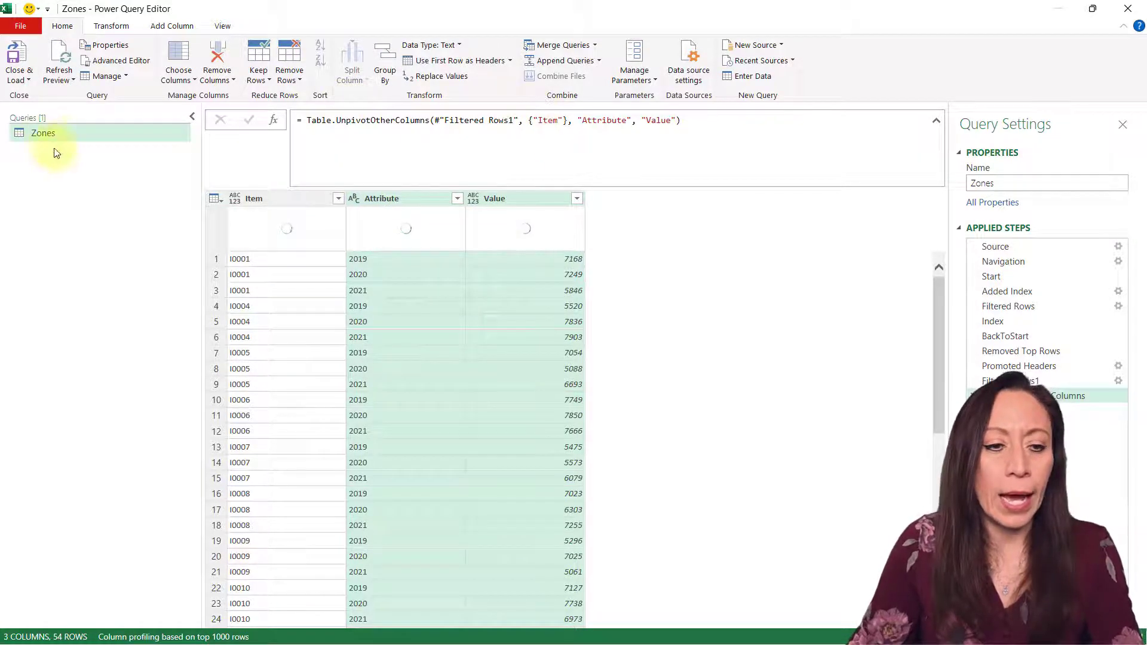
pyautogui.rightClick(43, 132)
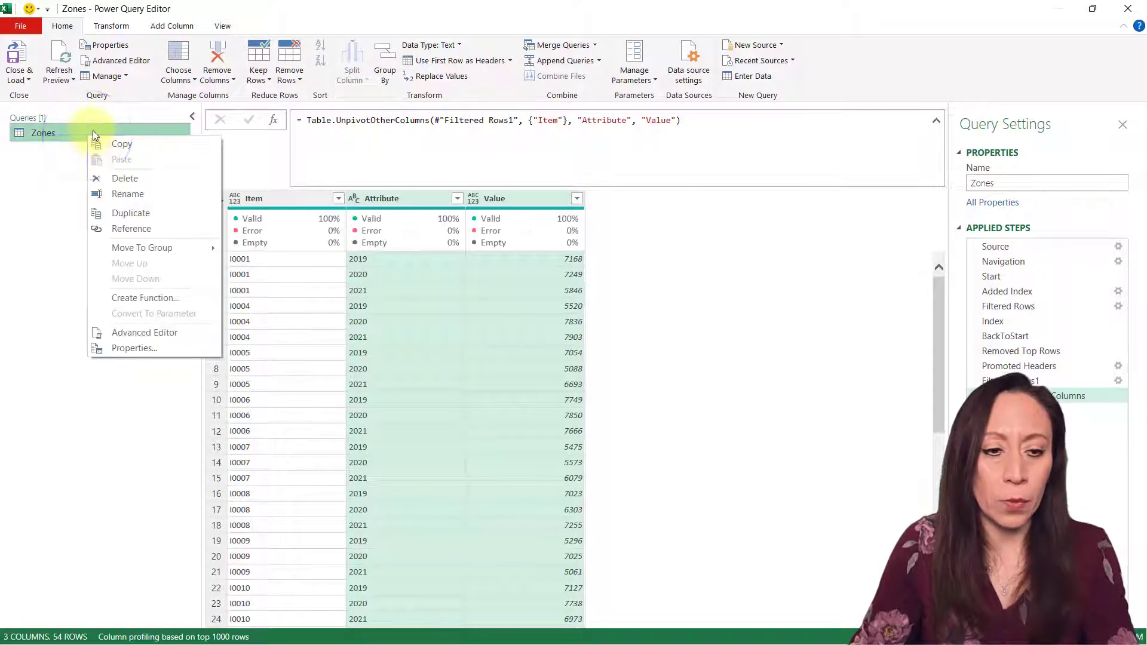
pyautogui.click(130, 212)
pyautogui.write('FxZones')
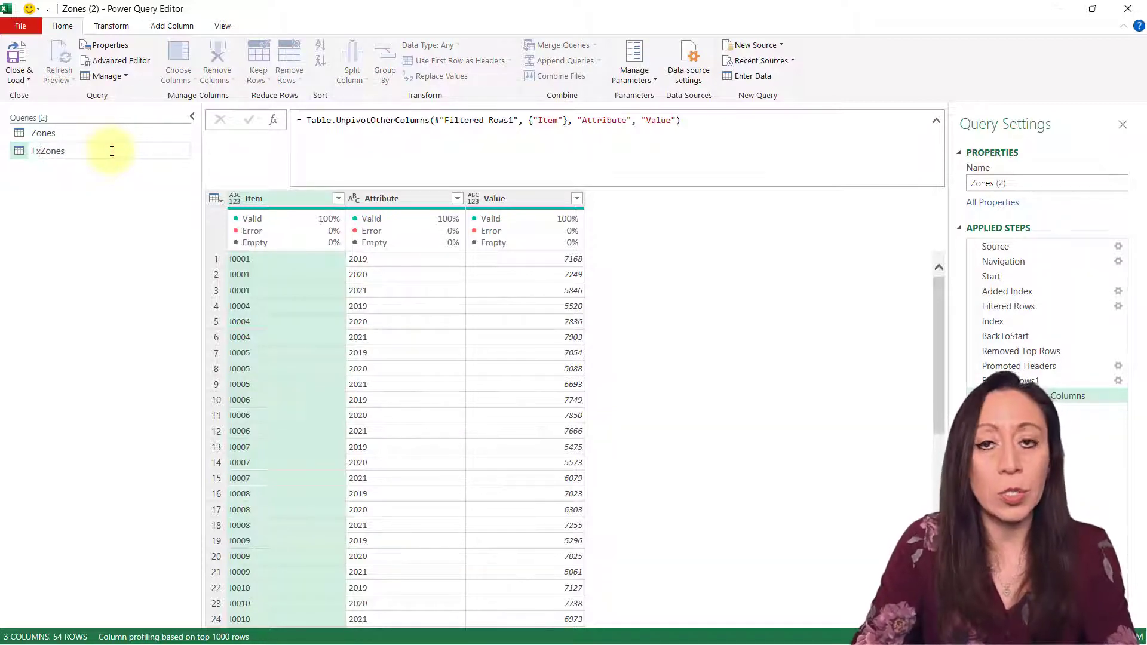
pyautogui.click(48, 150)
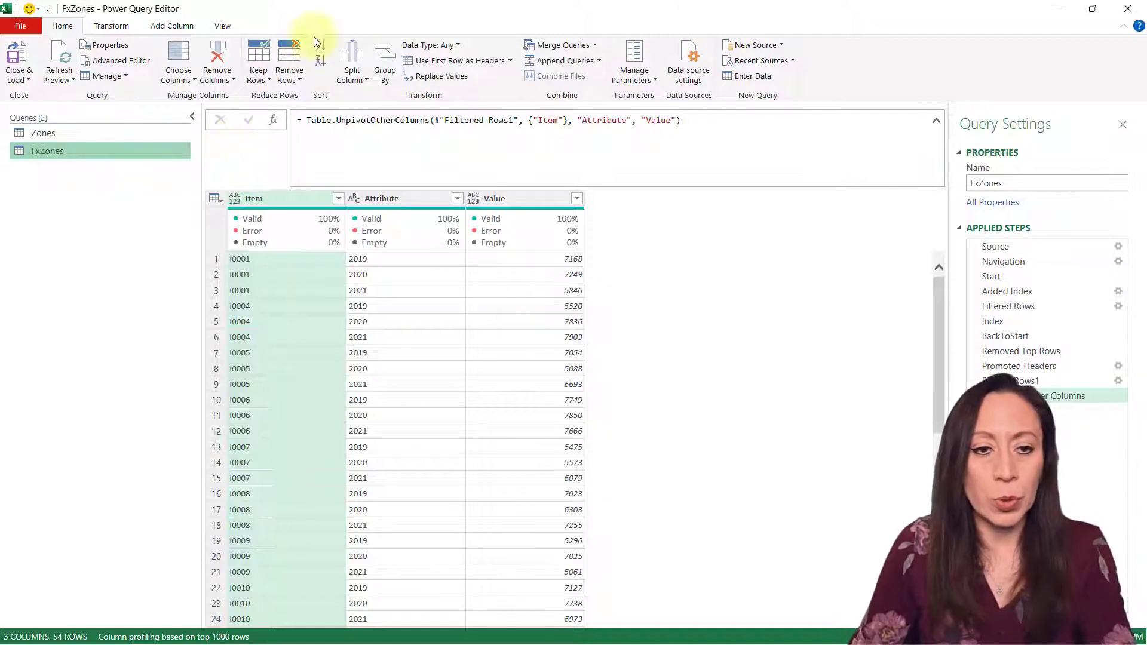
# In the Advanced Editor, prepend (MyPath, MyNames)=> to the FxZones query's M code.
pyautogui.click(222, 26)
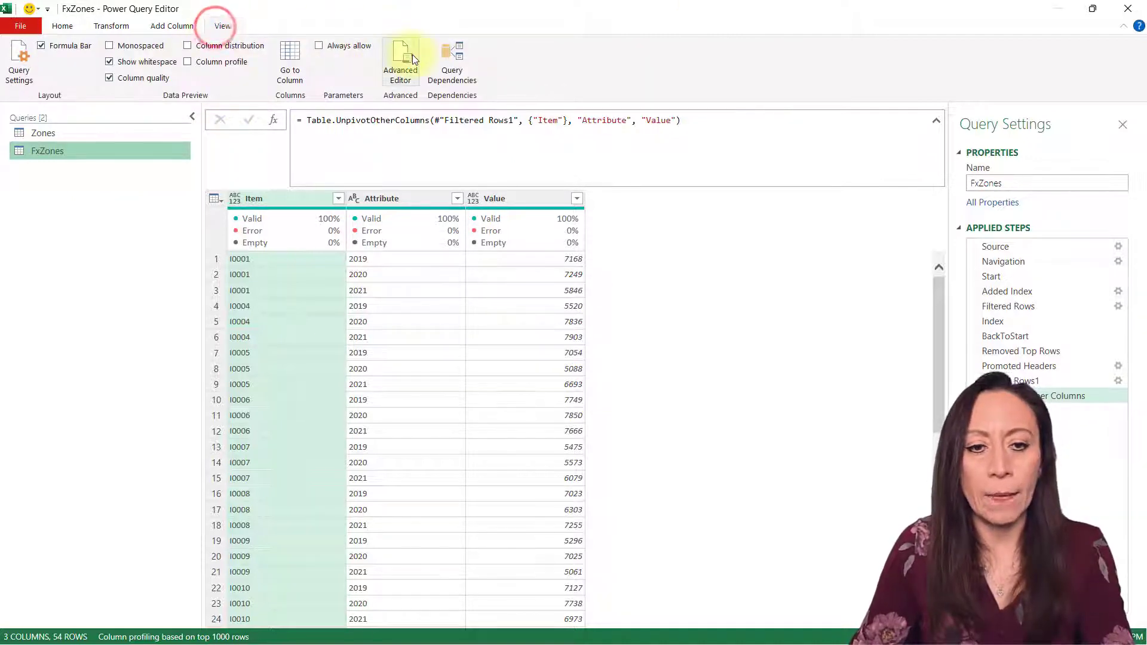
pyautogui.click(399, 56)
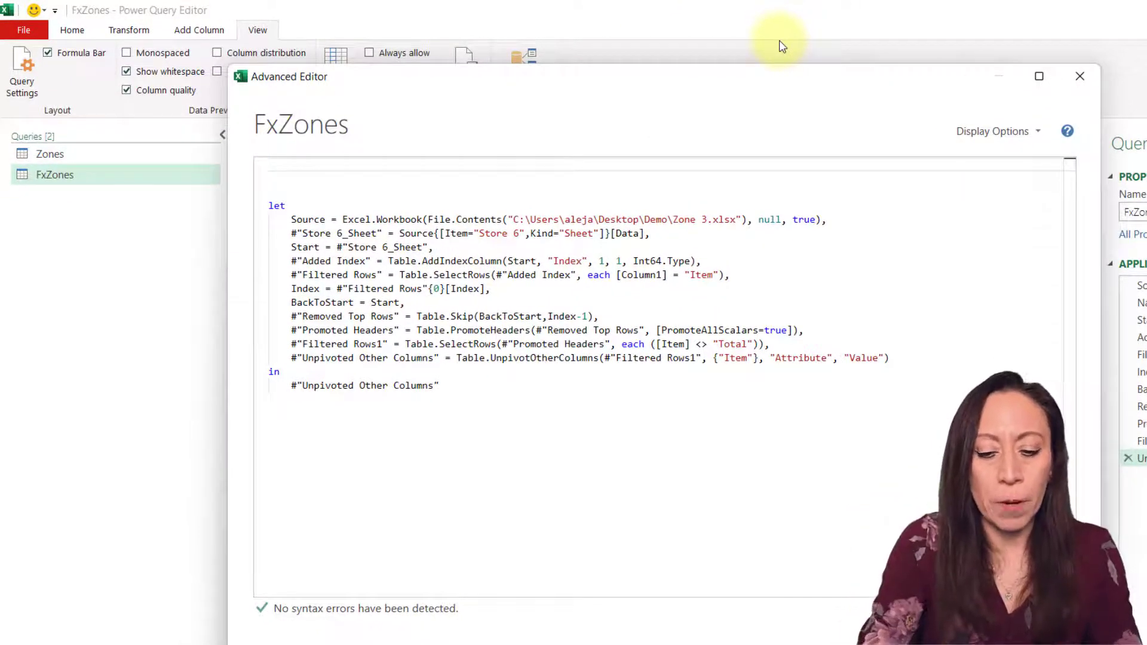
pyautogui.write('()=>')
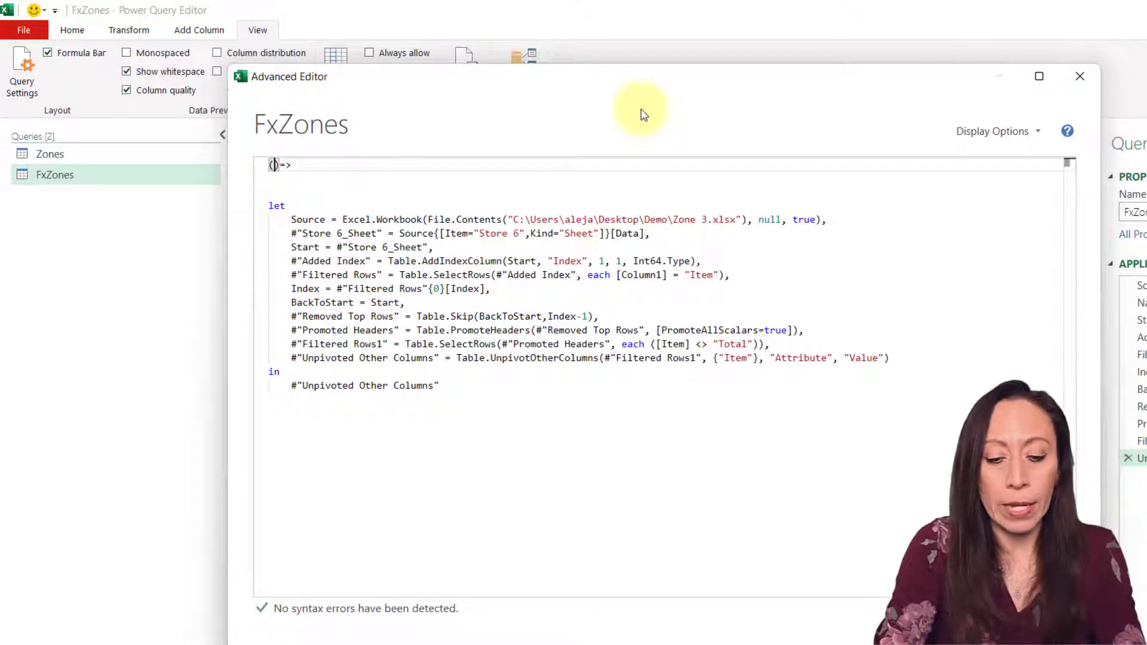
pyautogui.write('MyPath,')
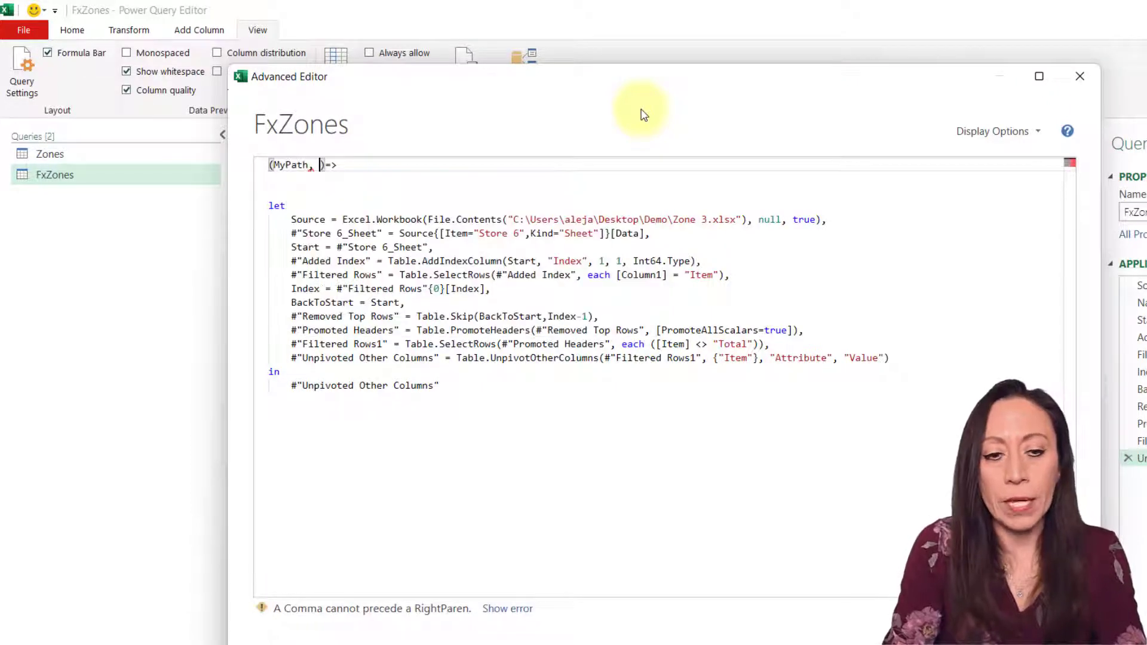
pyautogui.write('MyNames')
pyautogui.click(558, 219)
pyautogui.write('MyPath')
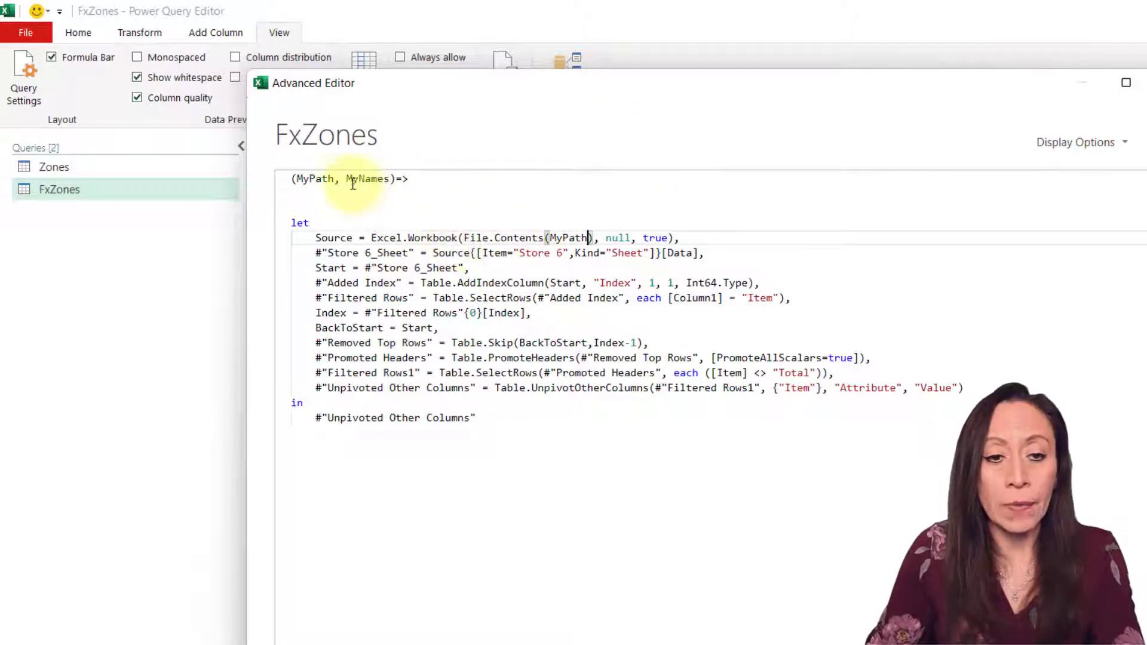
# Replace the hard-coded "Store 6" sheet name with MyNames and save the function.
pyautogui.doubleClick(368, 179)
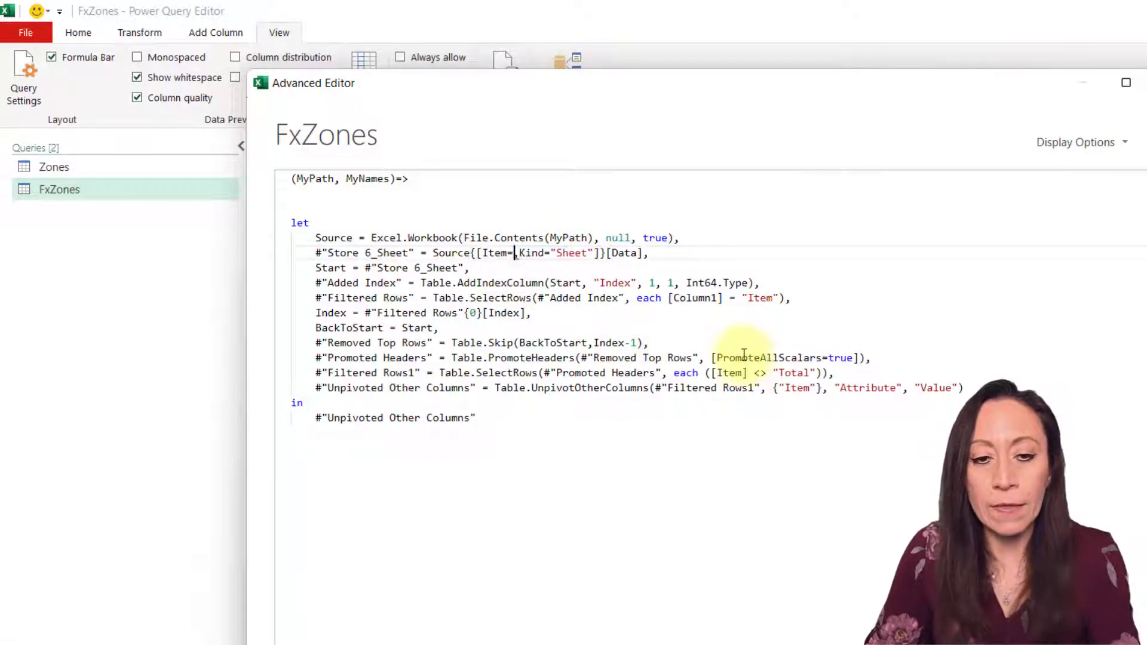
pyautogui.write('MyNames')
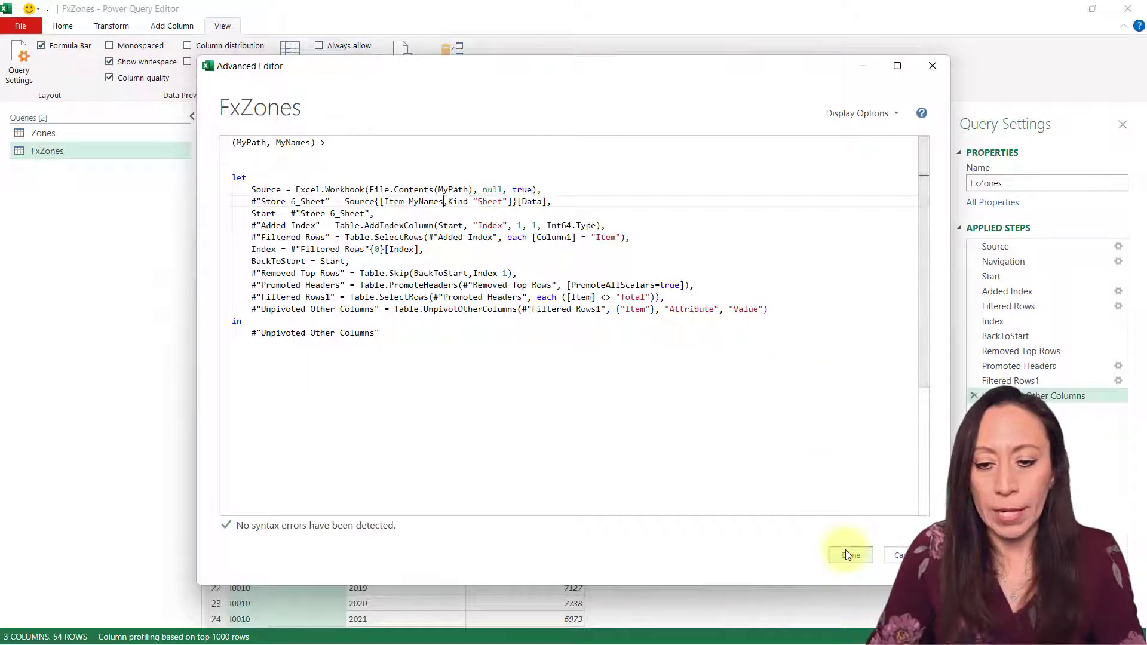
pyautogui.click(850, 554)
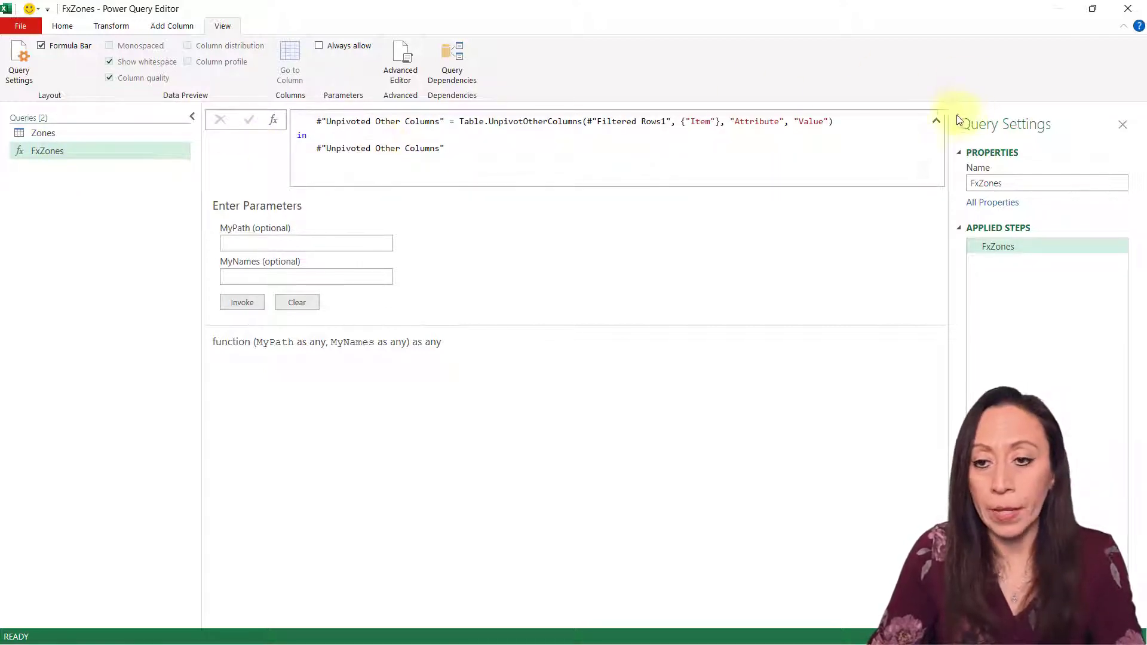
# Start a new folder query pointing at the Demo folder of Zone workbooks.
pyautogui.click(935, 121)
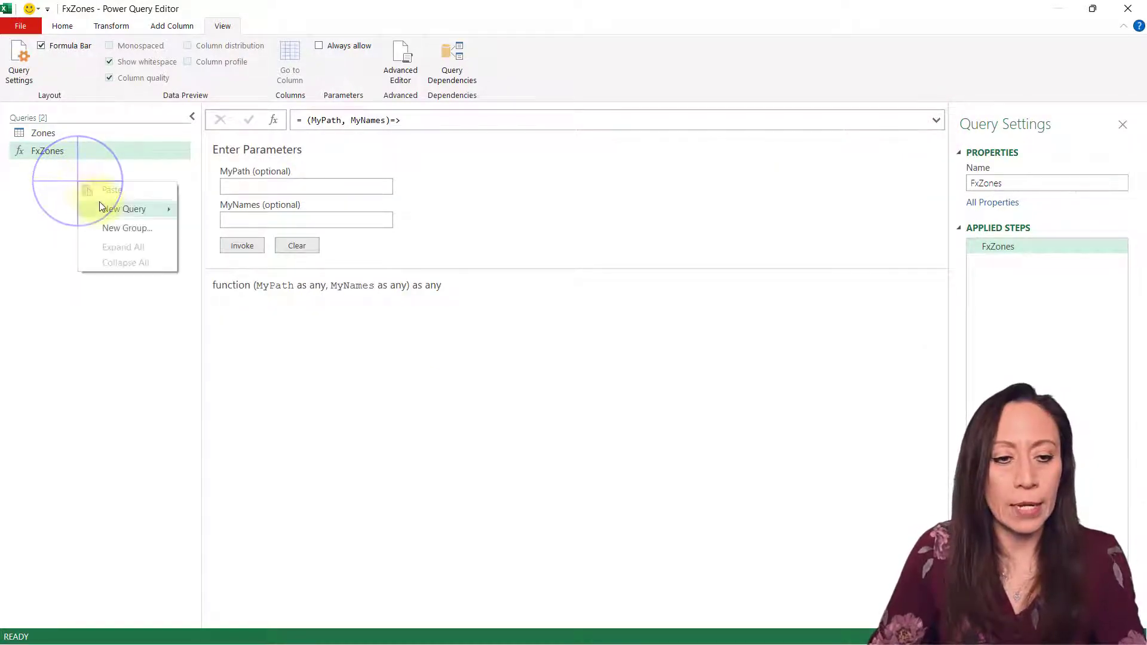
pyautogui.click(309, 286)
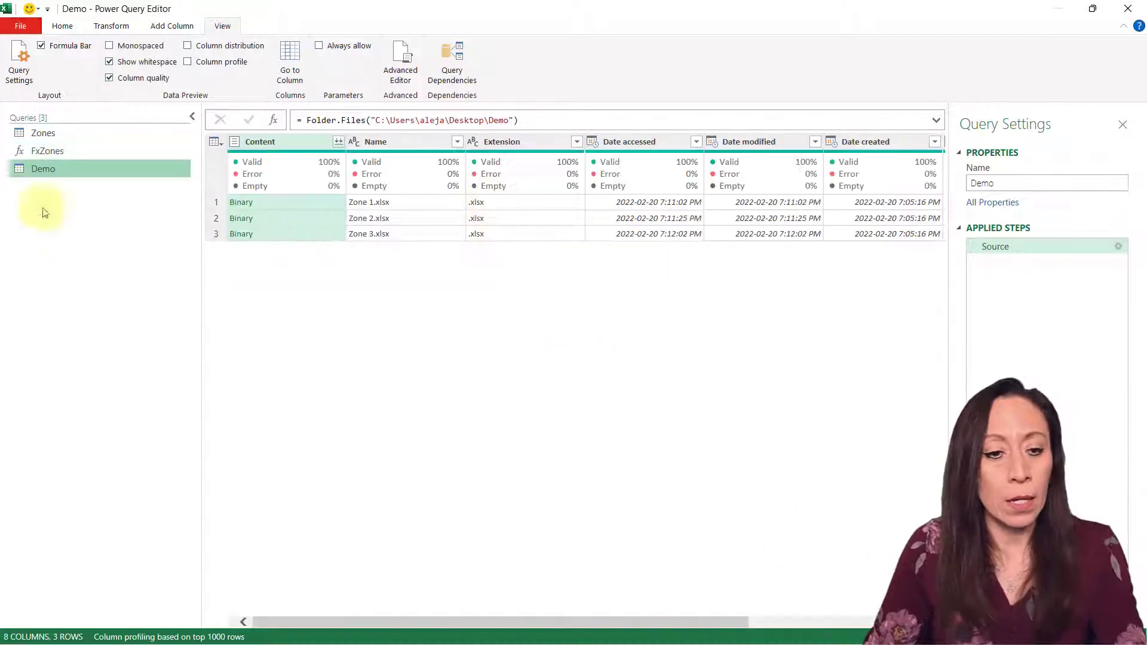
pyautogui.moveTo(619, 533)
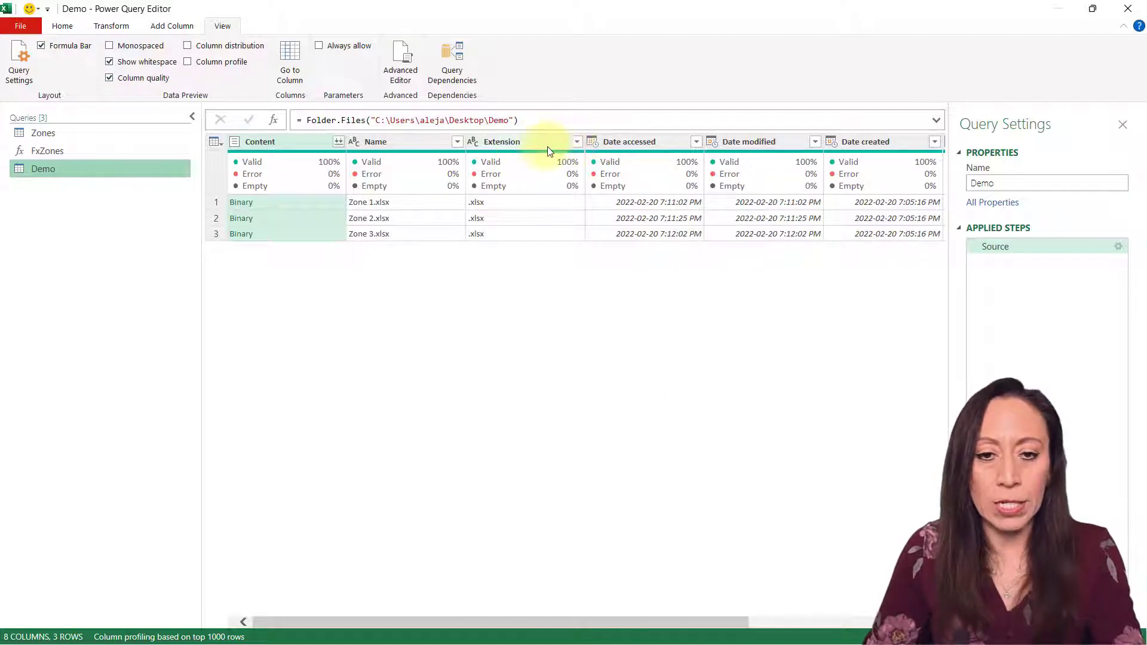
# Uppercase the Extension column and filter it to keep only .XLSX files.
pyautogui.rightClick(501, 141)
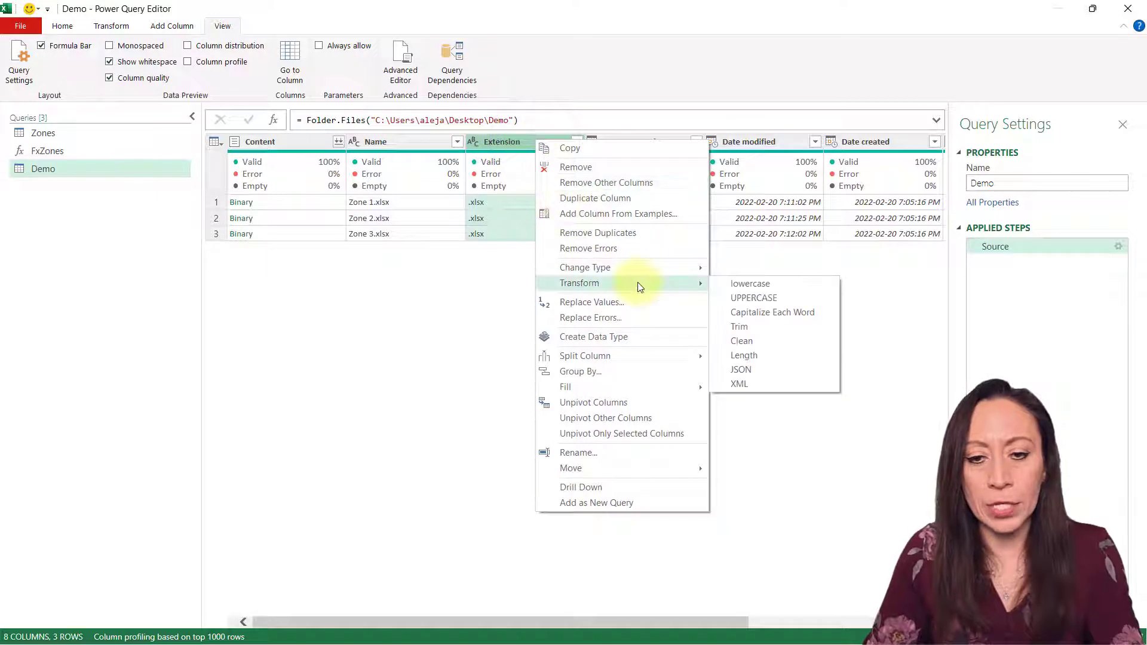
pyautogui.click(752, 298)
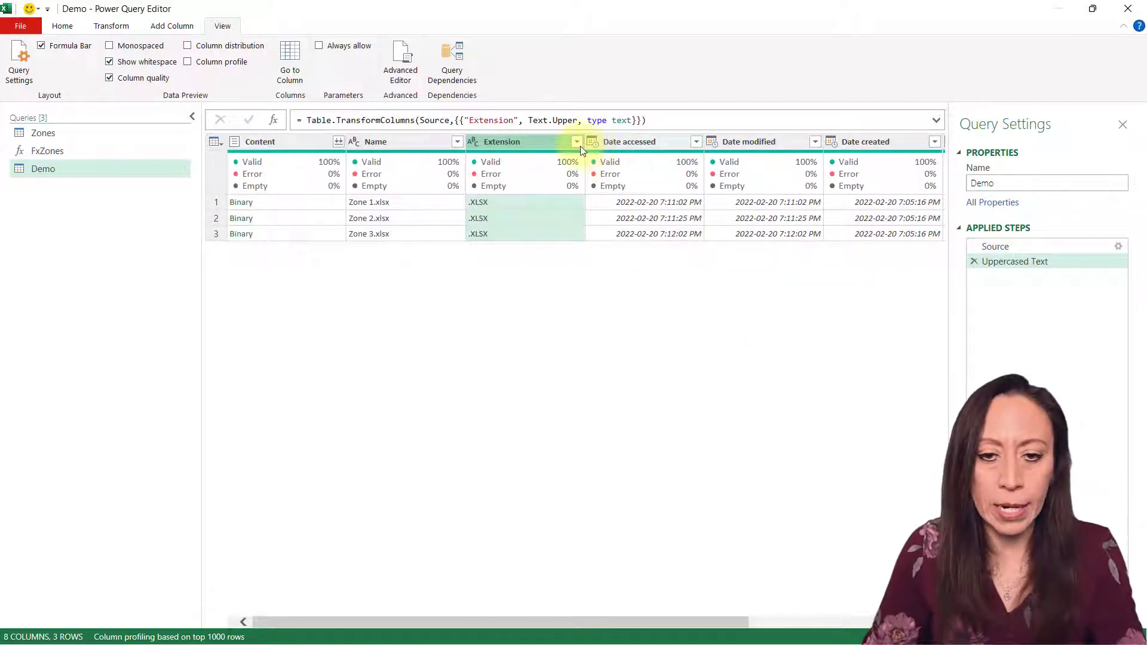
pyautogui.moveTo(571, 155)
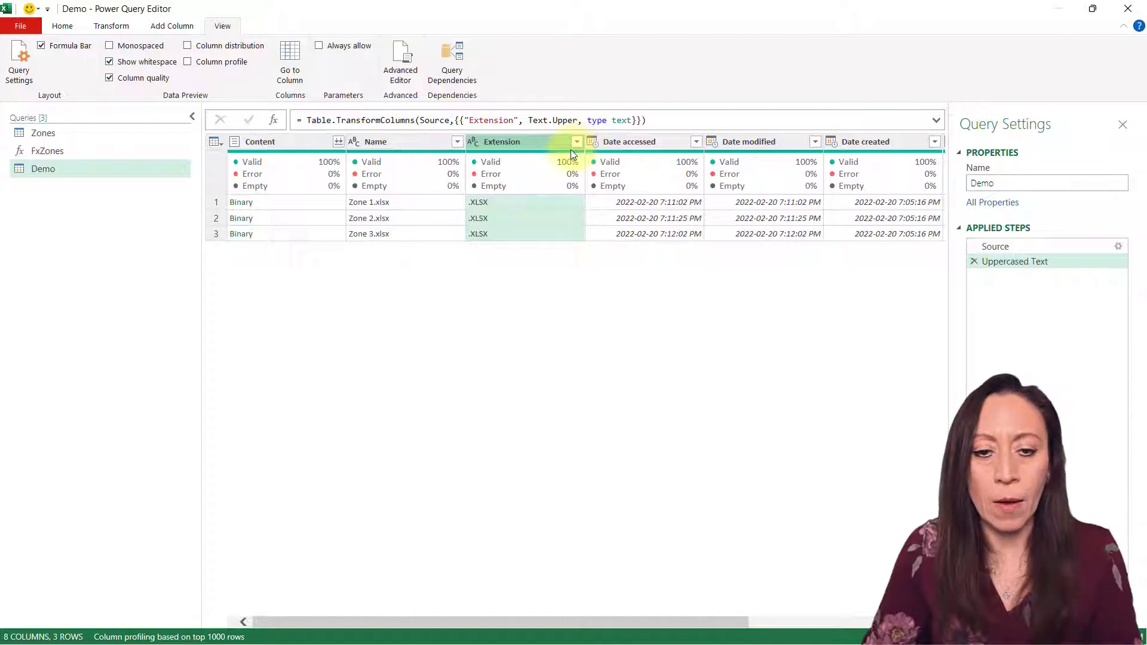
pyautogui.click(577, 141)
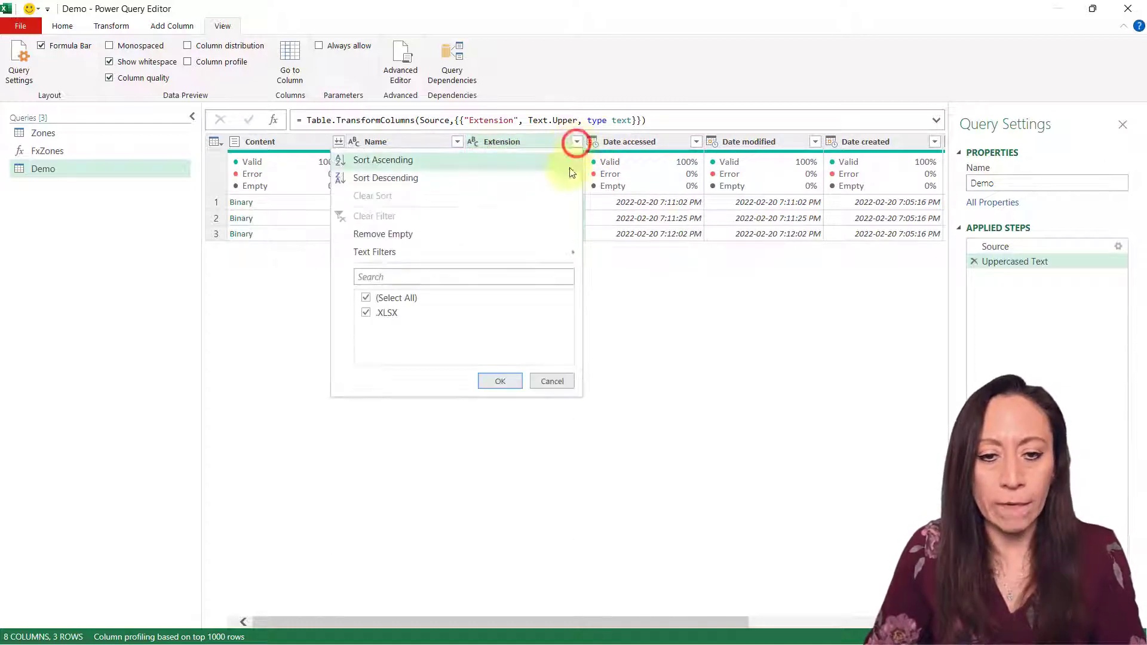
pyautogui.click(375, 250)
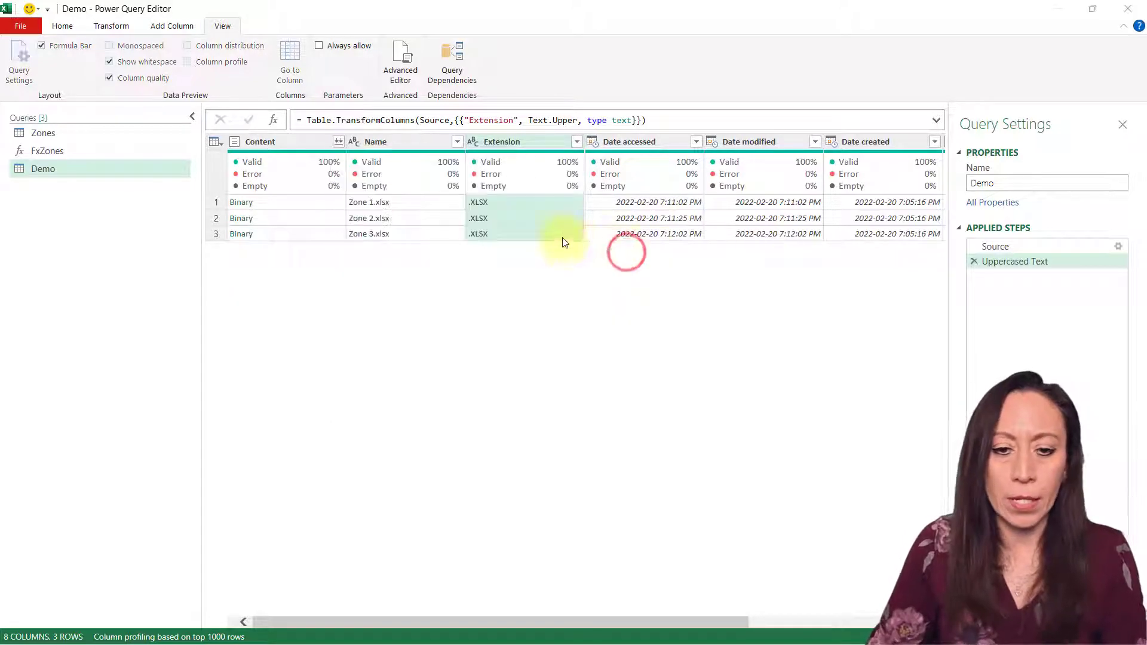
pyautogui.click(577, 141)
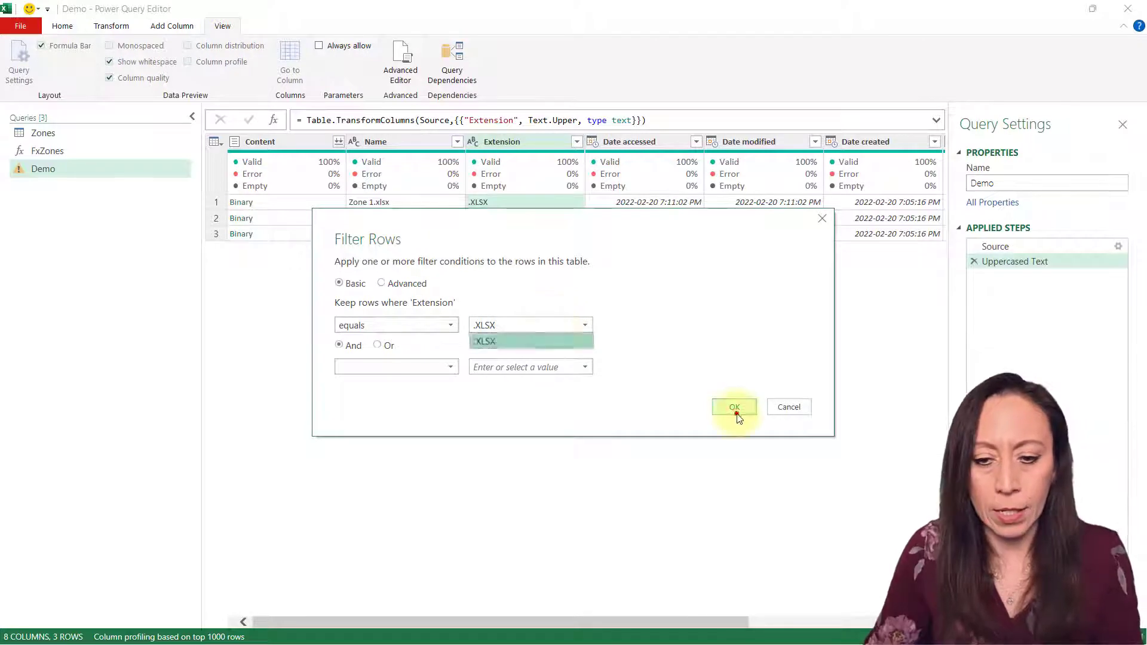
pyautogui.click(734, 406)
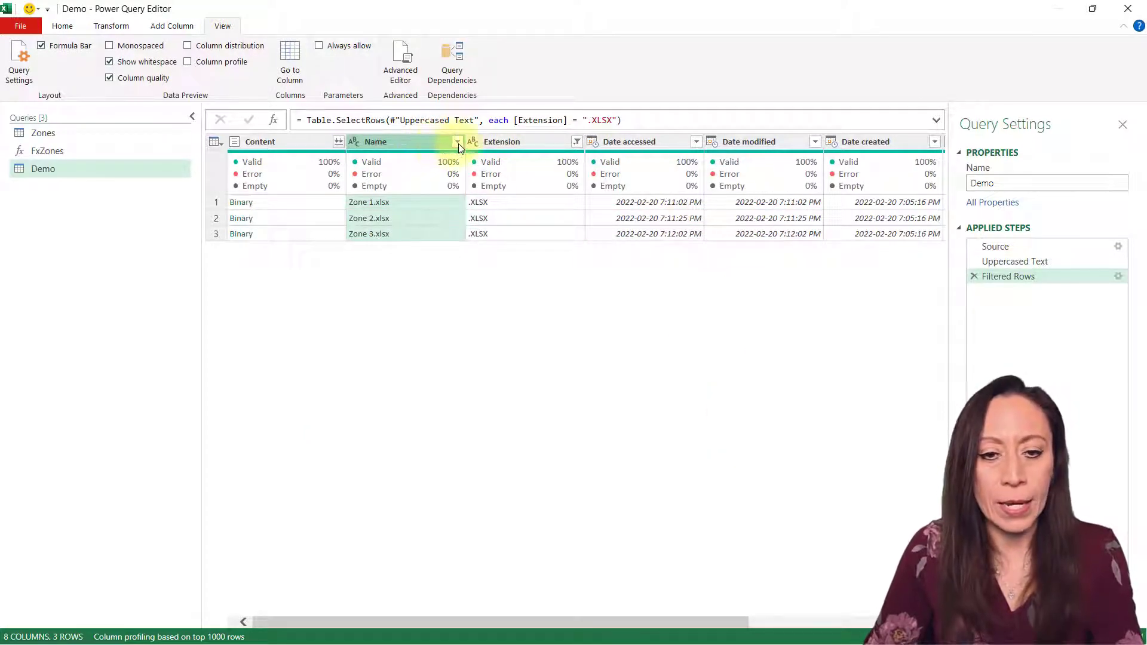
# Filter Name to files beginning with Zone and not beginning with ~.
pyautogui.click(456, 141)
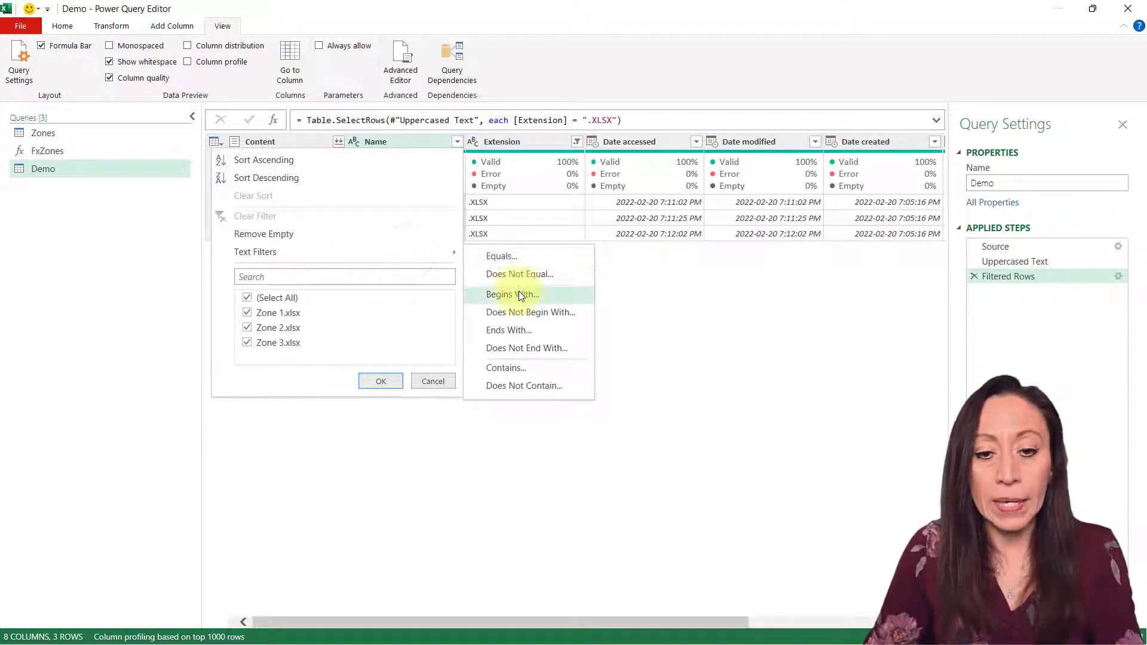
pyautogui.click(511, 294)
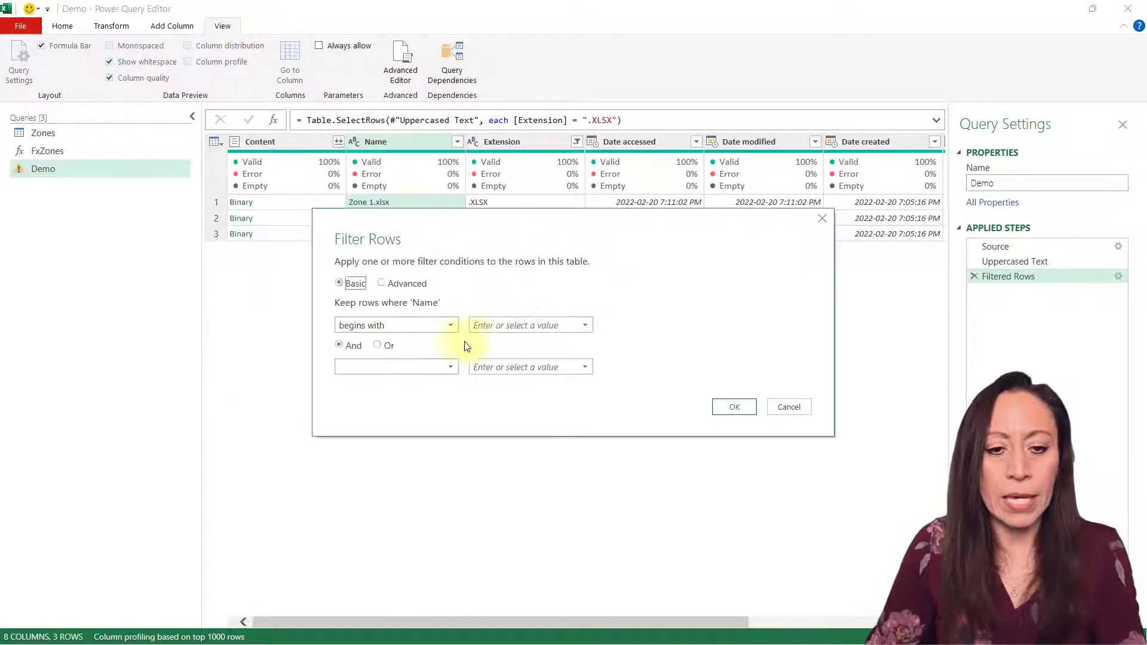
pyautogui.write('Zone')
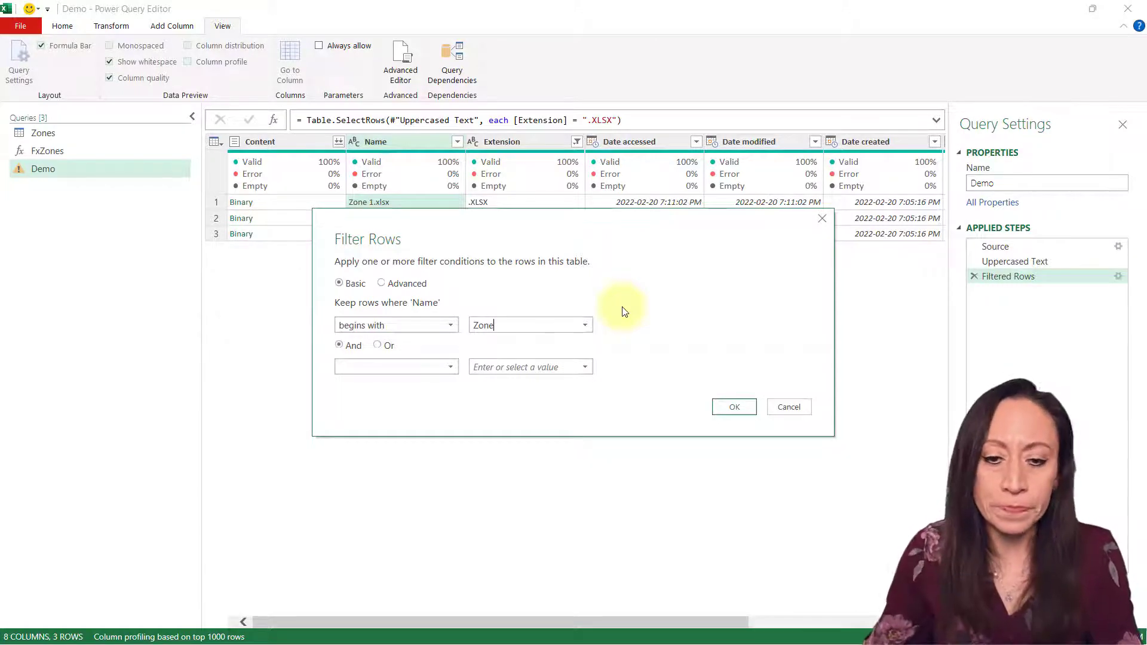
pyautogui.click(734, 406)
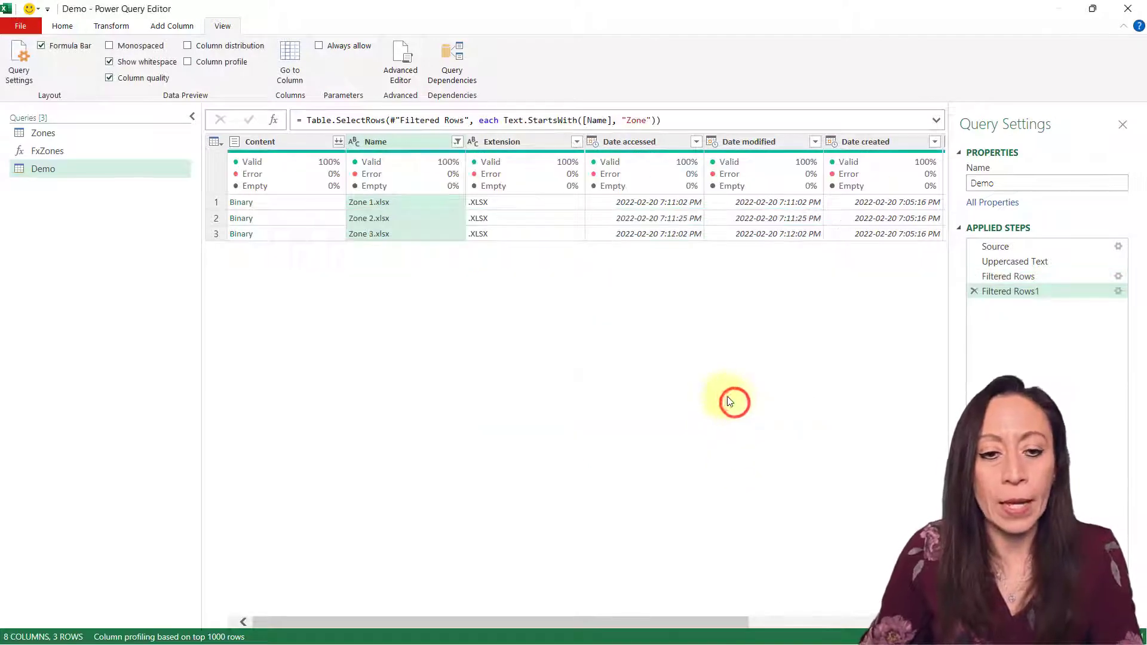
pyautogui.click(456, 141)
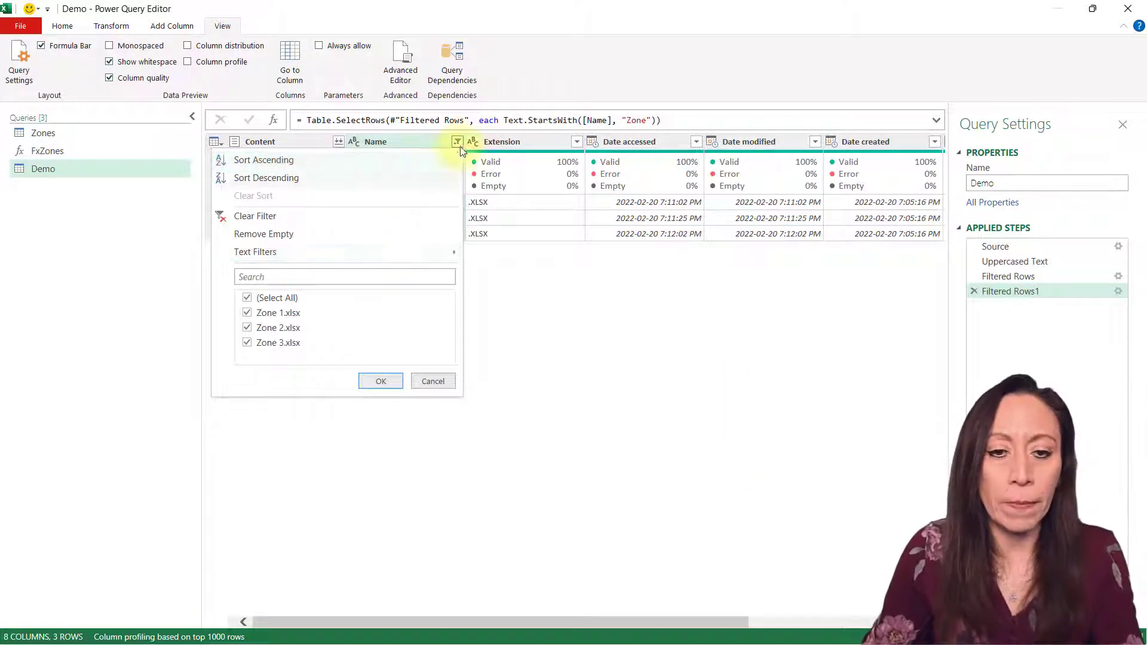
pyautogui.click(256, 252)
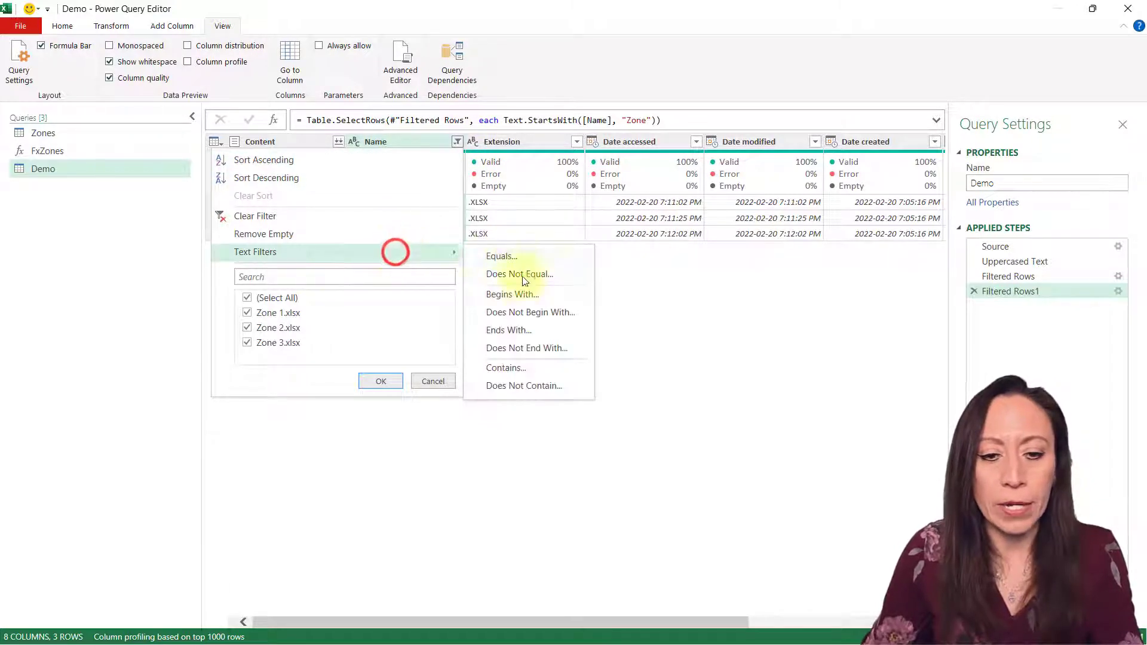
pyautogui.click(531, 312)
pyautogui.write('~')
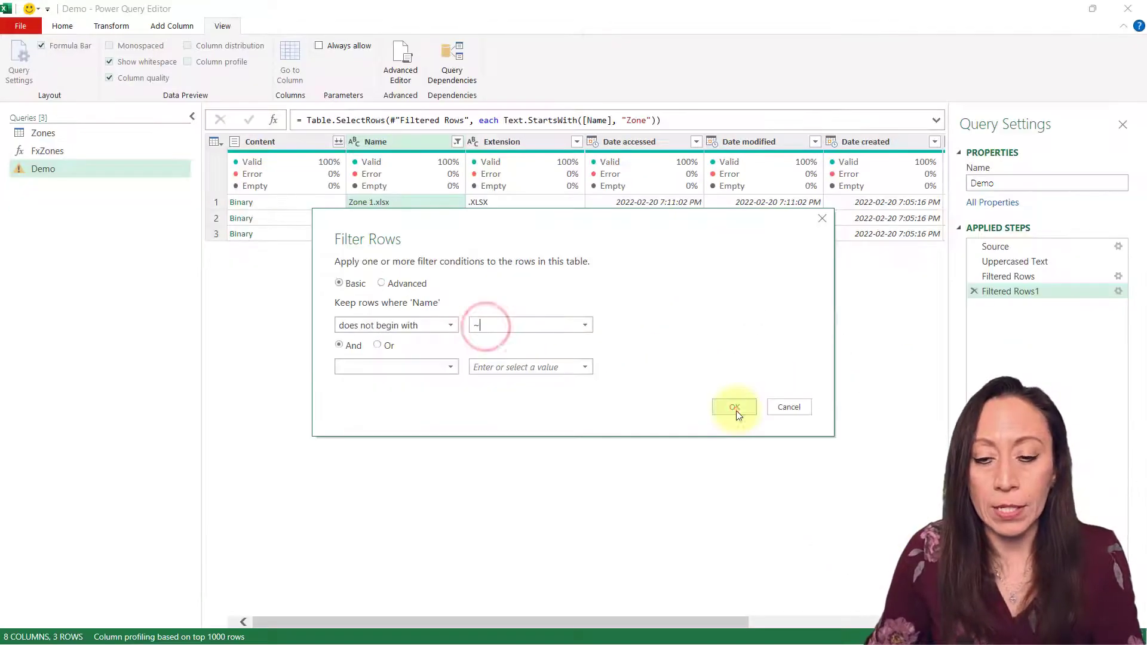
pyautogui.click(733, 406)
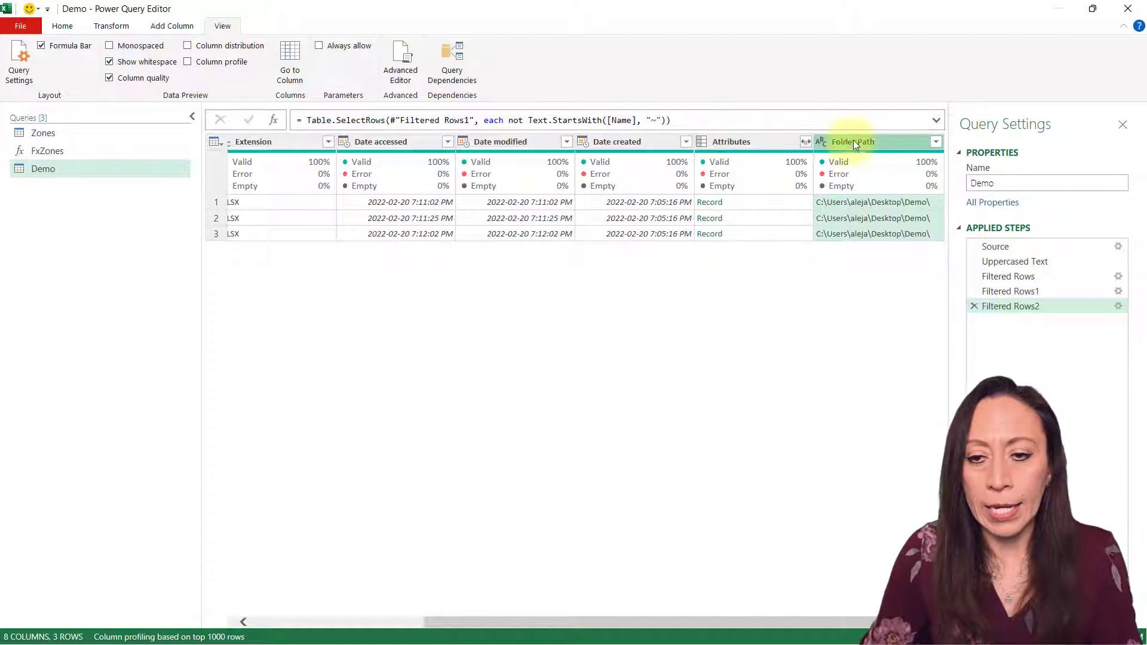
# Remove all other columns, keeping only Name and Folder Path.
pyautogui.rightClick(852, 141)
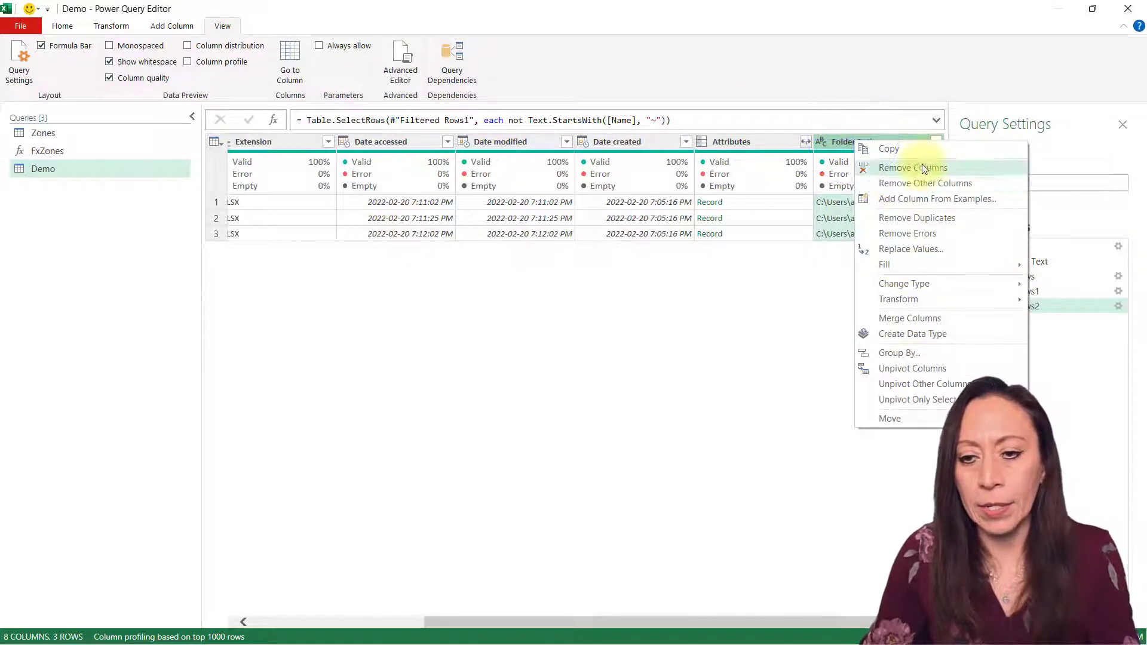
pyautogui.click(925, 184)
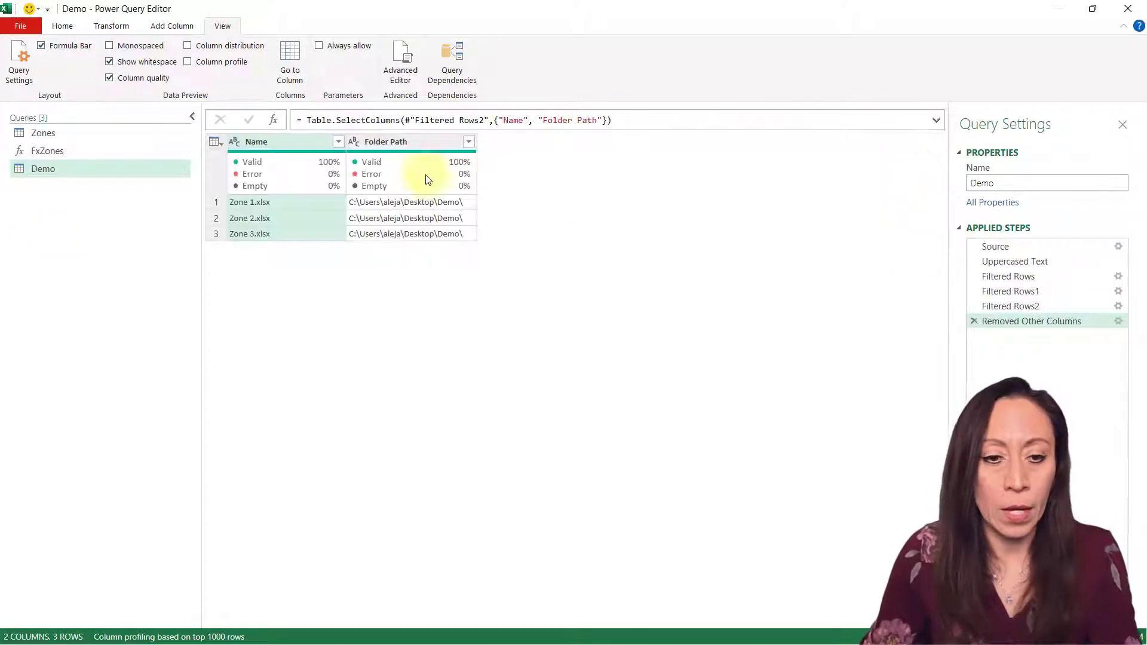
pyautogui.click(415, 142)
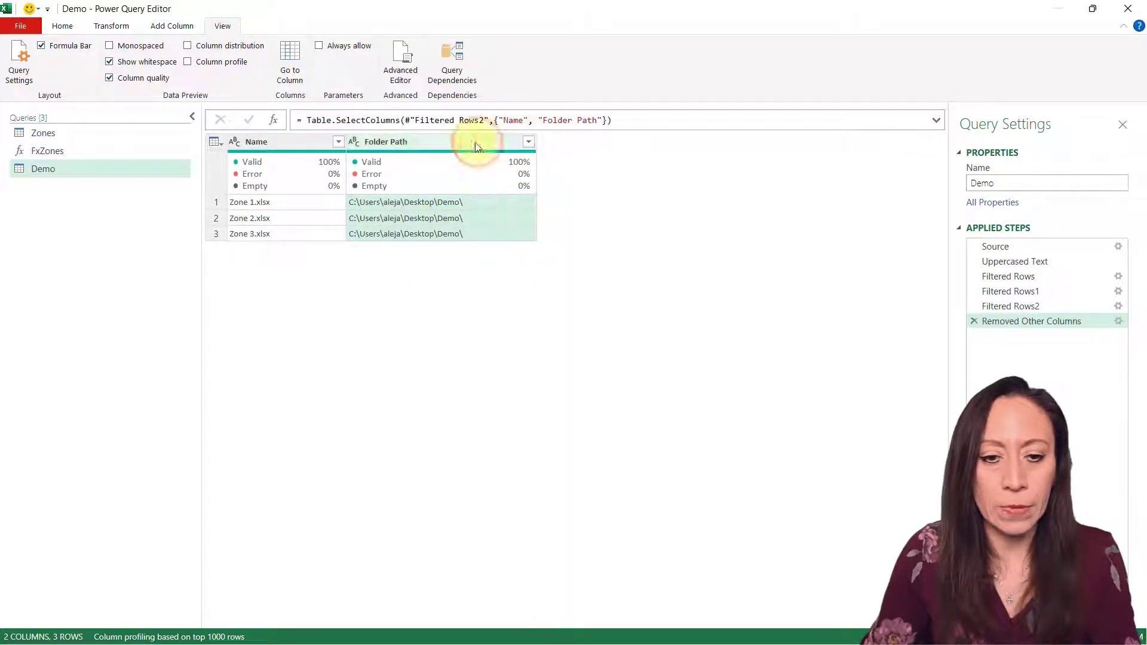
# Select Folder Path then Name together, ready for merging.
pyautogui.click(385, 141)
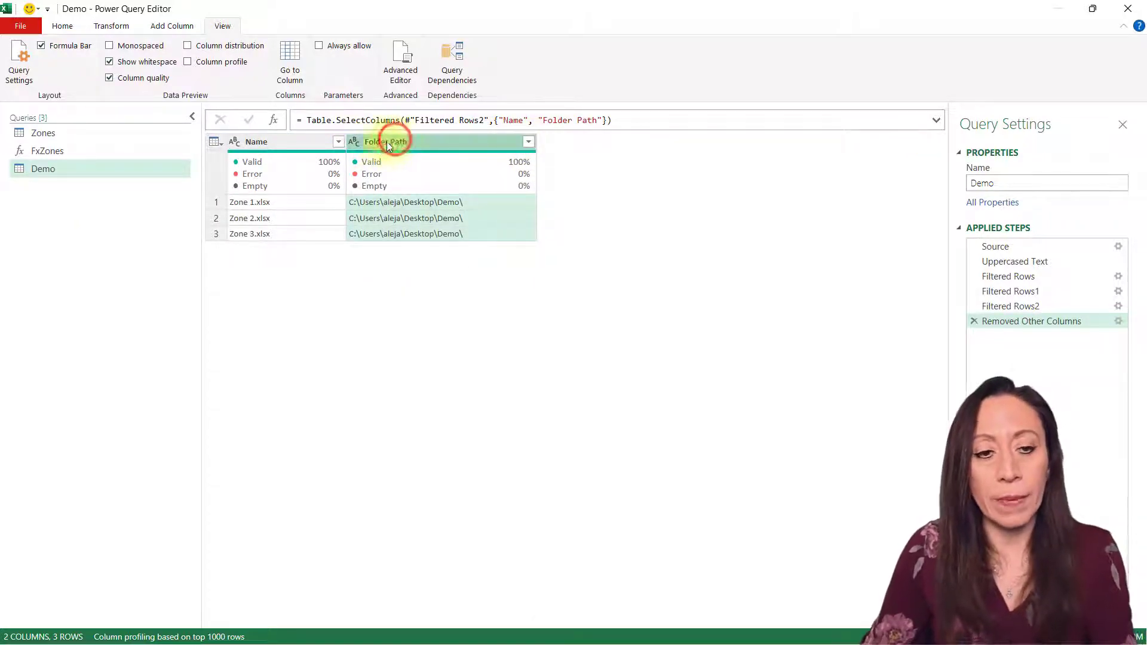
pyautogui.moveTo(280, 148)
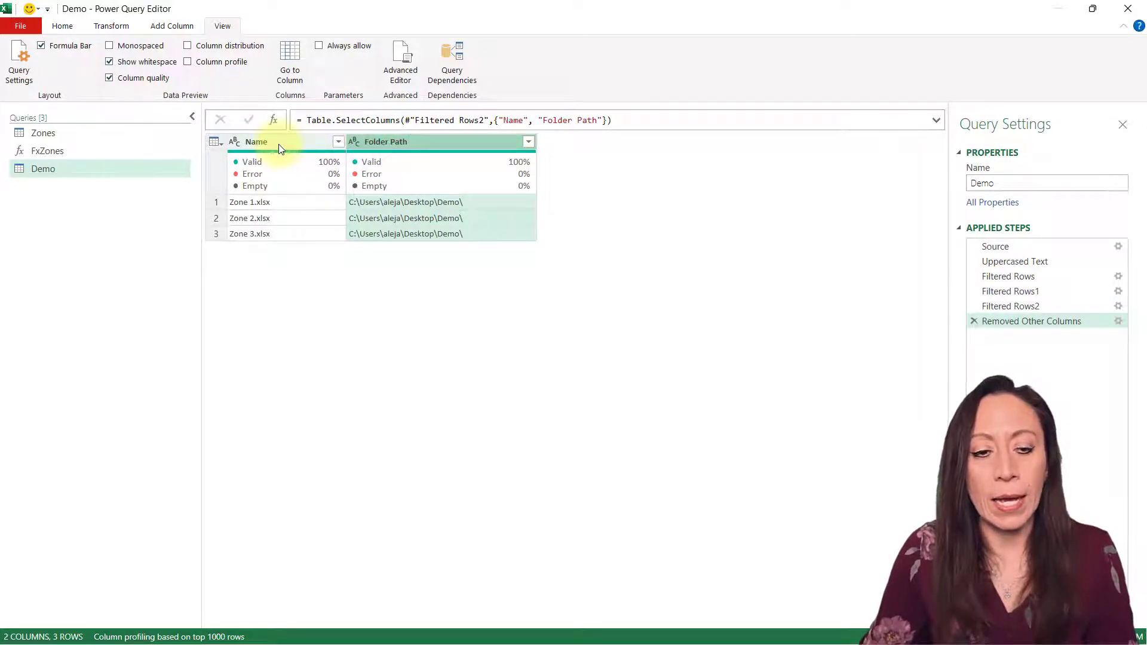
pyautogui.click(277, 141)
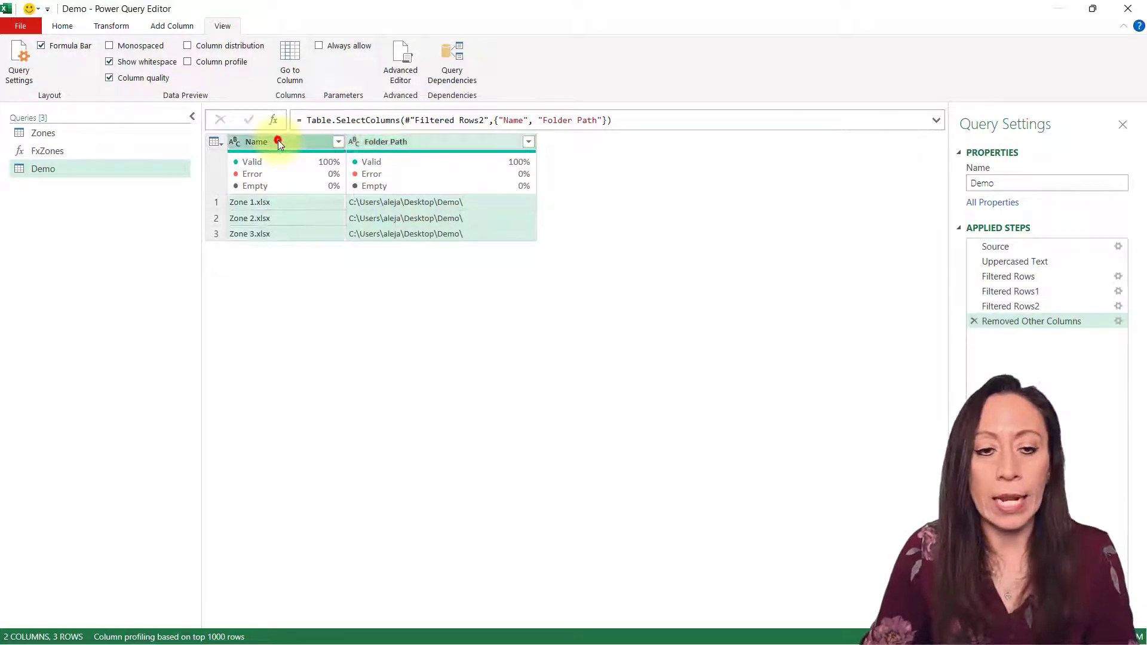
pyautogui.click(110, 26)
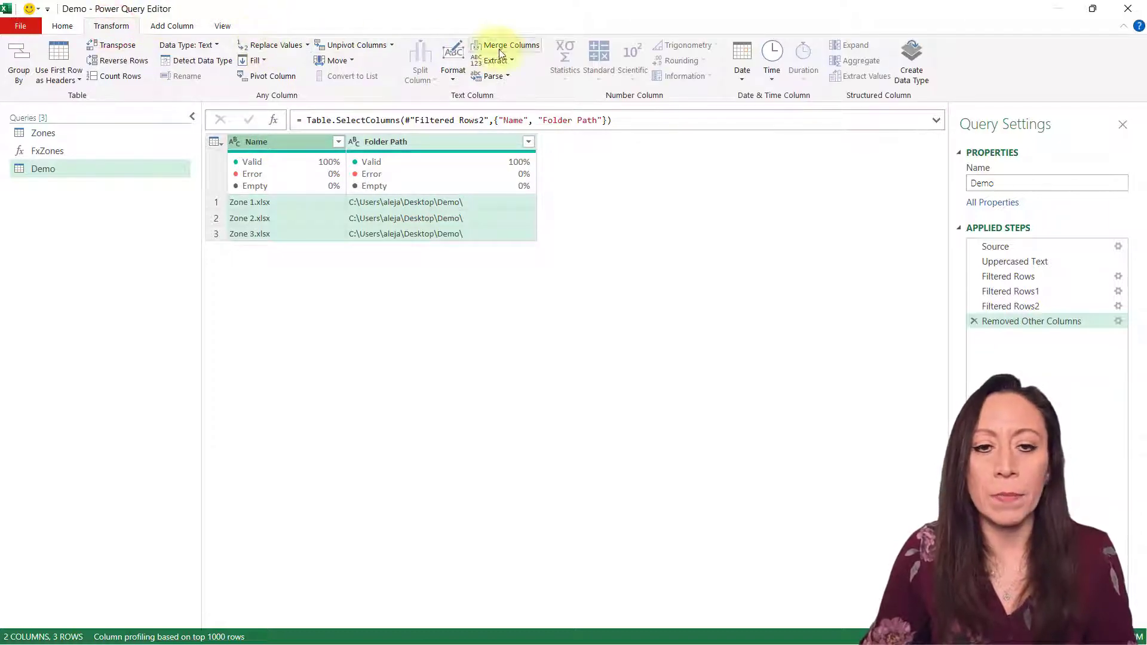
# Merge Folder Path and Name with no separator into a new MyPath column.
pyautogui.click(510, 45)
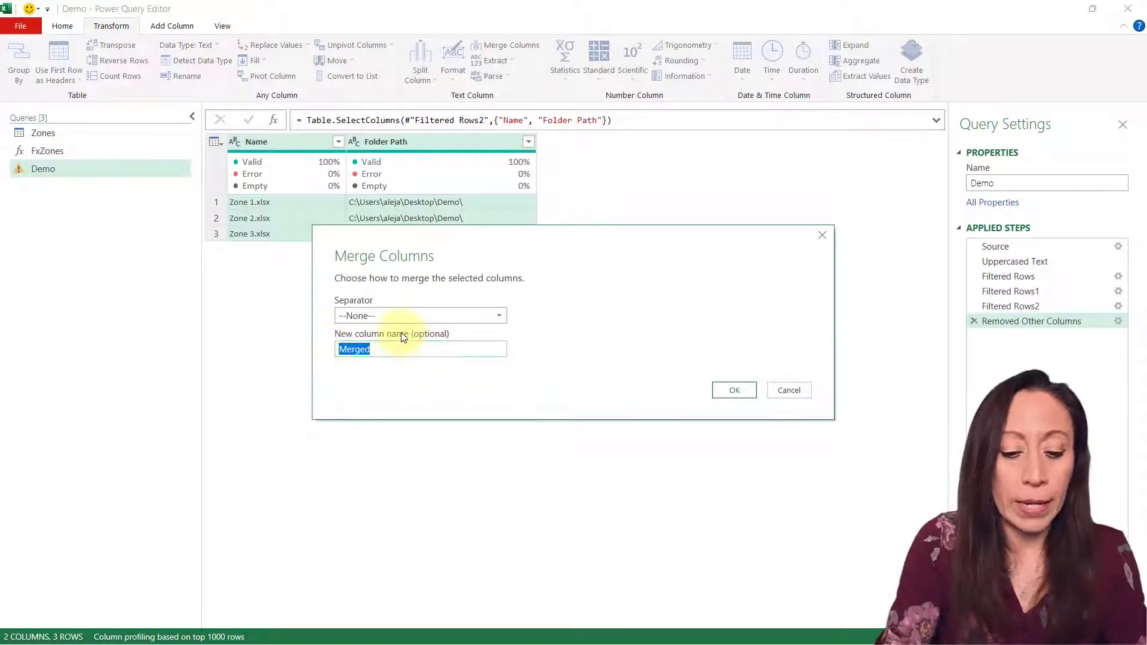
pyautogui.write('MyPath')
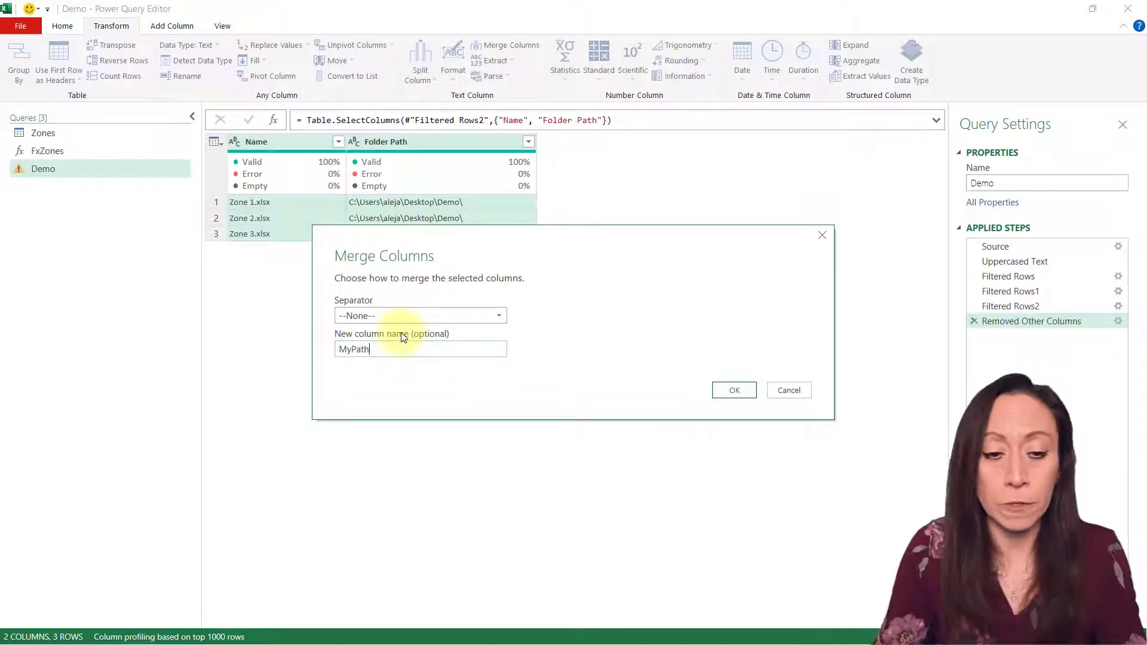
pyautogui.click(734, 389)
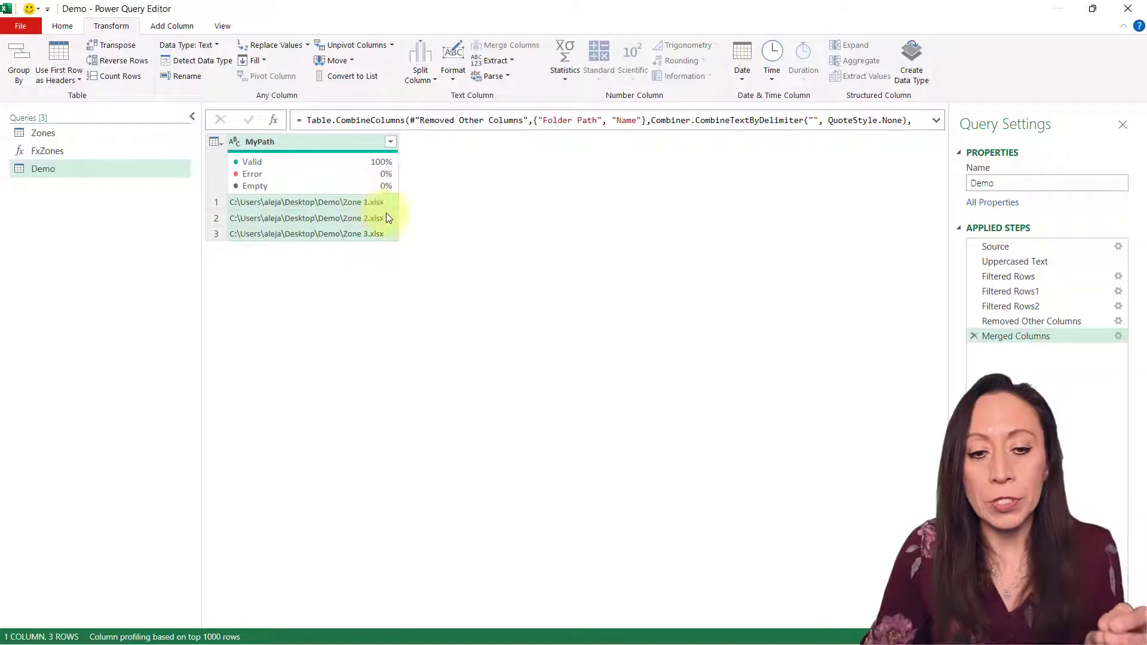
pyautogui.moveTo(397, 205)
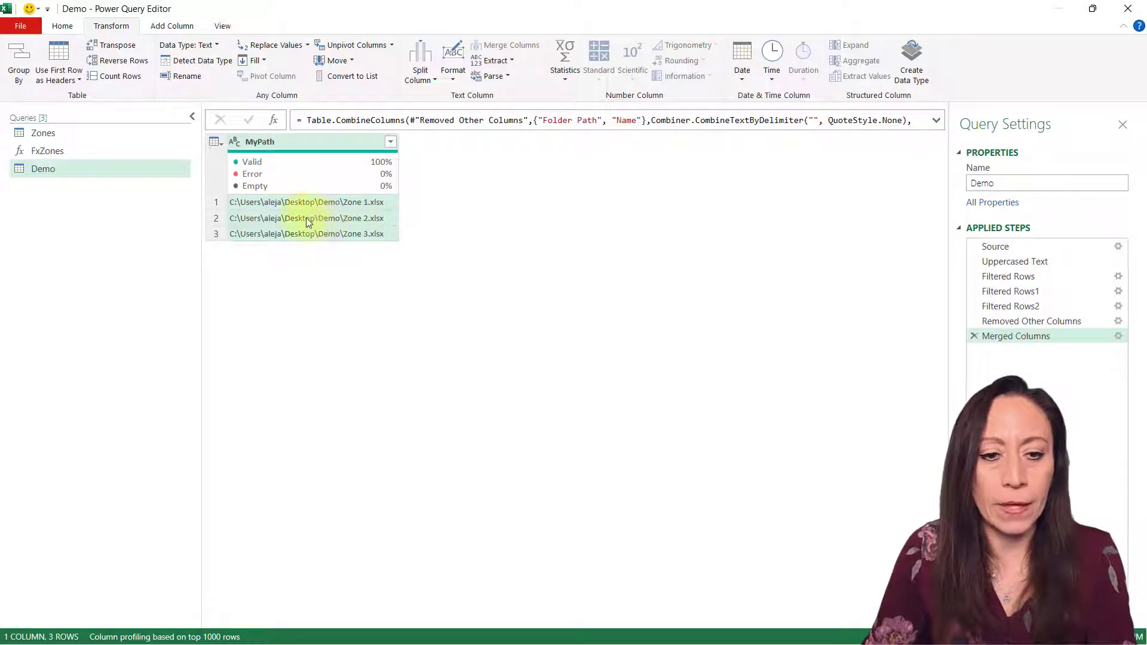
# Start a custom column named MySheets with an Excel.Workbook formula.
pyautogui.click(172, 26)
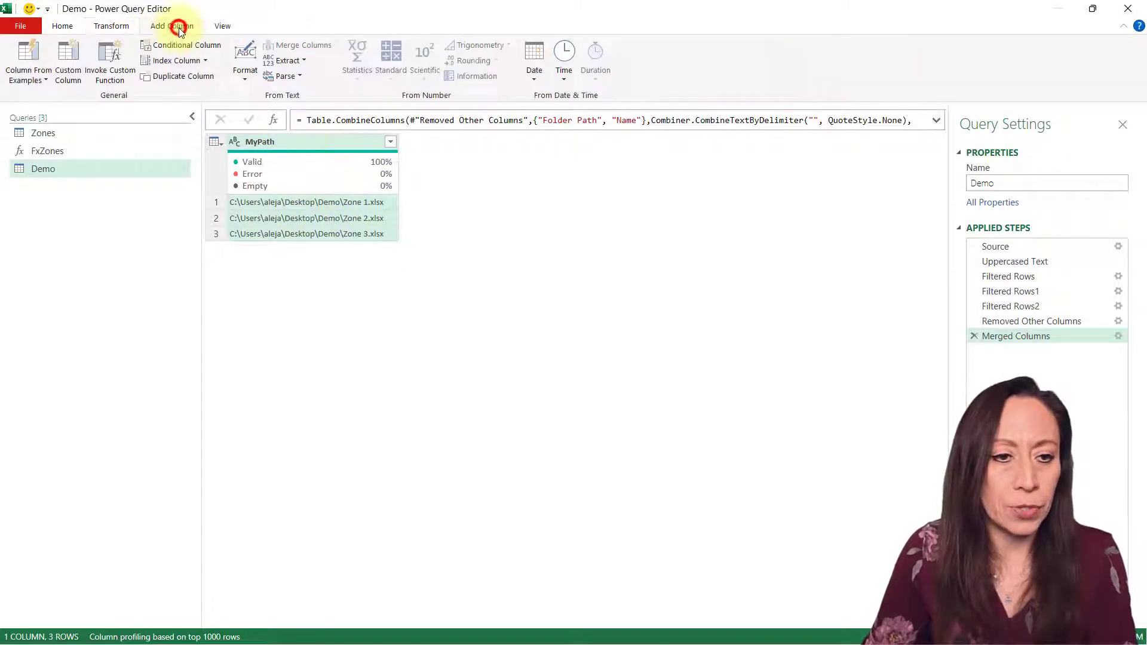
pyautogui.click(71, 58)
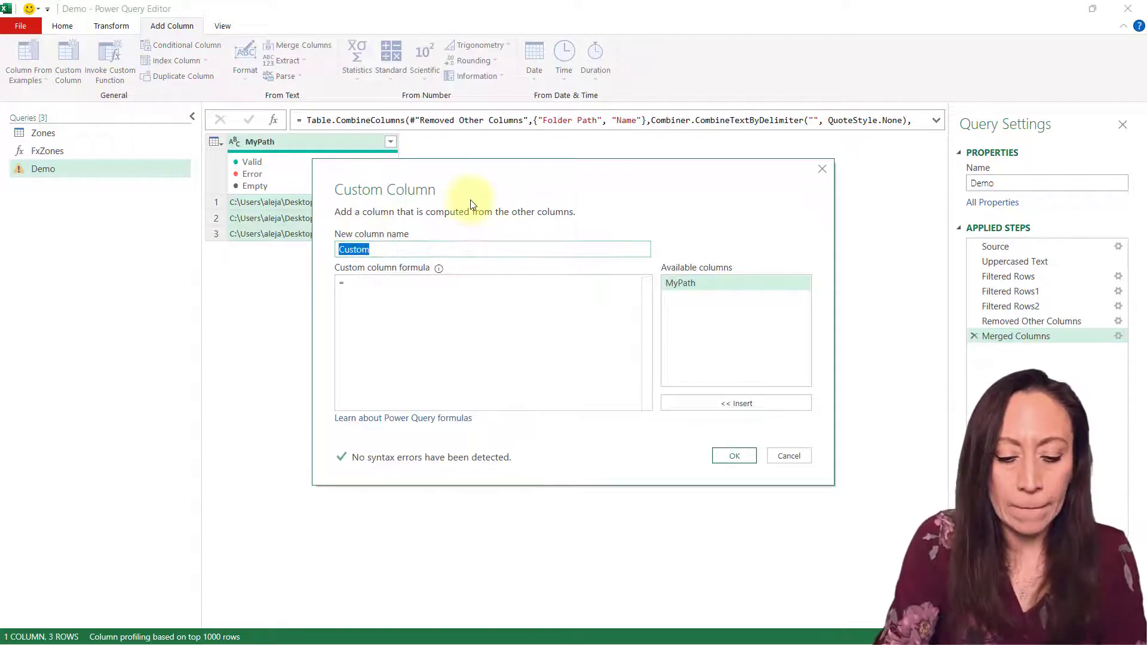
pyautogui.write('MySheets')
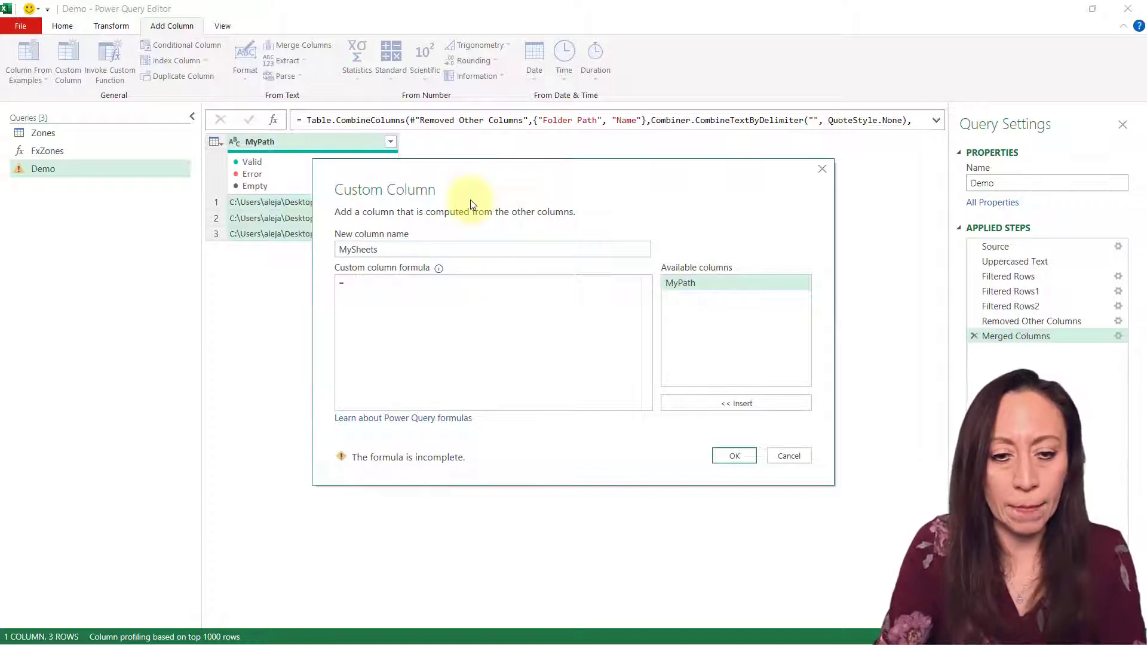
pyautogui.click(480, 287)
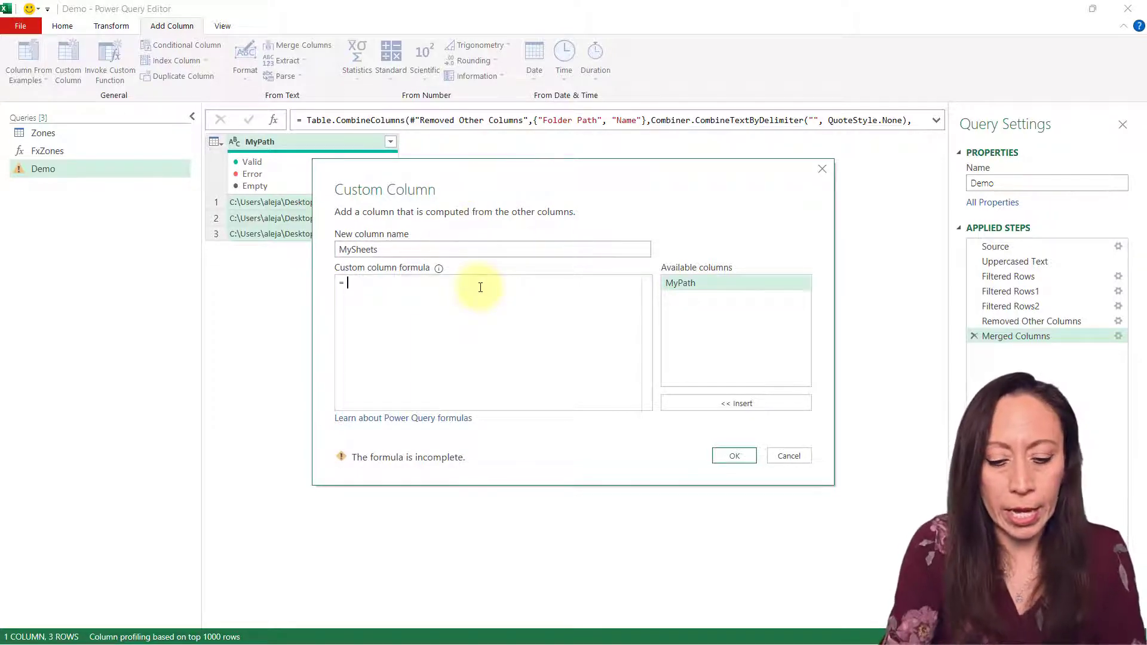
pyautogui.write('wok')
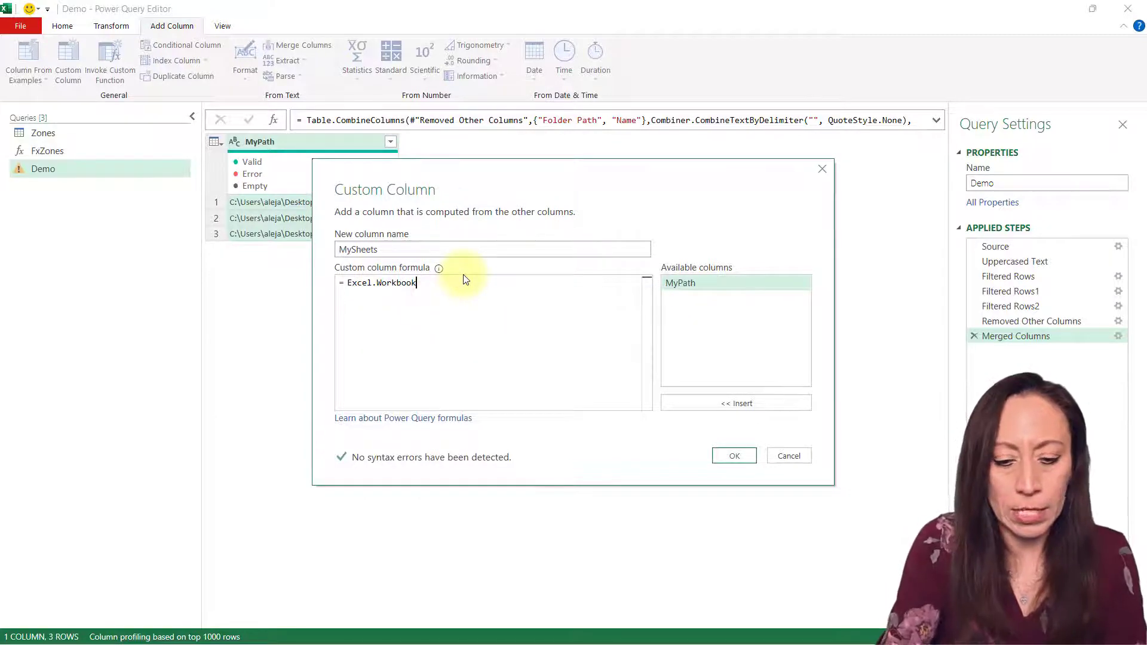
pyautogui.write('(')
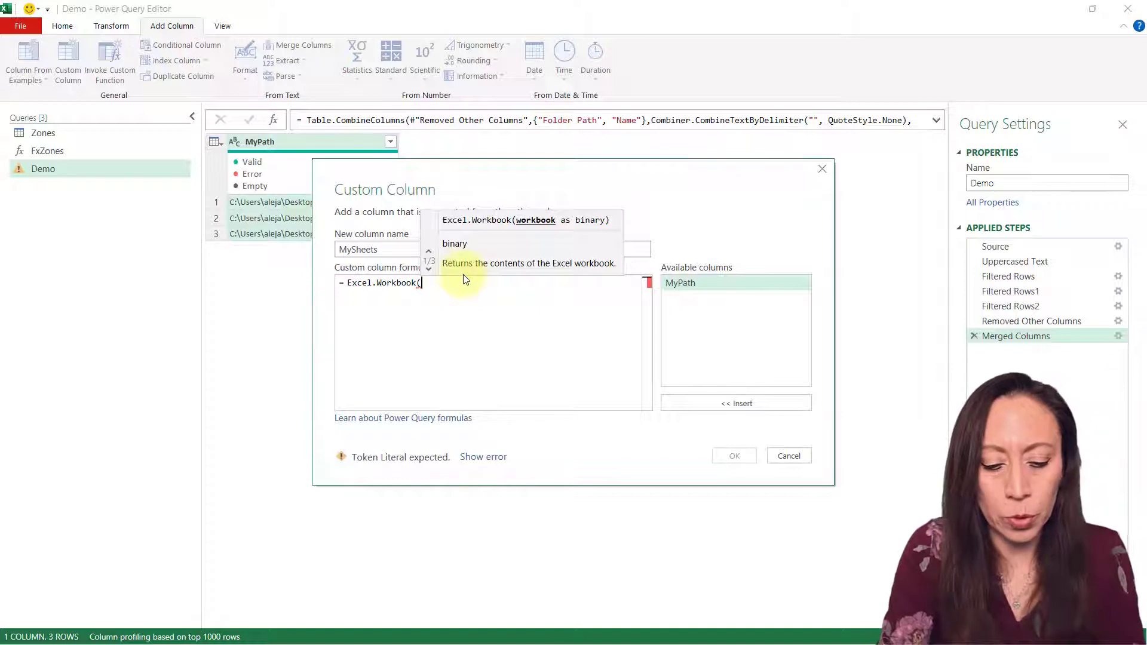
pyautogui.write('conte')
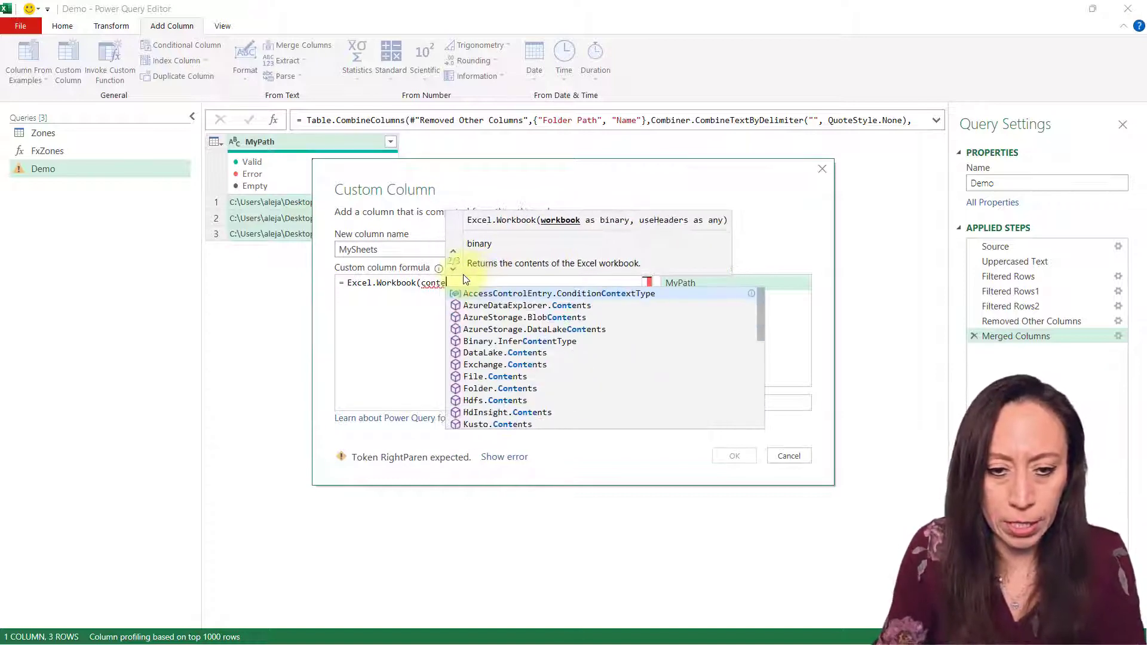
# Complete the formula as Excel.Workbook(File.Contents([MyPath])) and add the column.
pyautogui.click(500, 377)
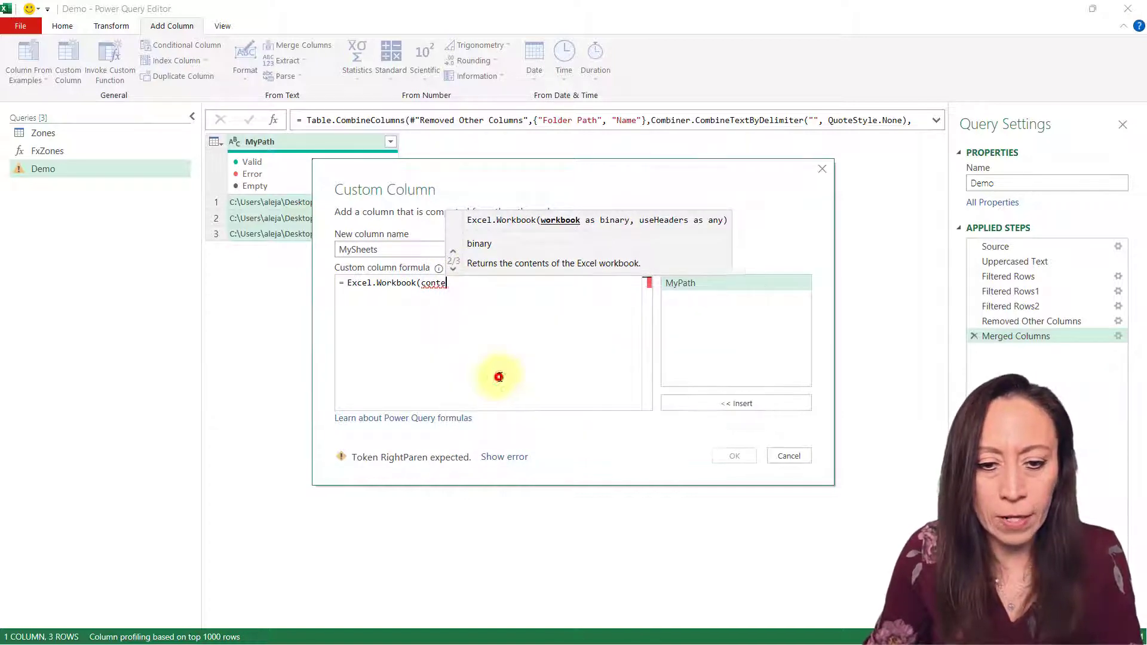
pyautogui.write('File.Contents')
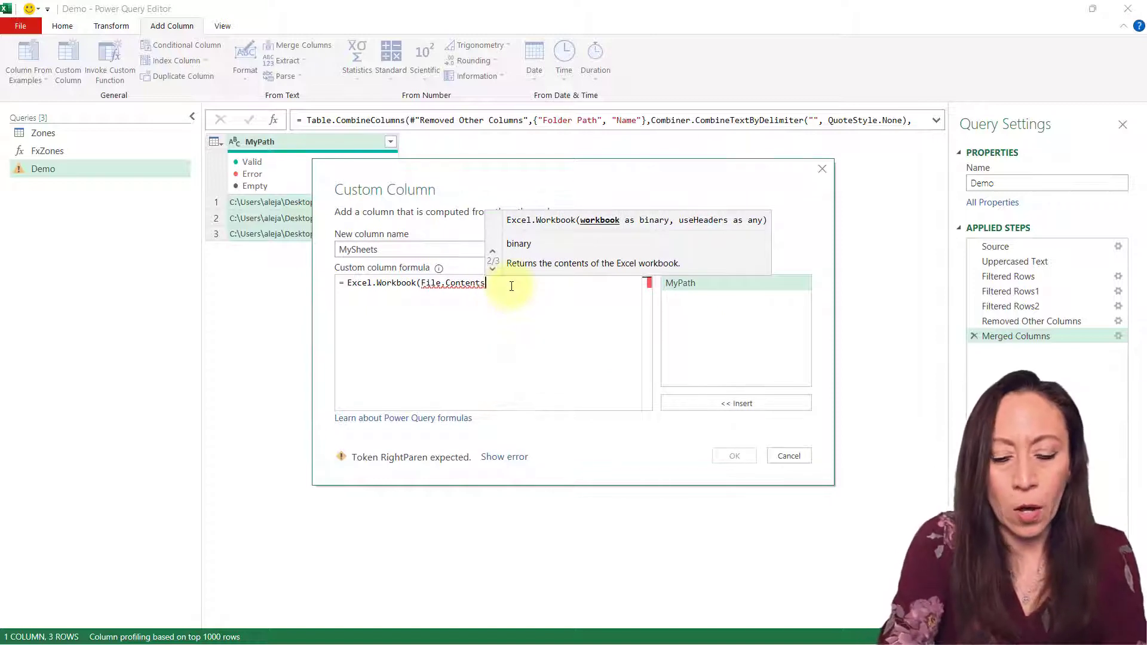
pyautogui.write('(')
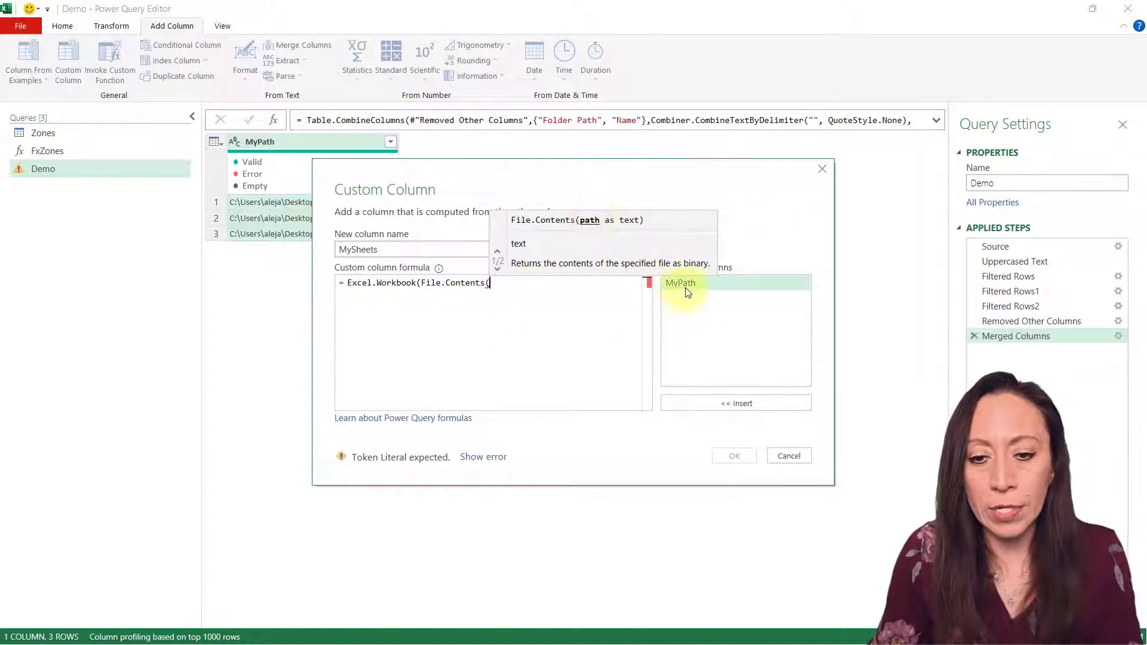
pyautogui.click(679, 283)
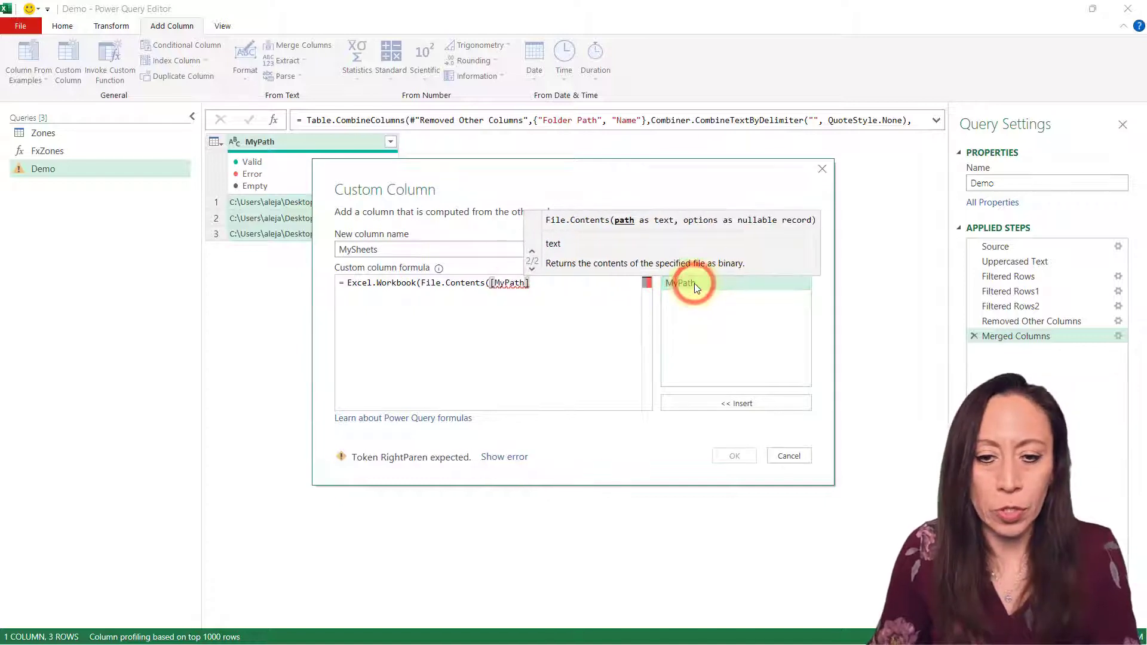
pyautogui.write('))')
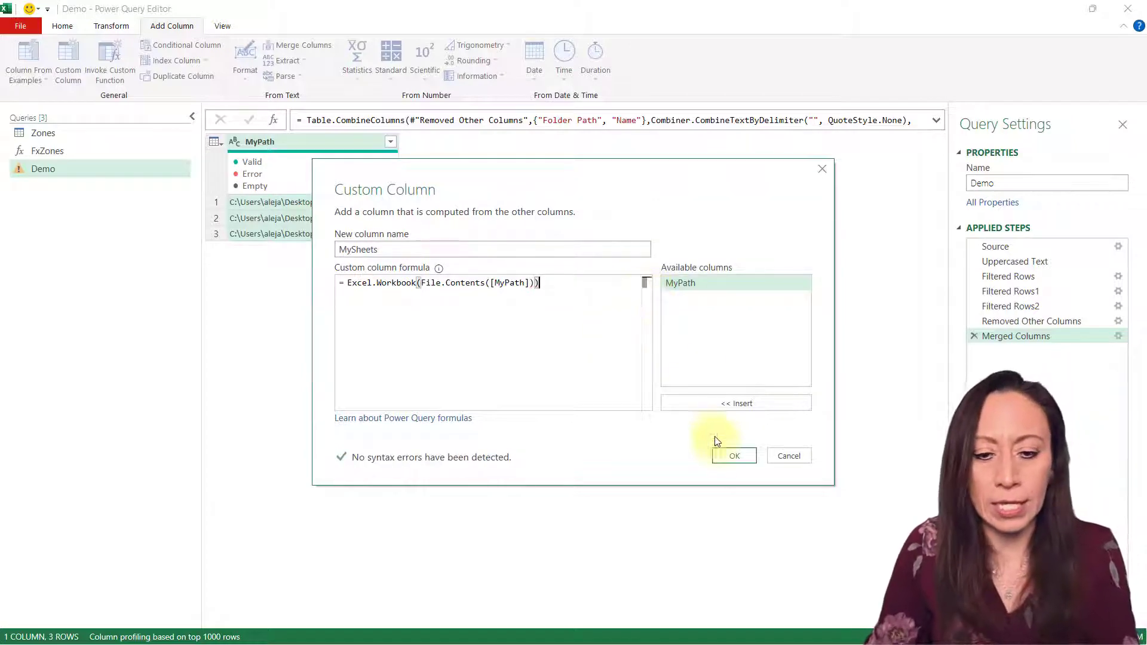
pyautogui.click(733, 455)
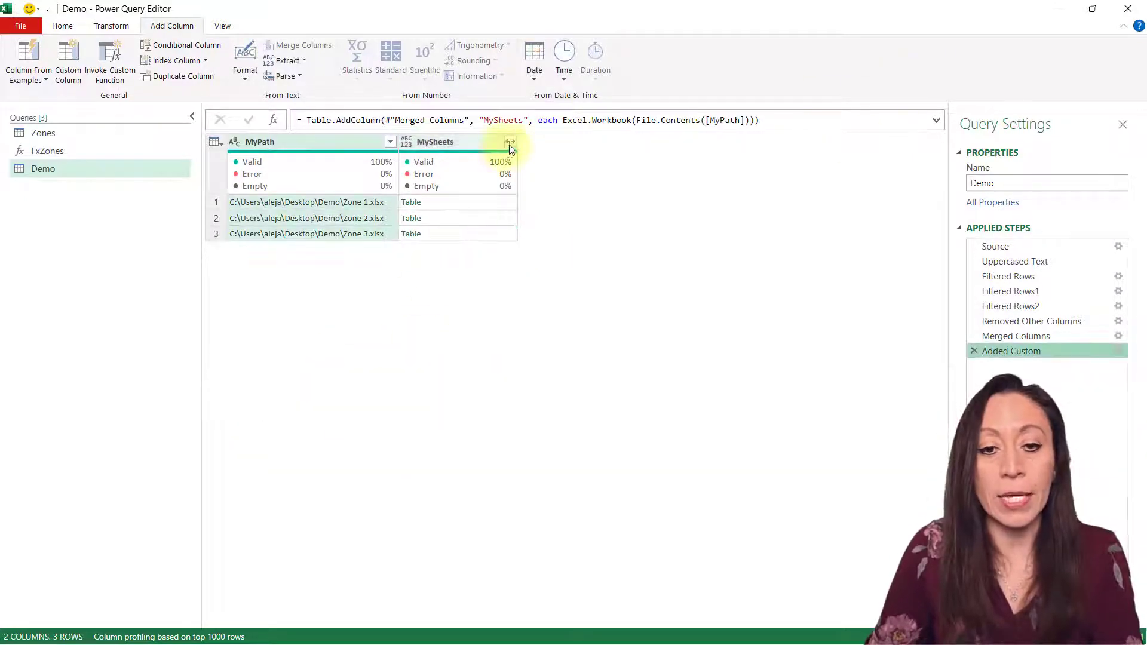
# Expand MySheets into Name and Kind columns without the MySheets prefix.
pyautogui.click(509, 141)
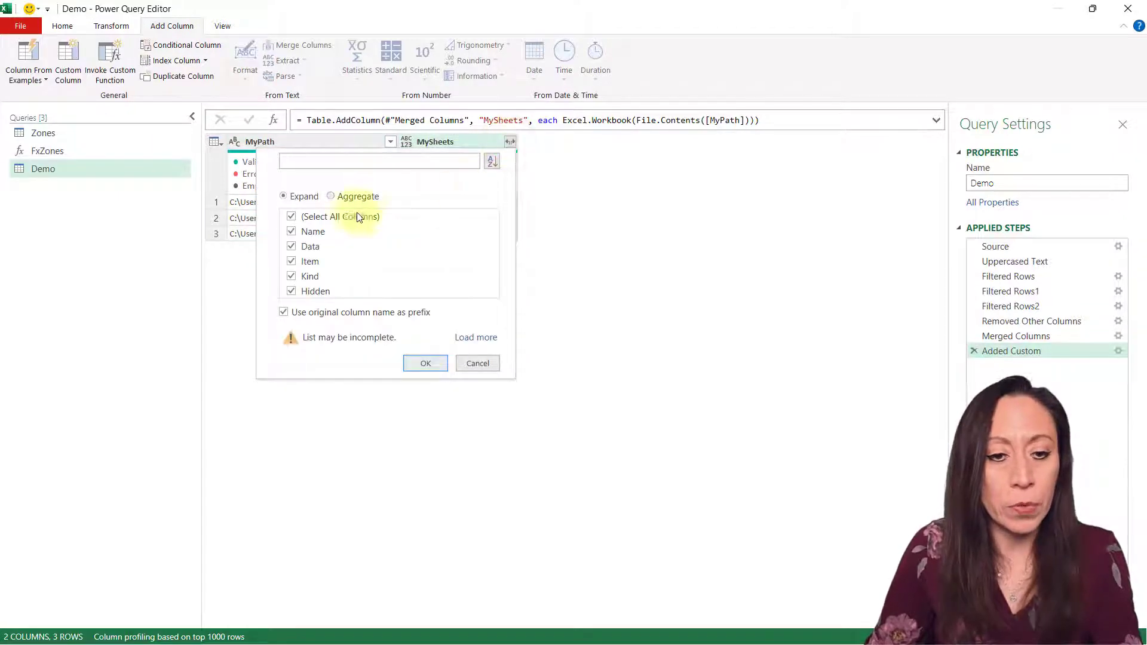
pyautogui.click(282, 313)
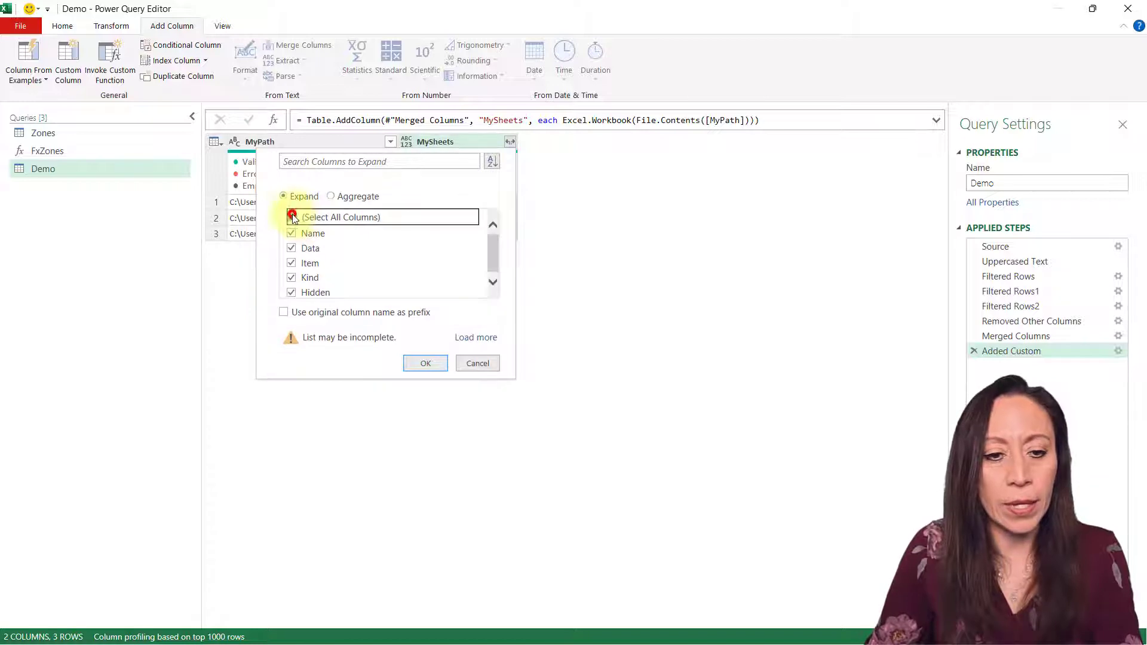
pyautogui.click(290, 216)
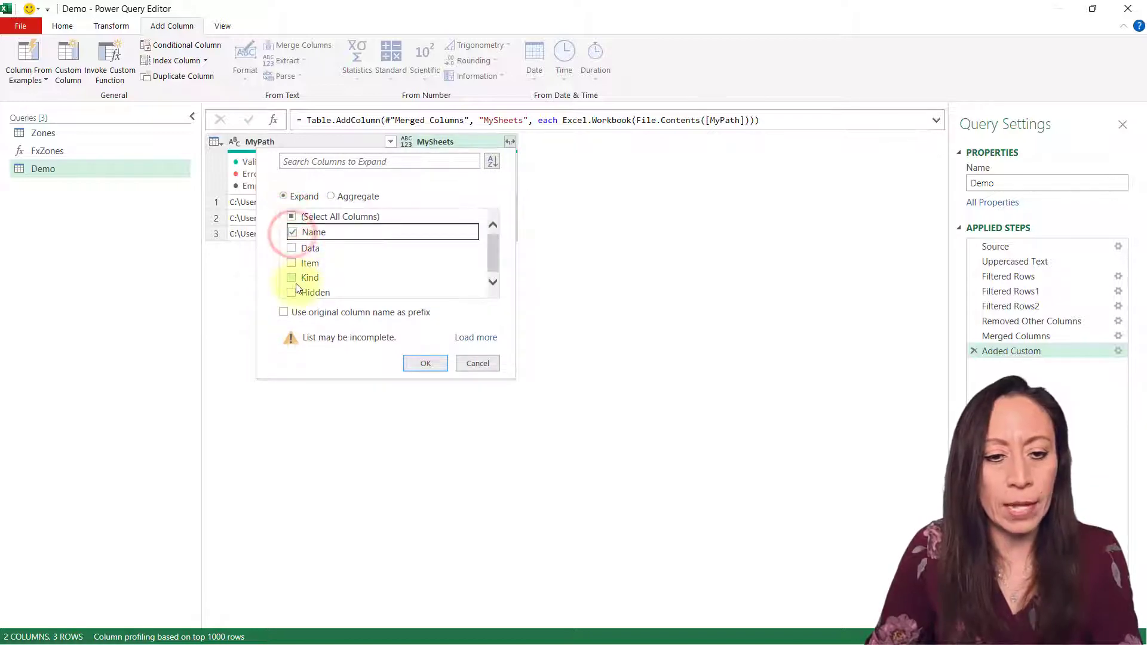
pyautogui.click(290, 277)
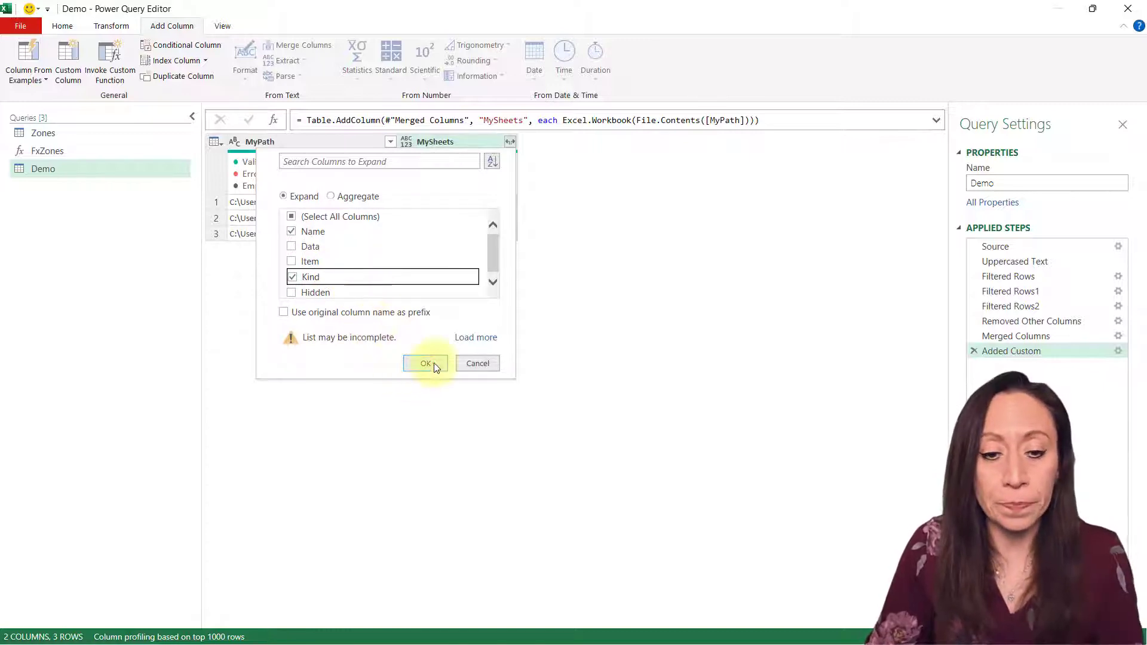
pyautogui.click(425, 363)
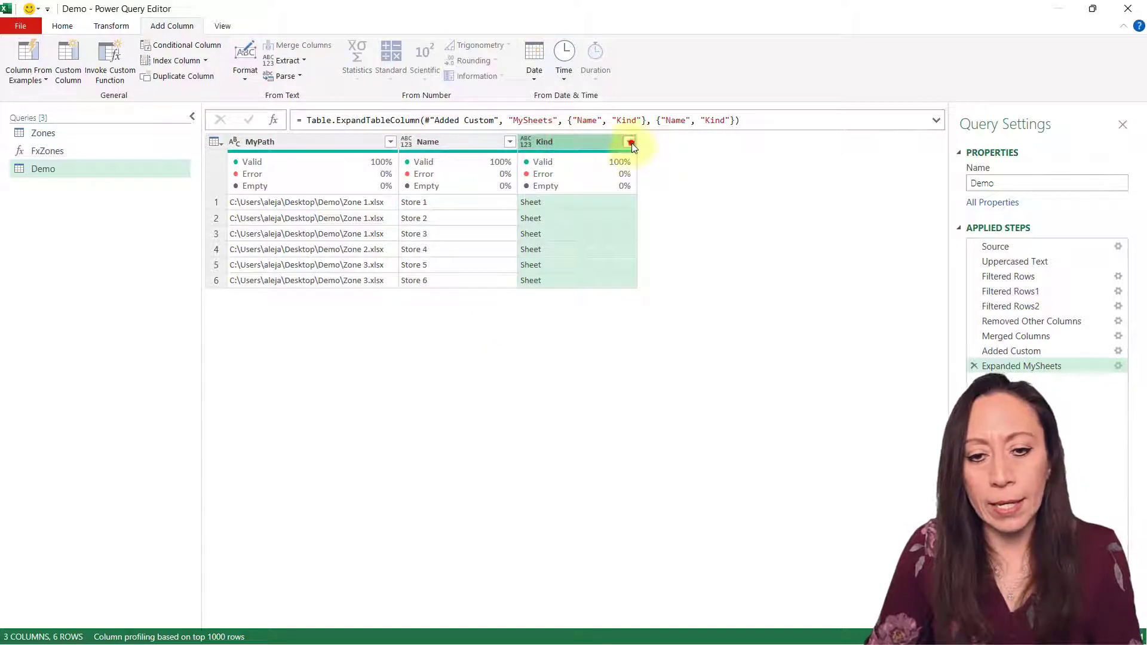
# Filter the Kind column to rows equal to Sheet.
pyautogui.click(628, 141)
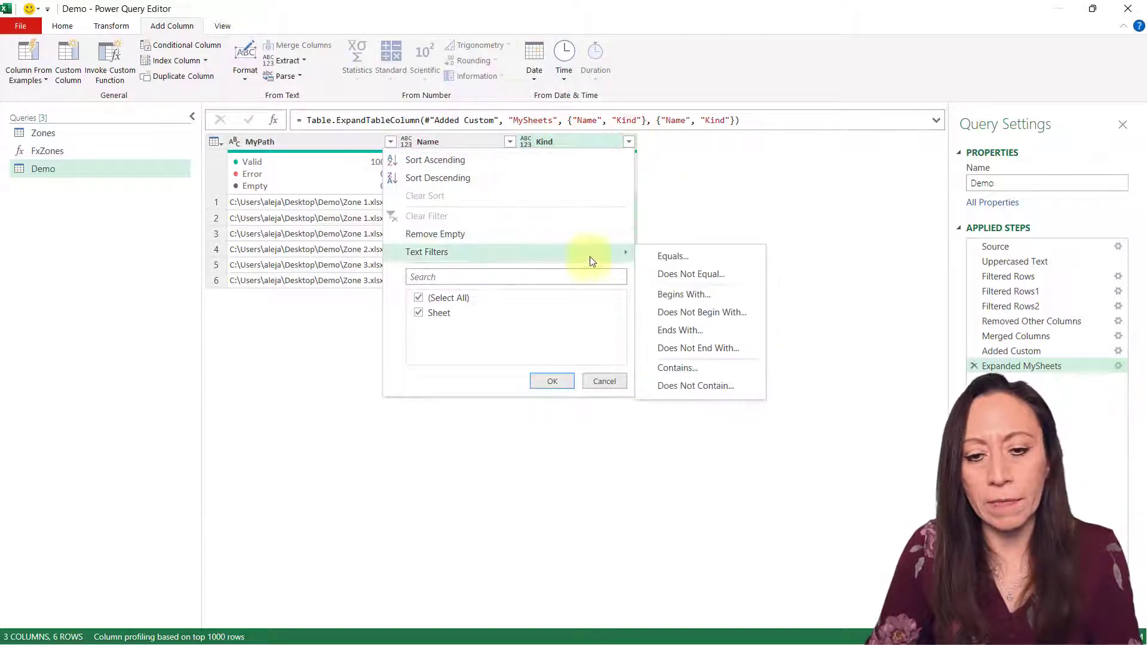
pyautogui.click(673, 255)
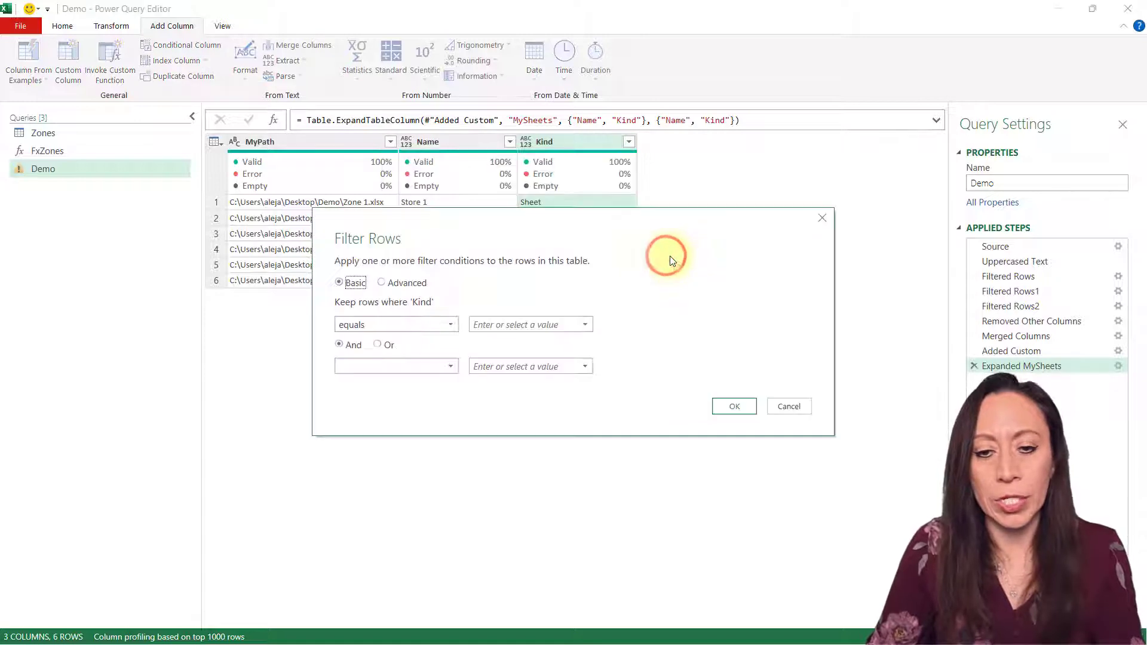
pyautogui.write('Shee')
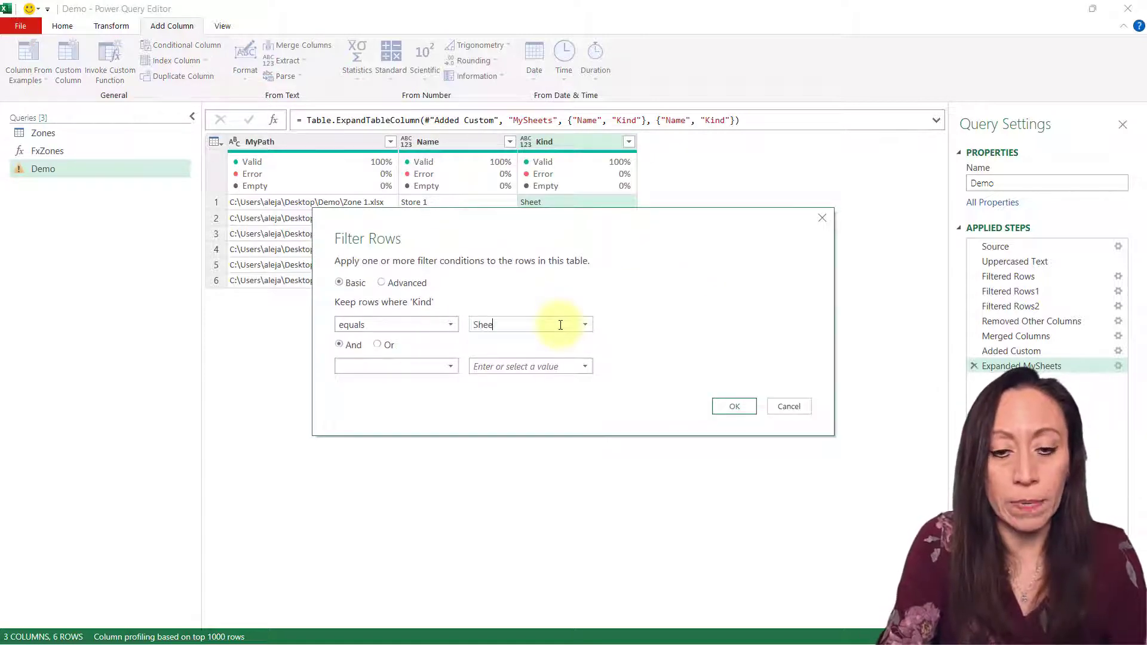
pyautogui.click(734, 406)
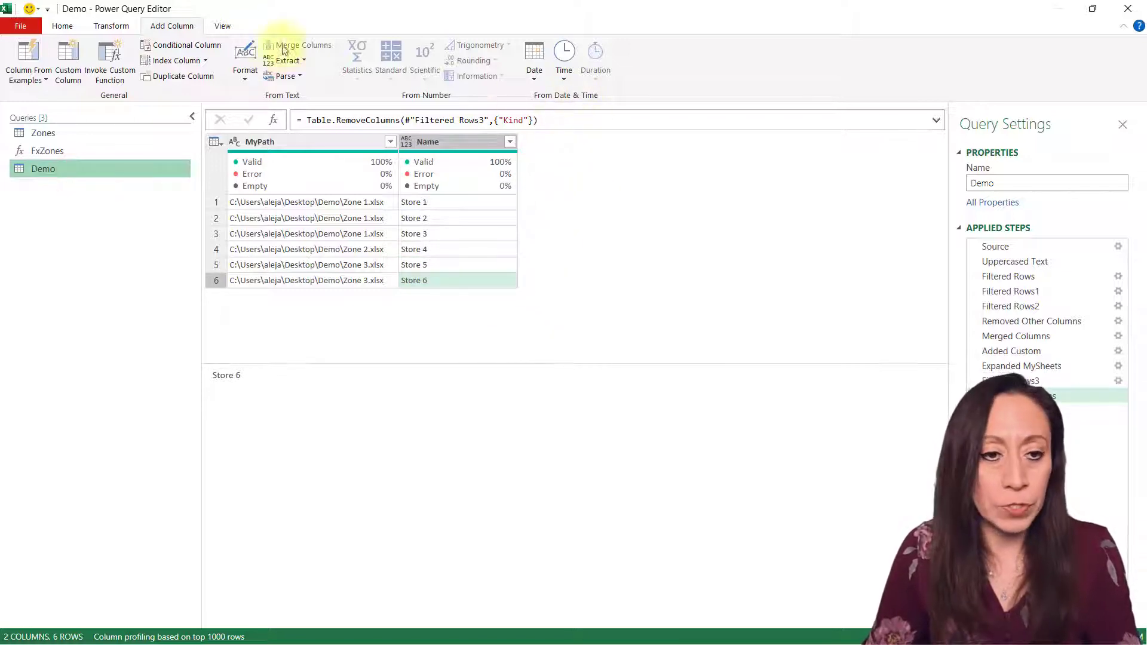
# Invoke FxZones as a new column, feeding MyPath from MyPath and MyNames from the Name column.
pyautogui.click(110, 60)
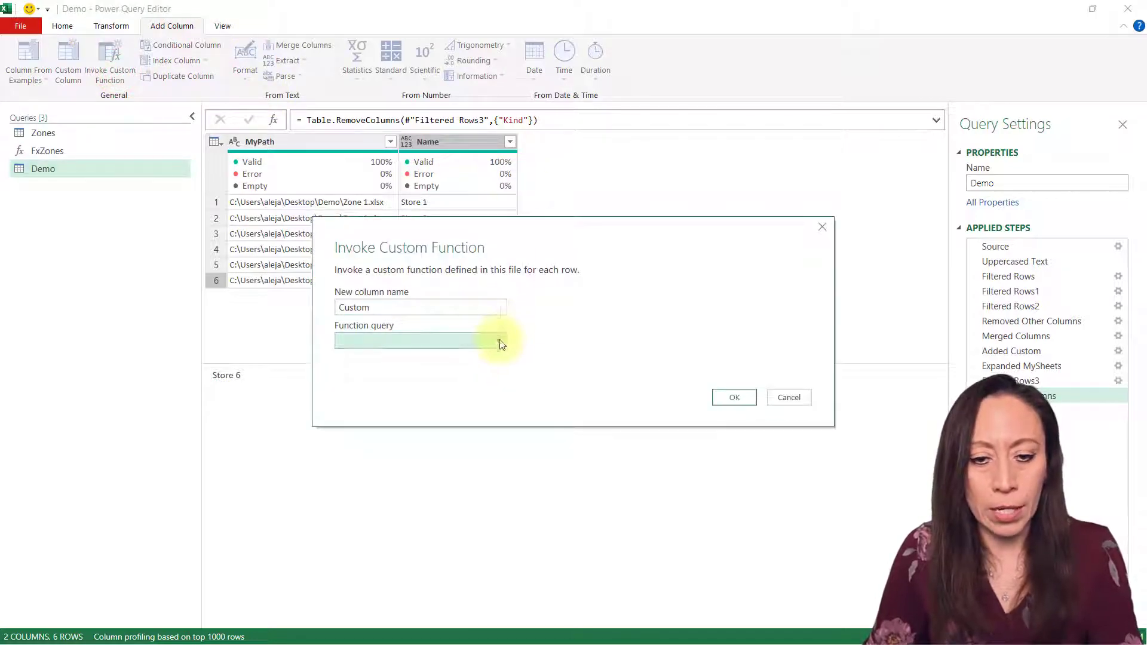
pyautogui.click(421, 341)
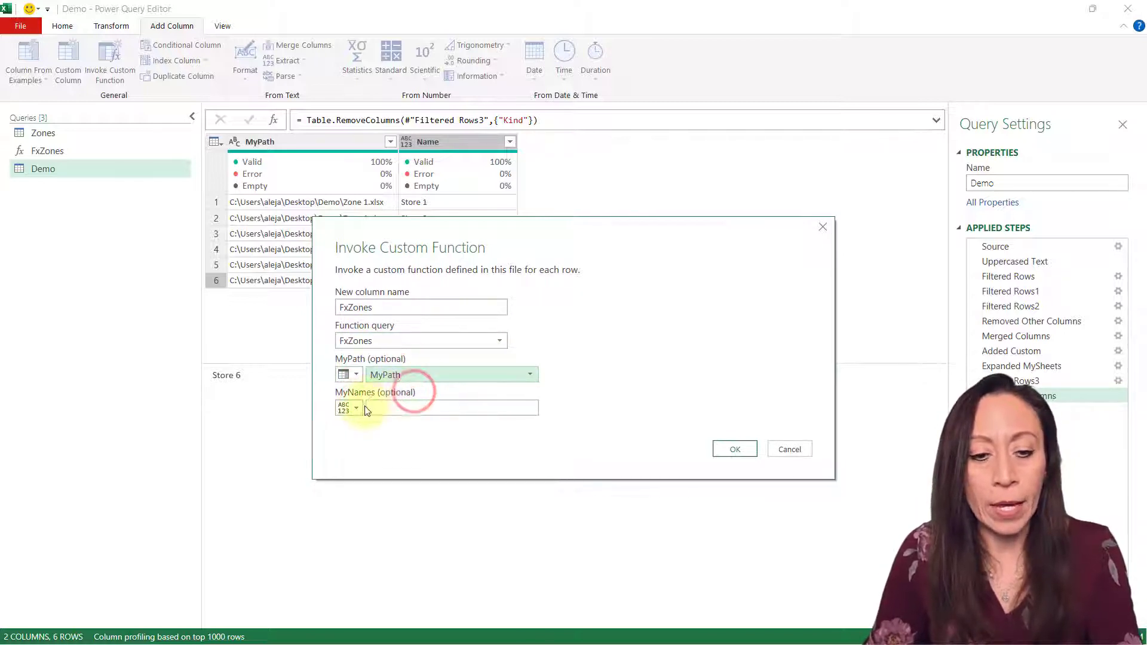
pyautogui.click(356, 407)
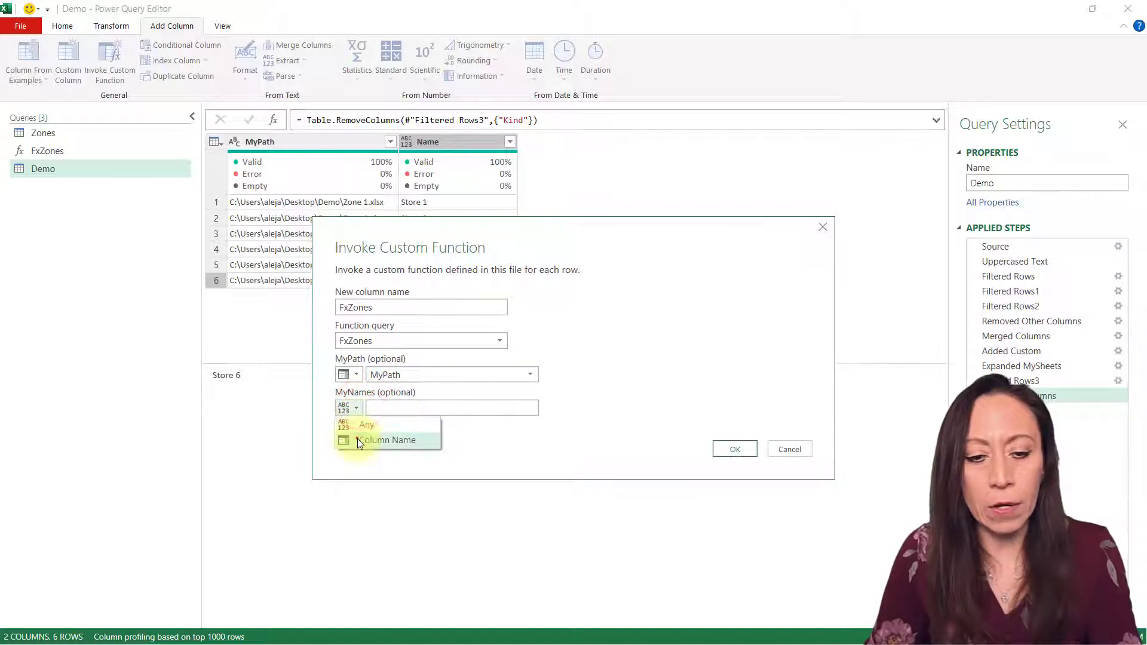
pyautogui.click(387, 439)
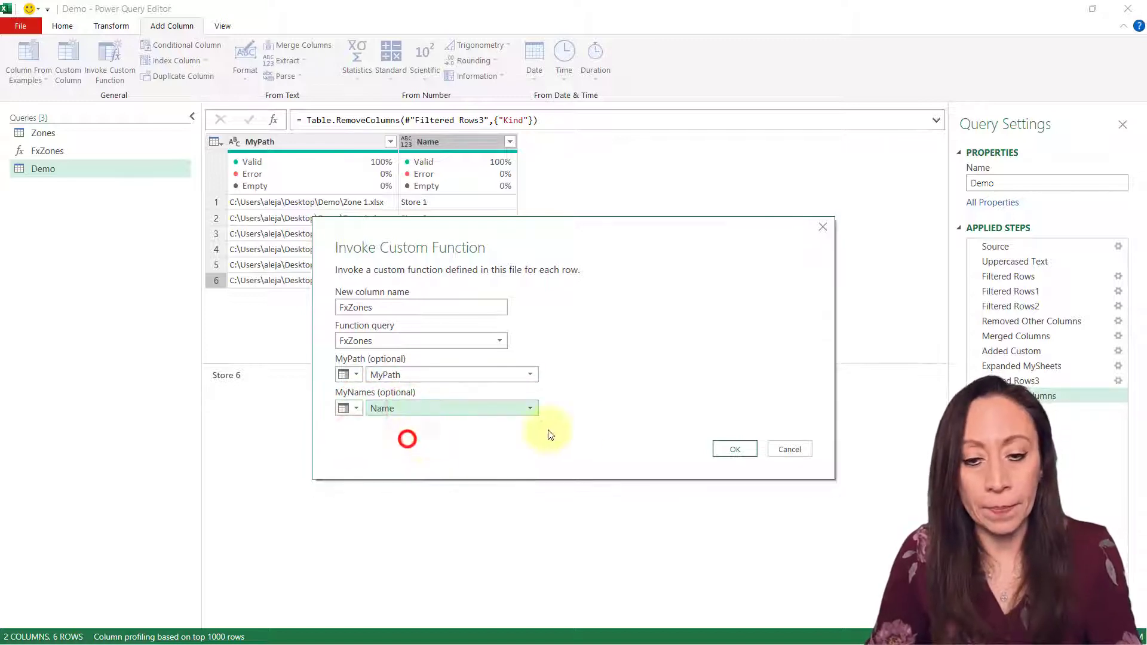
pyautogui.click(735, 448)
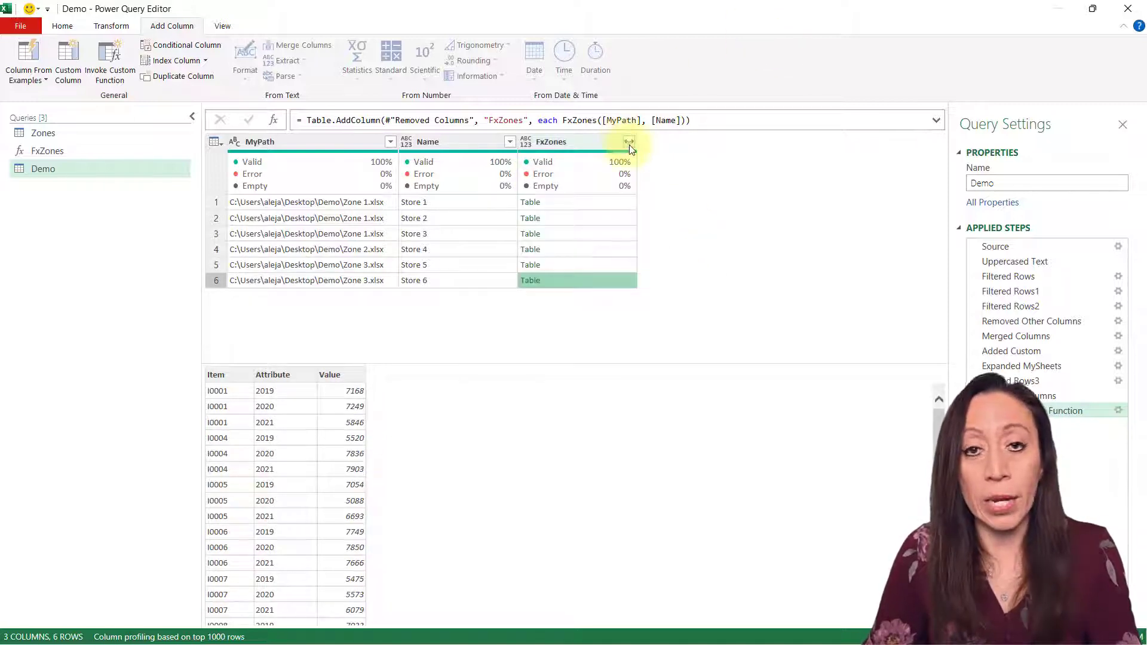
# Expand the FxZones tables into Item, Attribute and Value columns without prefix.
pyautogui.click(629, 141)
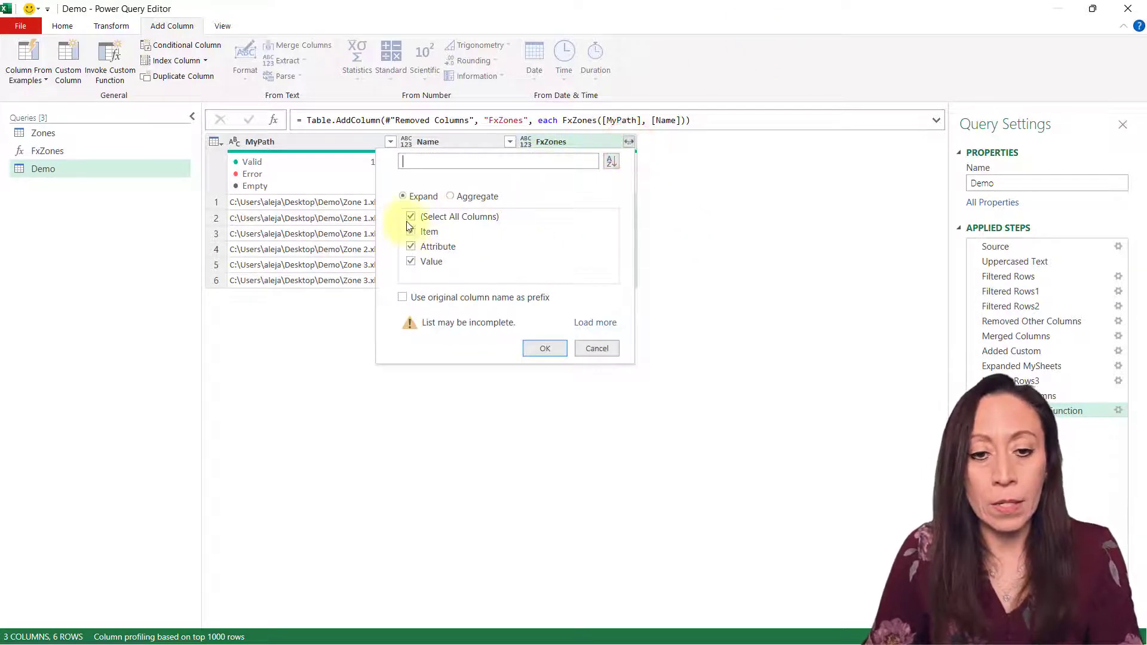
pyautogui.click(544, 349)
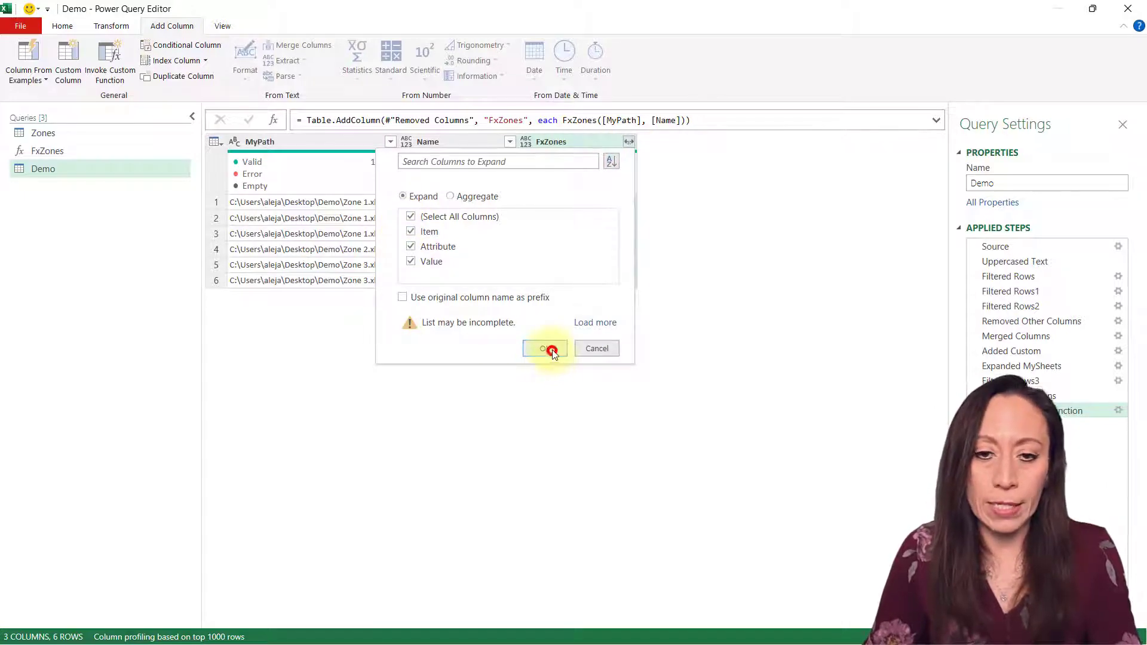
pyautogui.click(545, 349)
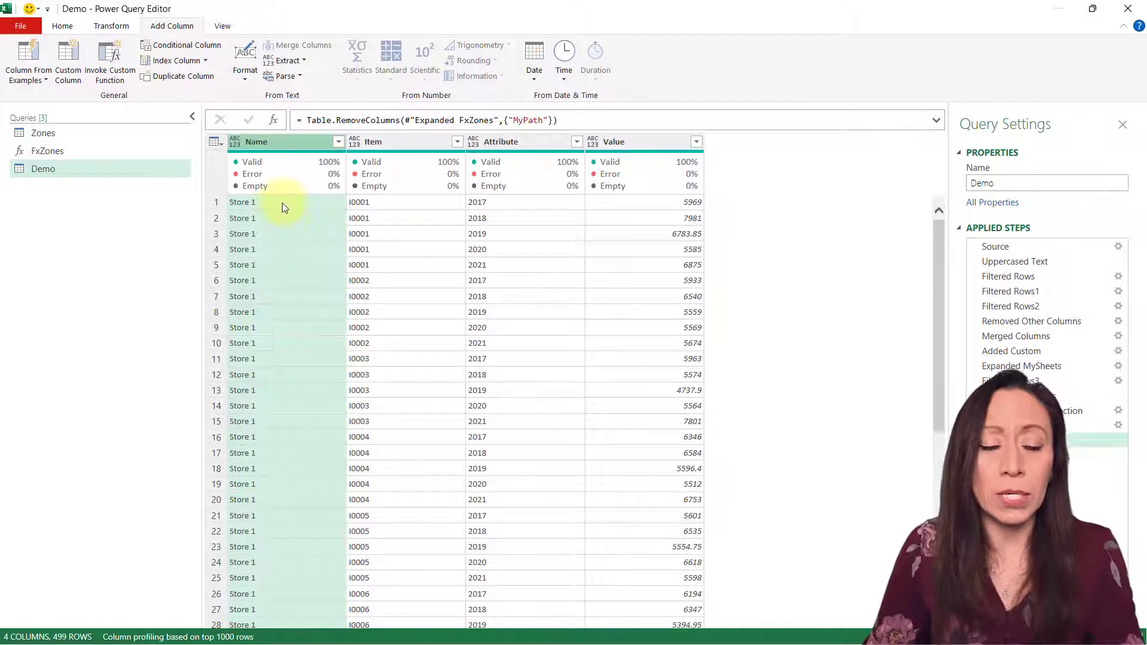
# Select the Attribute column header to rename it Year.
pyautogui.click(371, 248)
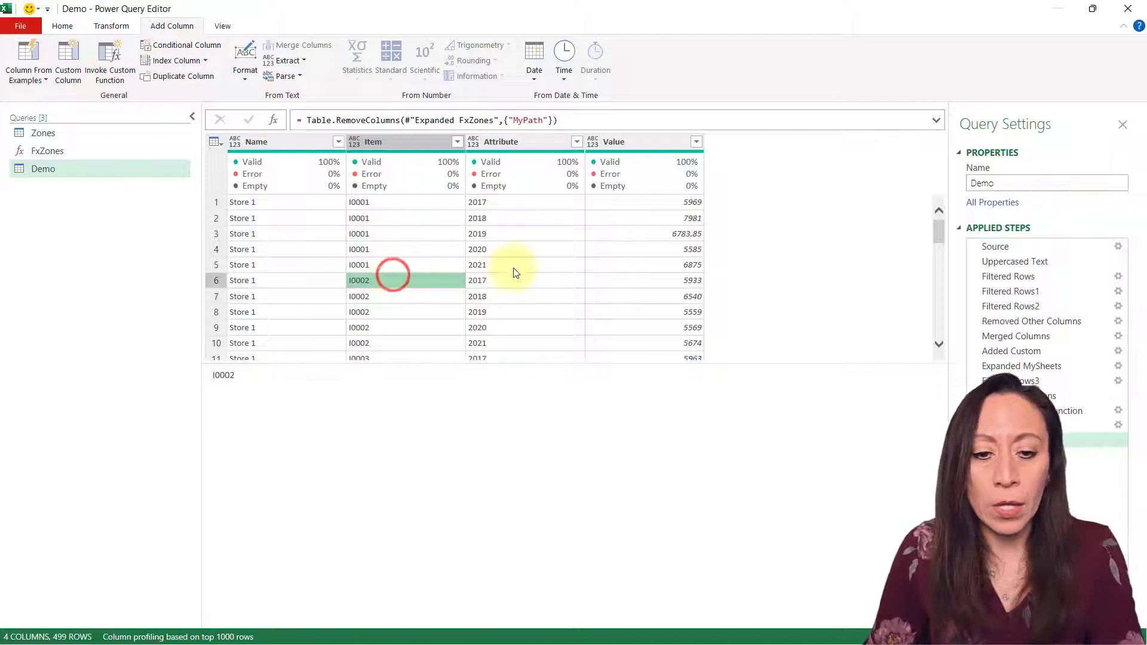
pyautogui.click(506, 279)
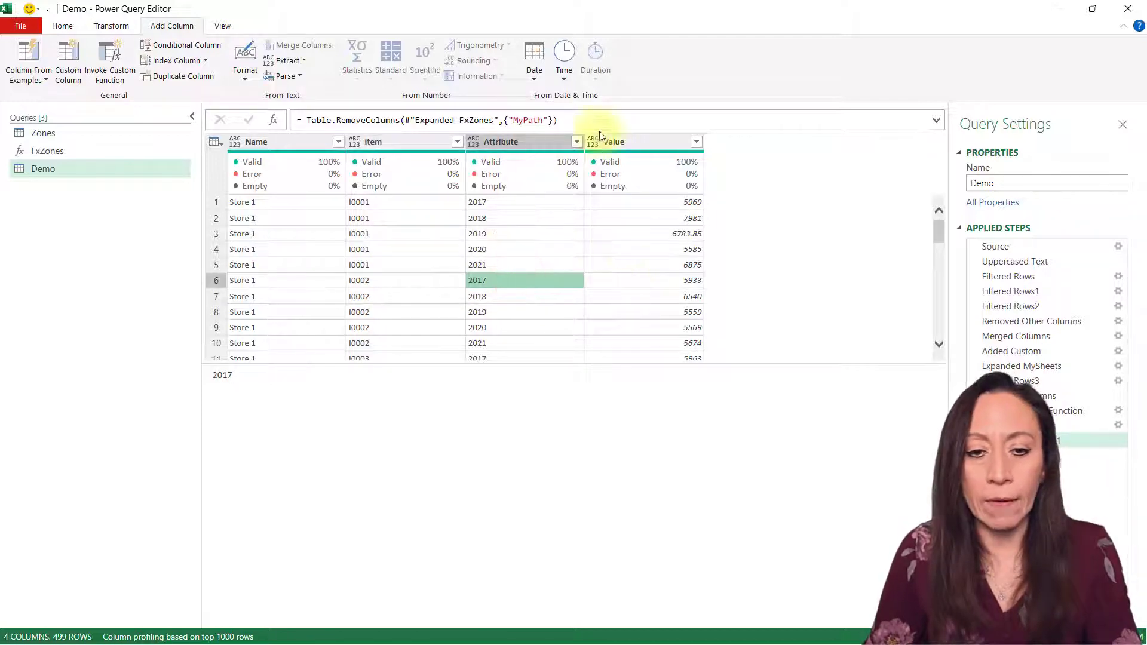
pyautogui.click(516, 141)
pyautogui.write('Amount')
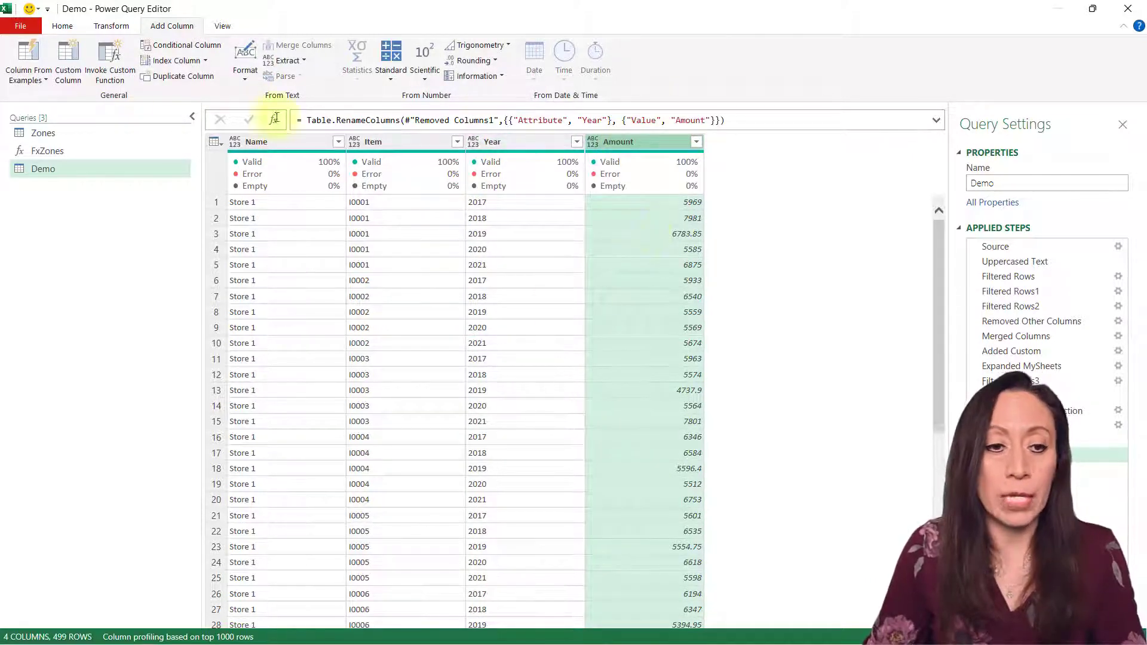
# Close & Load the Demo query as a connection only, leaving the sheet empty.
pyautogui.click(62, 27)
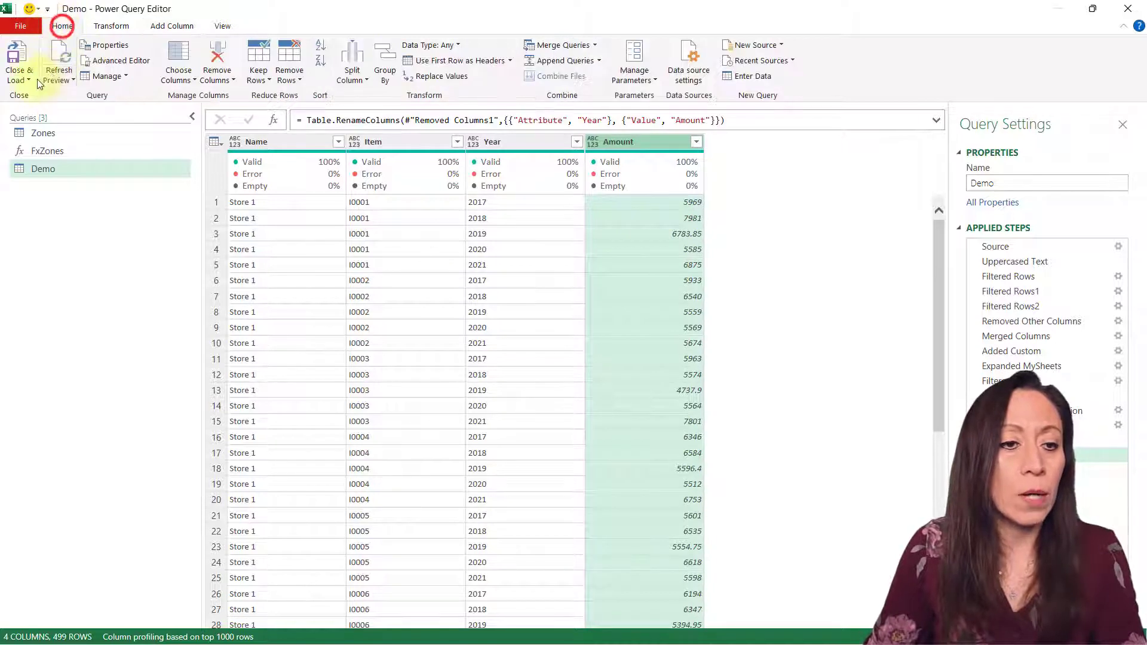
pyautogui.click(18, 56)
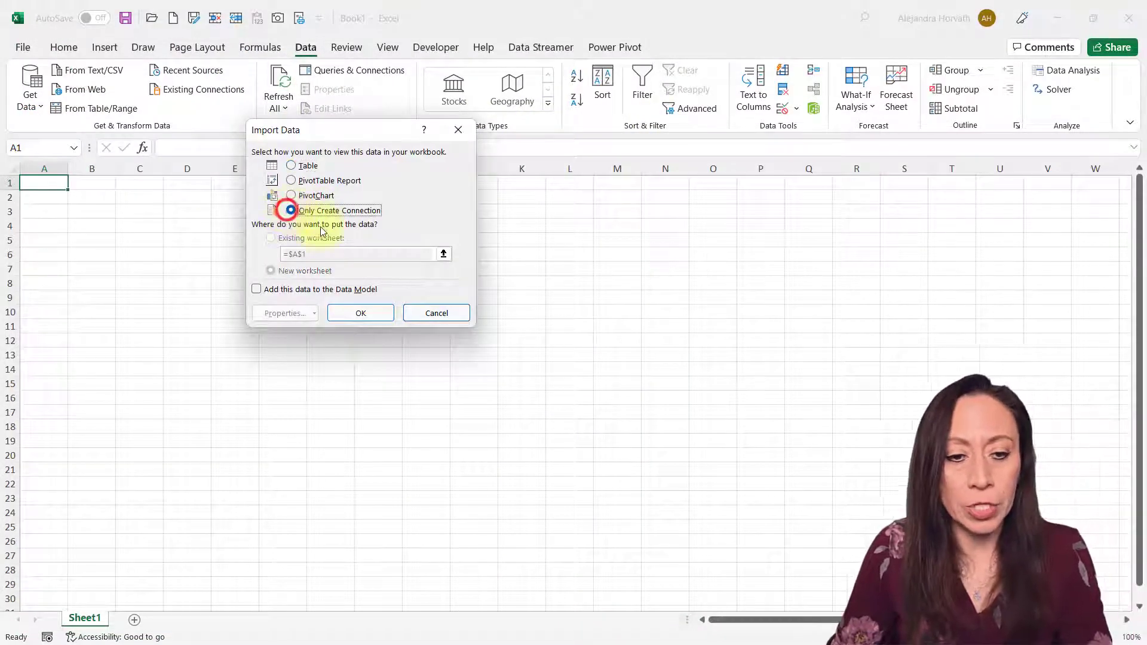
pyautogui.click(359, 313)
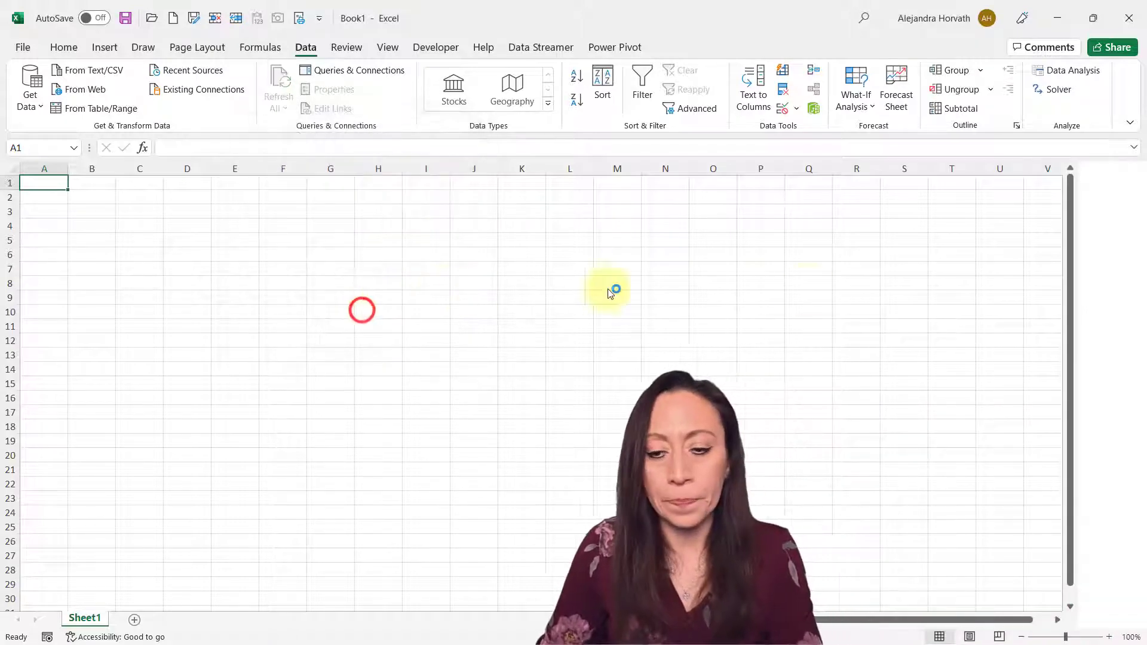
# From Queries & Connections, load the Demo query to a PivotTable Report on Sheet1.
pyautogui.click(354, 69)
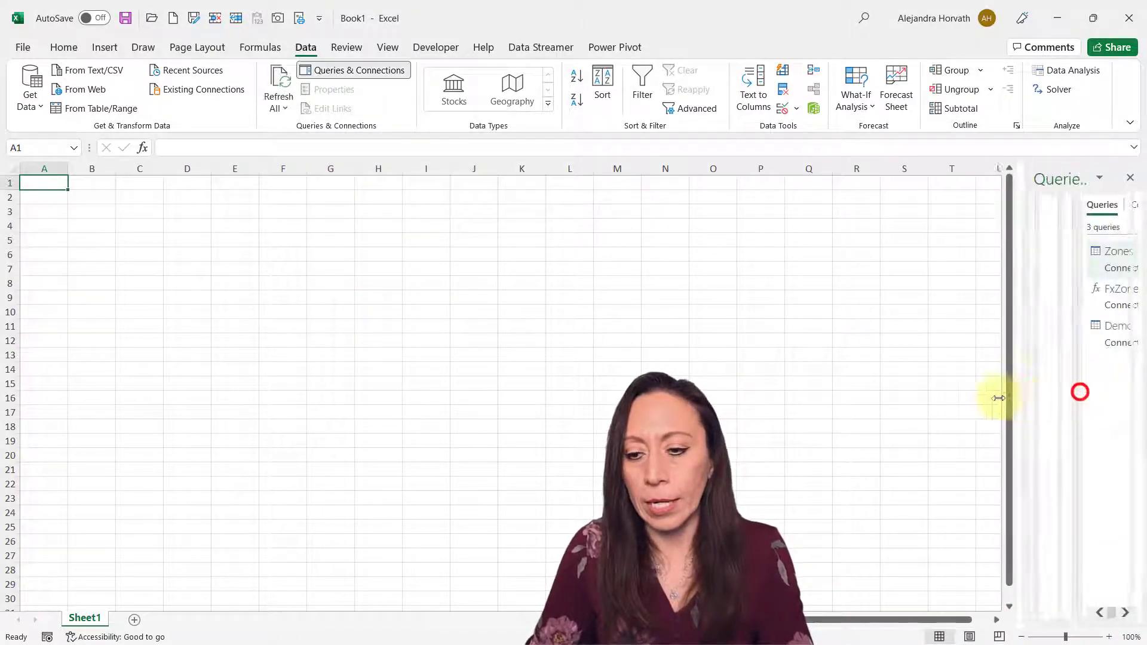
pyautogui.rightClick(1054, 339)
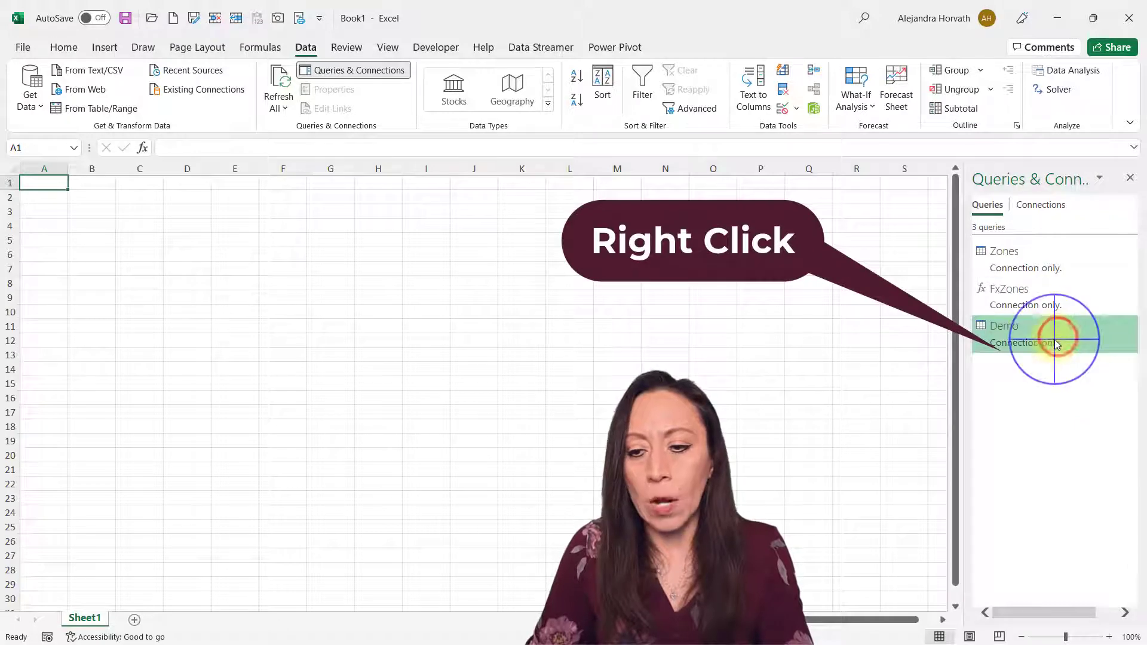
pyautogui.rightClick(1053, 335)
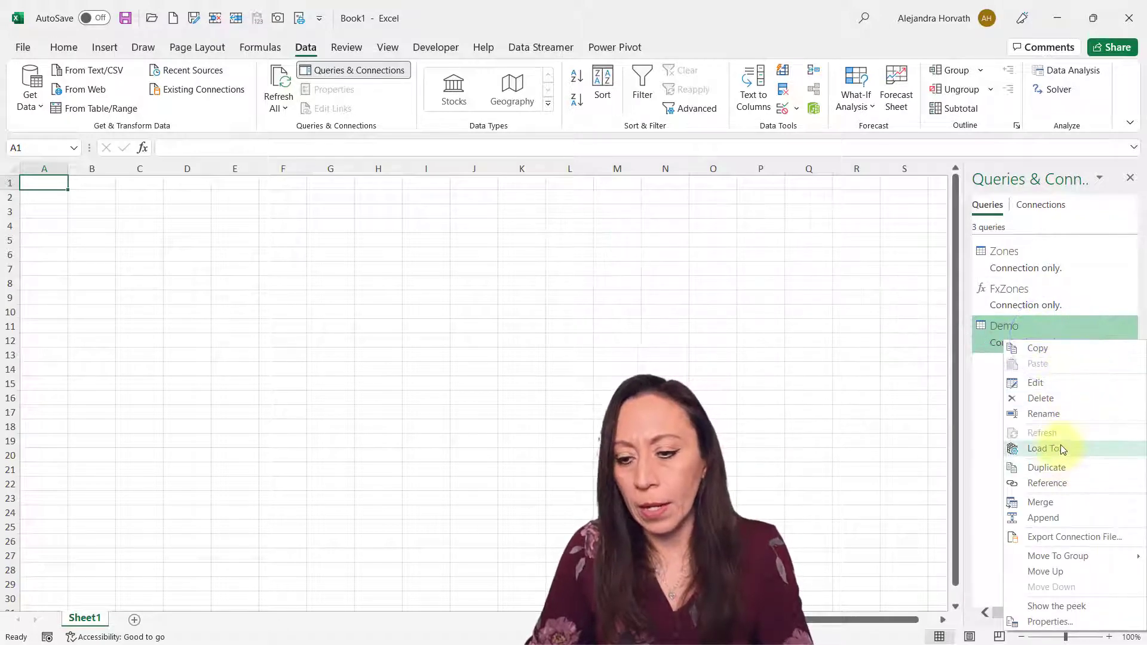
pyautogui.click(1043, 448)
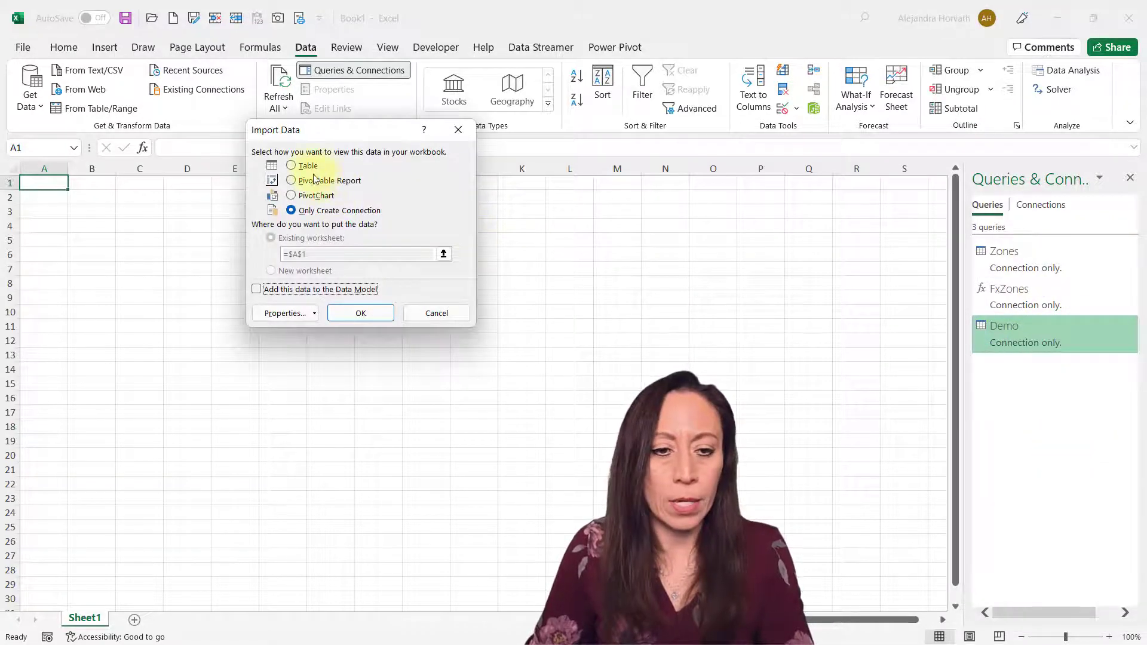
pyautogui.click(289, 179)
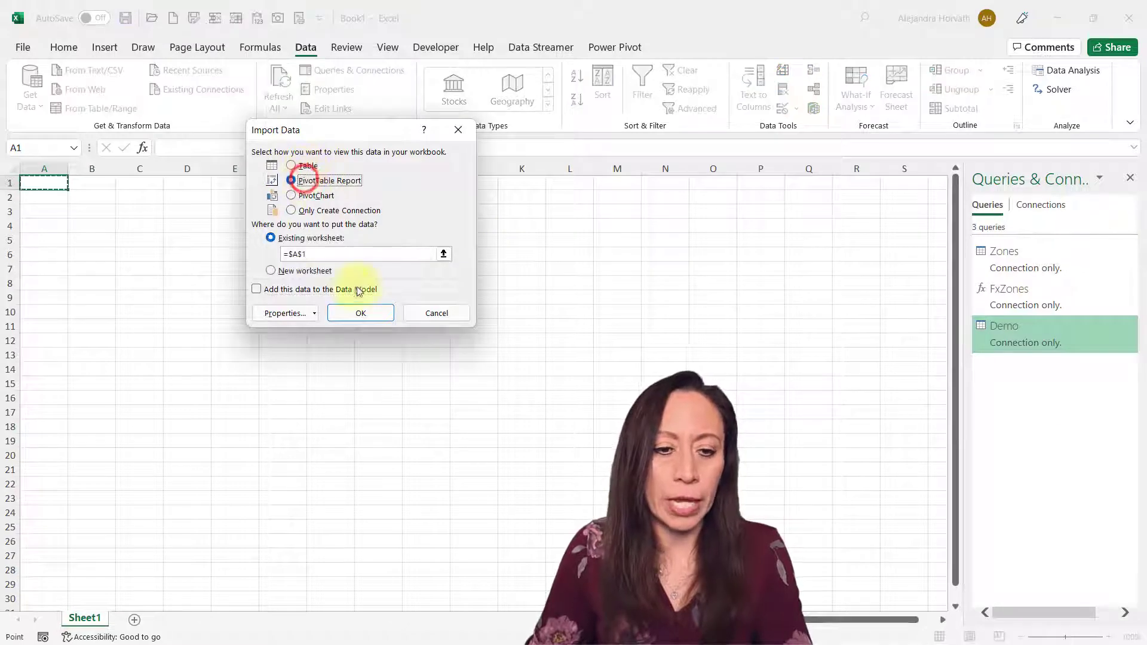
pyautogui.click(359, 312)
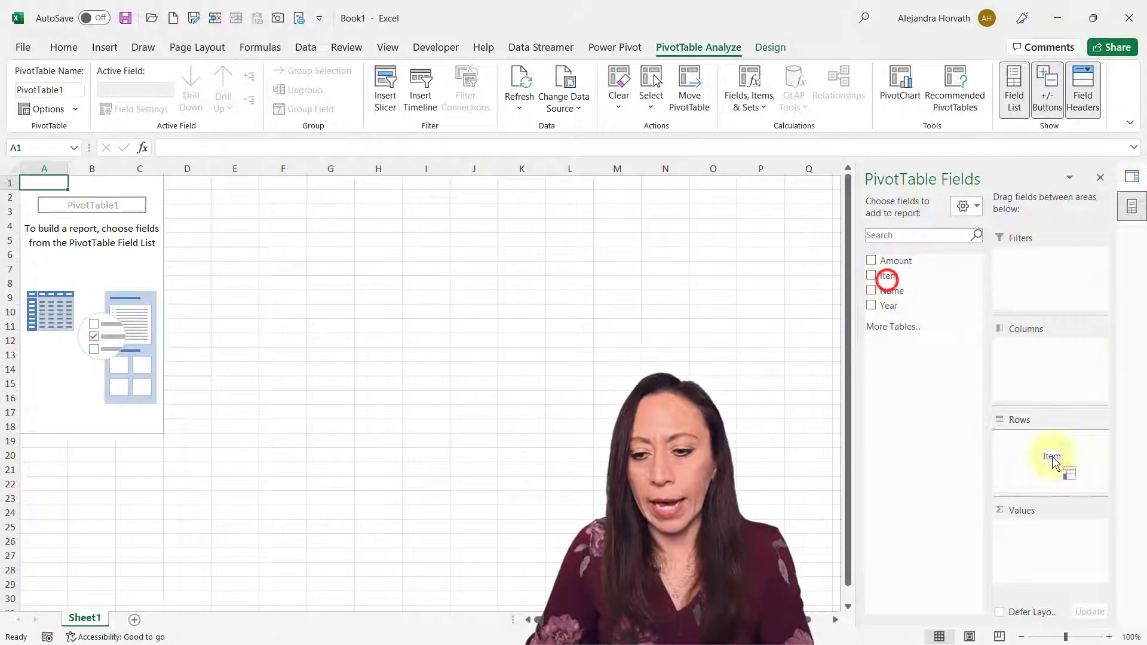
# Place Item in Rows and Year in Columns so years spread across as headings.
pyautogui.click(871, 260)
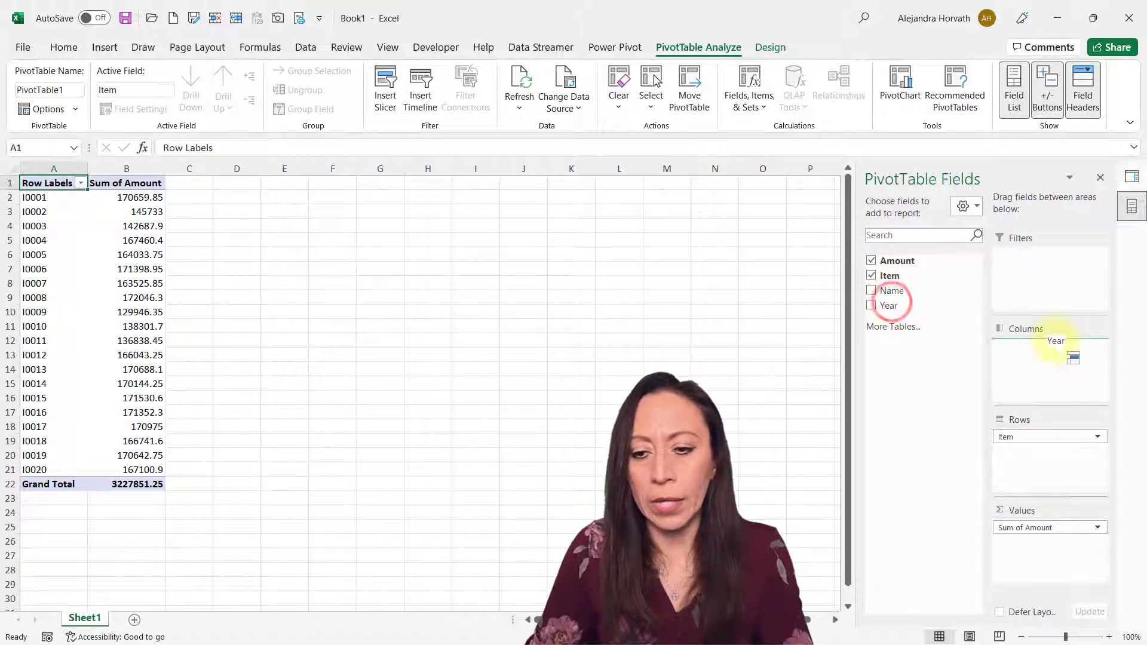
pyautogui.click(870, 305)
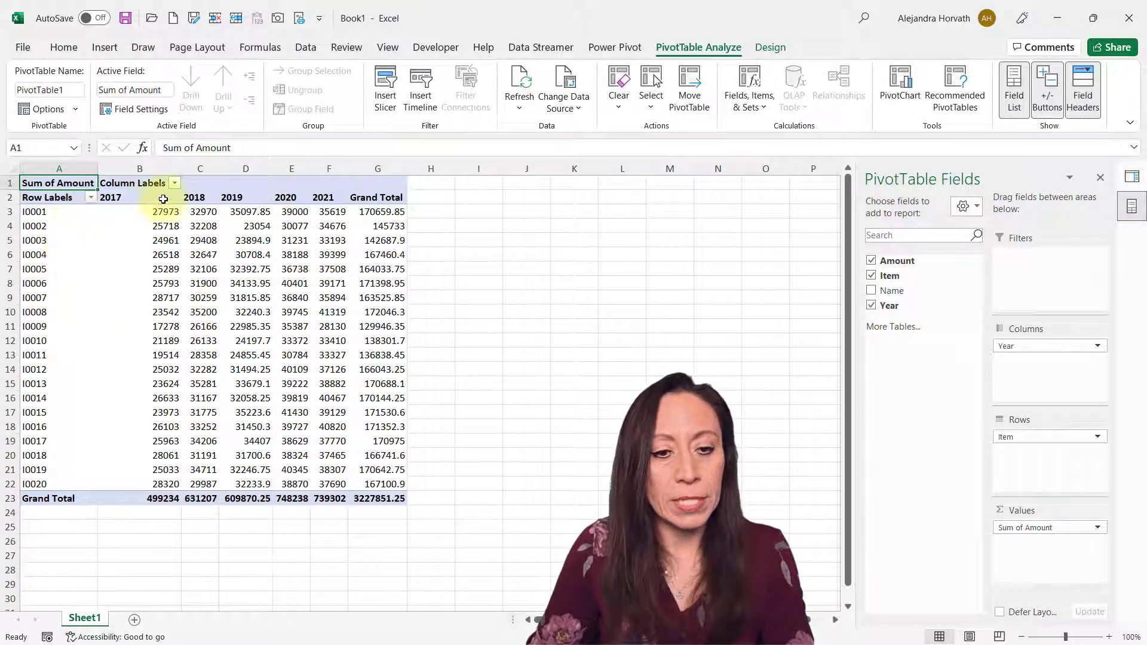
pyautogui.click(245, 197)
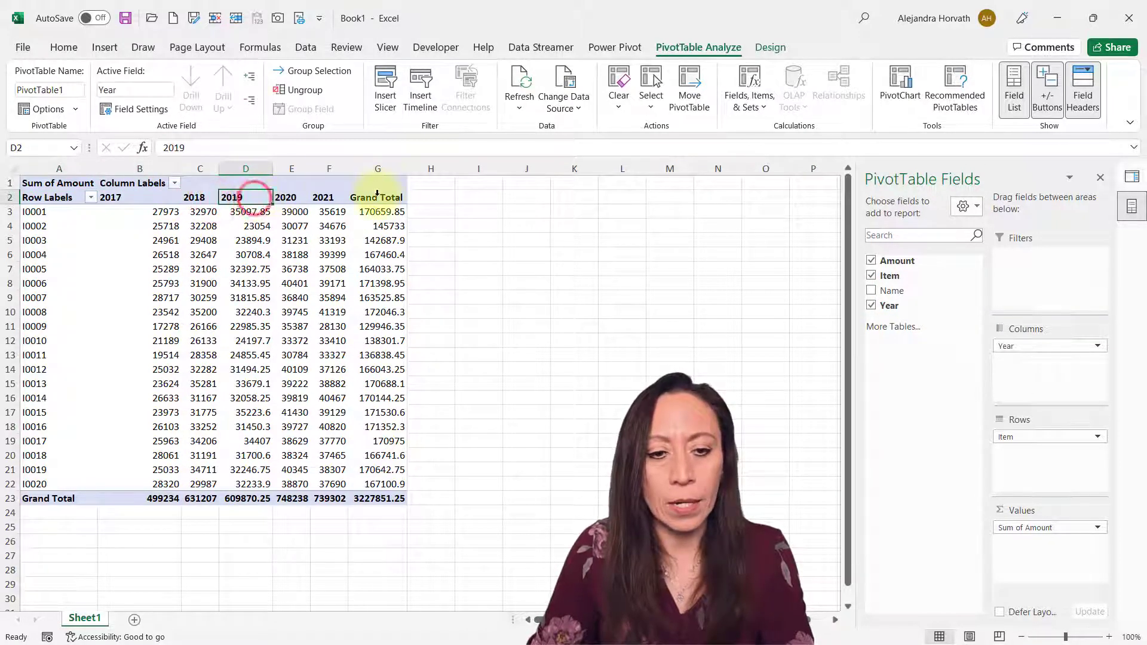
pyautogui.rightClick(375, 198)
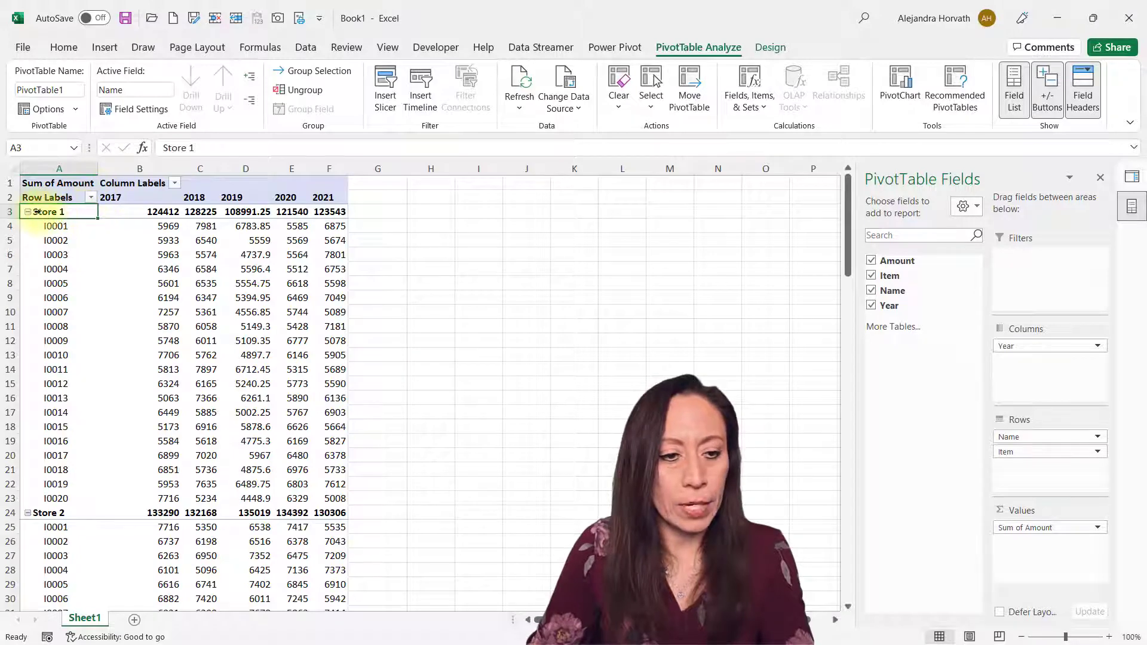
# Collapse every store to its totals and inspect the blank year amounts for Stores 4 and 6.
pyautogui.rightClick(47, 212)
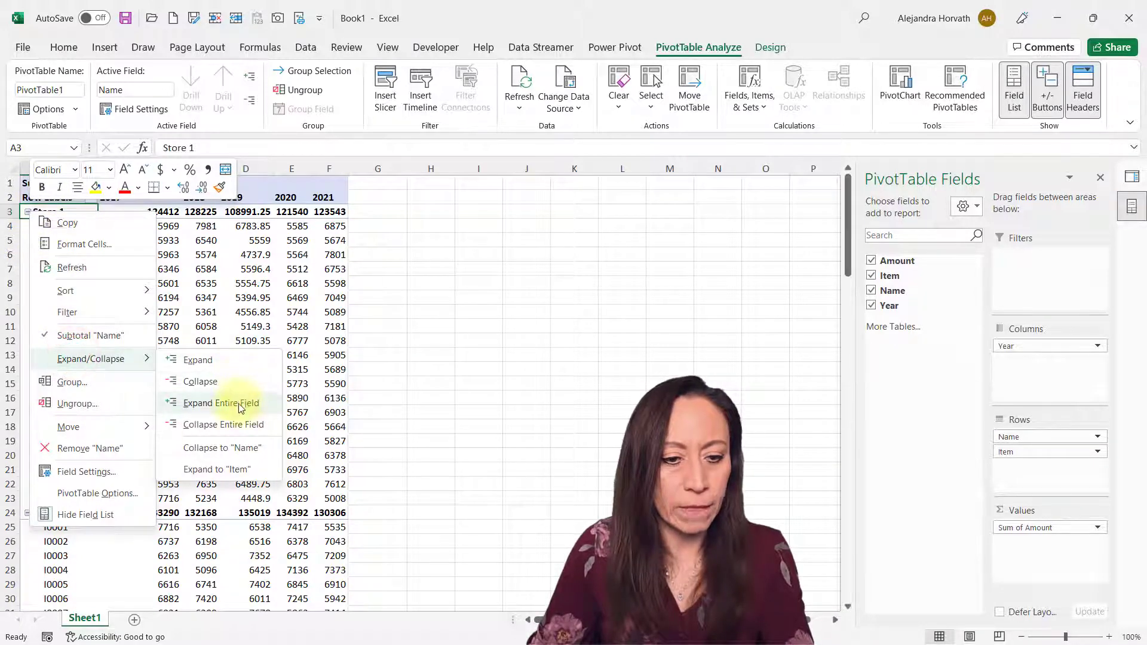
pyautogui.click(222, 425)
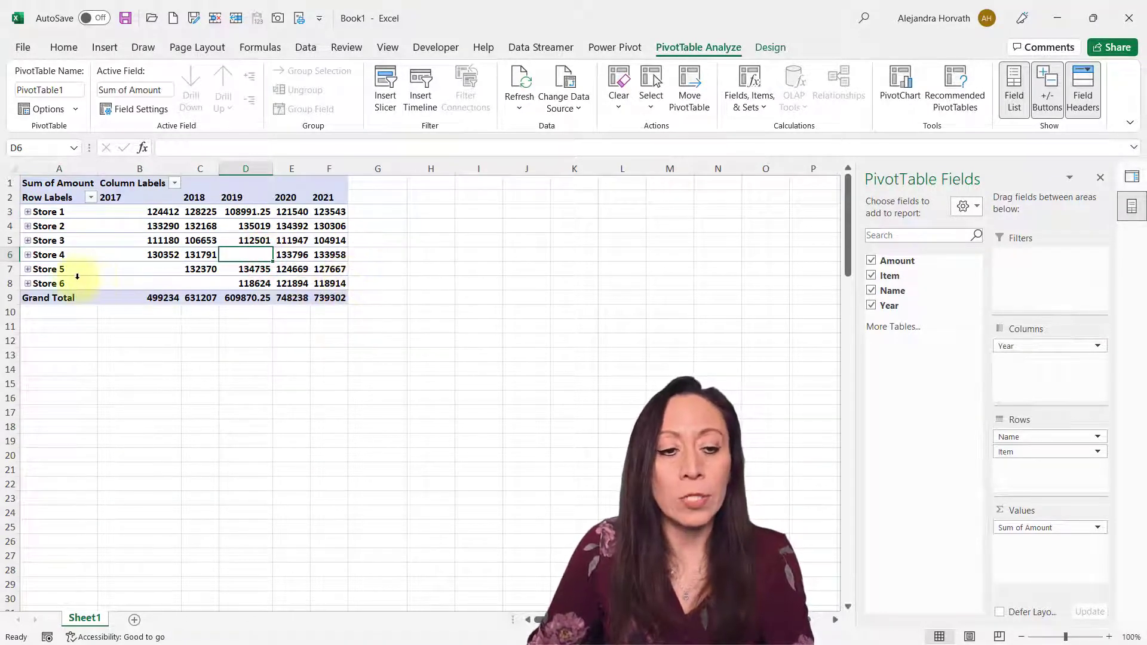
pyautogui.click(139, 269)
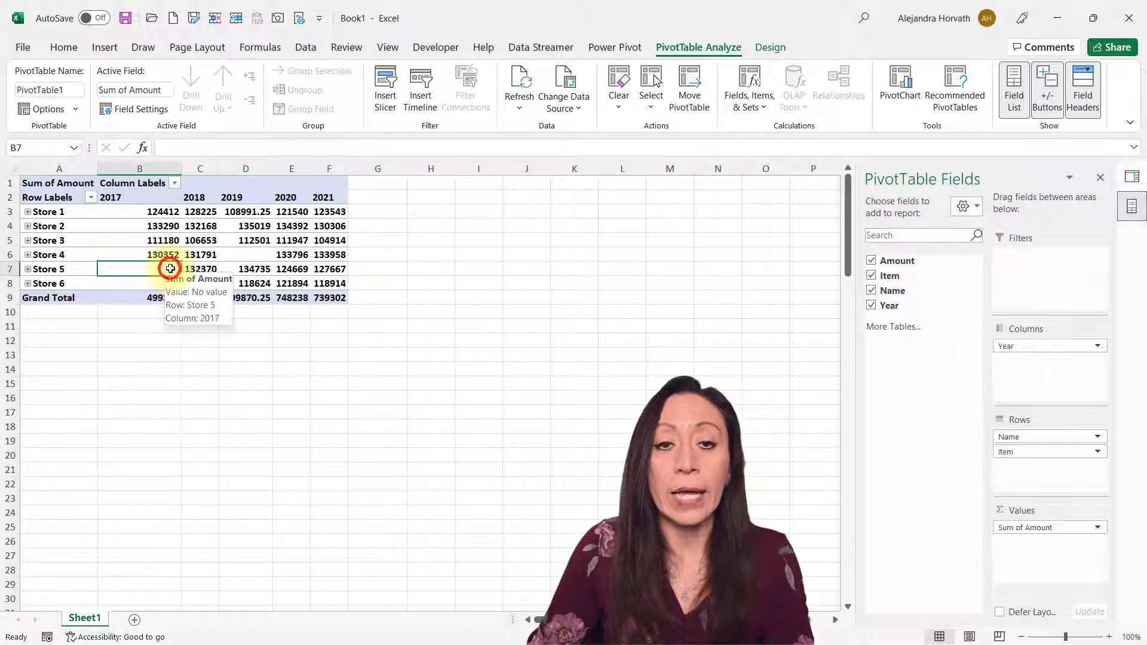
pyautogui.moveTo(166, 289)
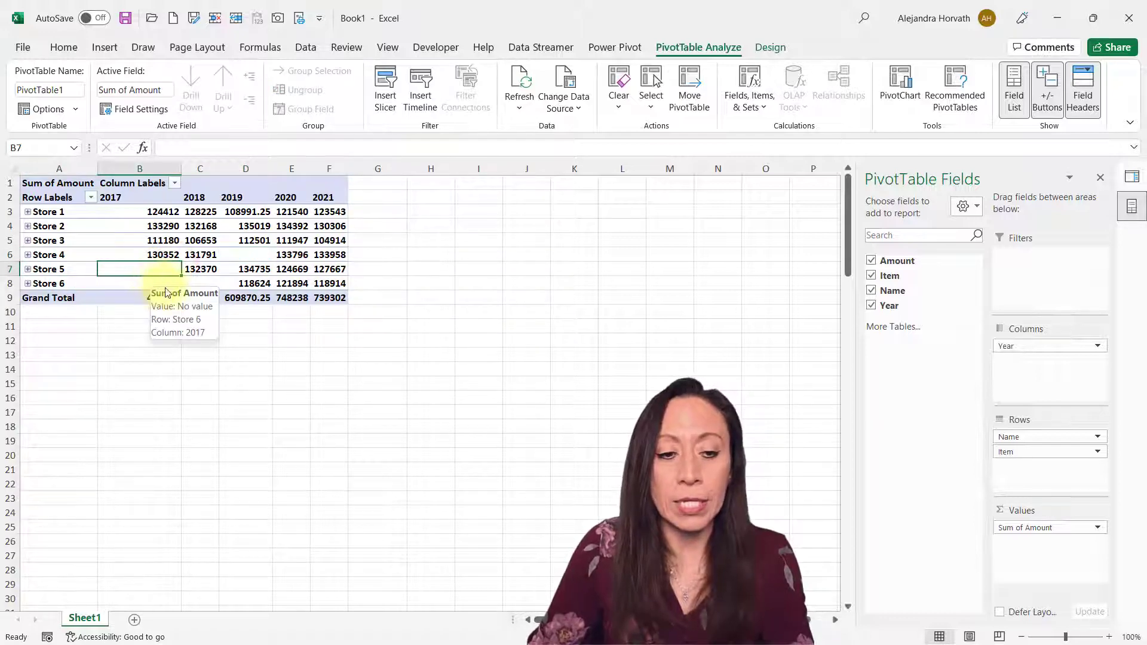
pyautogui.click(140, 283)
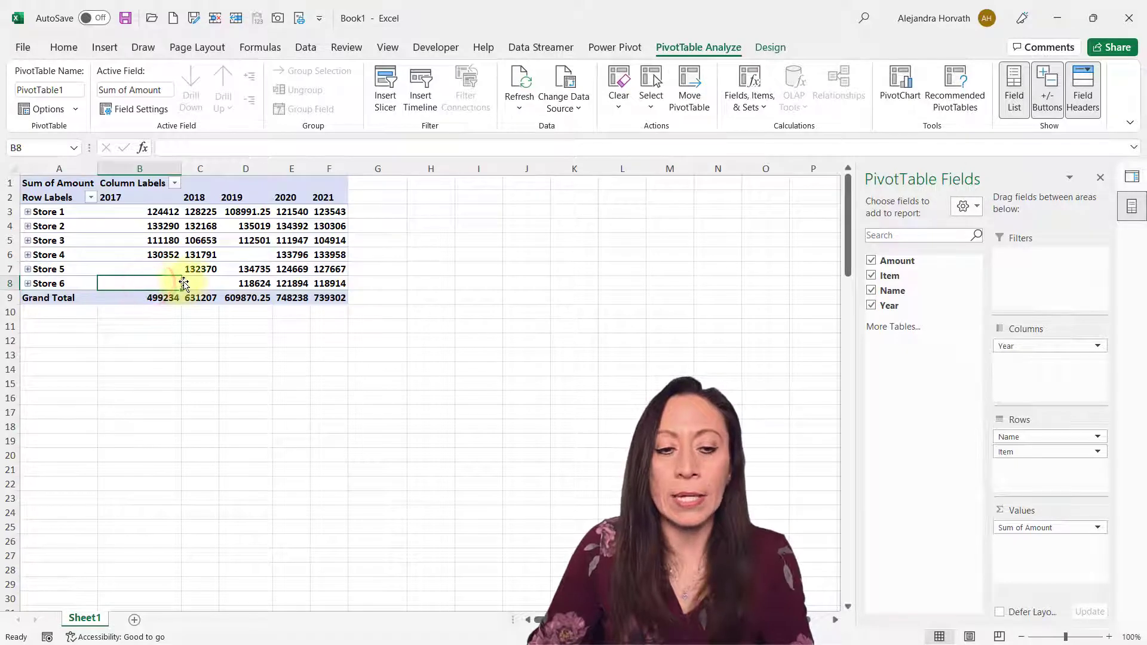
pyautogui.click(201, 283)
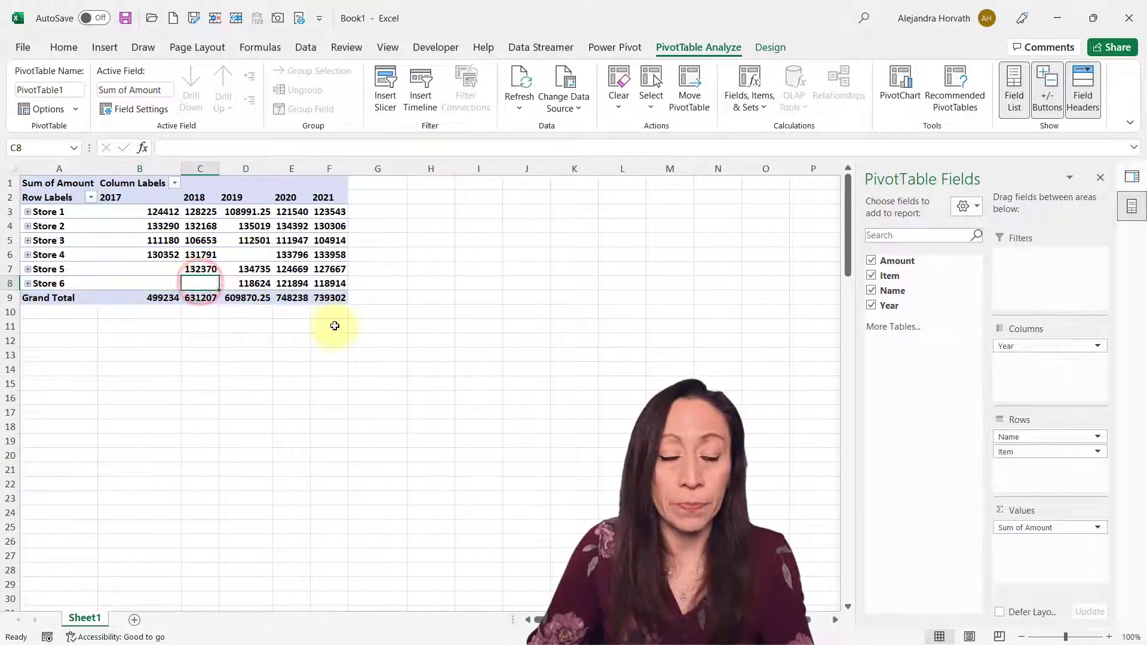
# Format Sum of Amount as Number with 0 decimals and a 1000 separator.
pyautogui.rightClick(201, 211)
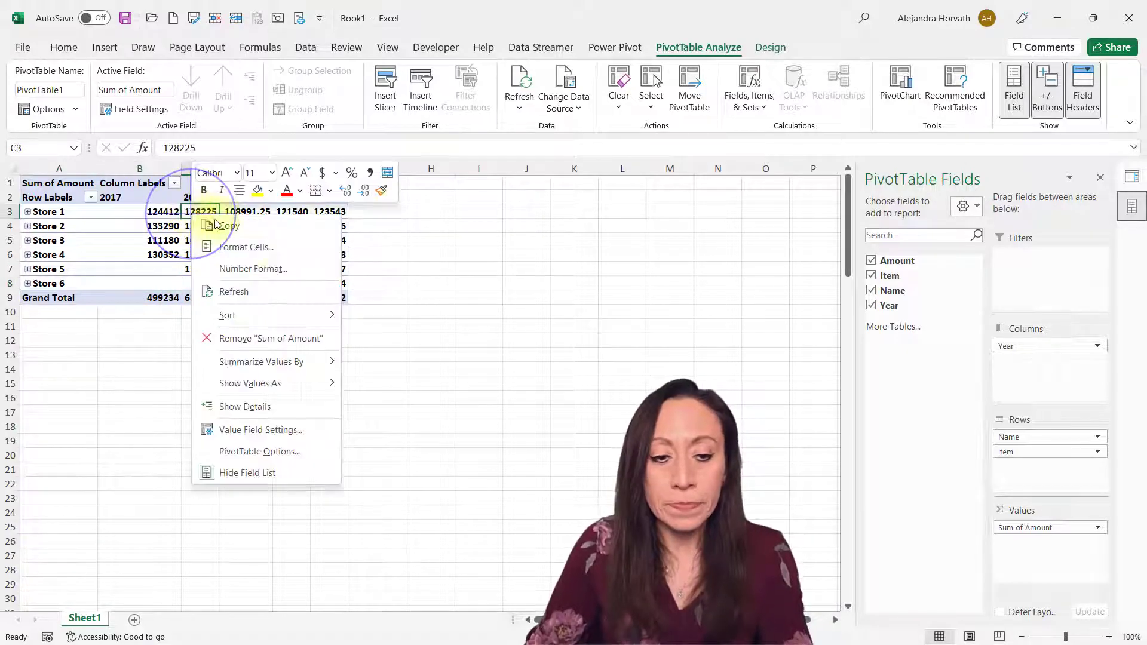
pyautogui.moveTo(286, 429)
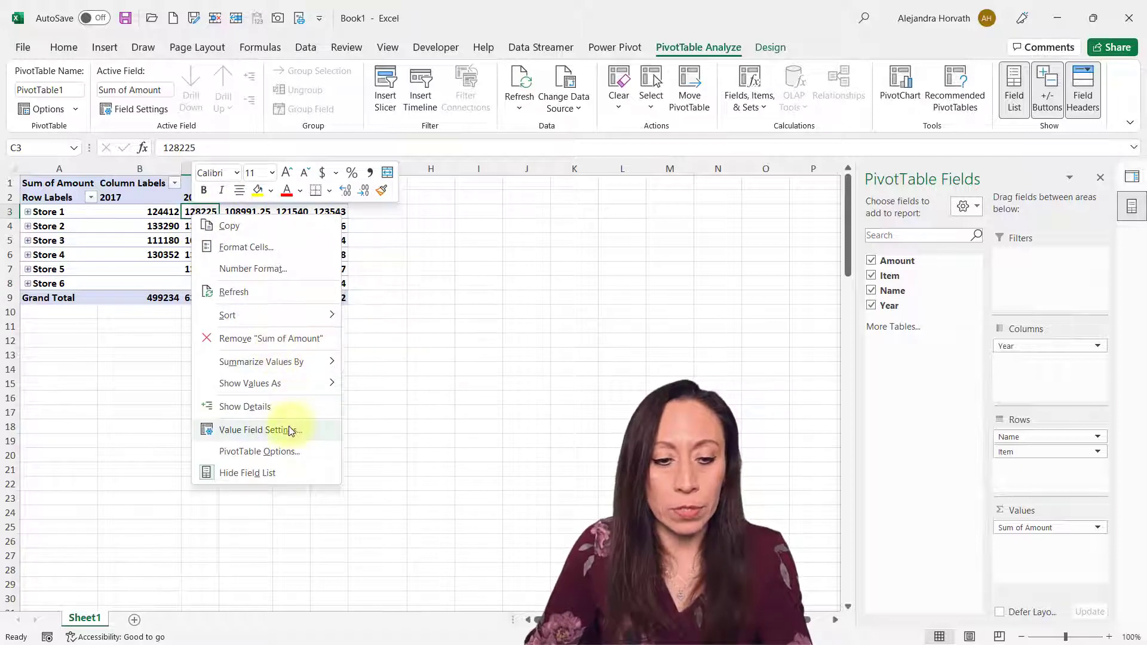
pyautogui.click(258, 430)
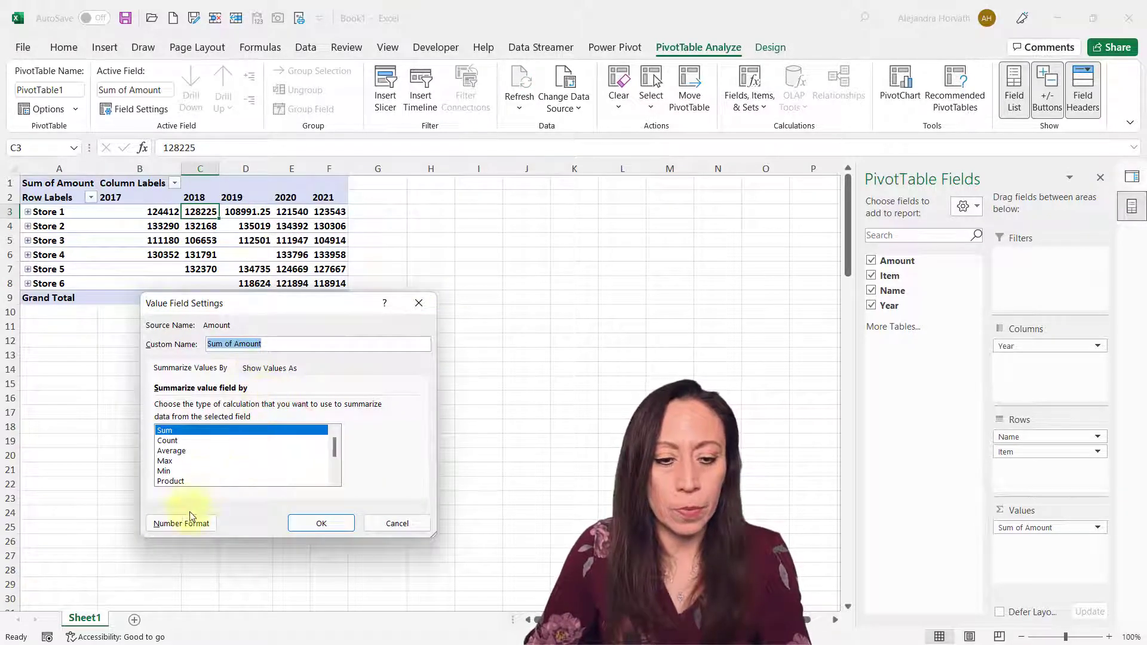
pyautogui.click(182, 524)
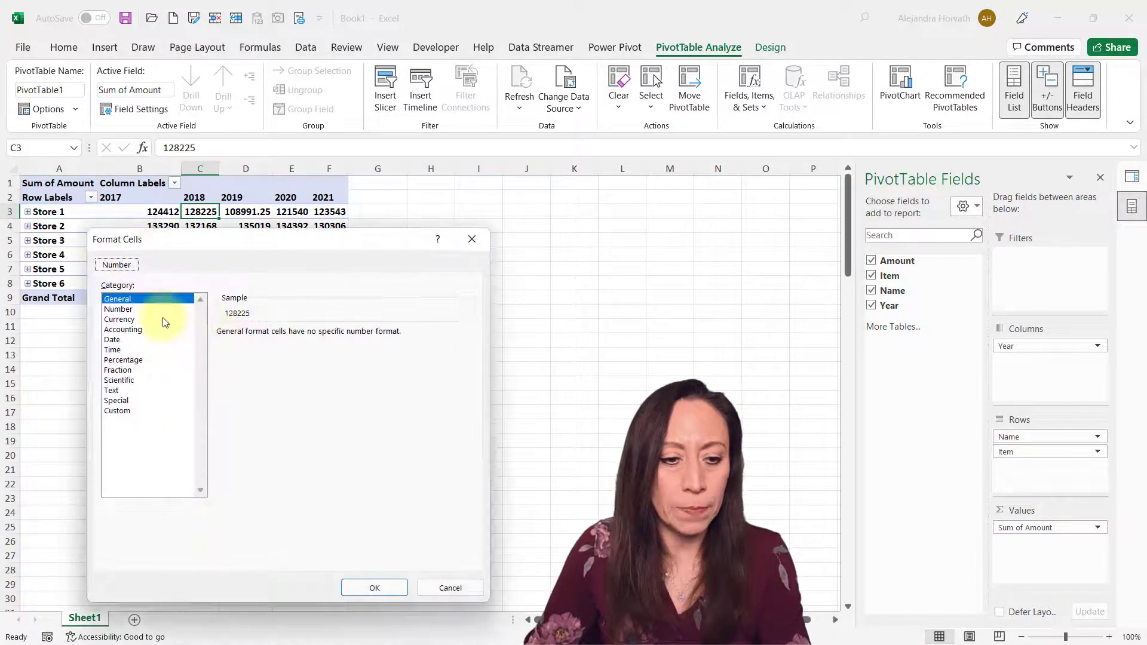
pyautogui.click(119, 308)
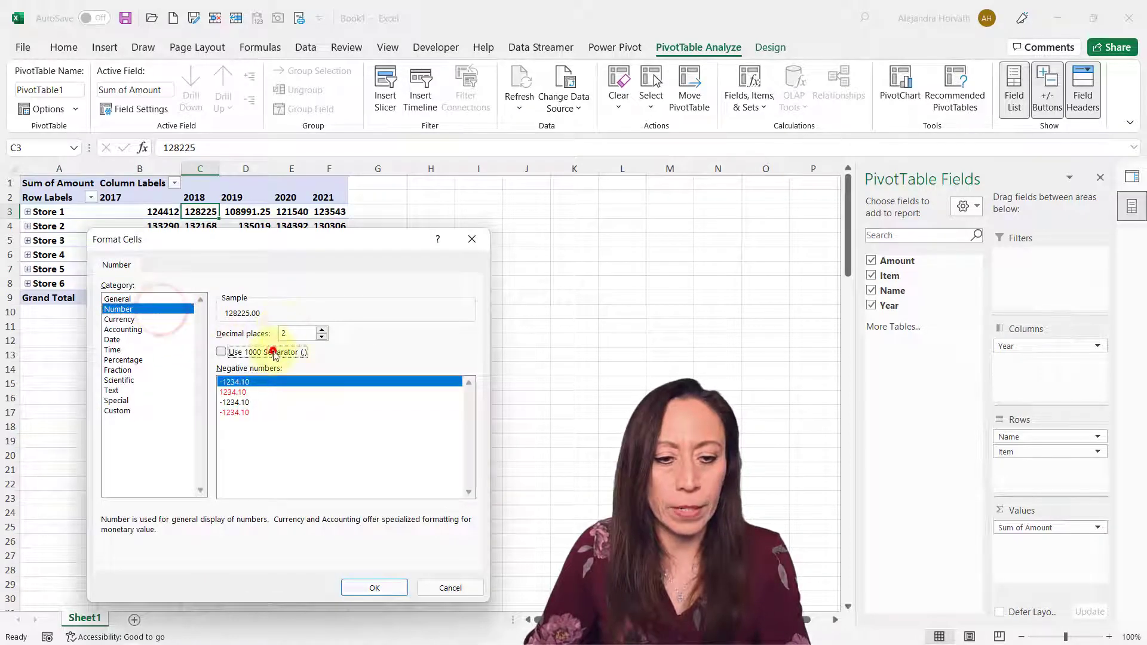
pyautogui.click(374, 586)
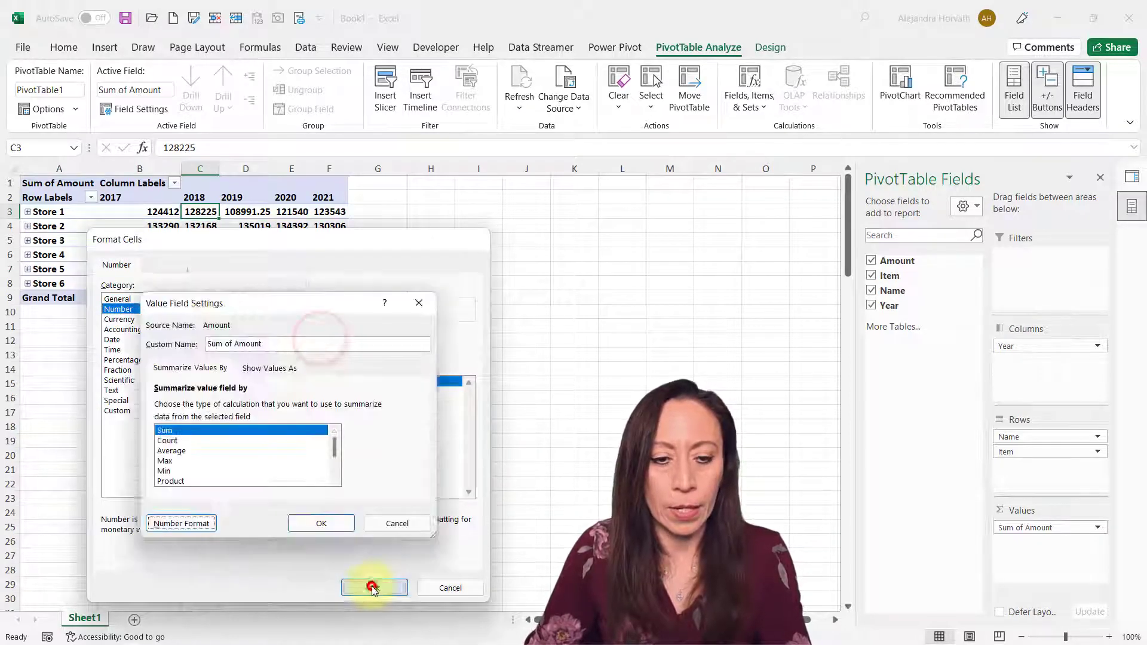
pyautogui.click(373, 587)
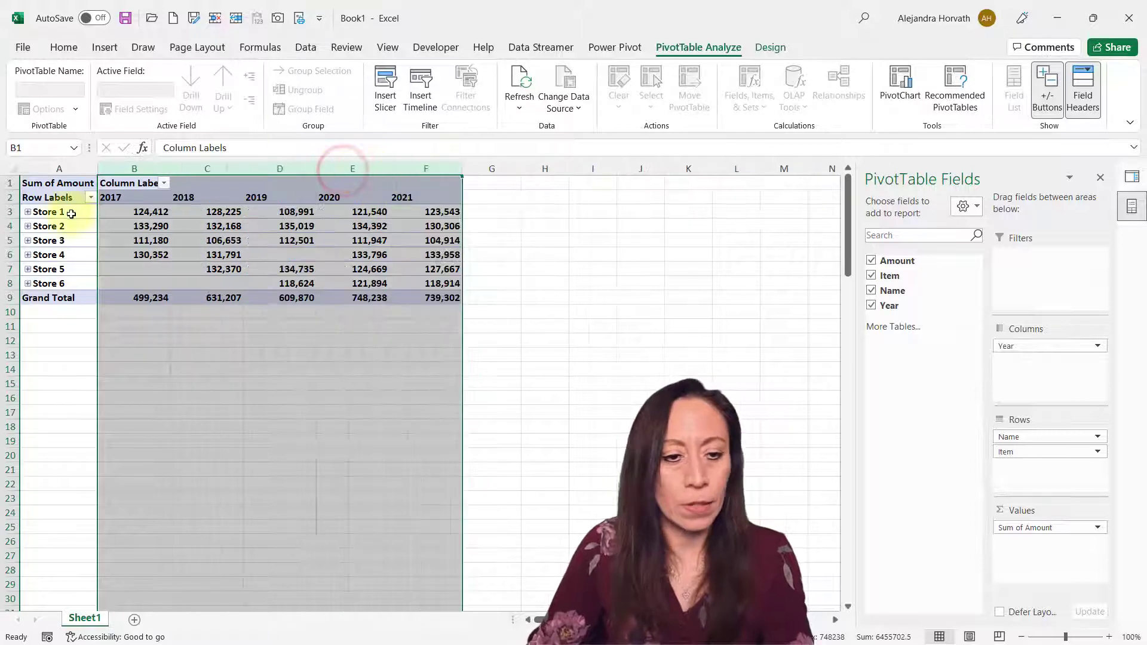
# Expand Store 1, switch the report layout to Tabular Form, then expand Store 2.
pyautogui.click(26, 212)
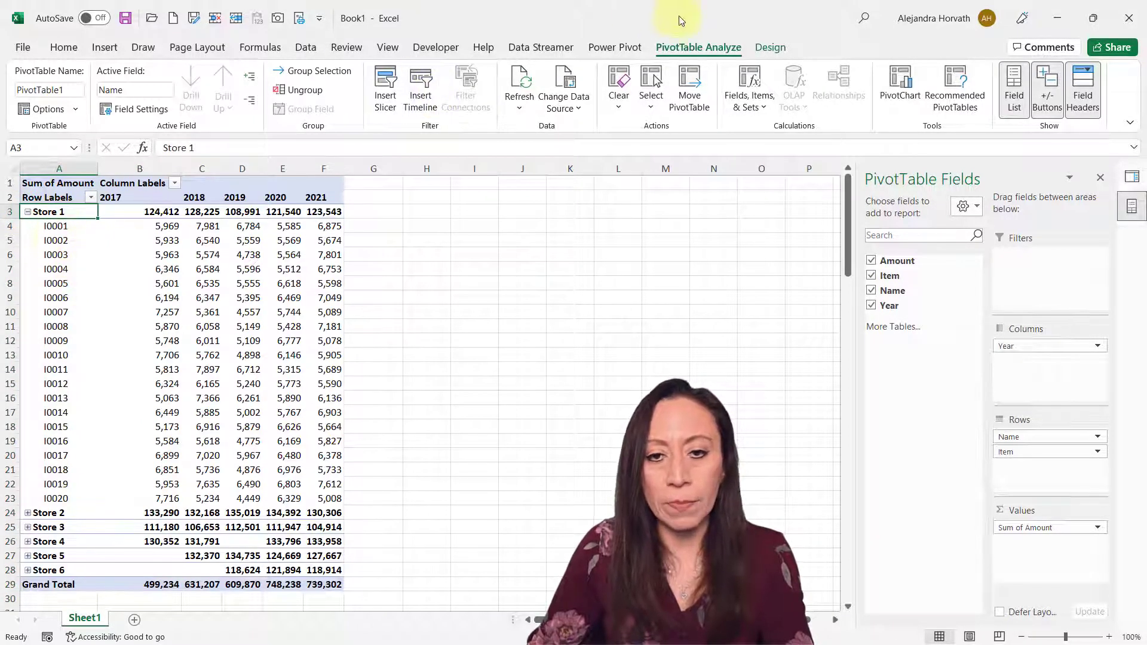
pyautogui.click(118, 84)
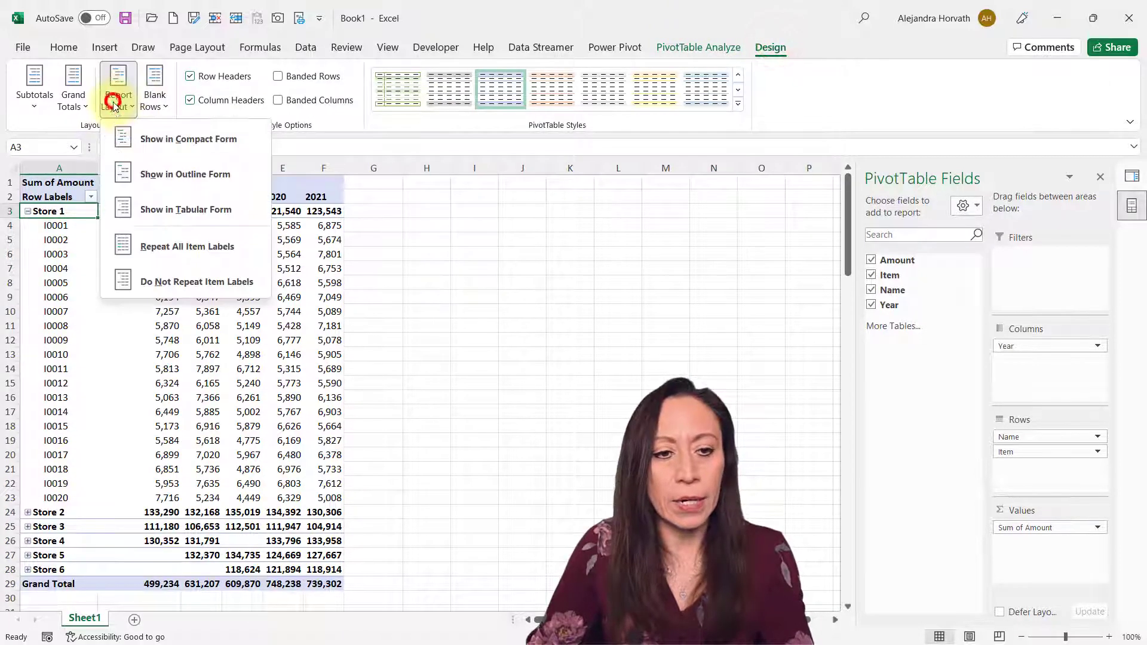
pyautogui.click(185, 209)
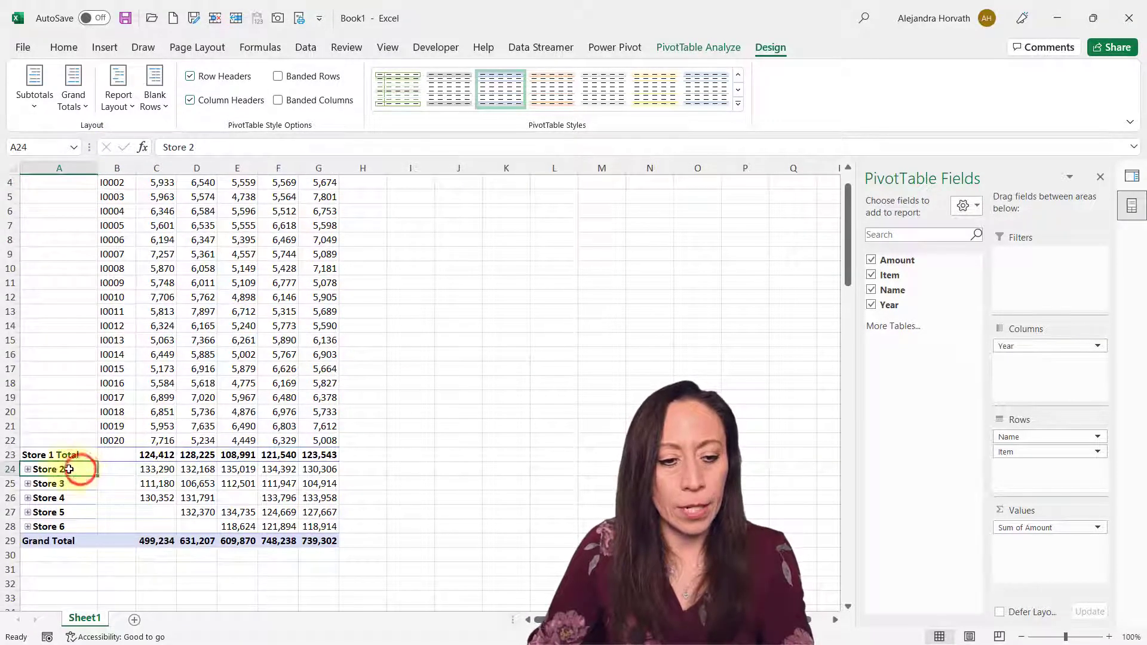
pyautogui.click(30, 469)
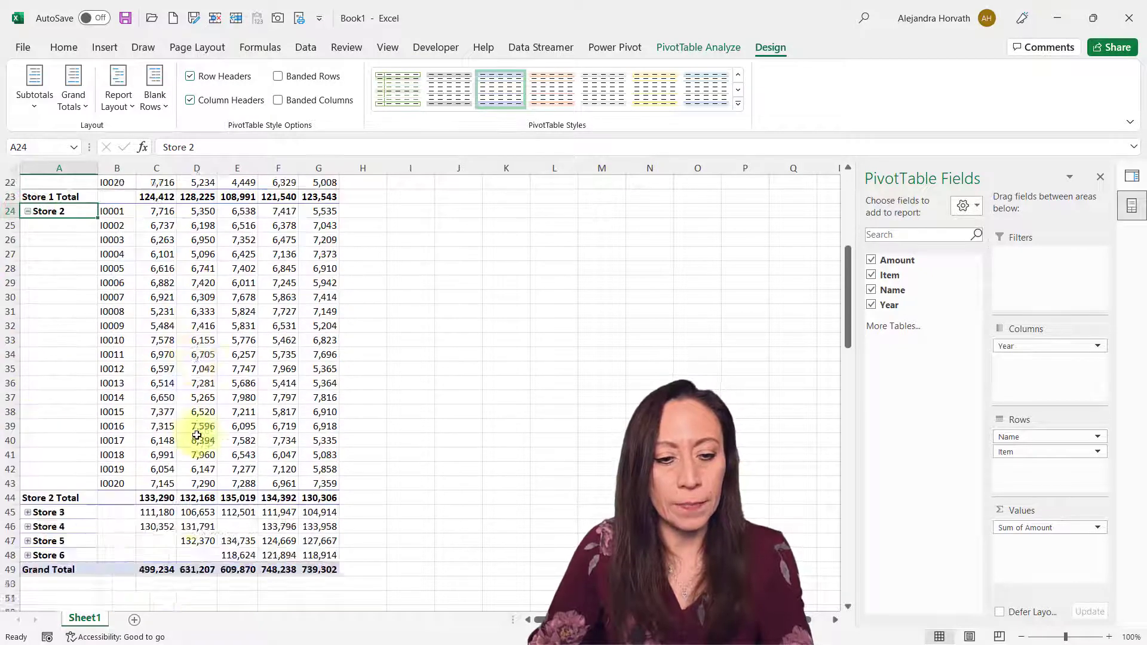
pyautogui.scroll(3)
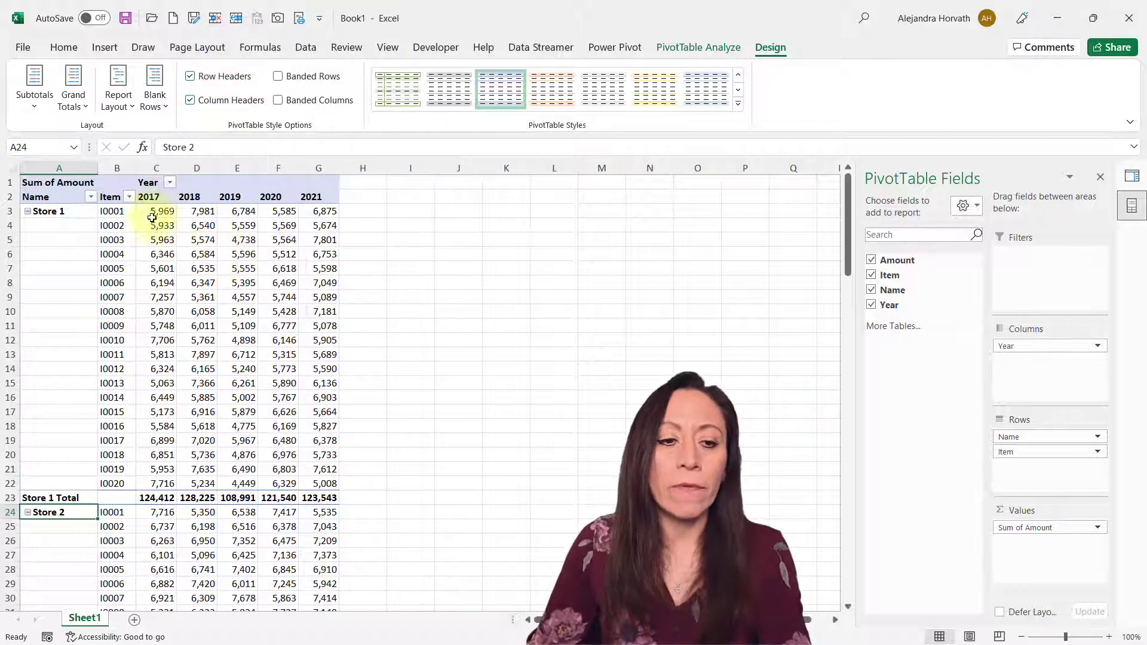
pyautogui.click(196, 196)
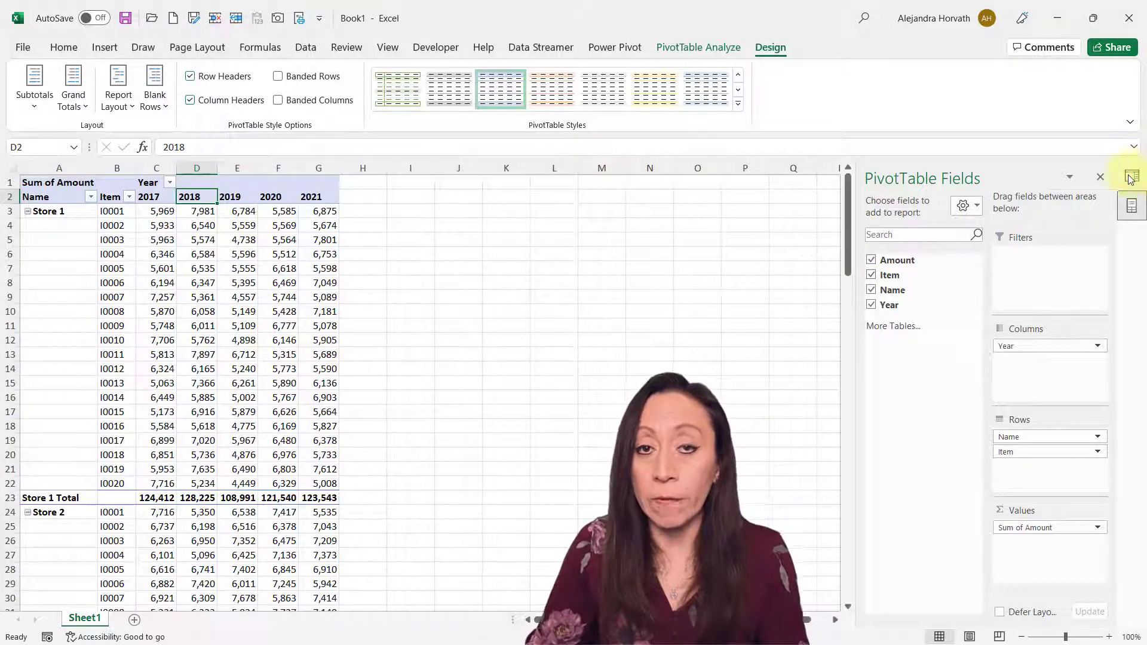
# Change Demo's load destination to a Table, accepting the warning that the PivotTable is removed.
pyautogui.click(1131, 176)
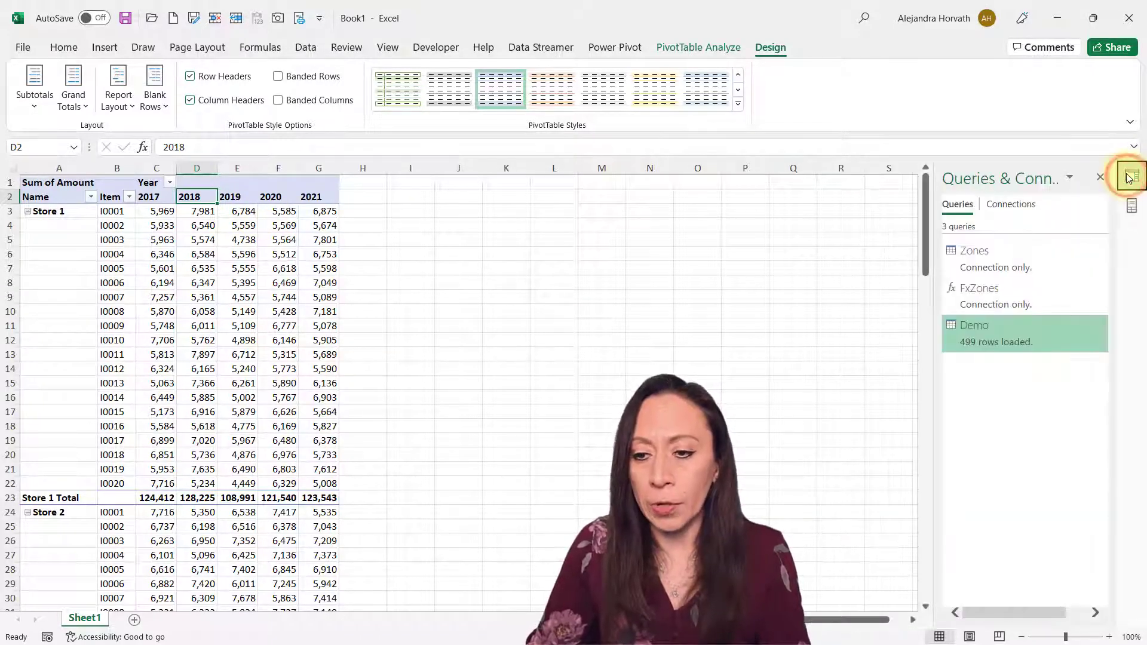
pyautogui.rightClick(977, 324)
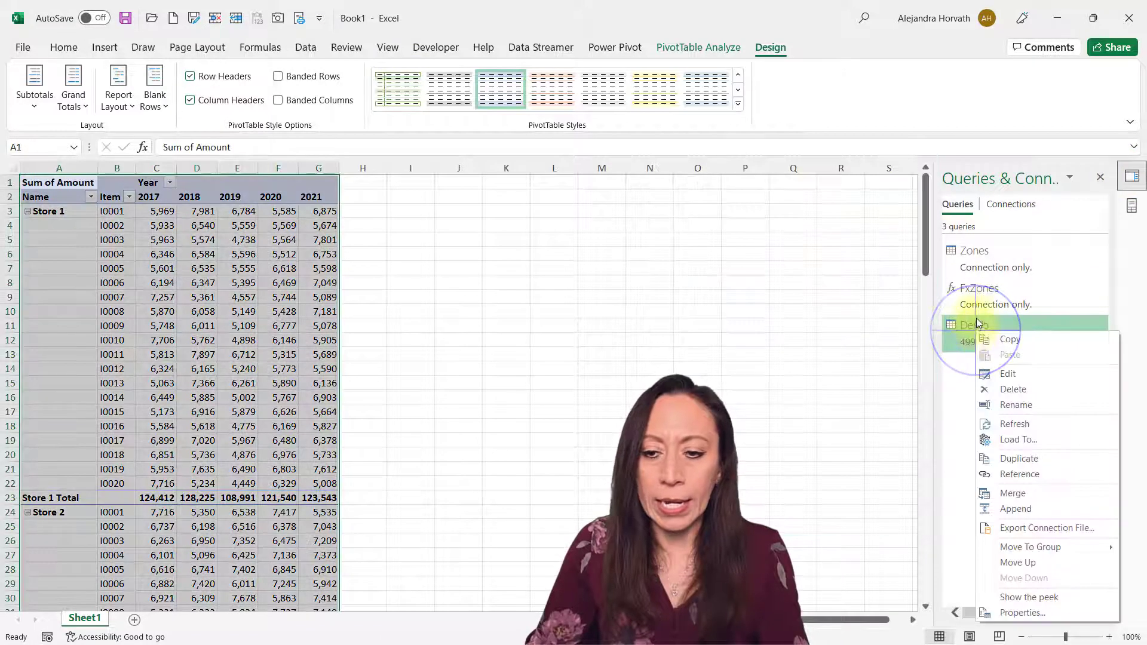
pyautogui.moveTo(1051, 426)
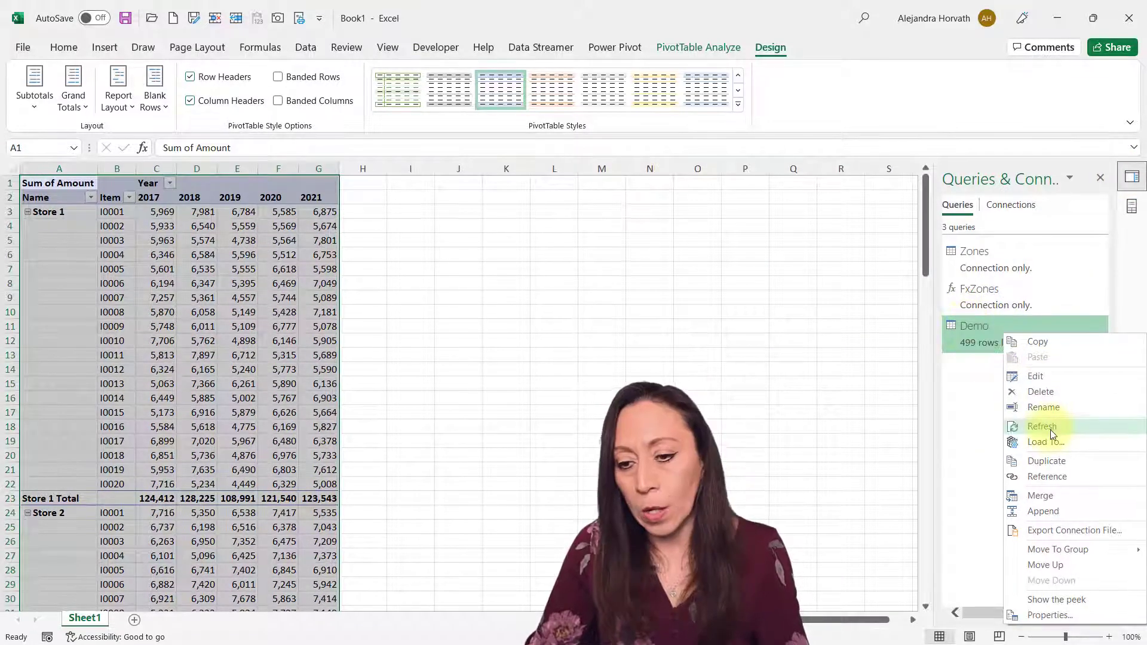
pyautogui.click(1046, 442)
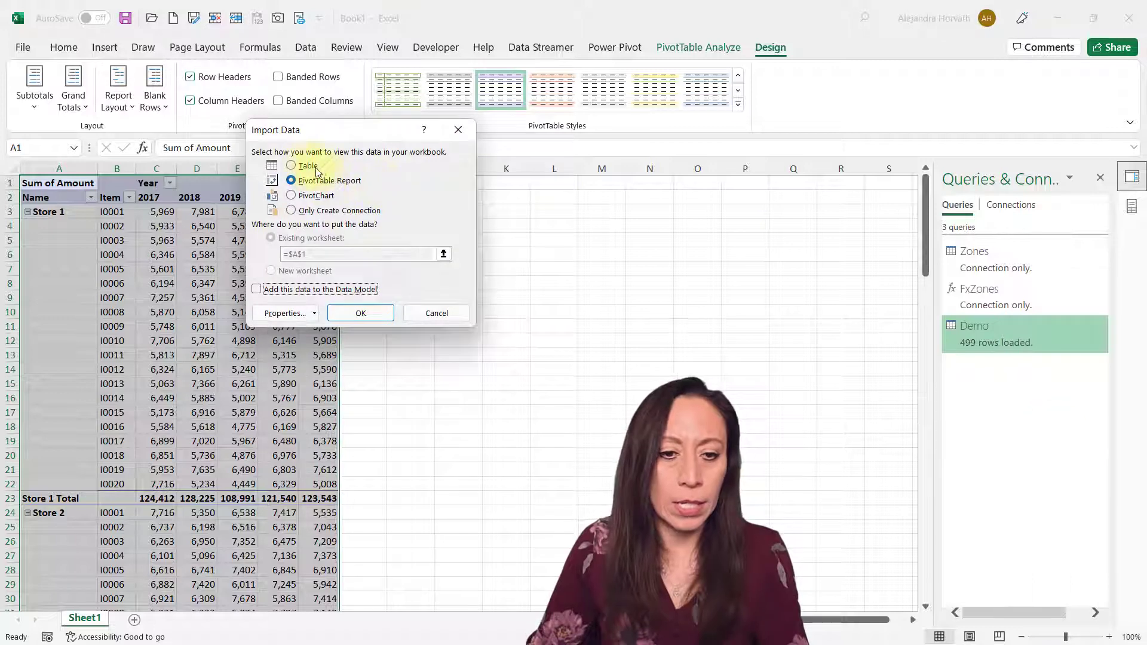
pyautogui.click(290, 165)
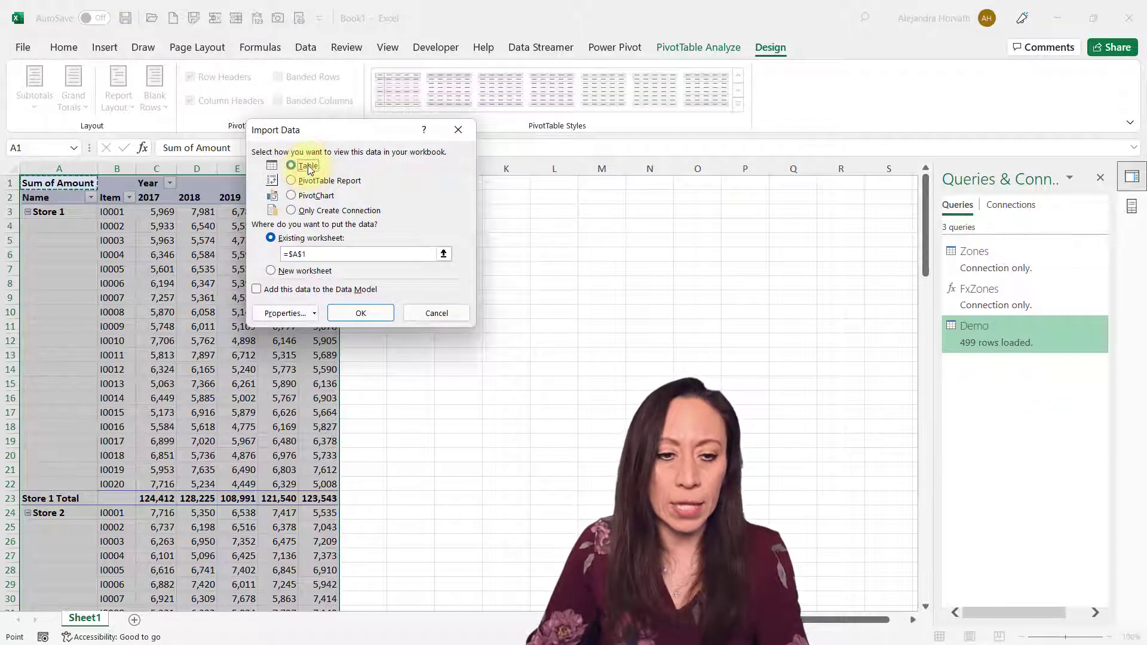
pyautogui.click(360, 313)
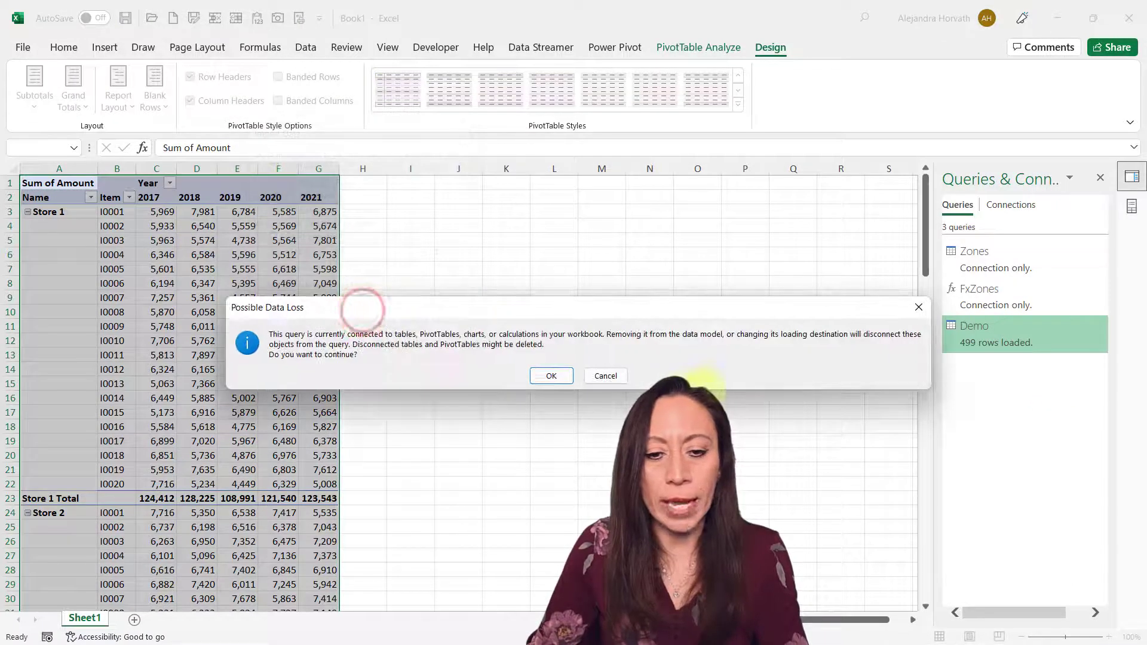
pyautogui.click(550, 375)
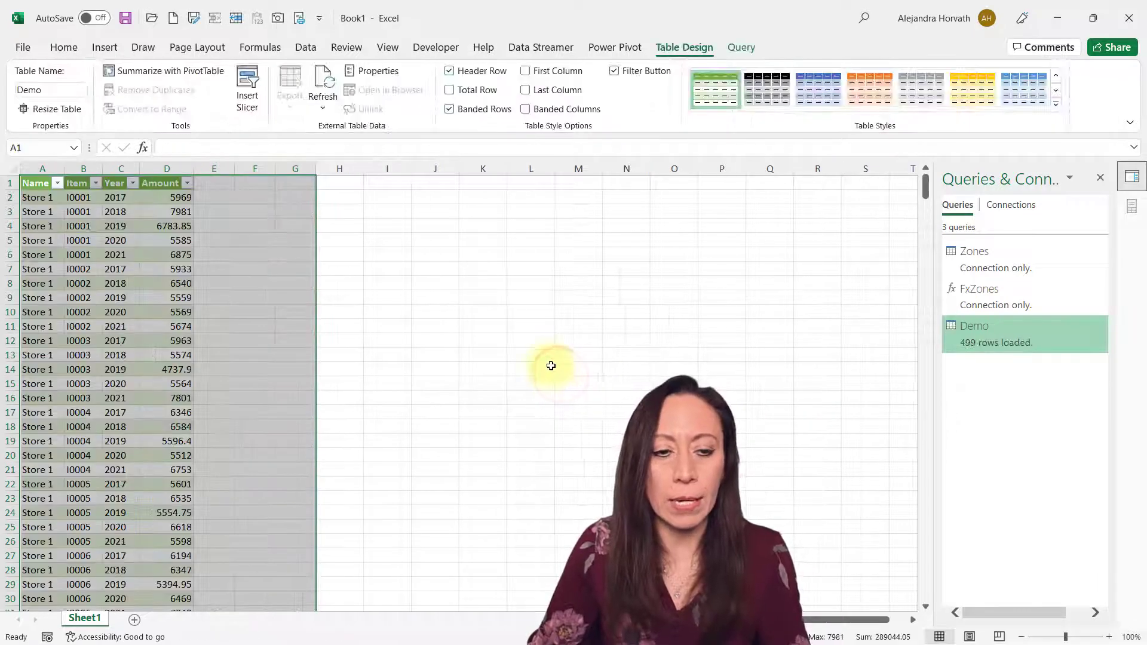
pyautogui.click(121, 211)
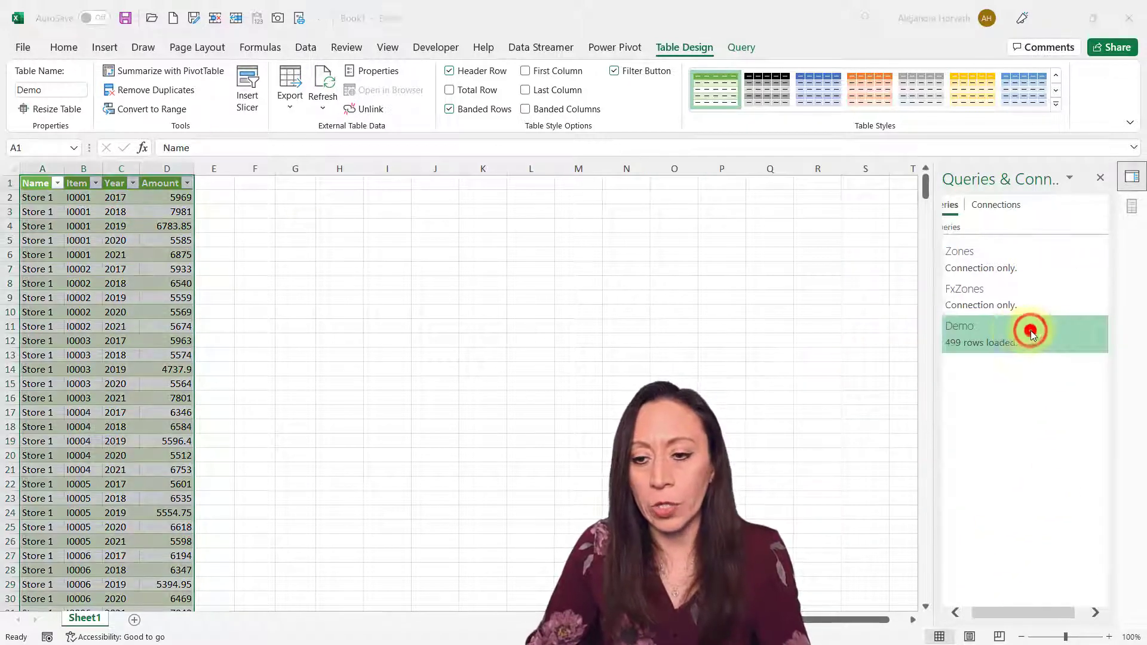
# Pivot the Year column using Amount as values, then Close & Load back to the workbook.
pyautogui.doubleClick(1031, 332)
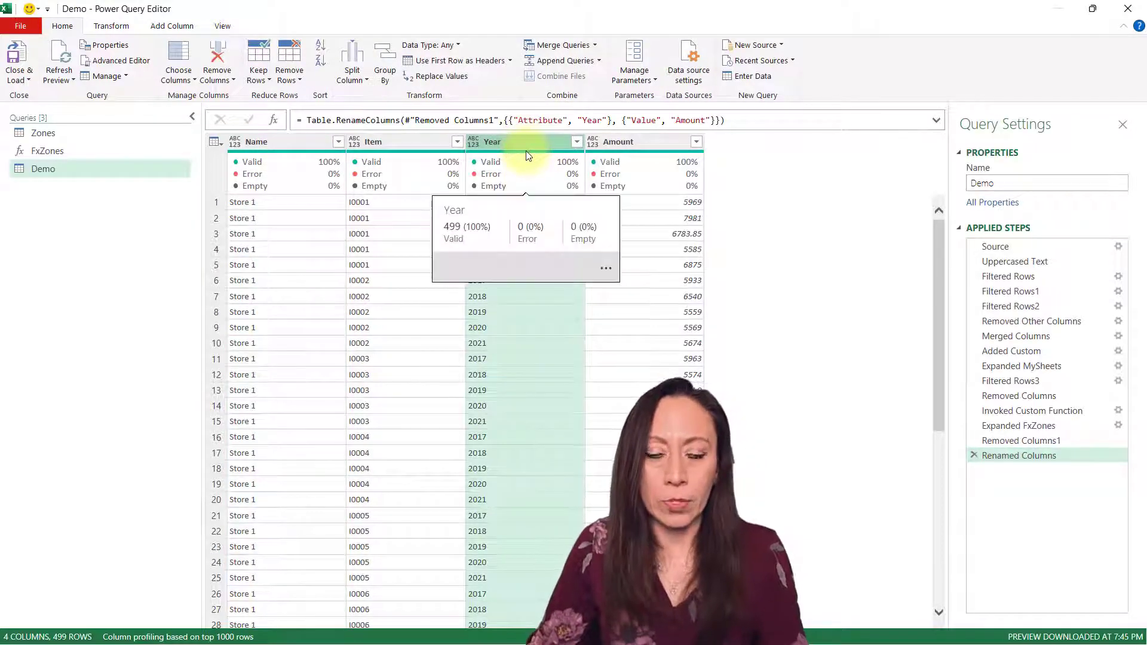
pyautogui.click(111, 27)
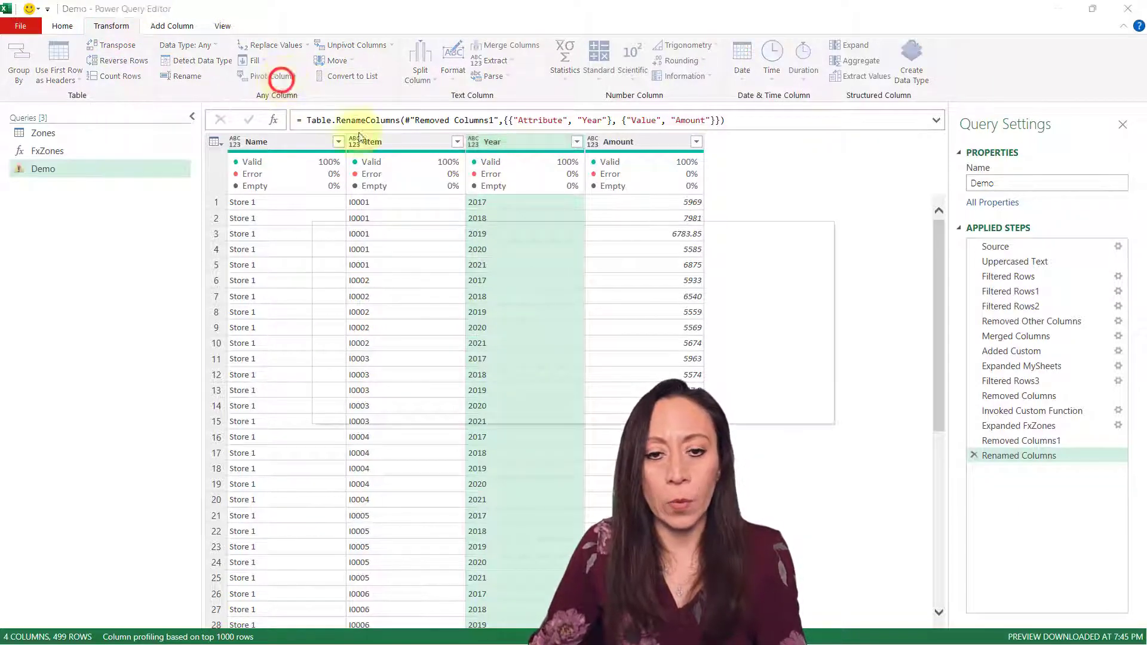
pyautogui.click(272, 77)
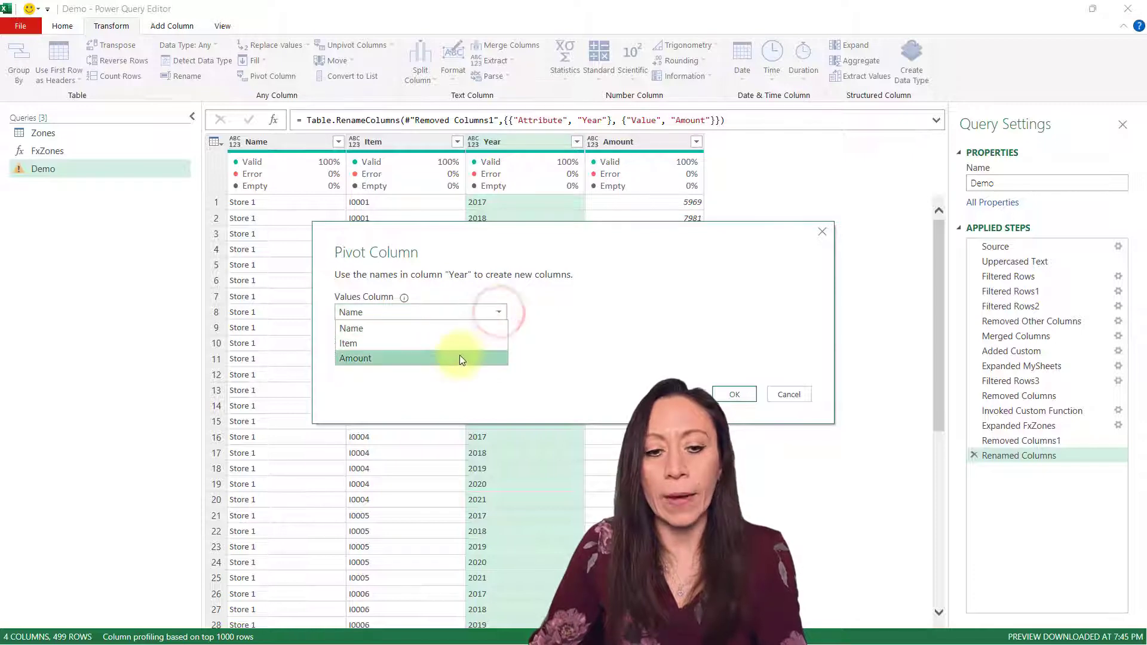
pyautogui.click(733, 395)
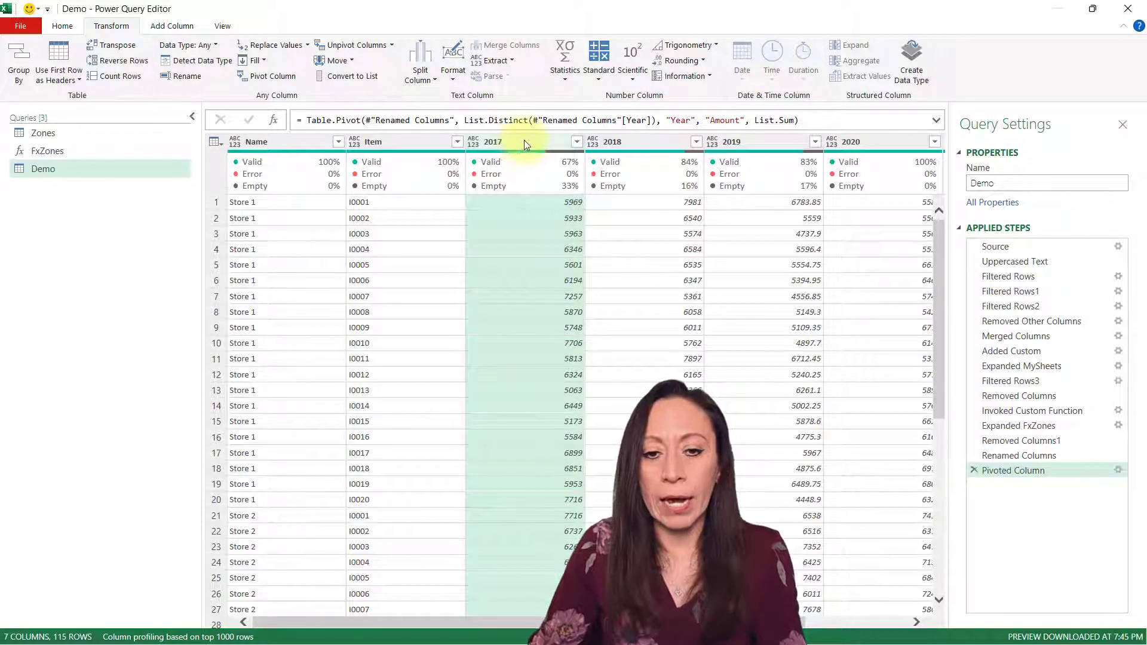
pyautogui.hscroll(3)
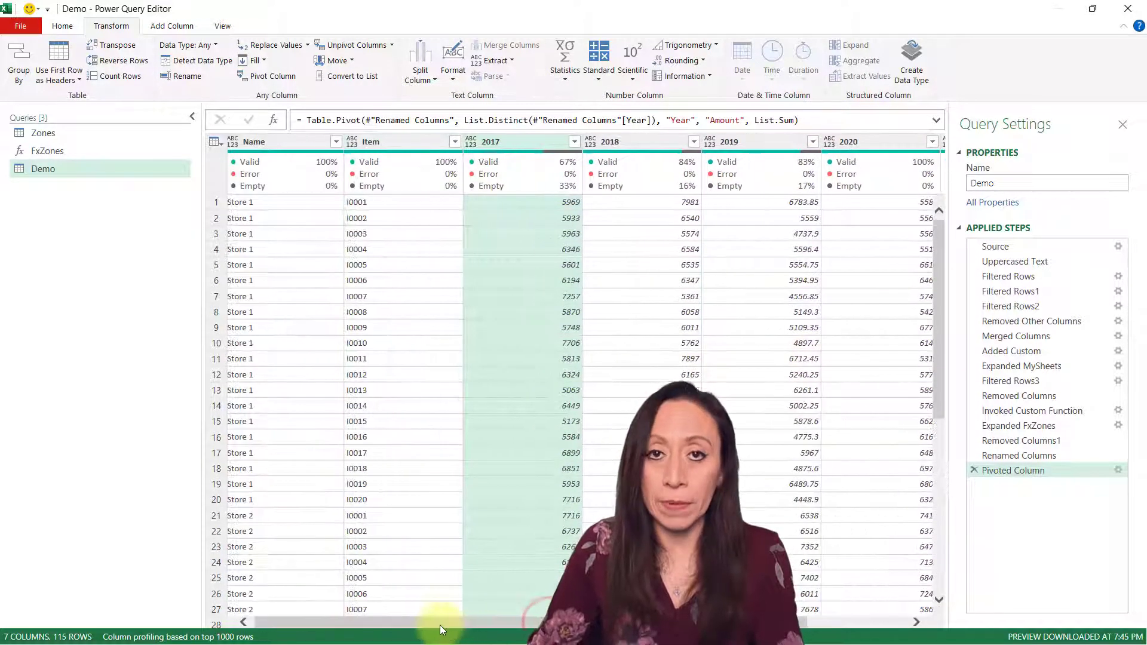
pyautogui.moveTo(434, 588)
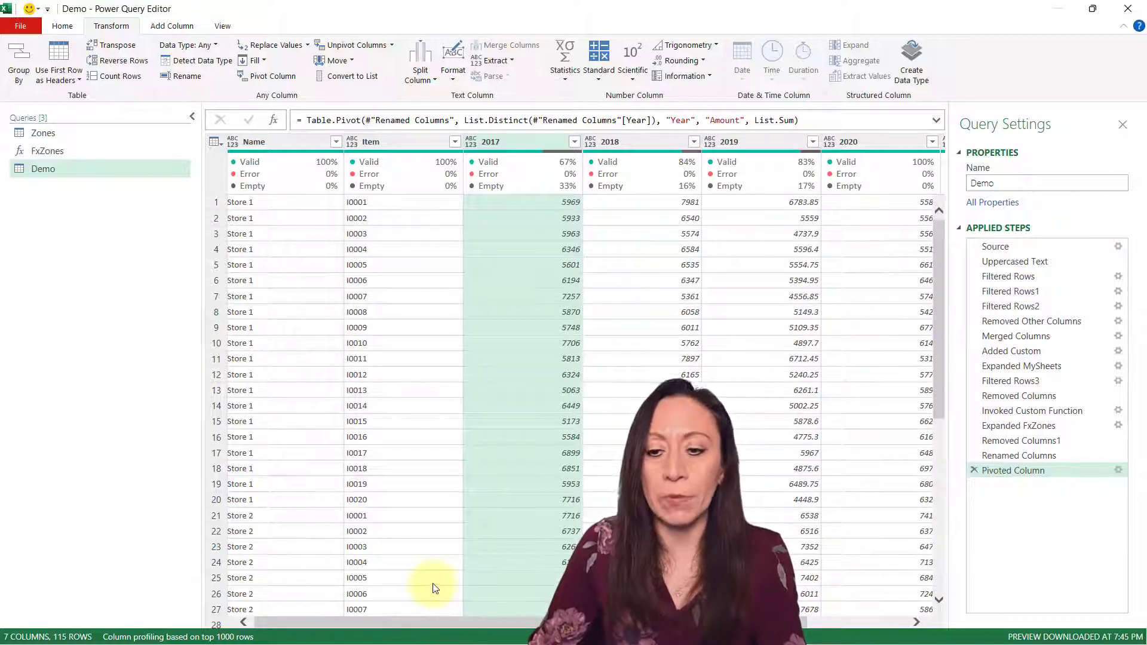
pyautogui.click(62, 26)
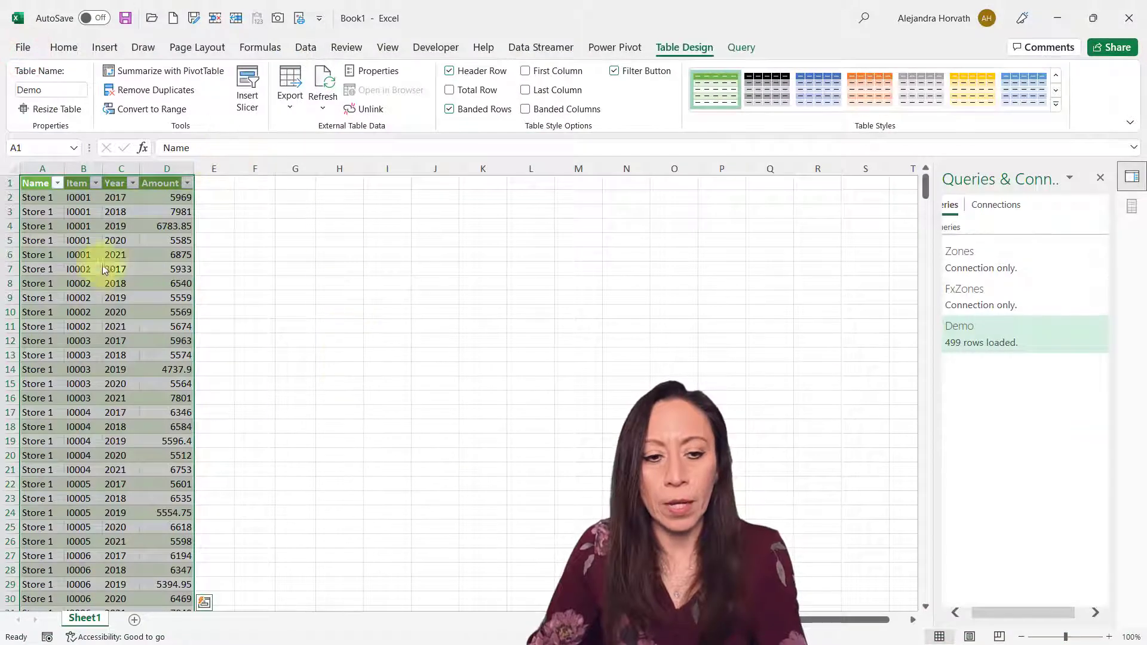
# Review the Demo table's new year columns, pointing out 2017 and 2021.
pyautogui.click(322, 81)
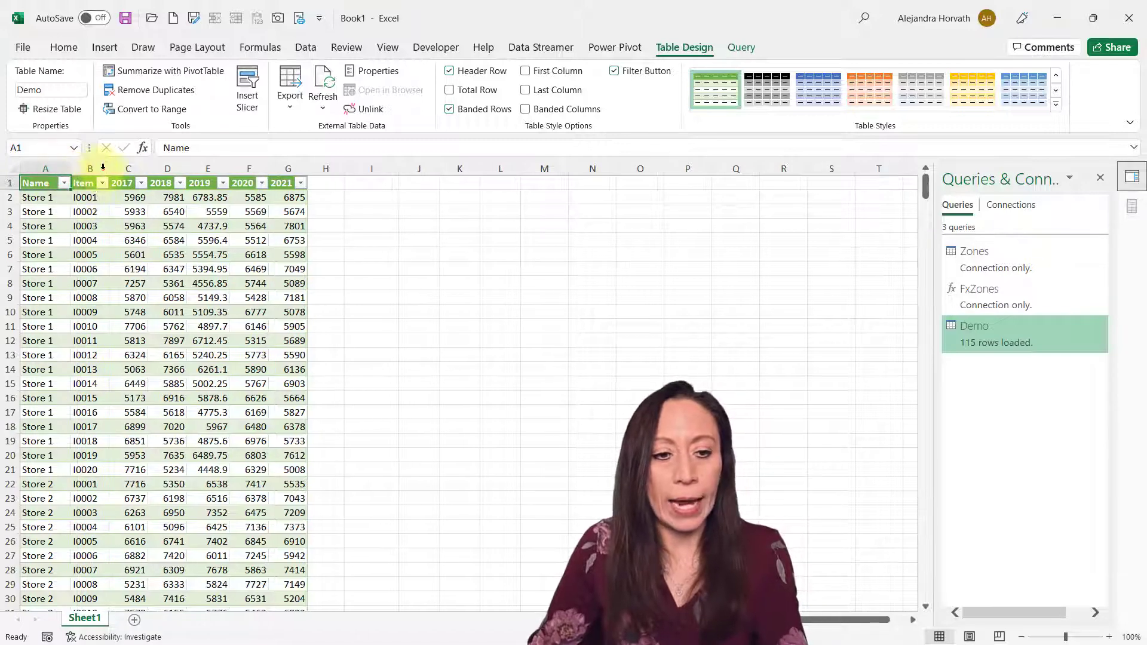
pyautogui.click(152, 182)
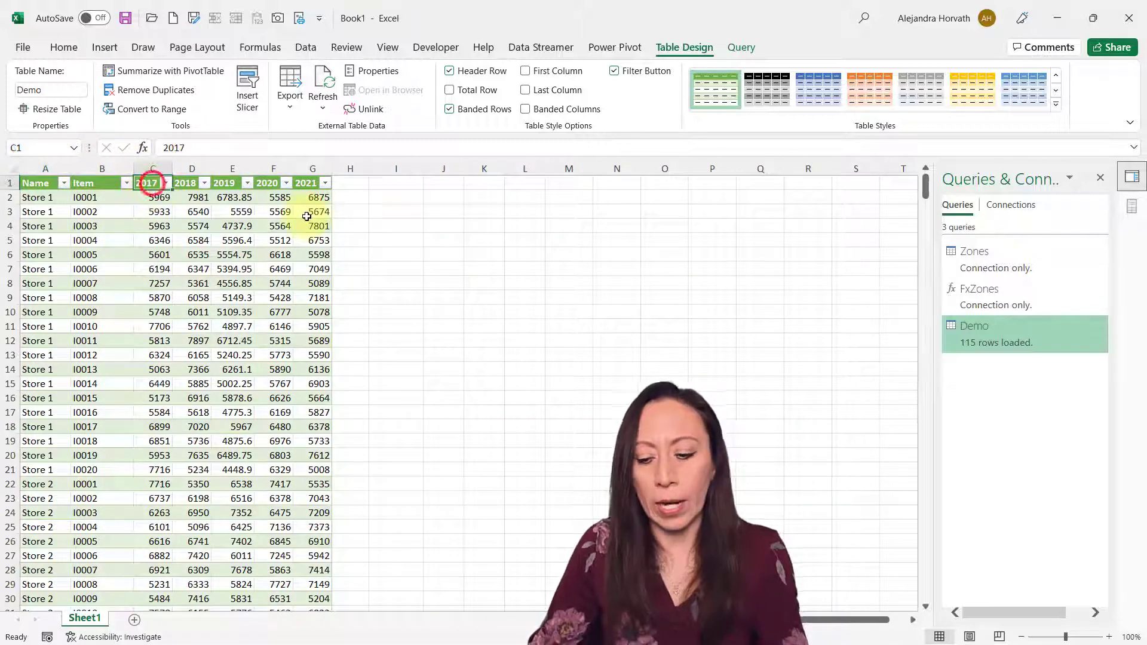
pyautogui.click(267, 182)
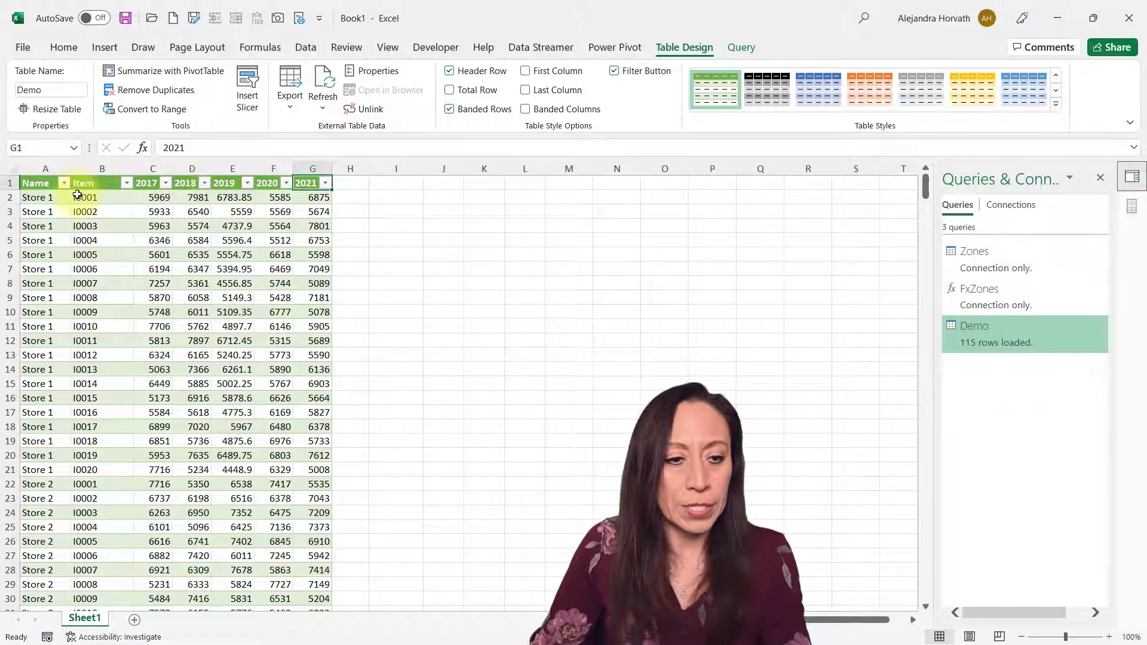
# Filter the Name column to show only Store 4's rows.
pyautogui.click(57, 182)
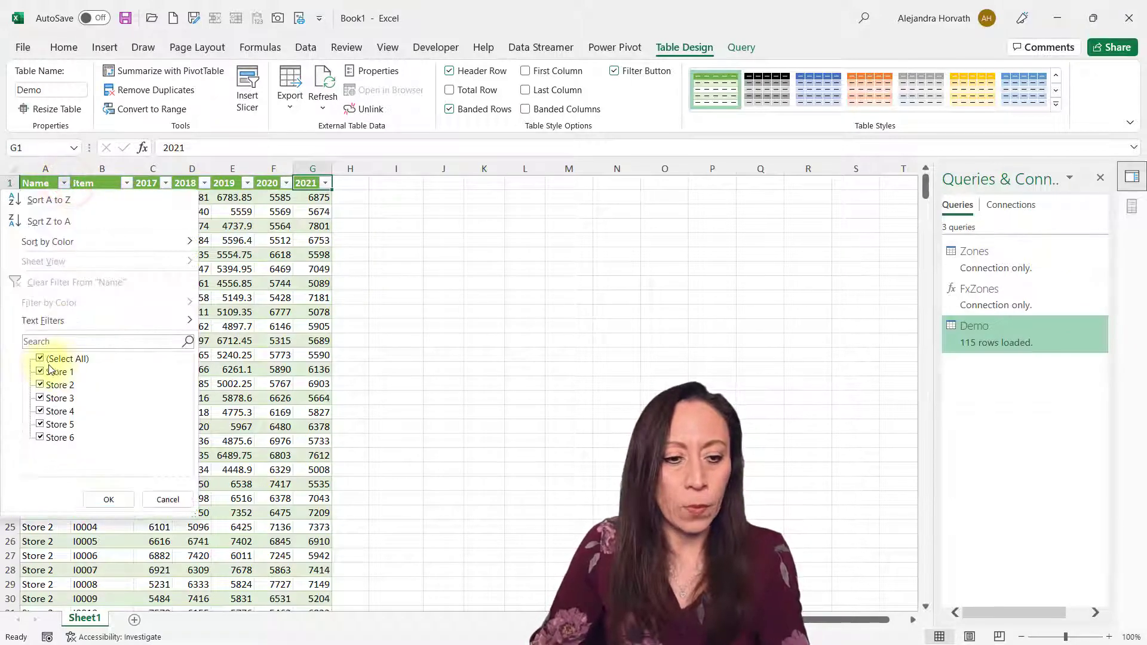
pyautogui.click(40, 358)
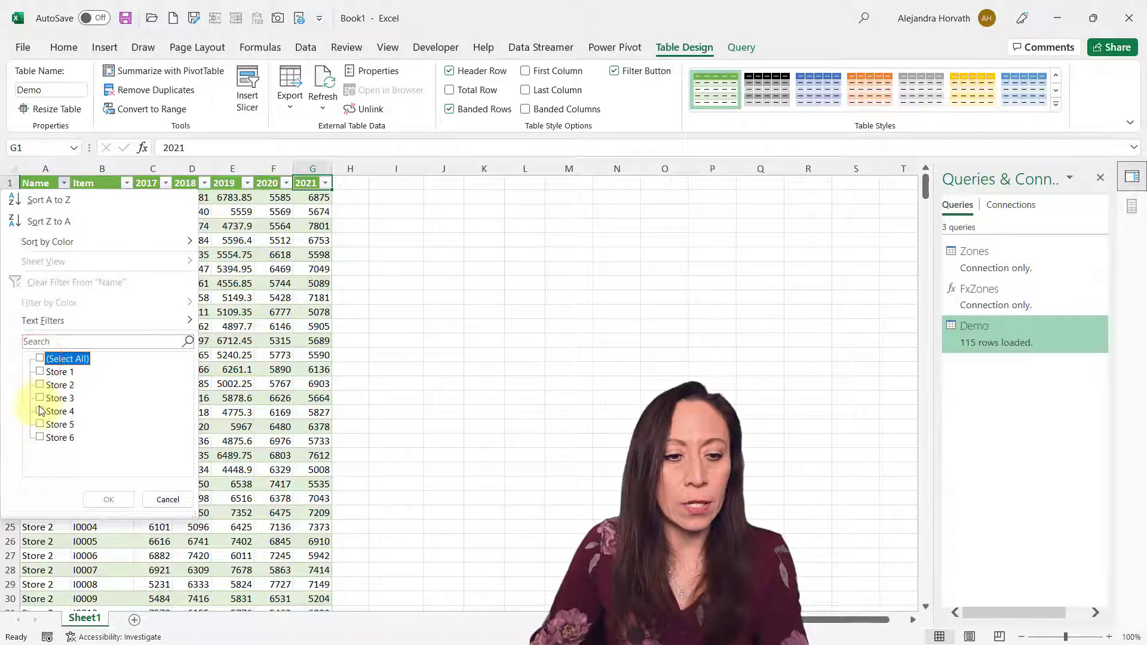
pyautogui.click(39, 411)
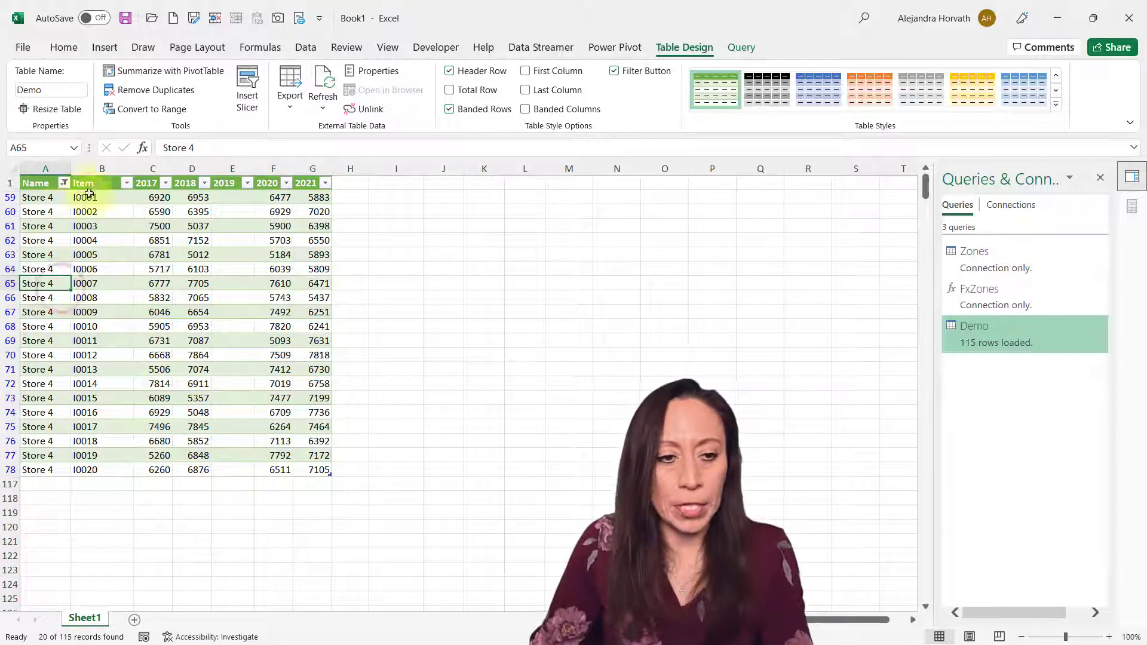
pyautogui.click(64, 183)
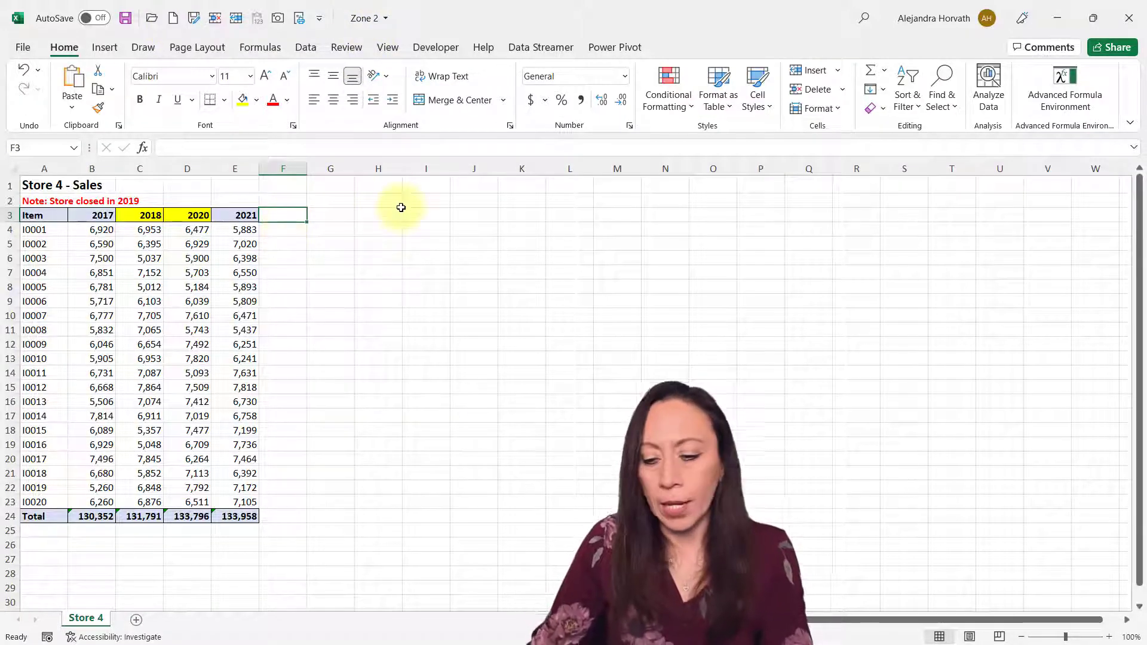
# Add a 2022 heading, fill F4:F23 with =E4*1.1, and total it with =SUM(F4:F23).
pyautogui.write('2022')
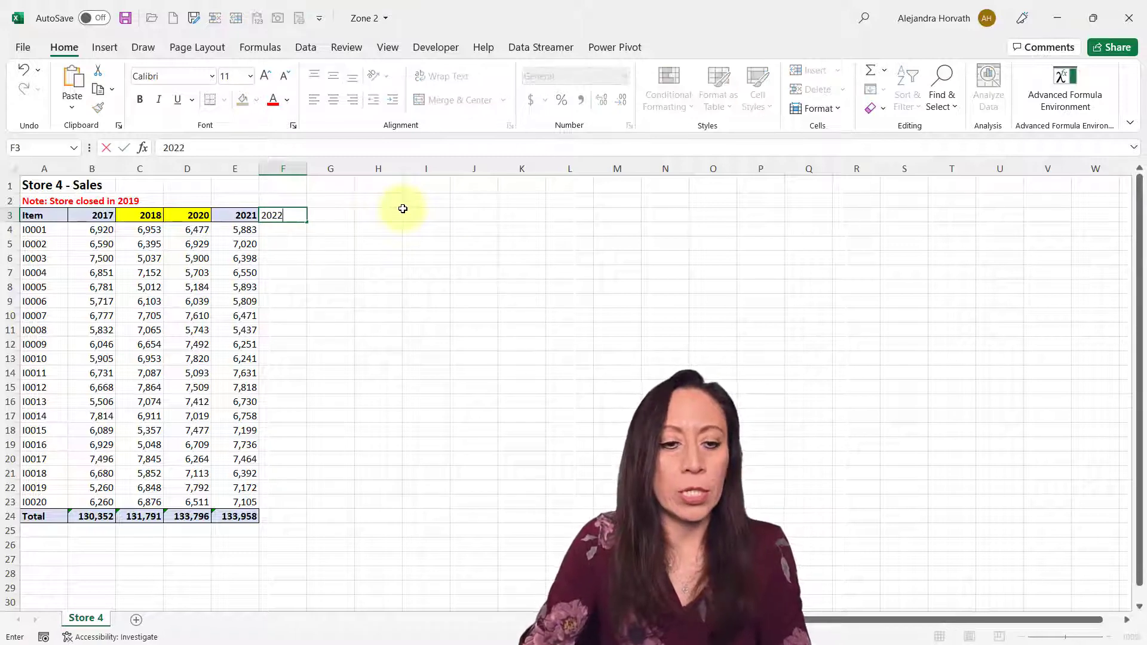
pyautogui.press('Enter')
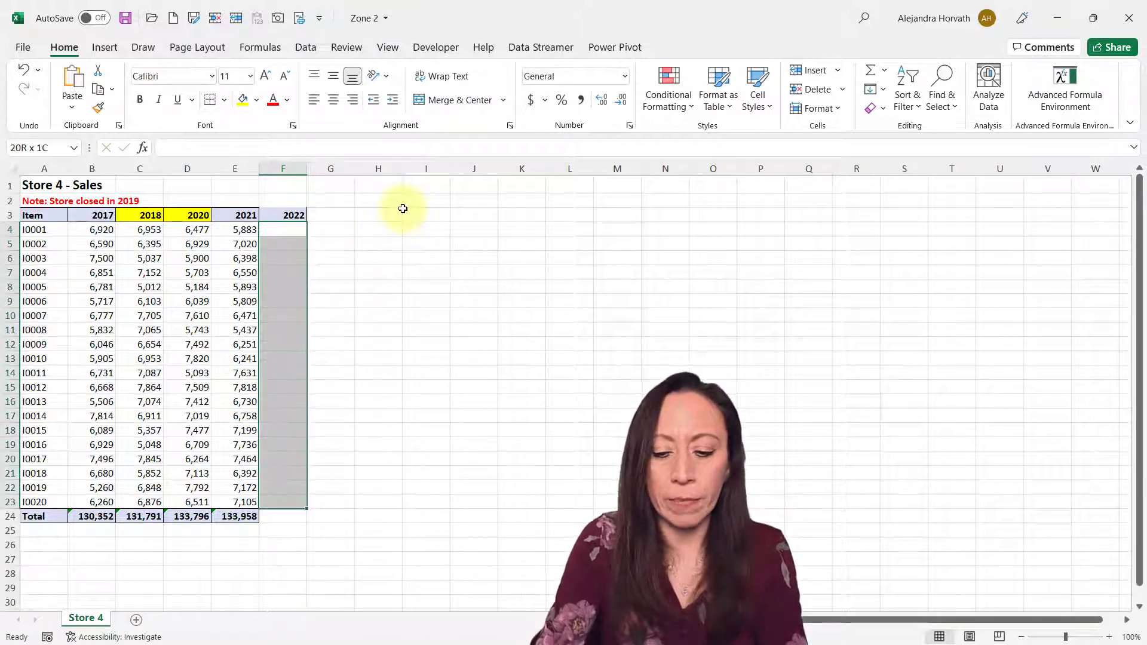
pyautogui.write('=E4')
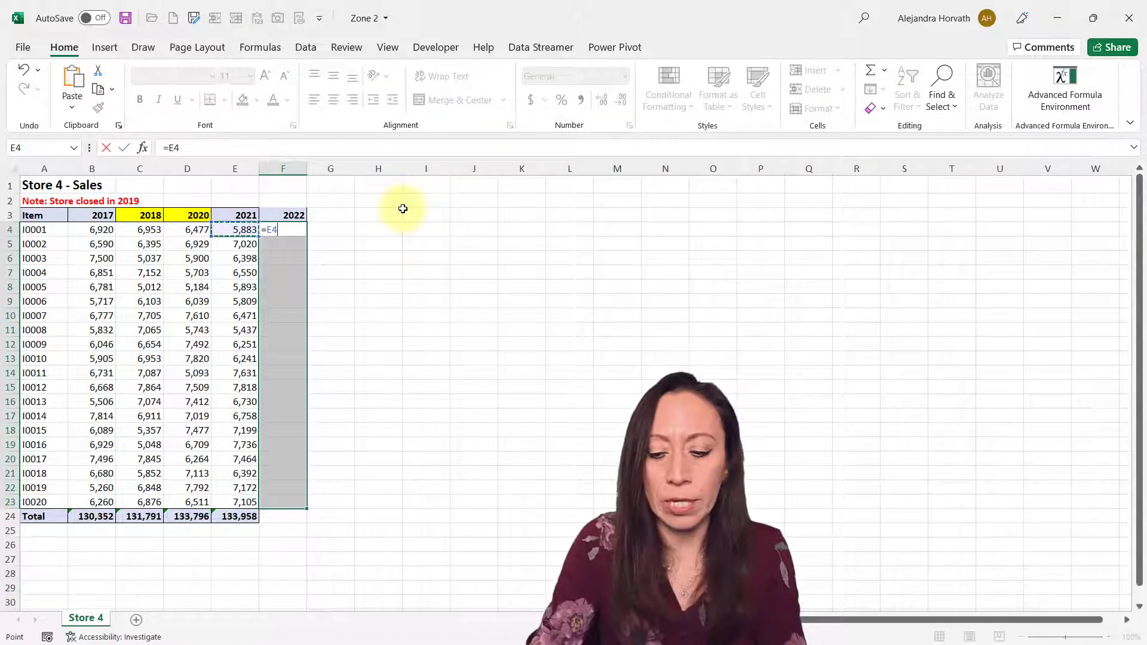
pyautogui.press('Ctrl+Enter')
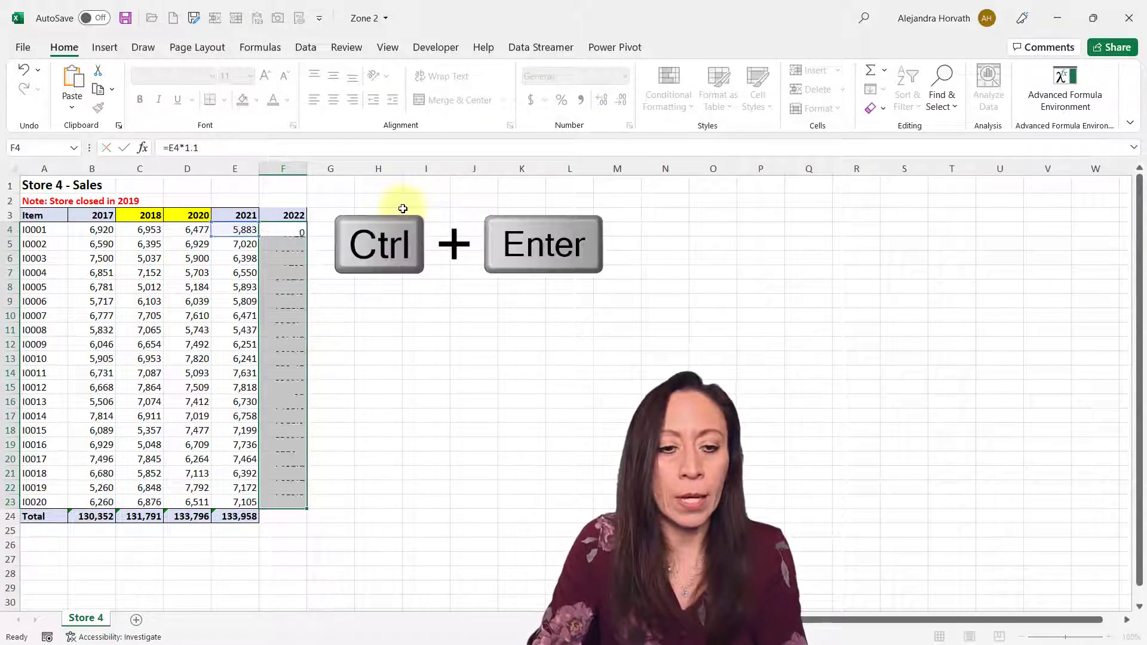
pyautogui.press('Ctrl+Enter')
pyautogui.write('=SUM(F4:F23)')
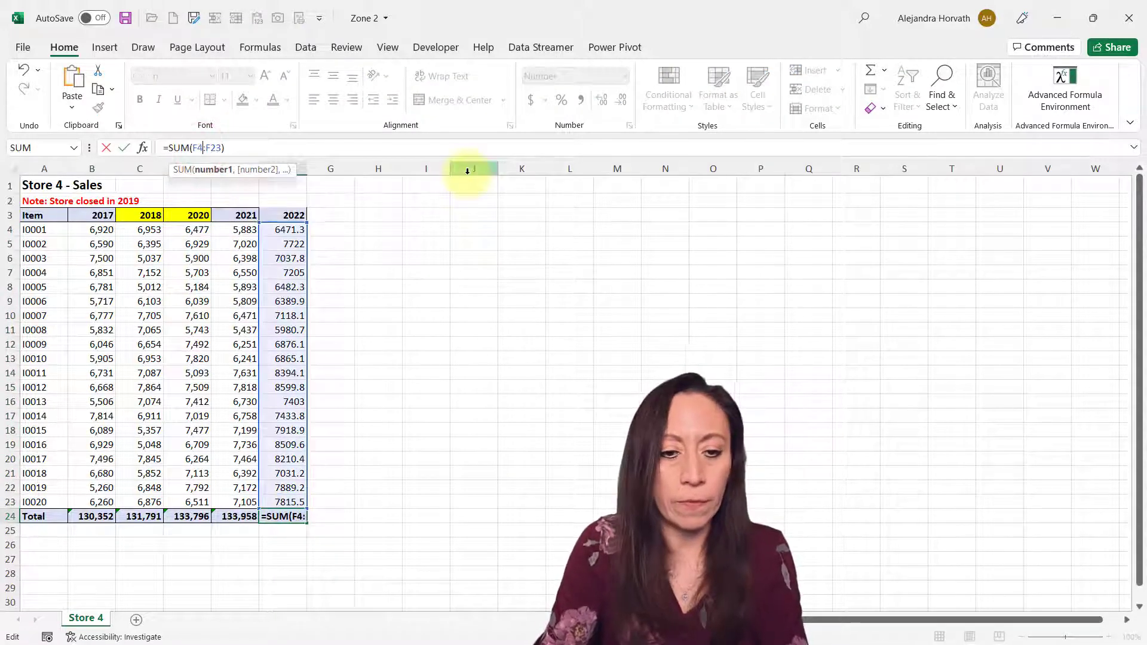
pyautogui.press('Enter')
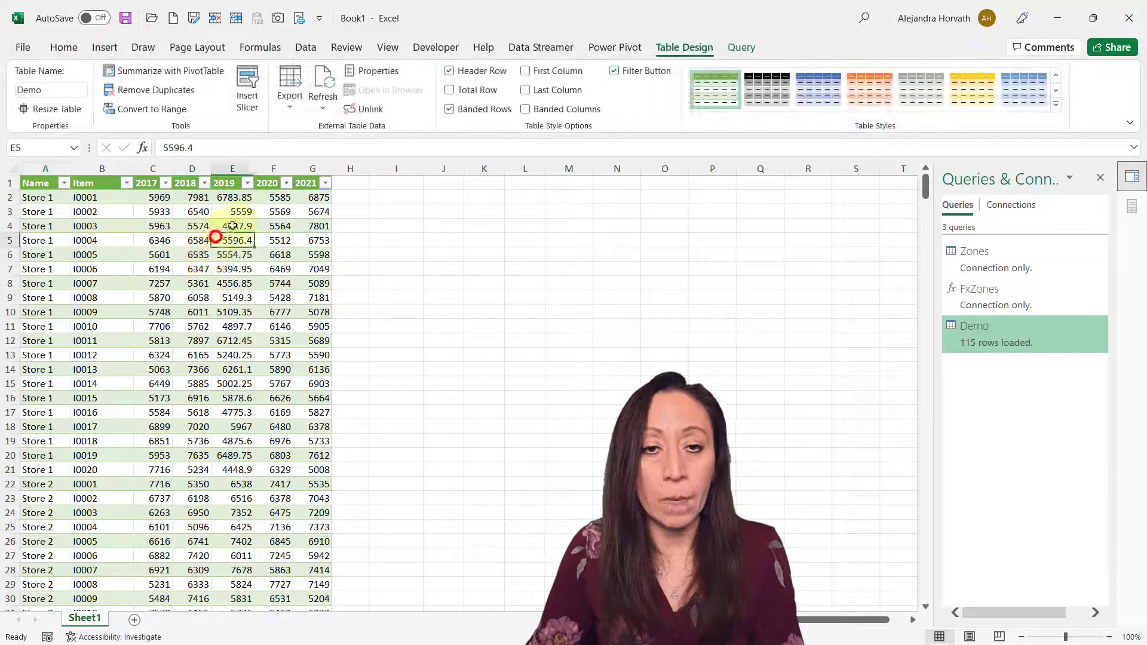
# Refresh the Demo table and check the new 2022 column's values via its filter dropdown.
pyautogui.rightClick(231, 240)
pyautogui.write('2022')
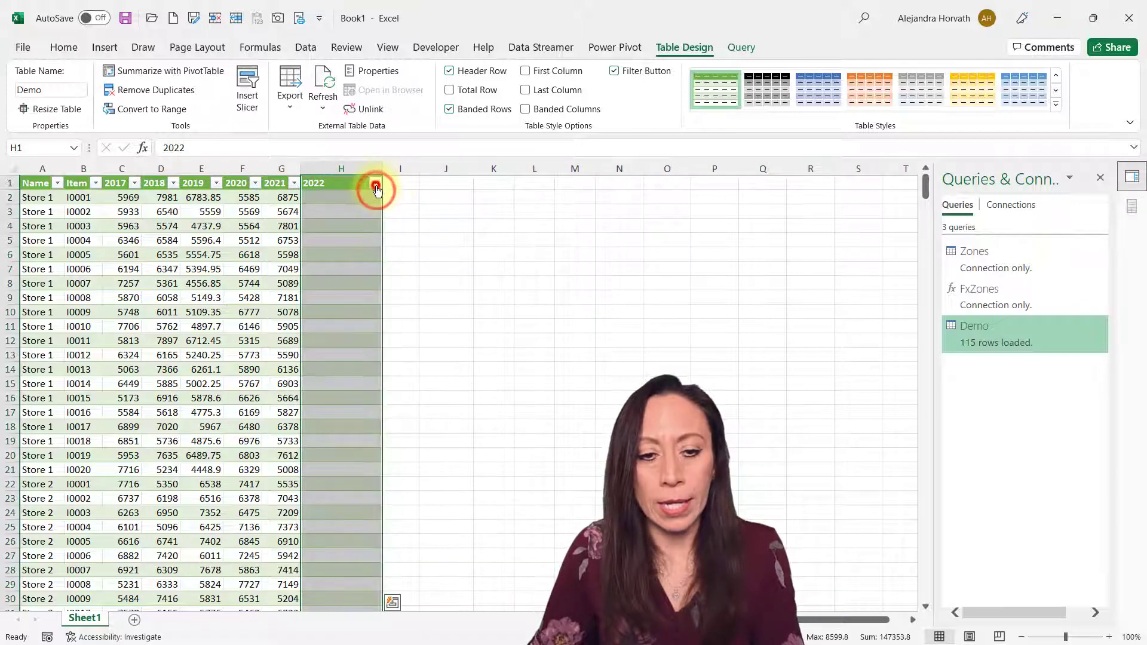
pyautogui.click(374, 184)
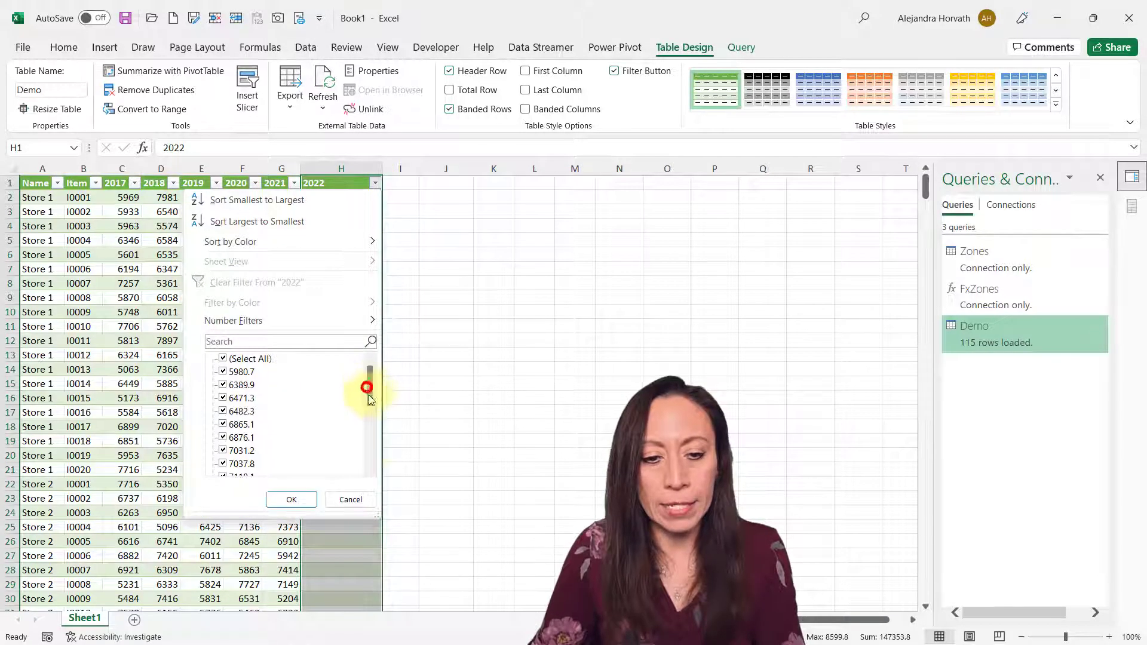
pyautogui.scroll(-3)
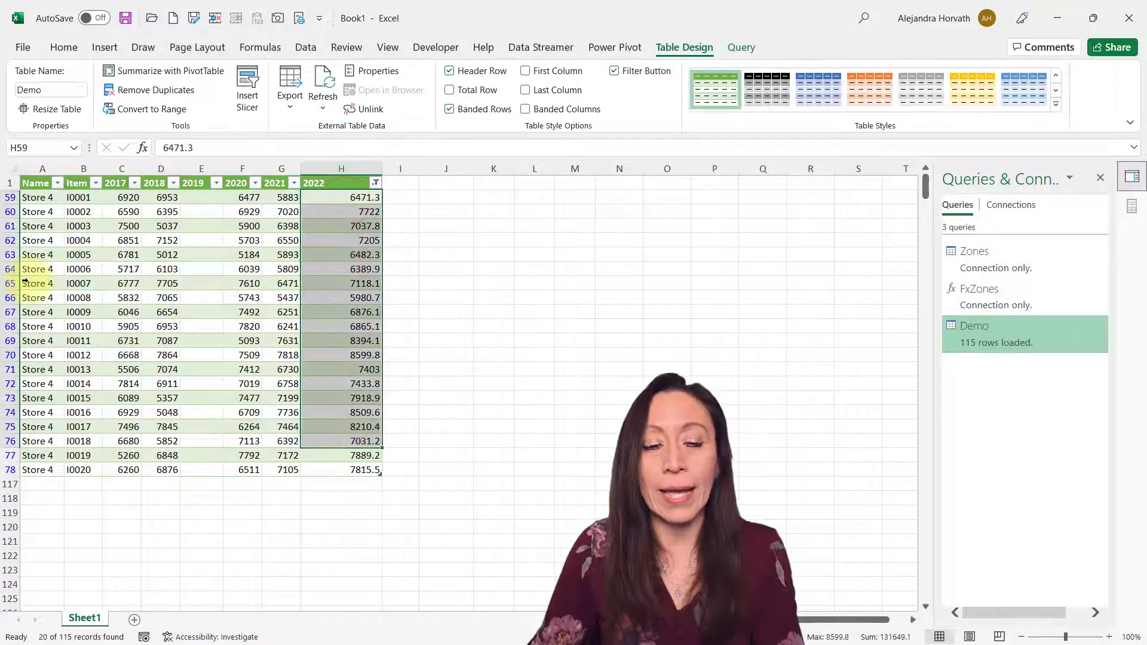
pyautogui.click(37, 283)
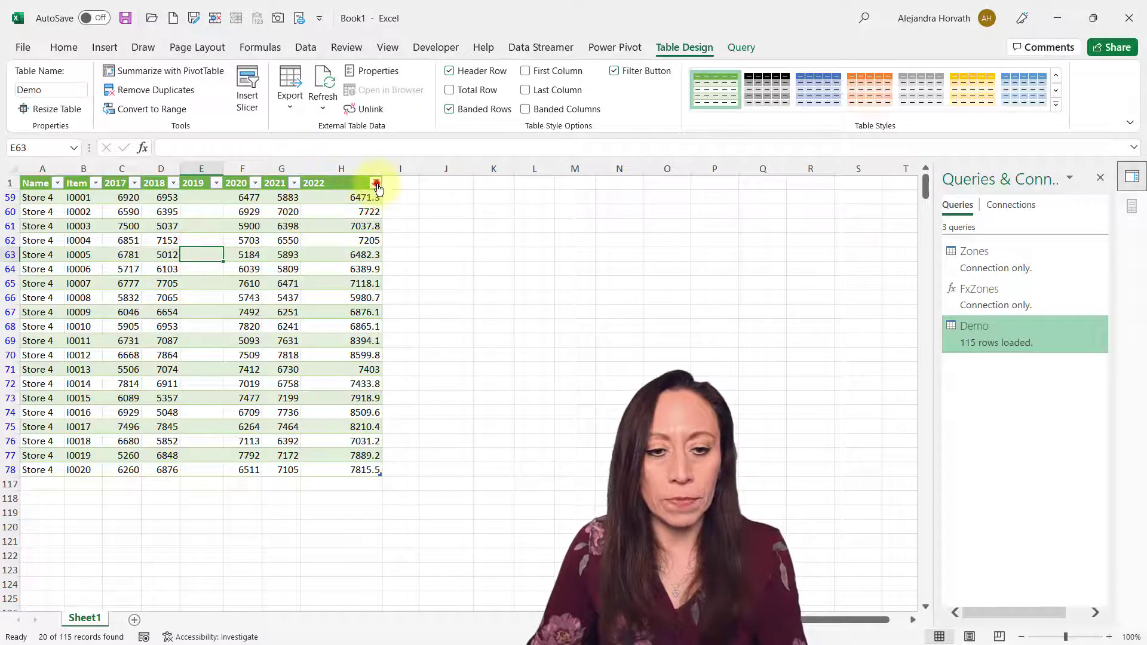
# Clear the 2022 filter with Select All so every row shows again.
pyautogui.click(376, 183)
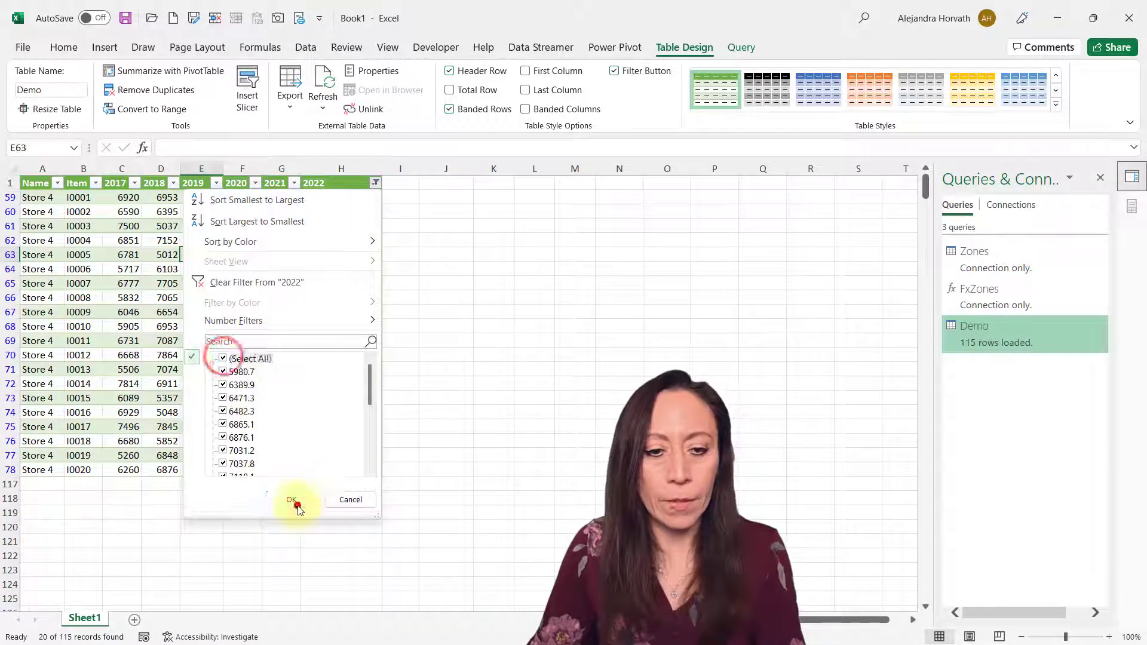
pyautogui.click(291, 499)
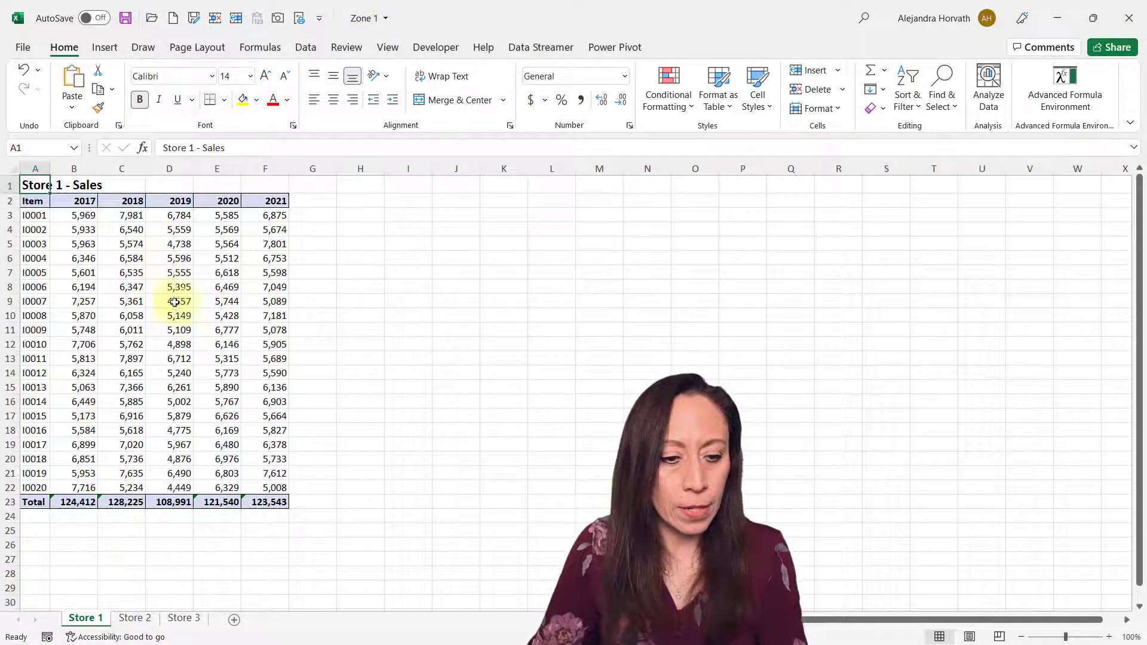
# Delete the 2018, 2019 and 2020 columns from Zone 1's Store 2 sheet.
pyautogui.click(134, 617)
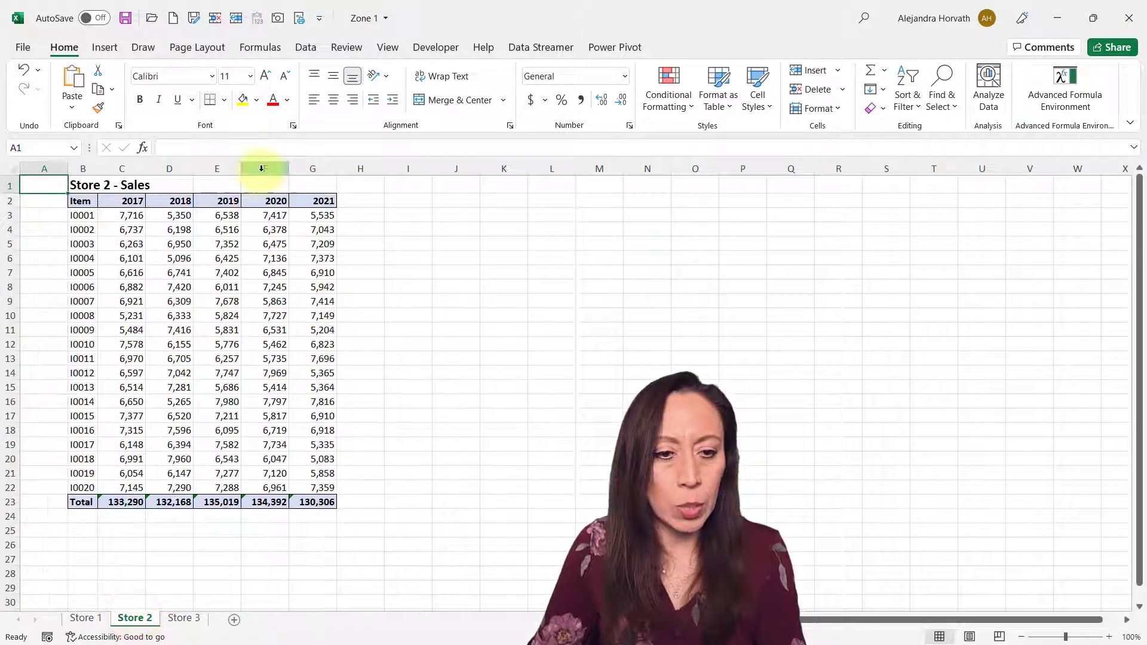
pyautogui.moveTo(168, 169); pyautogui.dragTo(271, 168)
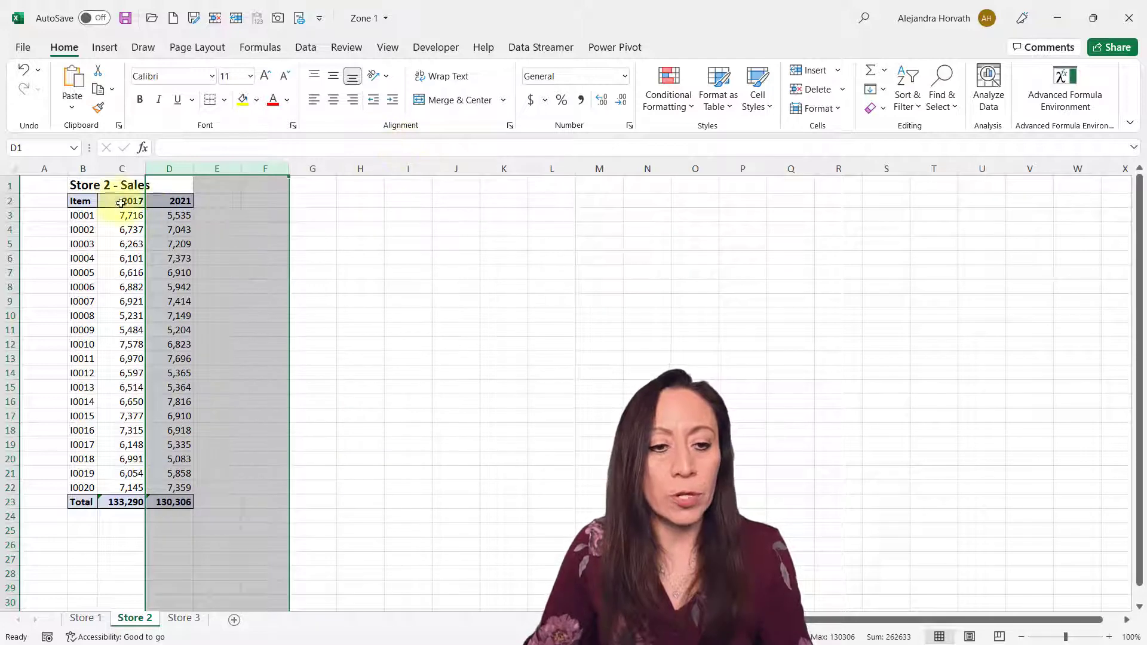
pyautogui.click(169, 200)
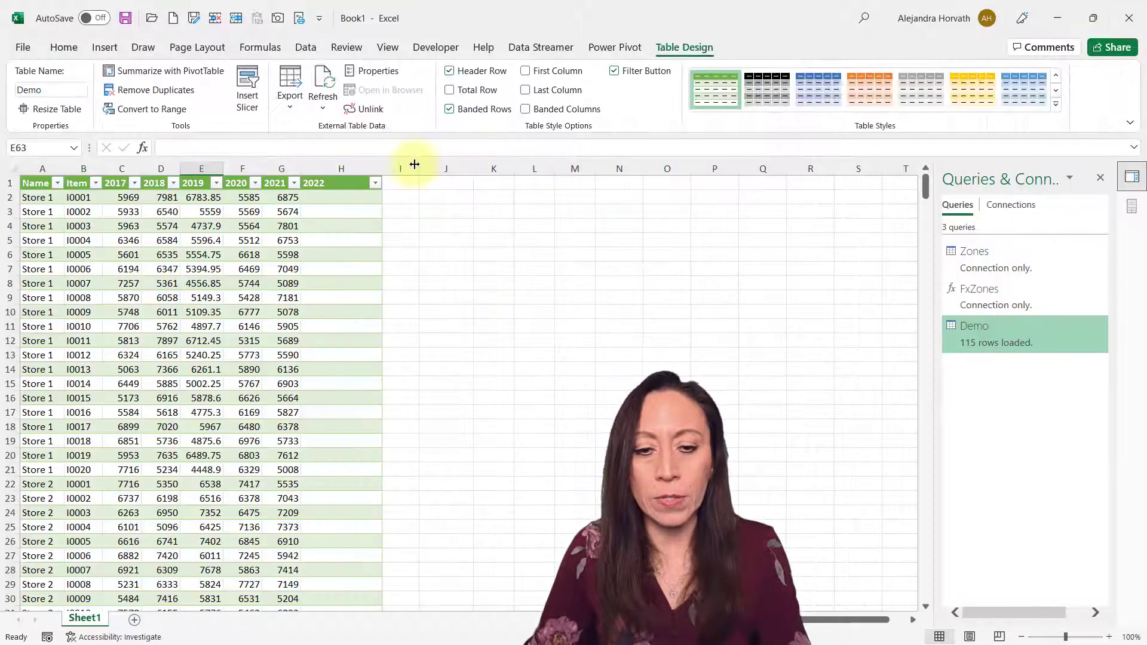
# Refresh the Demo query and select Store 2's now-blank 2018–2020 cells.
pyautogui.click(170, 213)
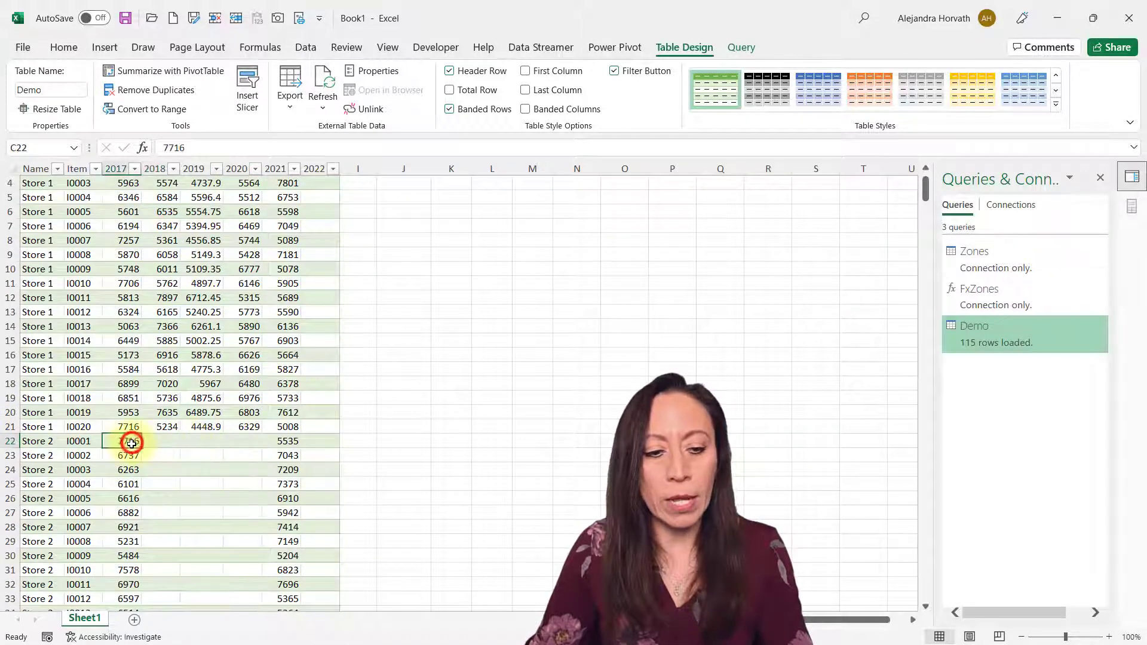
pyautogui.scroll(-3)
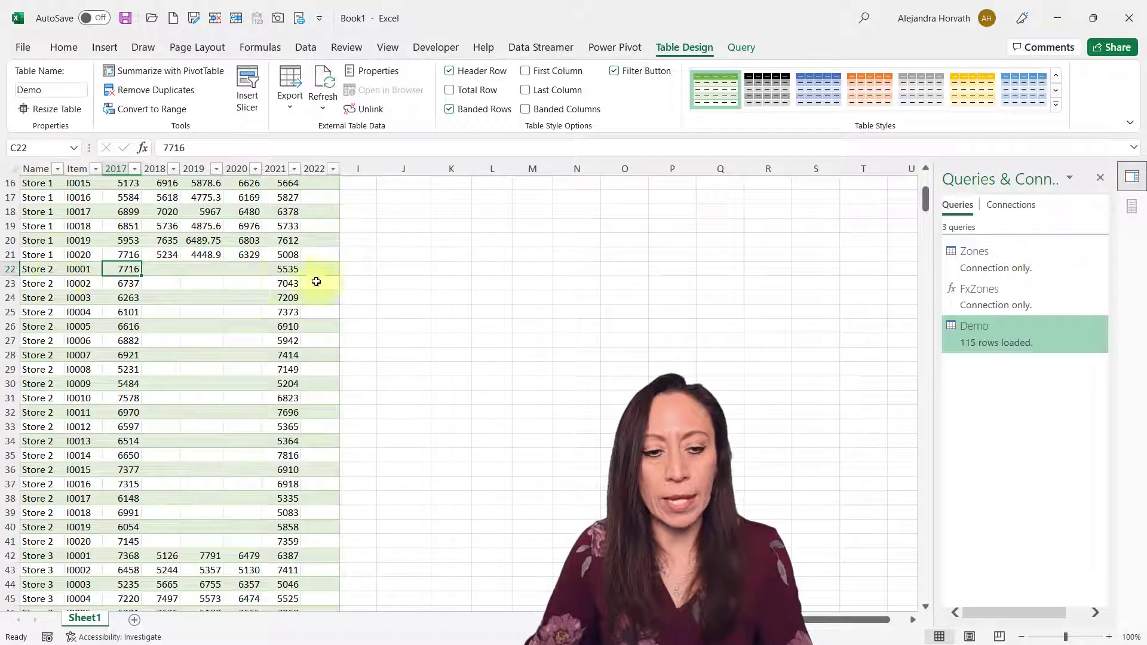
pyautogui.moveTo(159, 268); pyautogui.dragTo(293, 484)
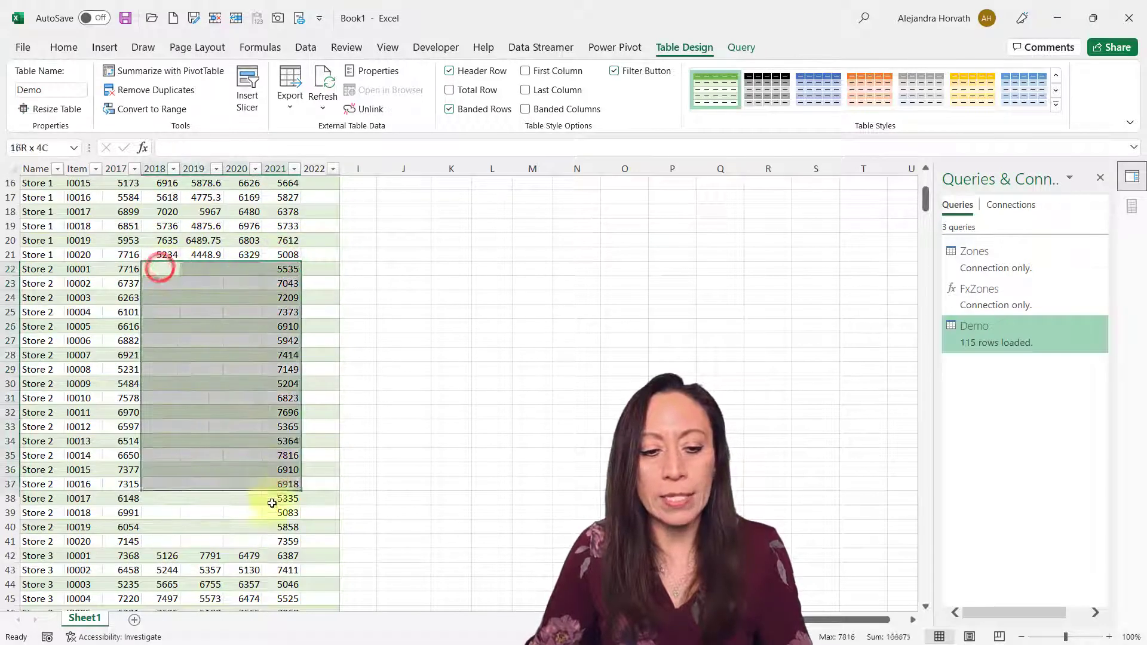